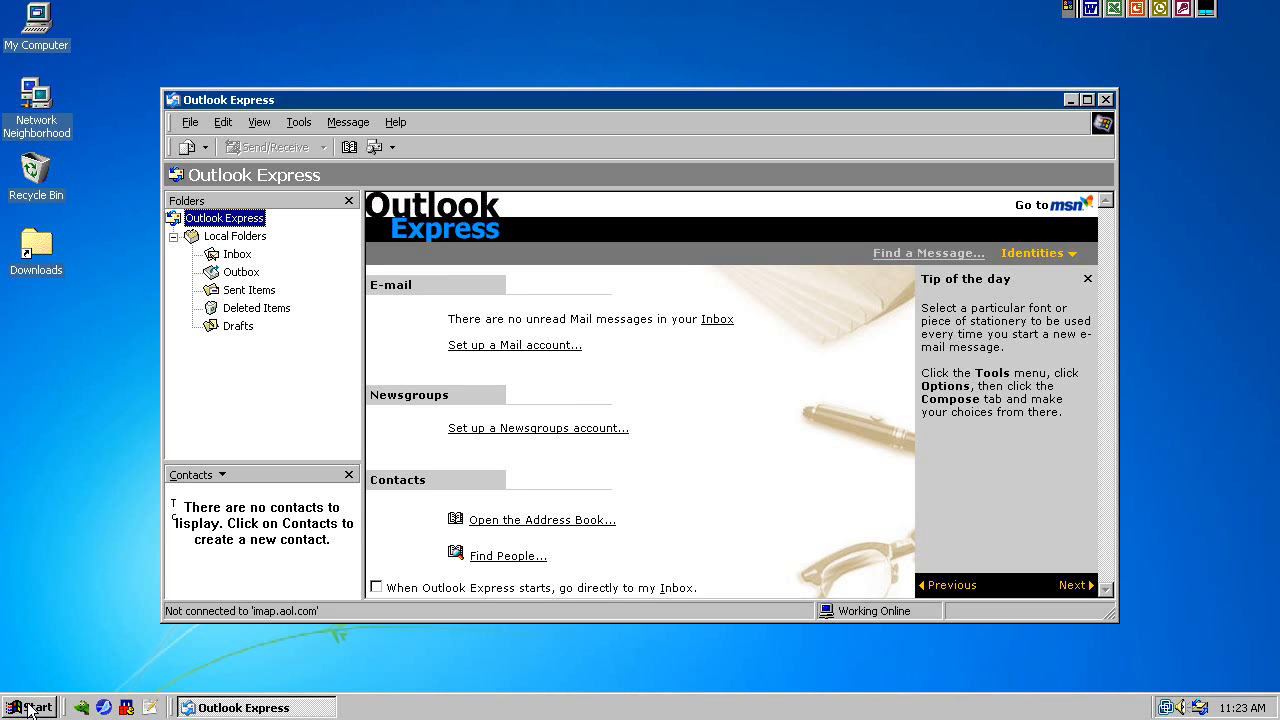
Open the About Outlook Express box showing version 6.00.2800.1106
{"action": "left_click", "coordinate": [30, 707]}
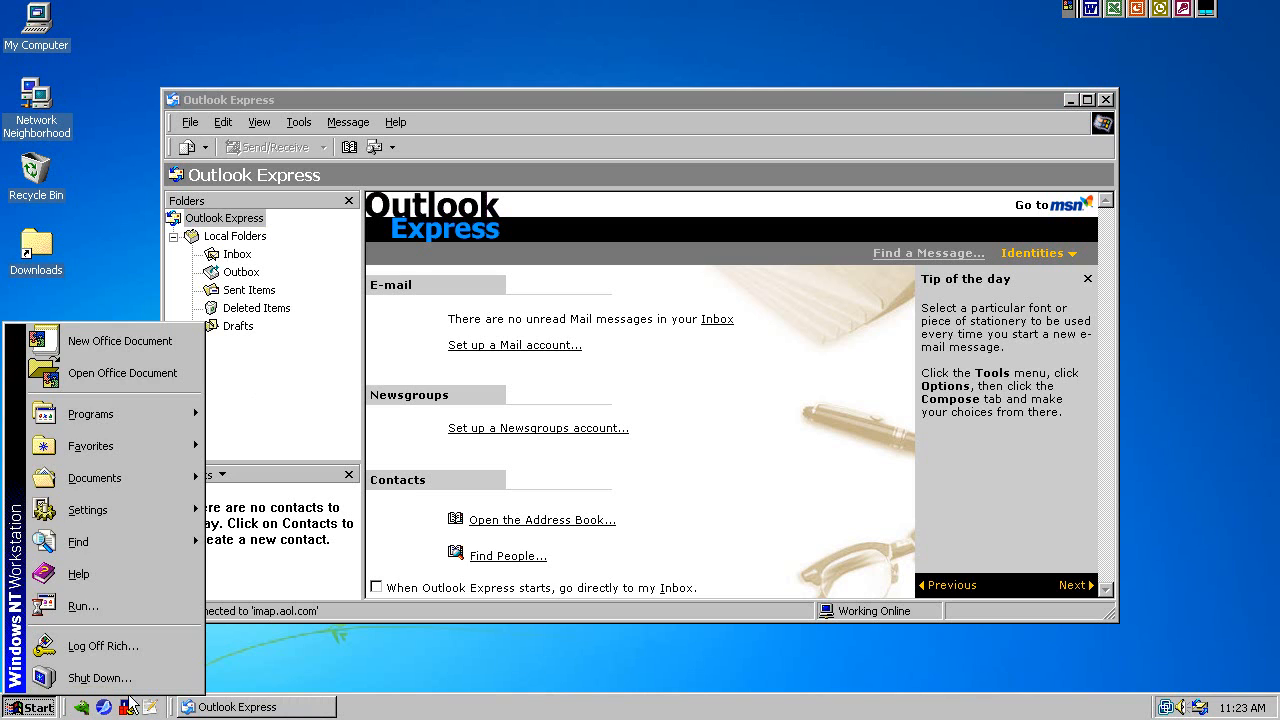
{"action": "left_click", "coordinate": [304, 413]}
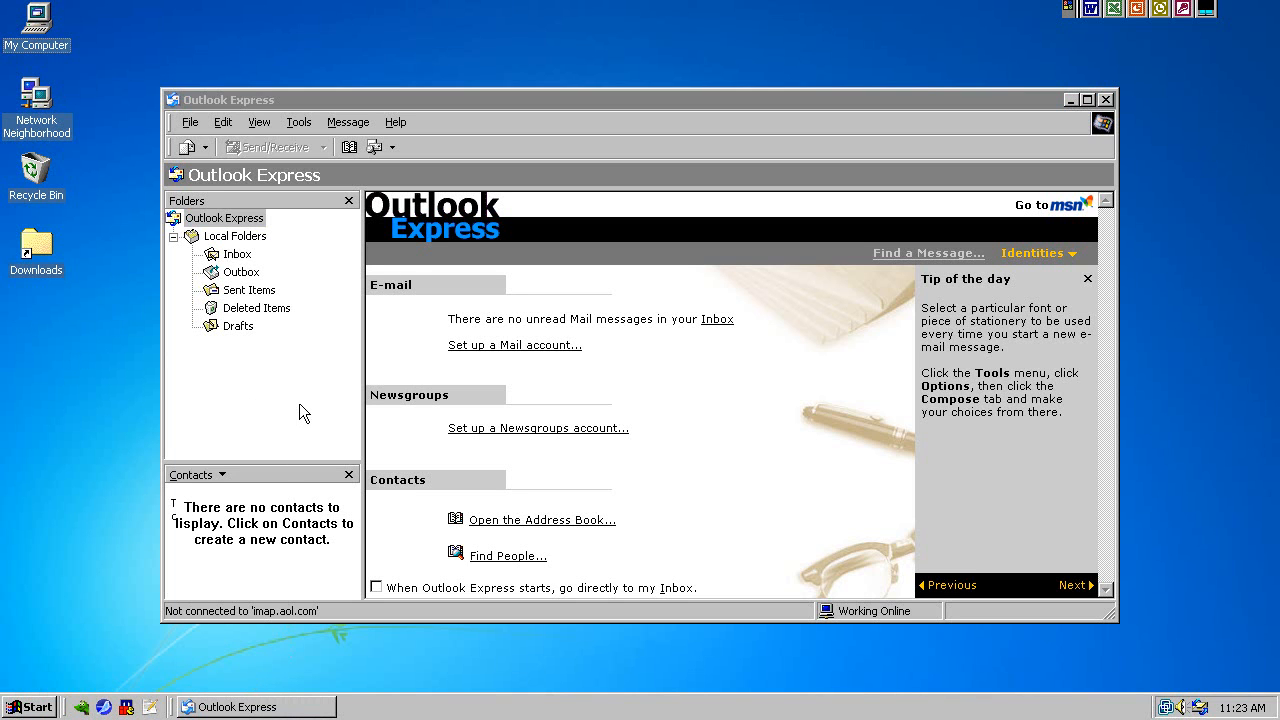
{"action": "left_click", "coordinate": [224, 217]}
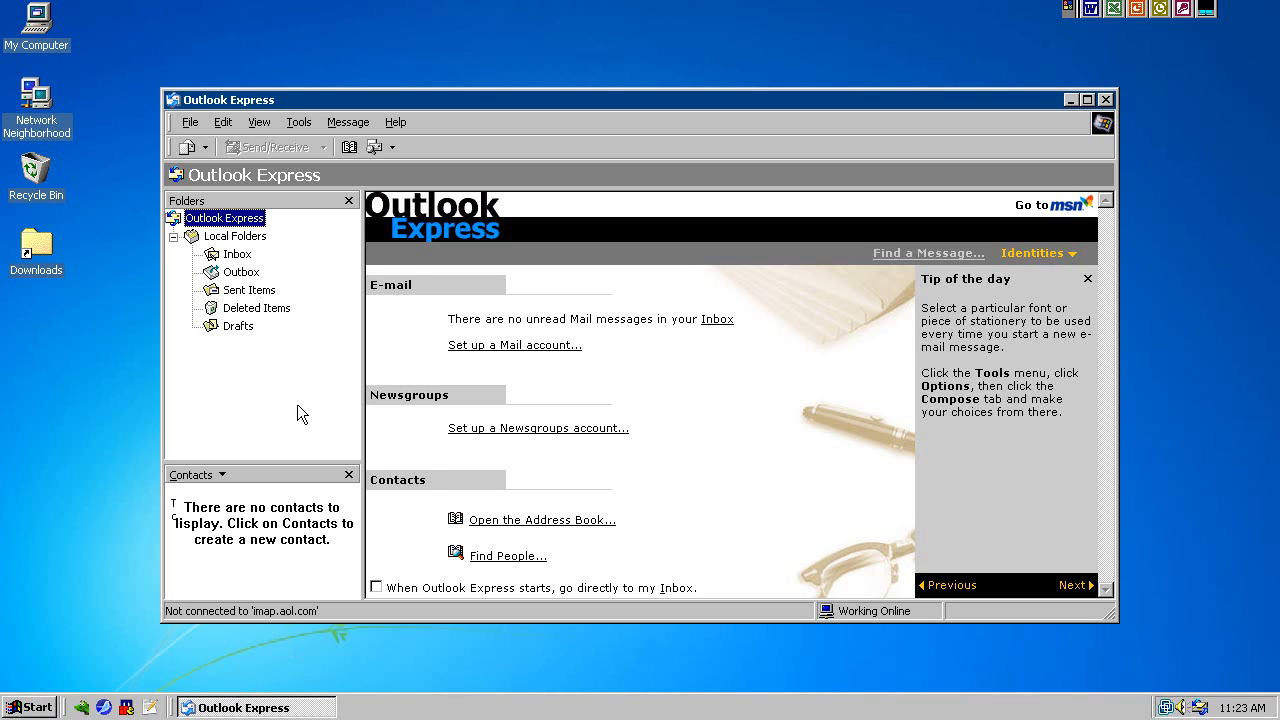
{"action": "mouse_move", "coordinate": [610, 300]}
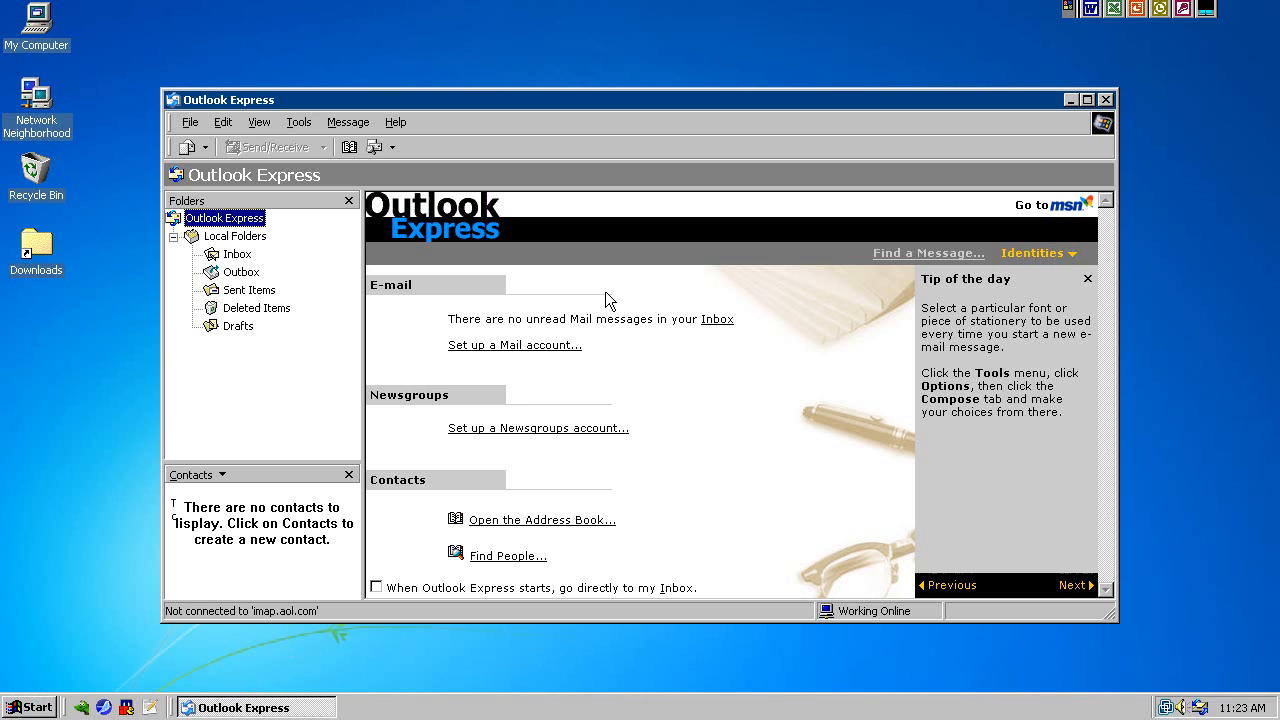
{"action": "mouse_move", "coordinate": [713, 413]}
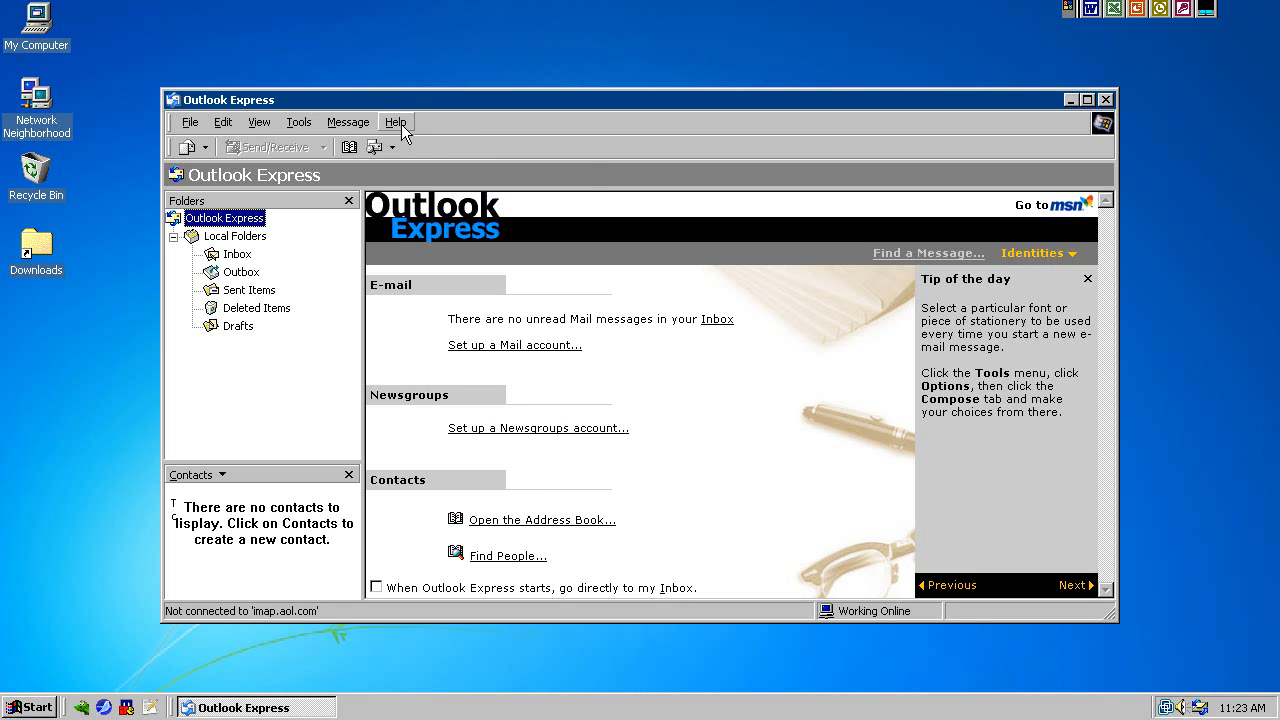
{"action": "left_click", "coordinate": [395, 121]}
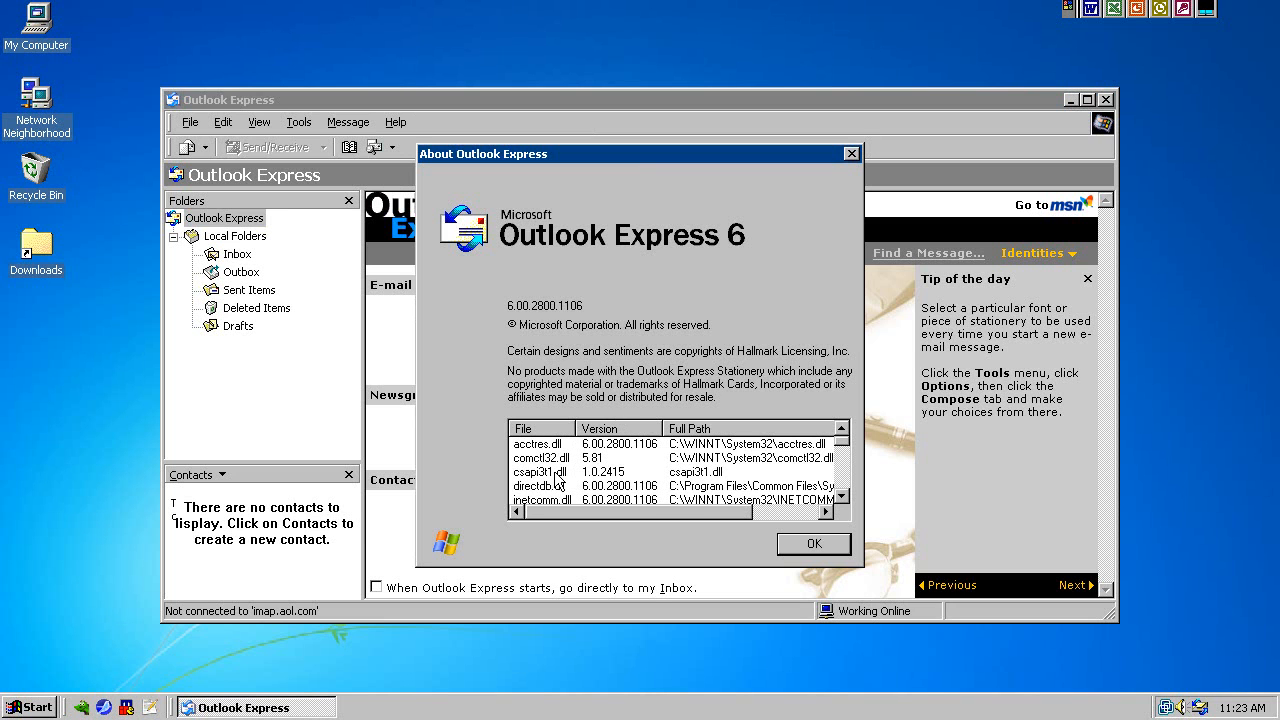
{"action": "mouse_move", "coordinate": [533, 318]}
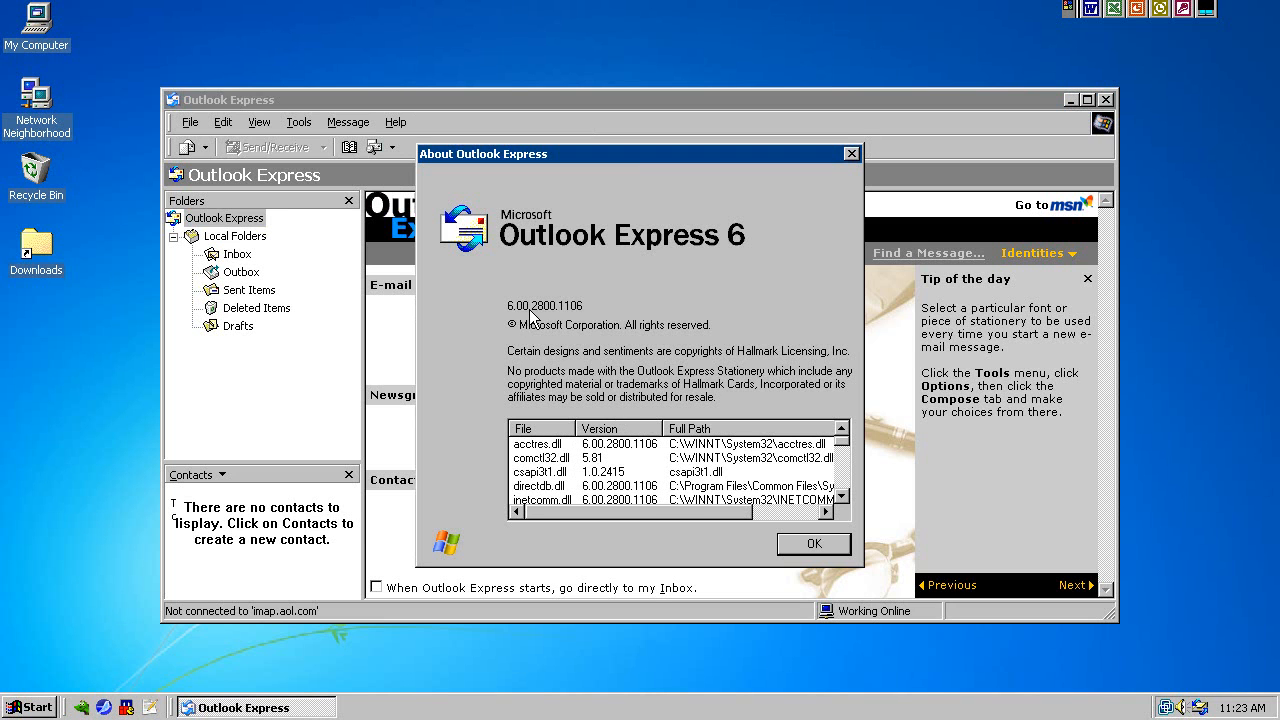
{"action": "mouse_move", "coordinate": [567, 318]}
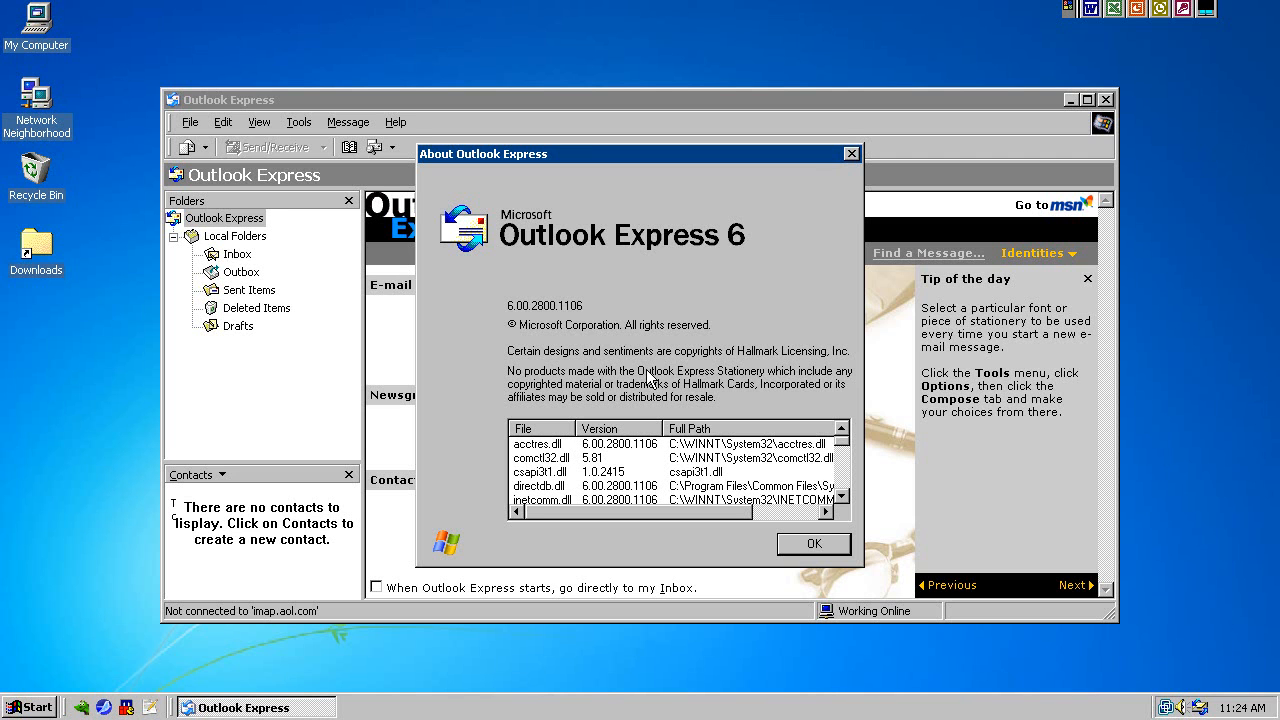
{"action": "mouse_move", "coordinate": [849, 150]}
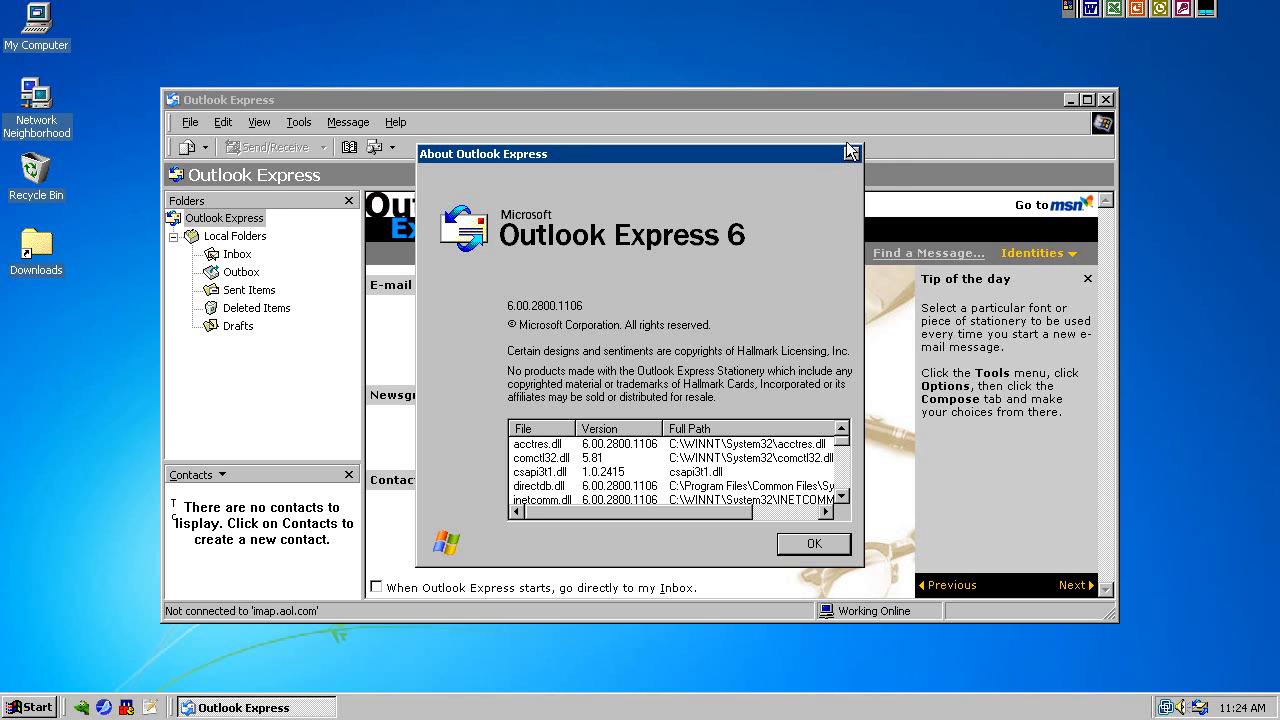
Close the About Outlook Express box
{"action": "left_click", "coordinate": [813, 543]}
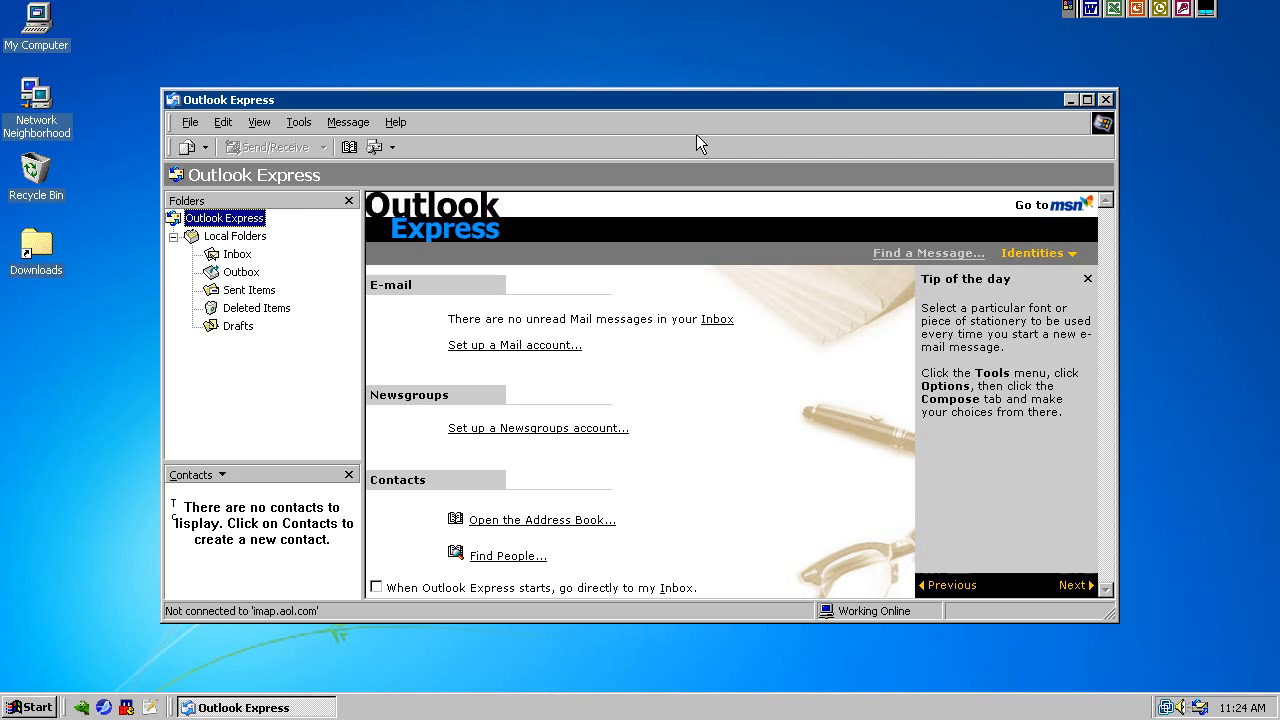
{"action": "mouse_move", "coordinate": [548, 129]}
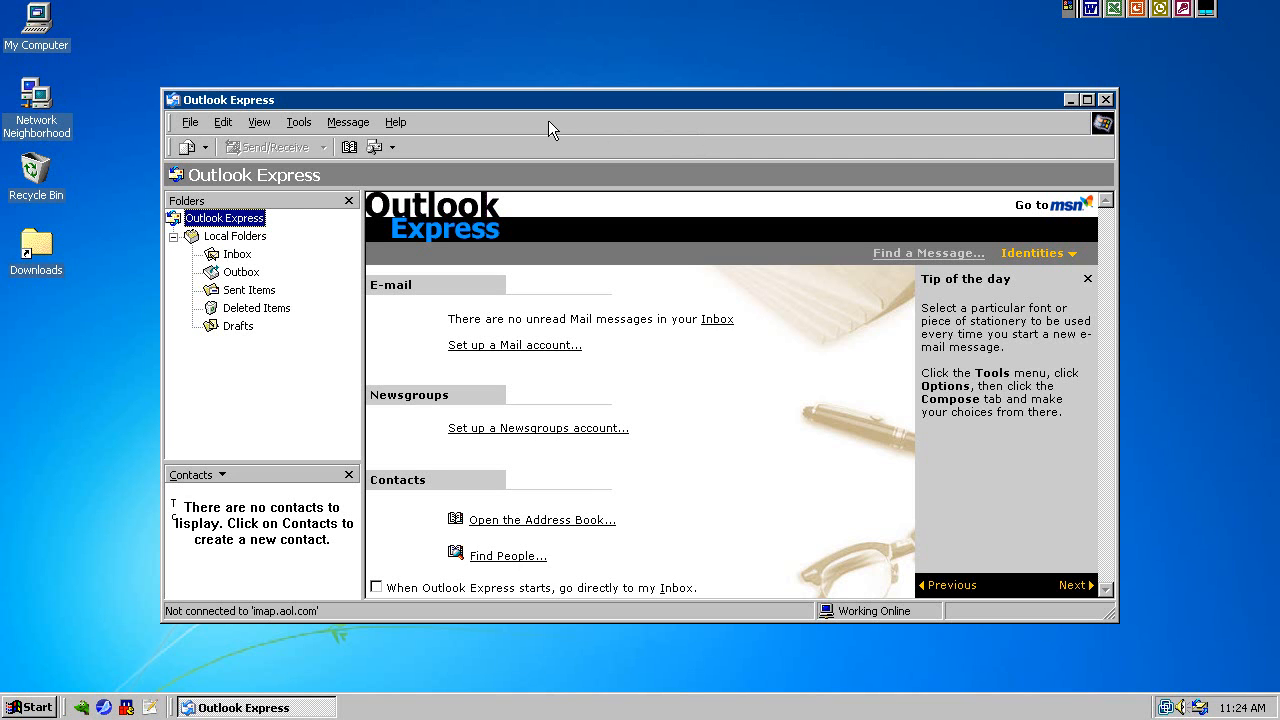
{"action": "mouse_move", "coordinate": [556, 149]}
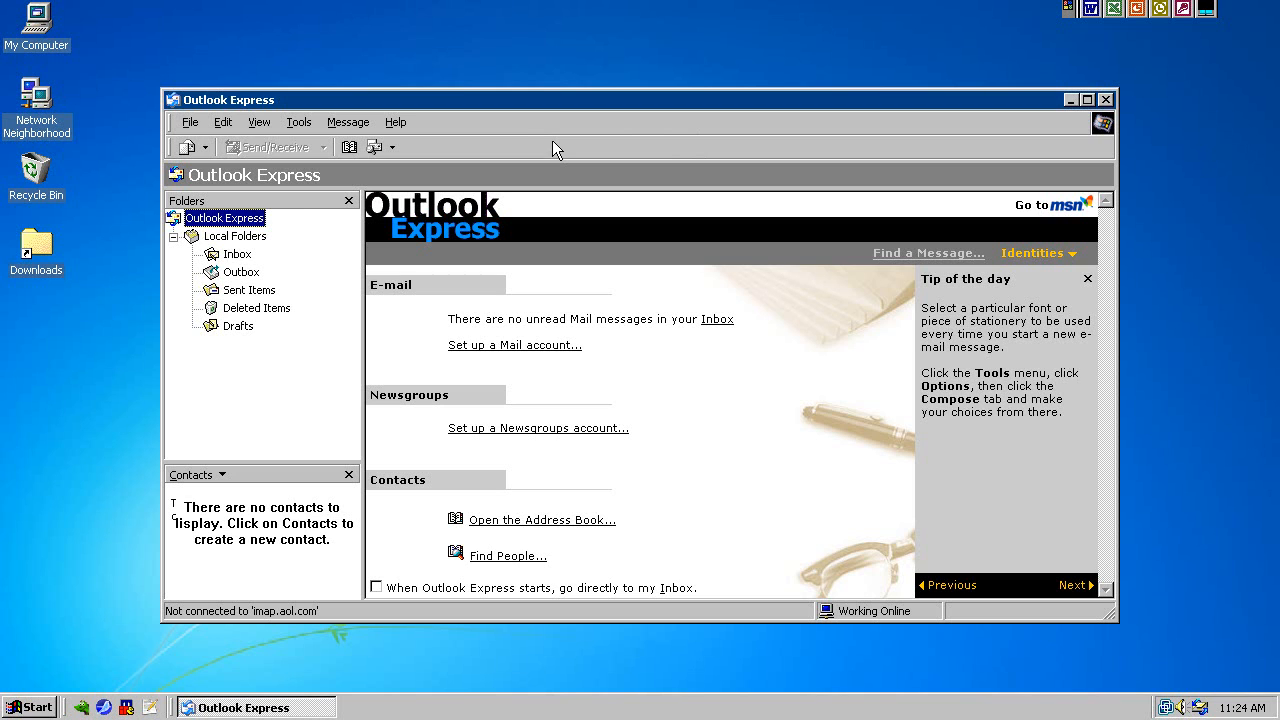
{"action": "mouse_move", "coordinate": [563, 131]}
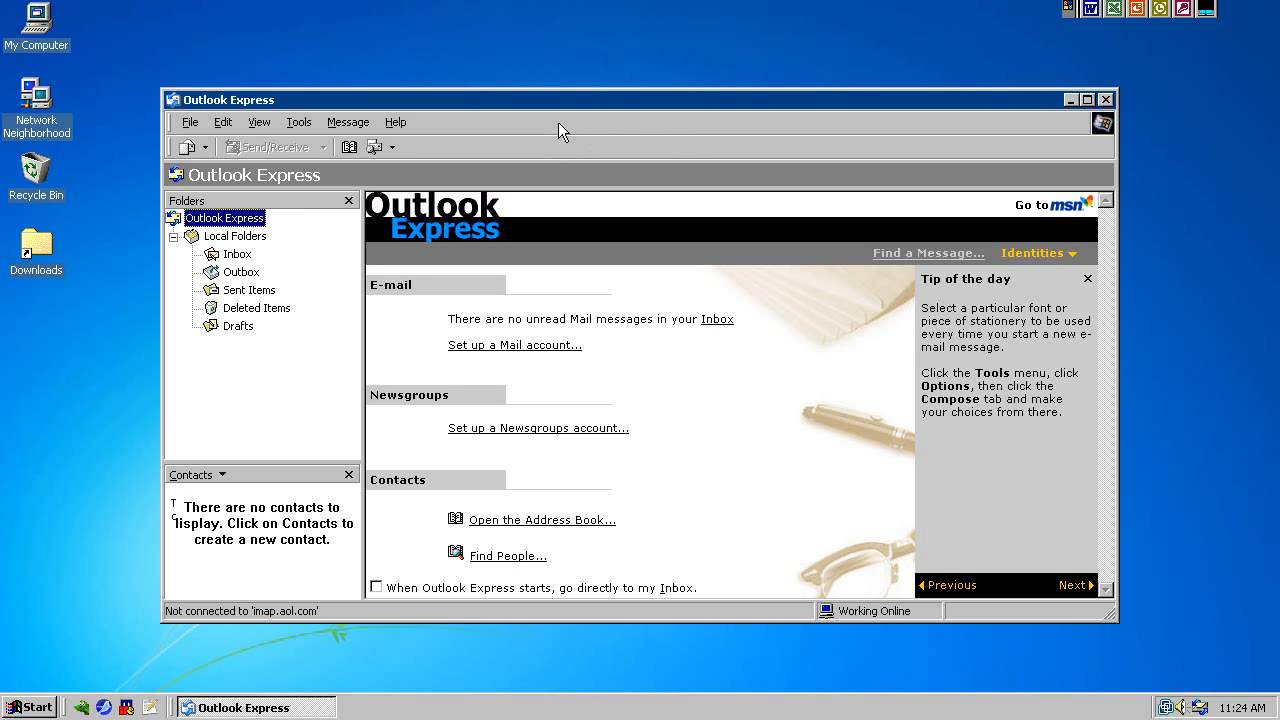
{"action": "mouse_move", "coordinate": [553, 158]}
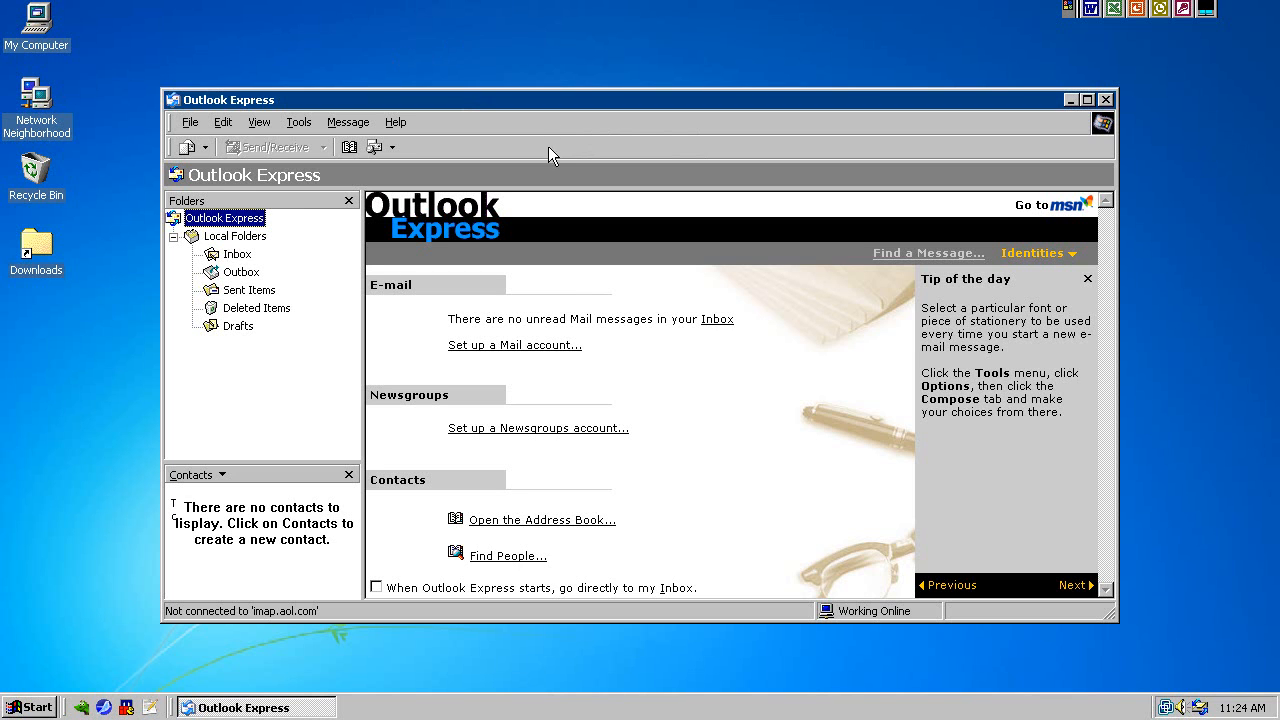
{"action": "mouse_move", "coordinate": [549, 133]}
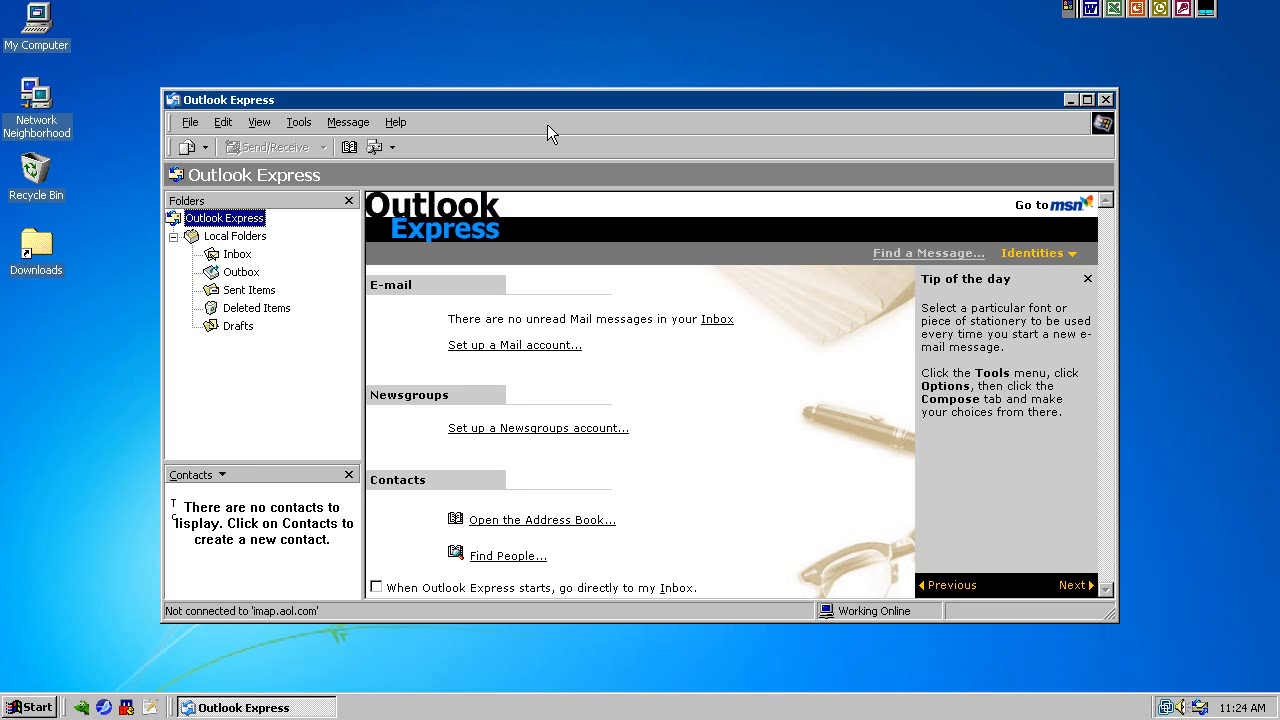
{"action": "mouse_move", "coordinate": [528, 132]}
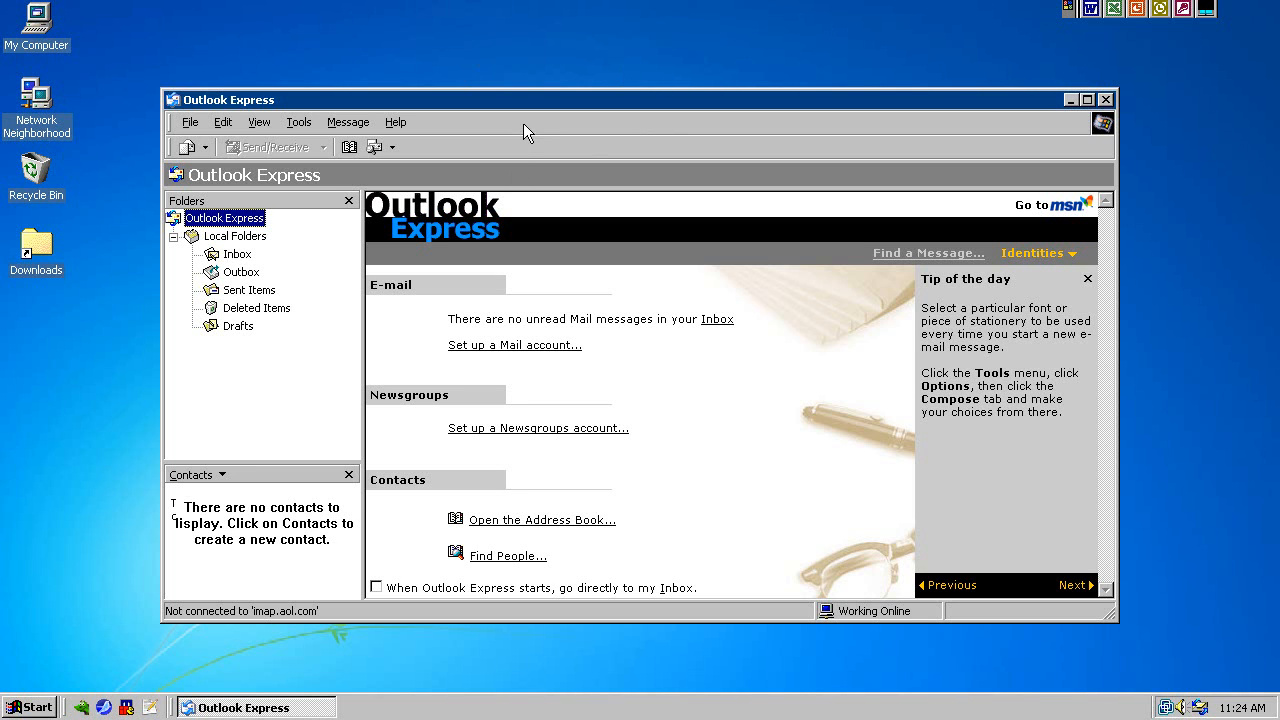
{"action": "mouse_move", "coordinate": [515, 134]}
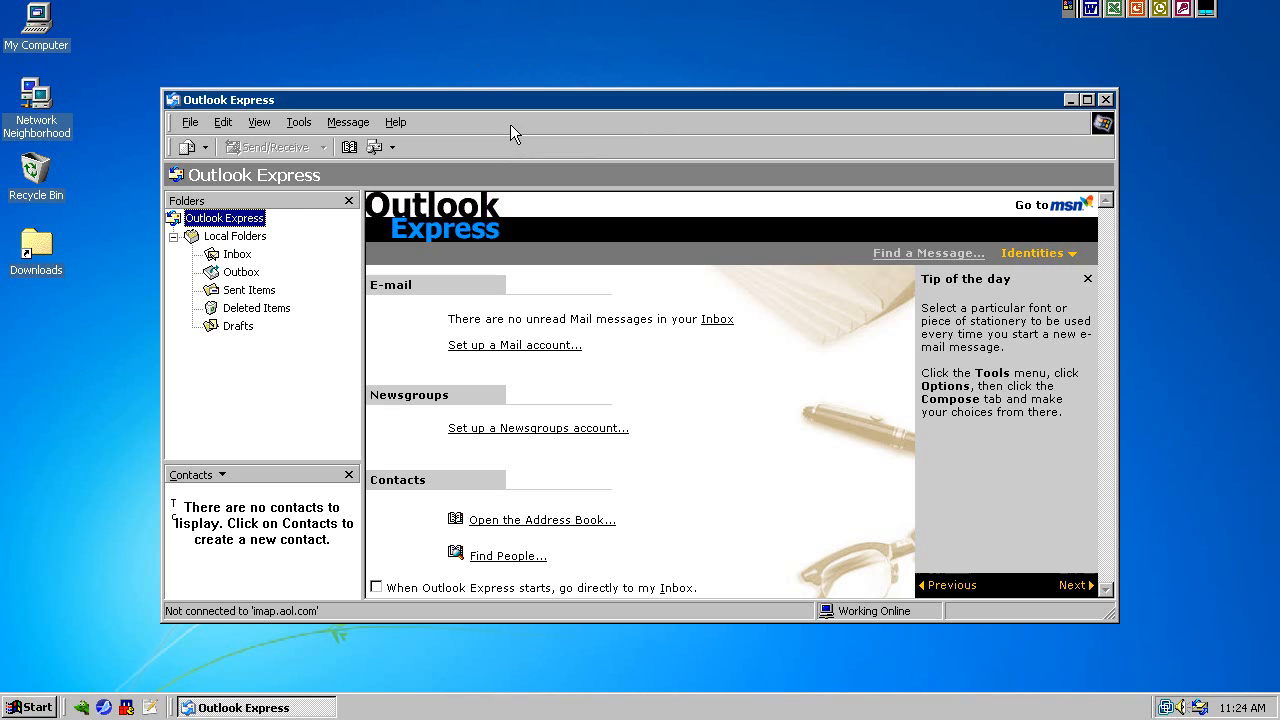
{"action": "mouse_move", "coordinate": [1163, 72]}
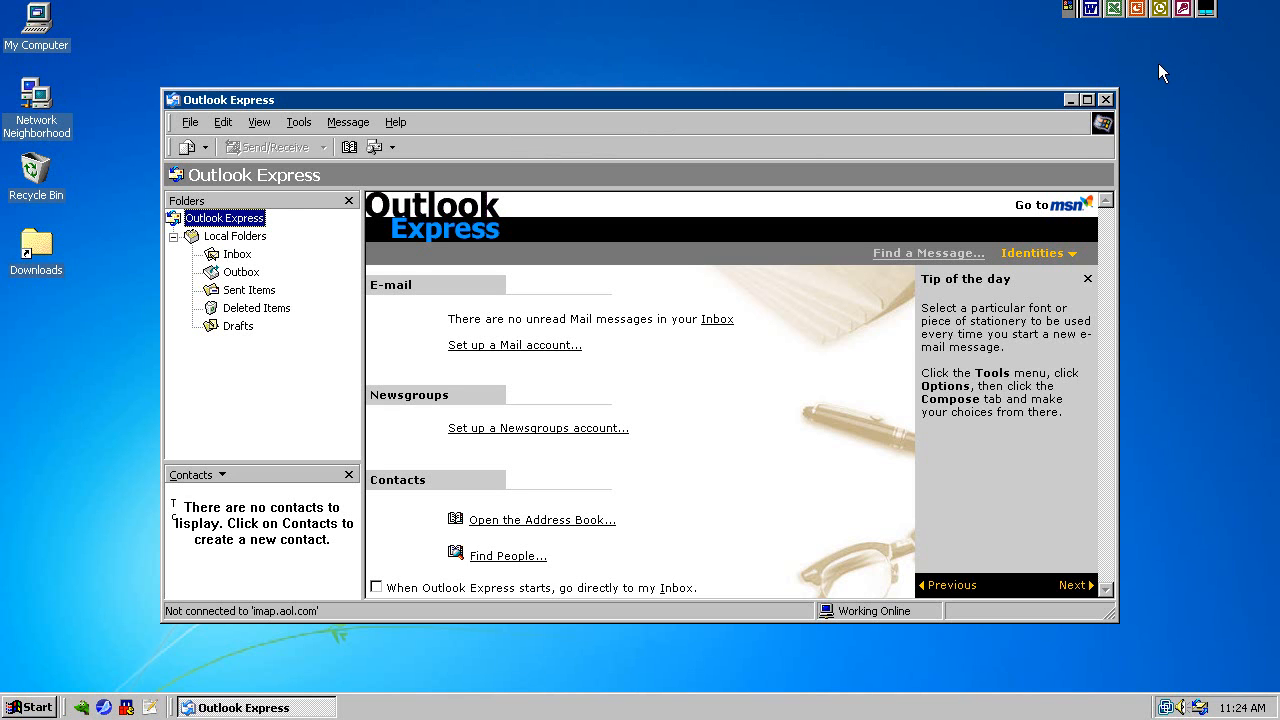
{"action": "mouse_move", "coordinate": [1161, 11]}
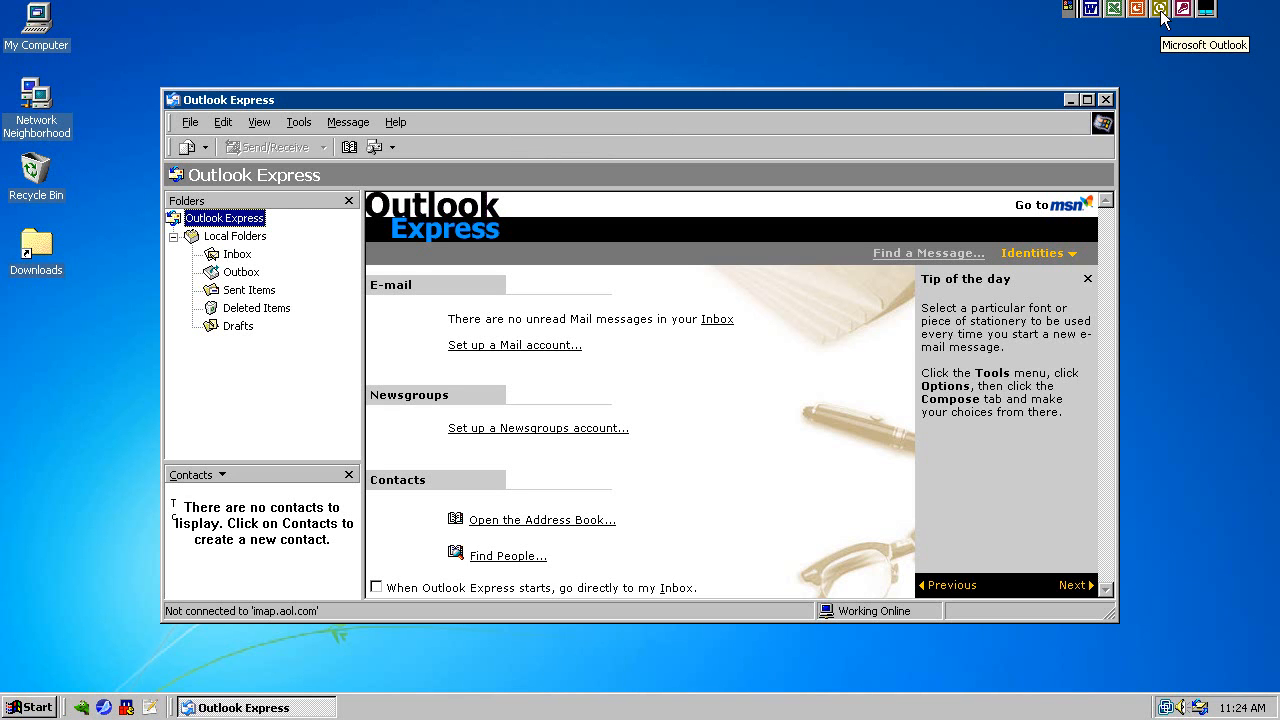
{"action": "mouse_move", "coordinate": [673, 138]}
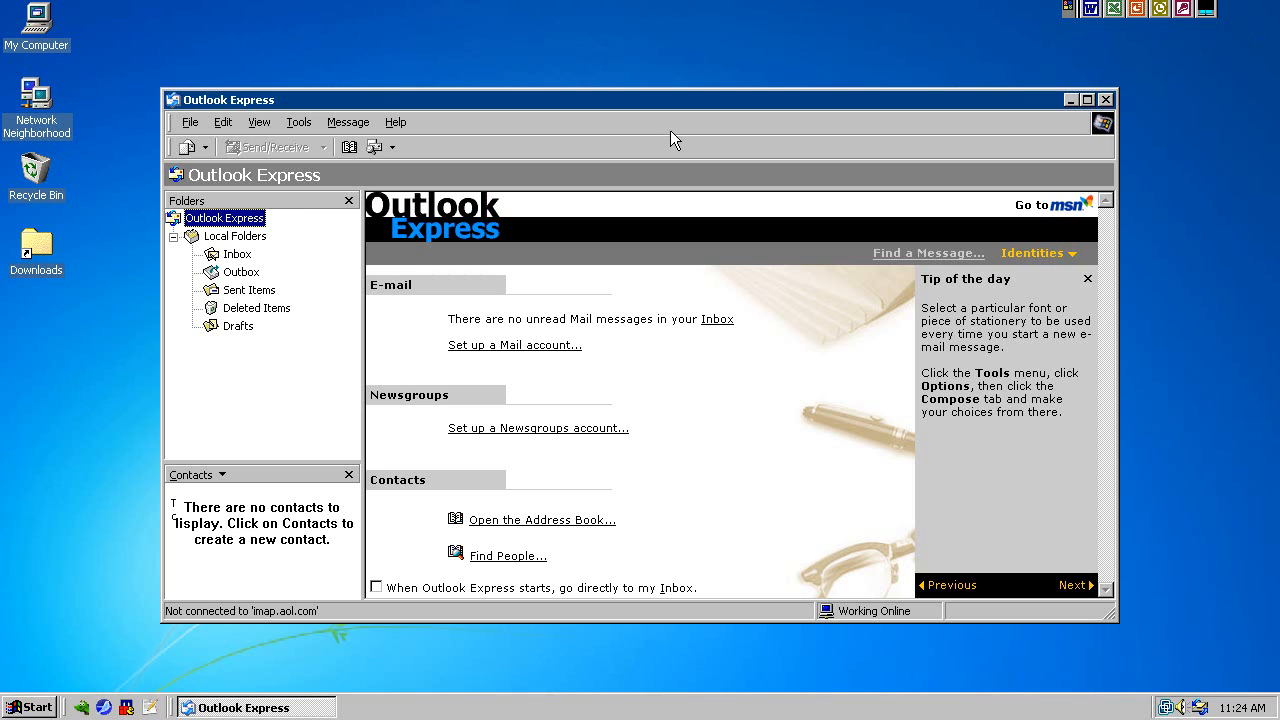
{"action": "mouse_move", "coordinate": [659, 136]}
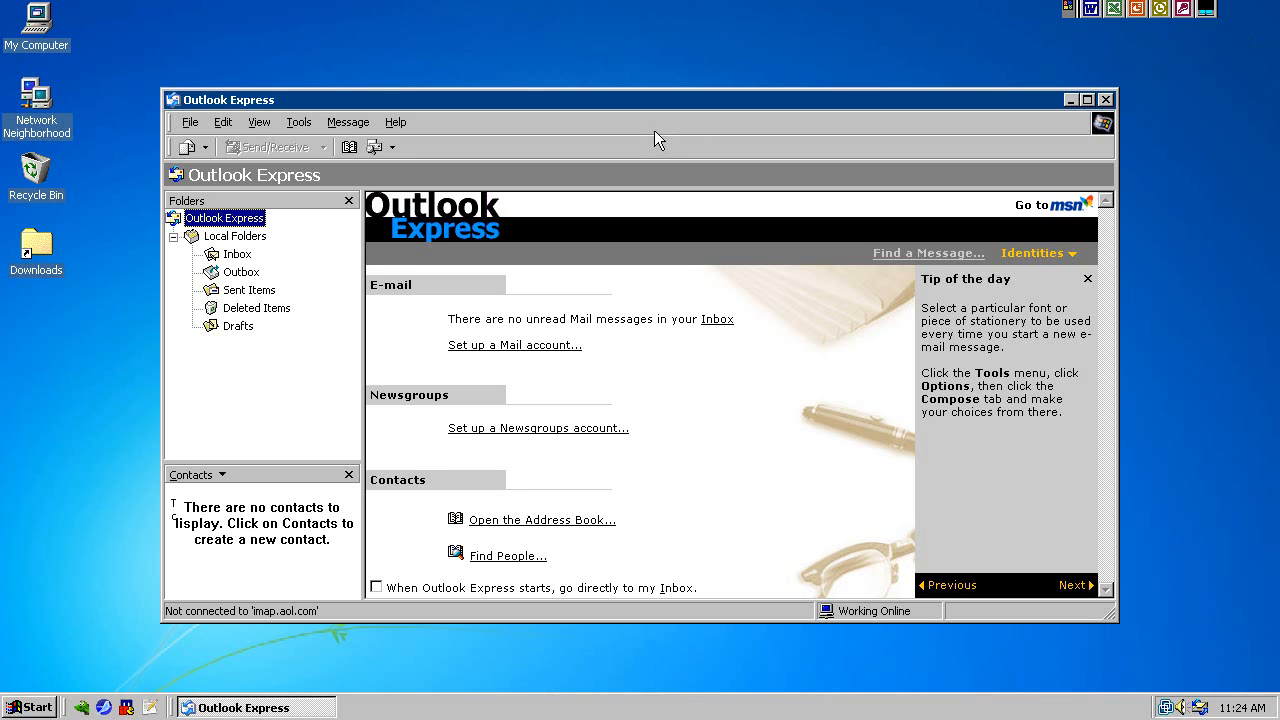
{"action": "mouse_move", "coordinate": [570, 172]}
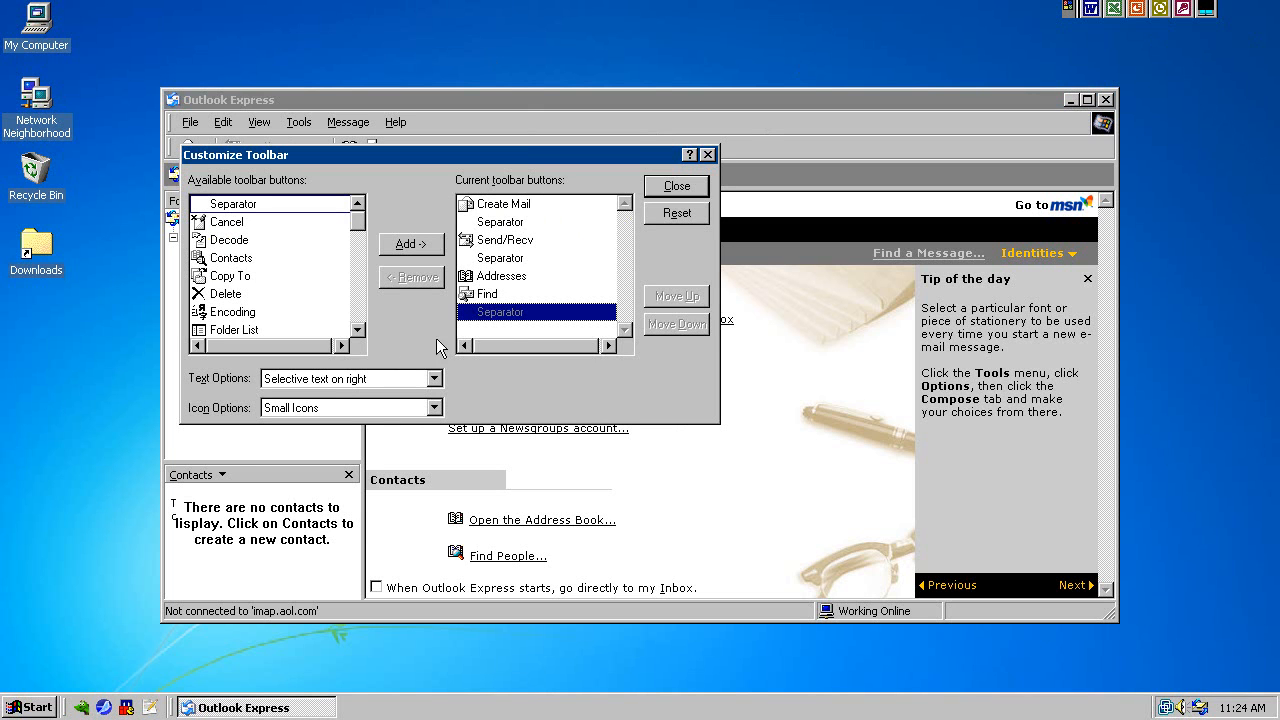
{"action": "mouse_move", "coordinate": [617, 249]}
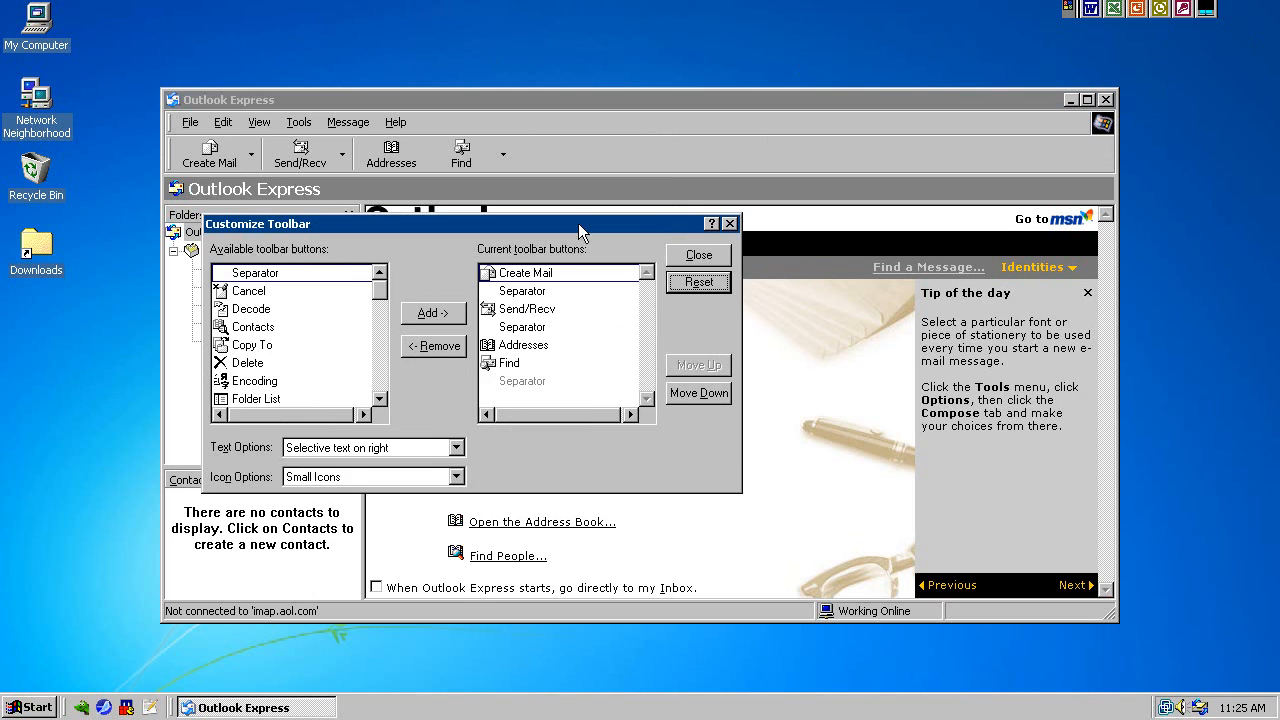
Close Customize Toolbar with Small Icons and Selective text on right applied
{"action": "left_click", "coordinate": [698, 255]}
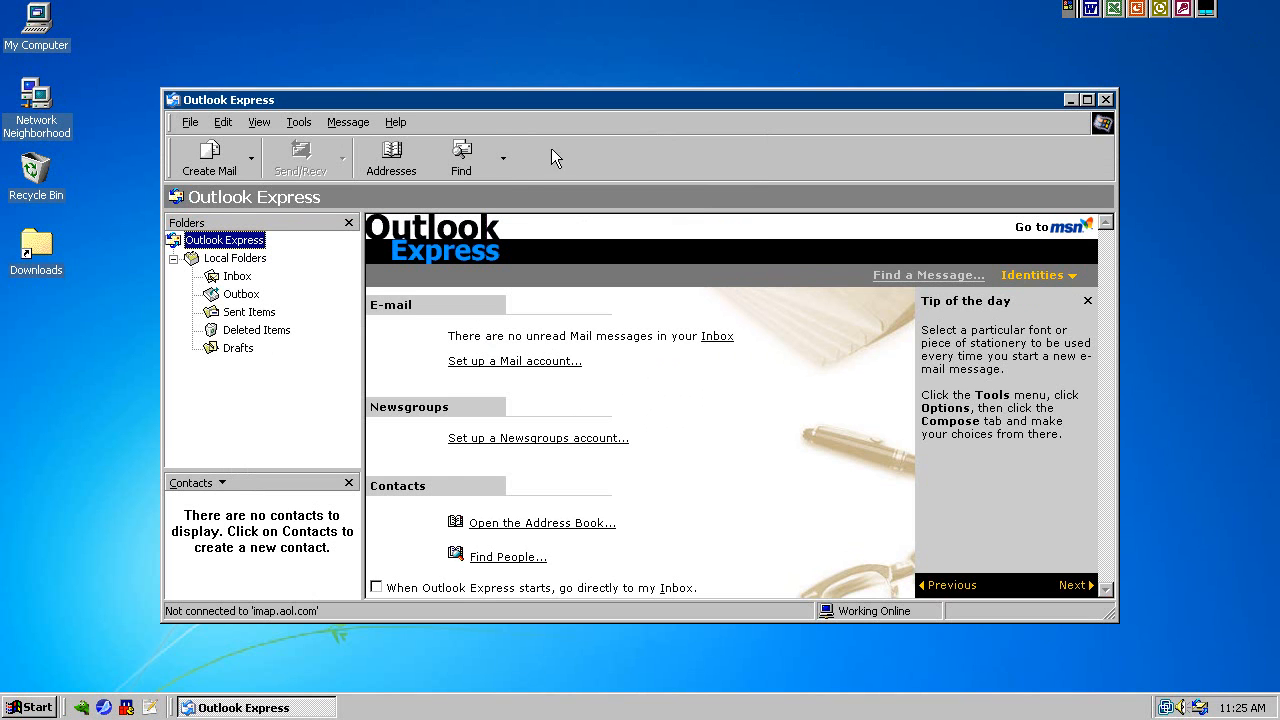
{"action": "mouse_move", "coordinate": [646, 158]}
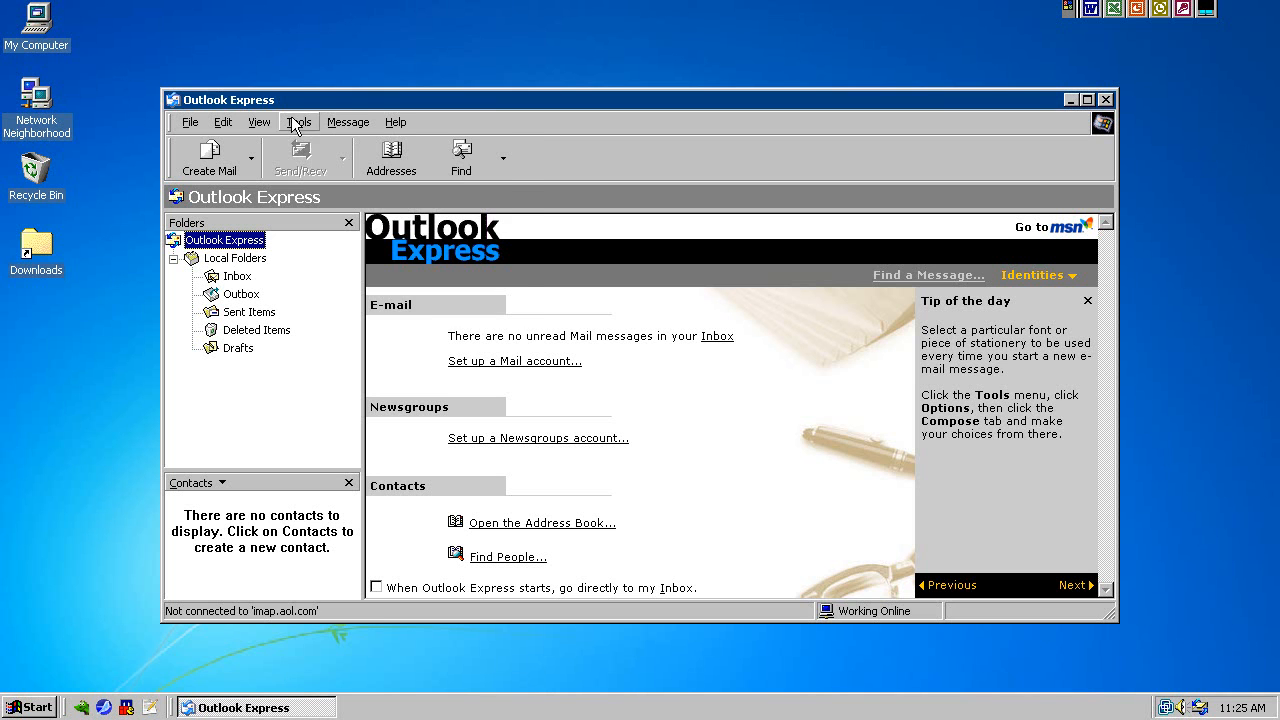
Open Tools > Options on the Maintenance tab's message cleanup settings
{"action": "left_click", "coordinate": [299, 121]}
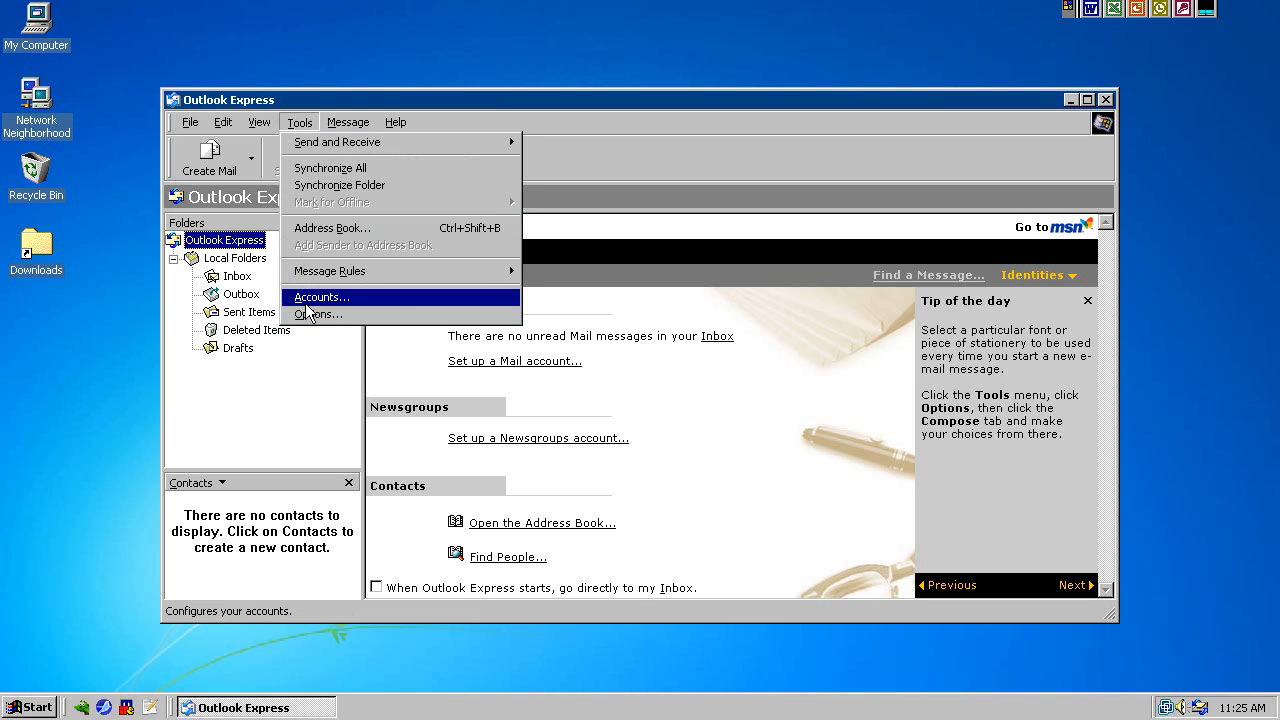
{"action": "left_click", "coordinate": [318, 314]}
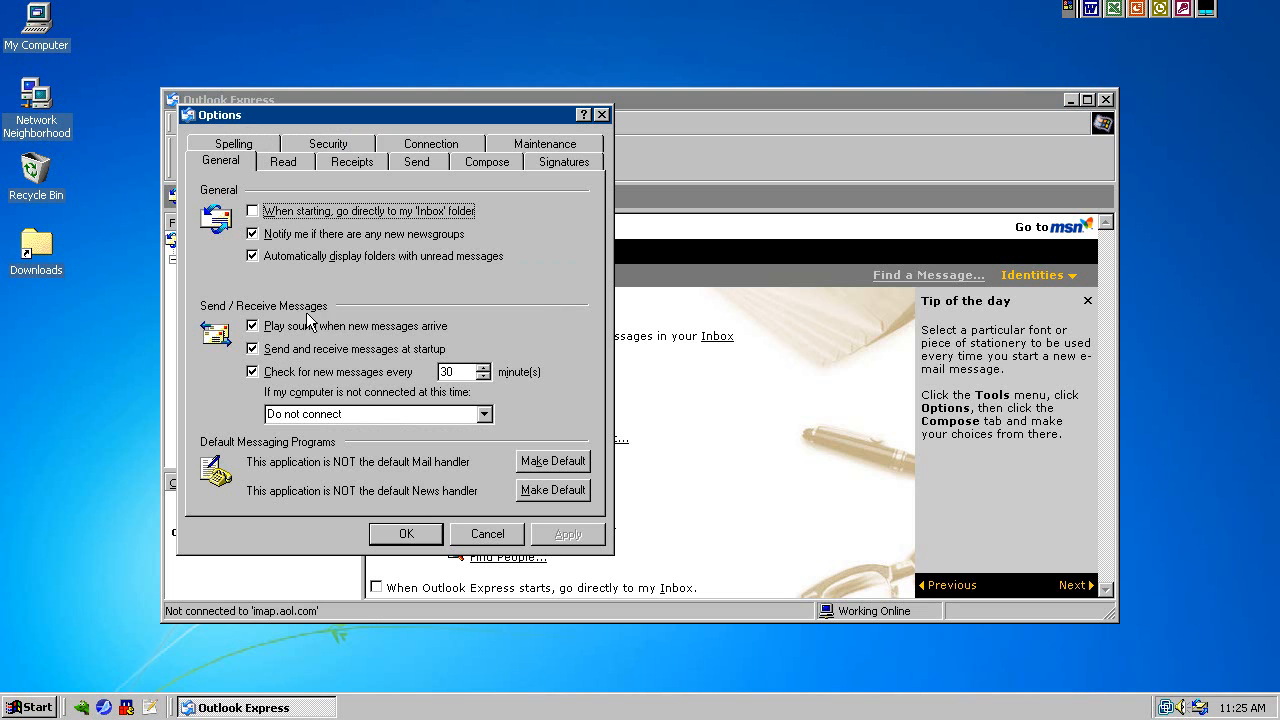
{"action": "mouse_move", "coordinate": [555, 165]}
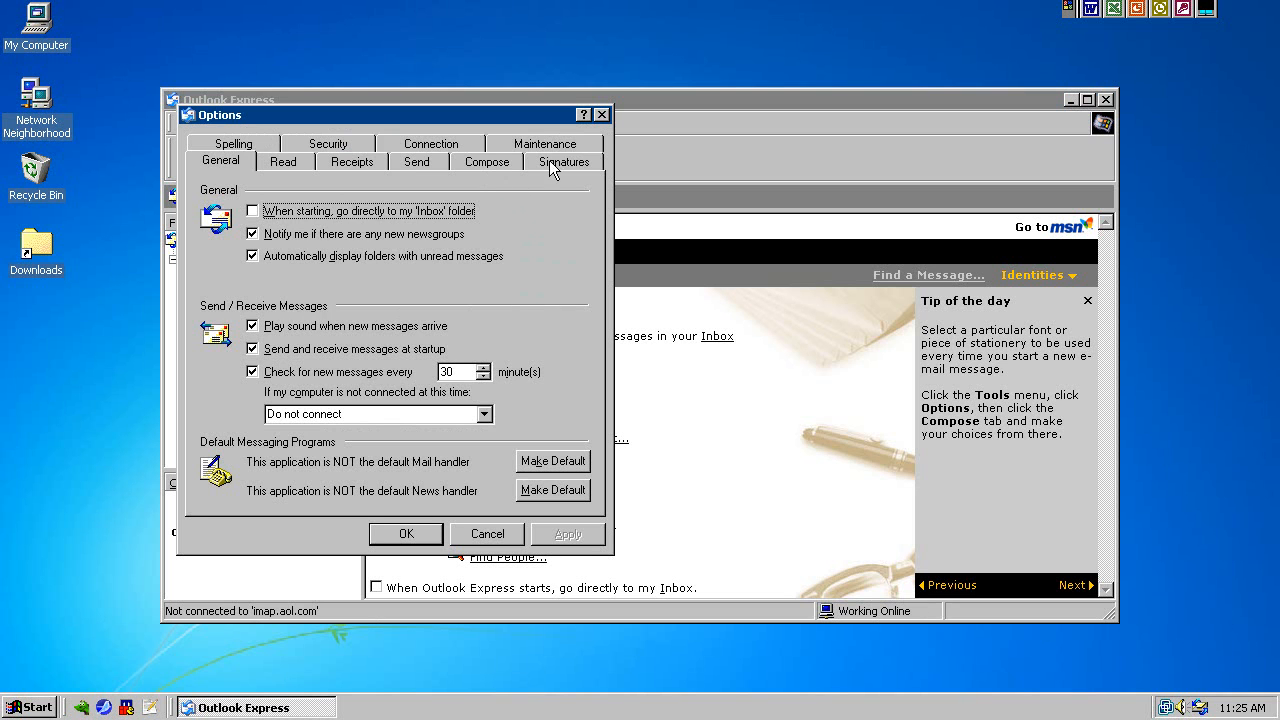
{"action": "left_click", "coordinate": [544, 160]}
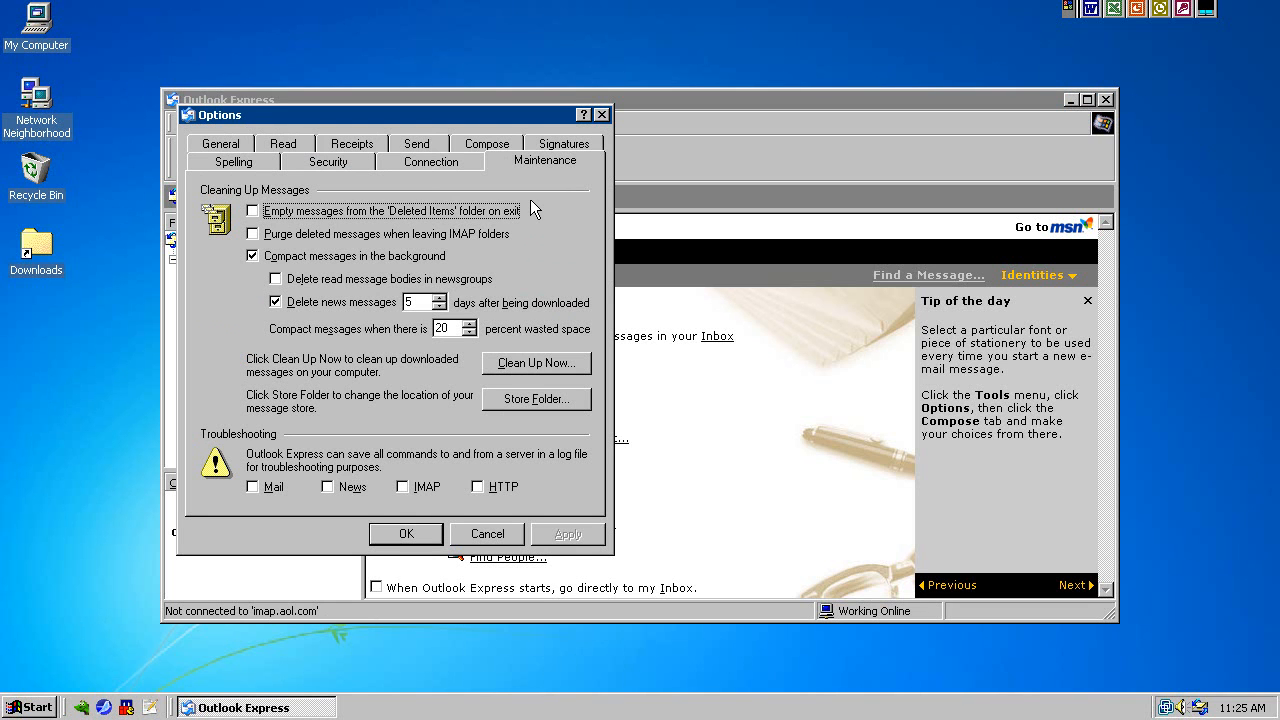
{"action": "mouse_move", "coordinate": [547, 204]}
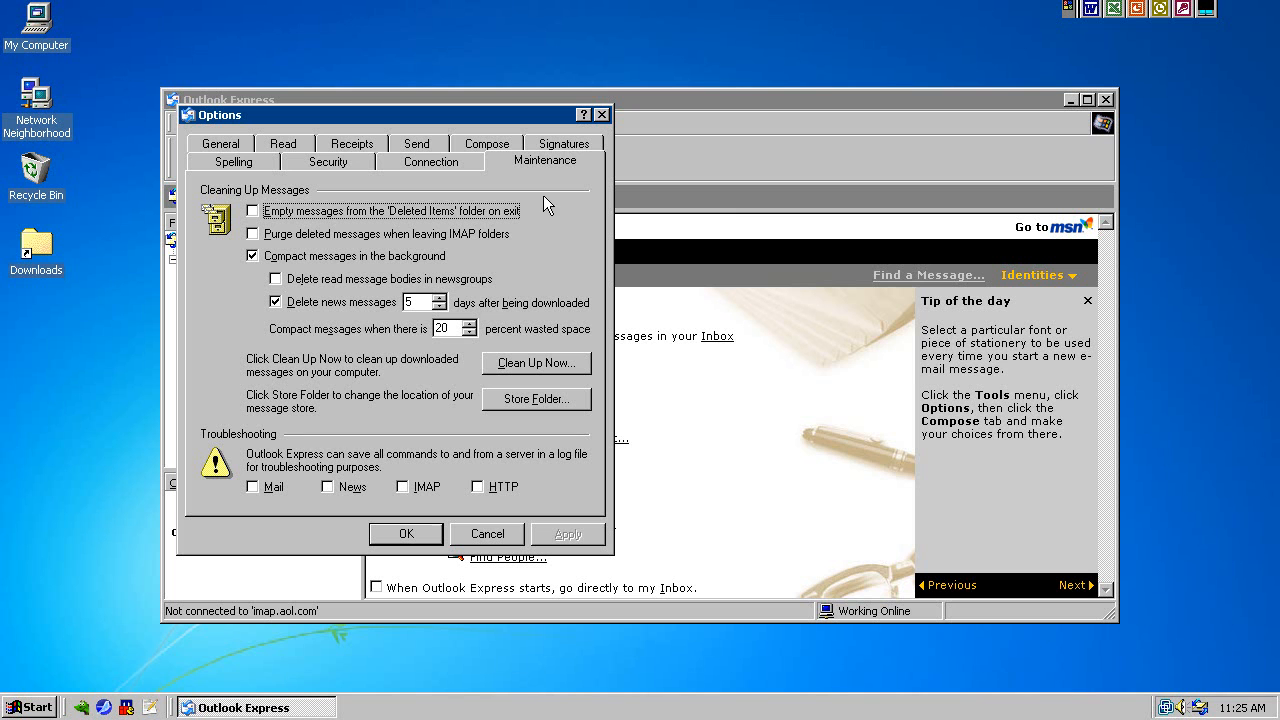
{"action": "mouse_move", "coordinate": [710, 213]}
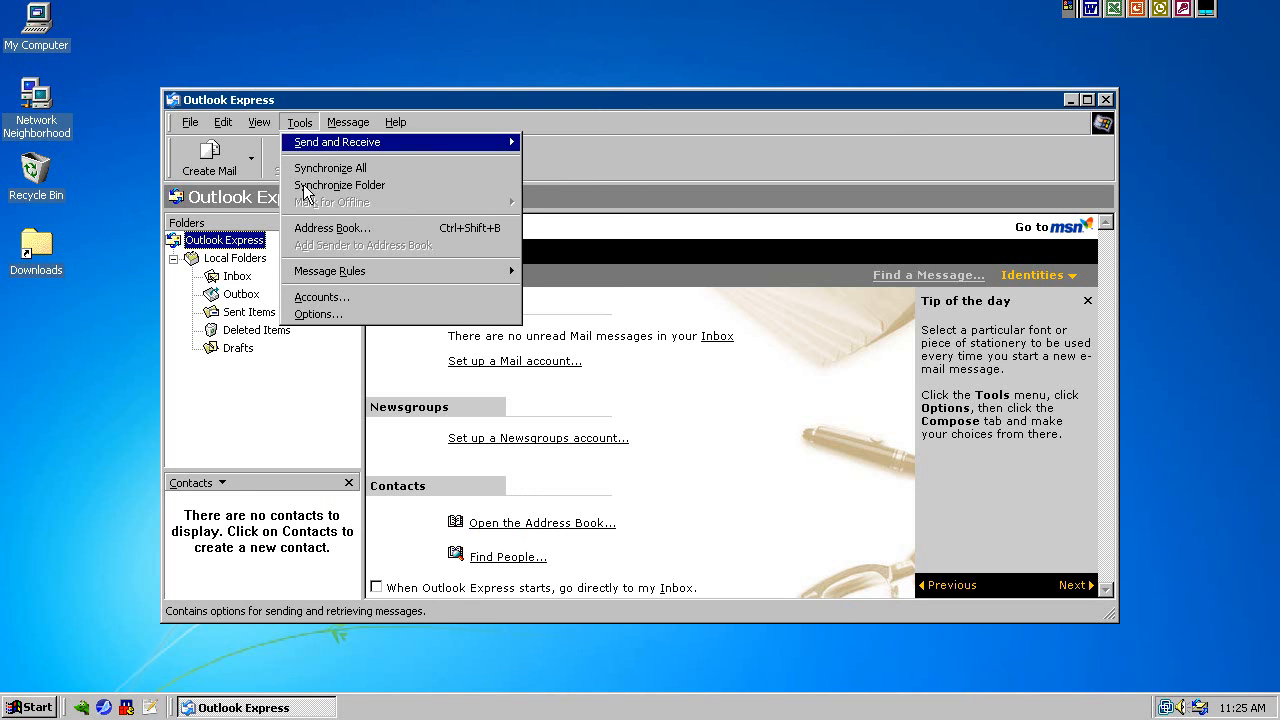
{"action": "left_click", "coordinate": [318, 314]}
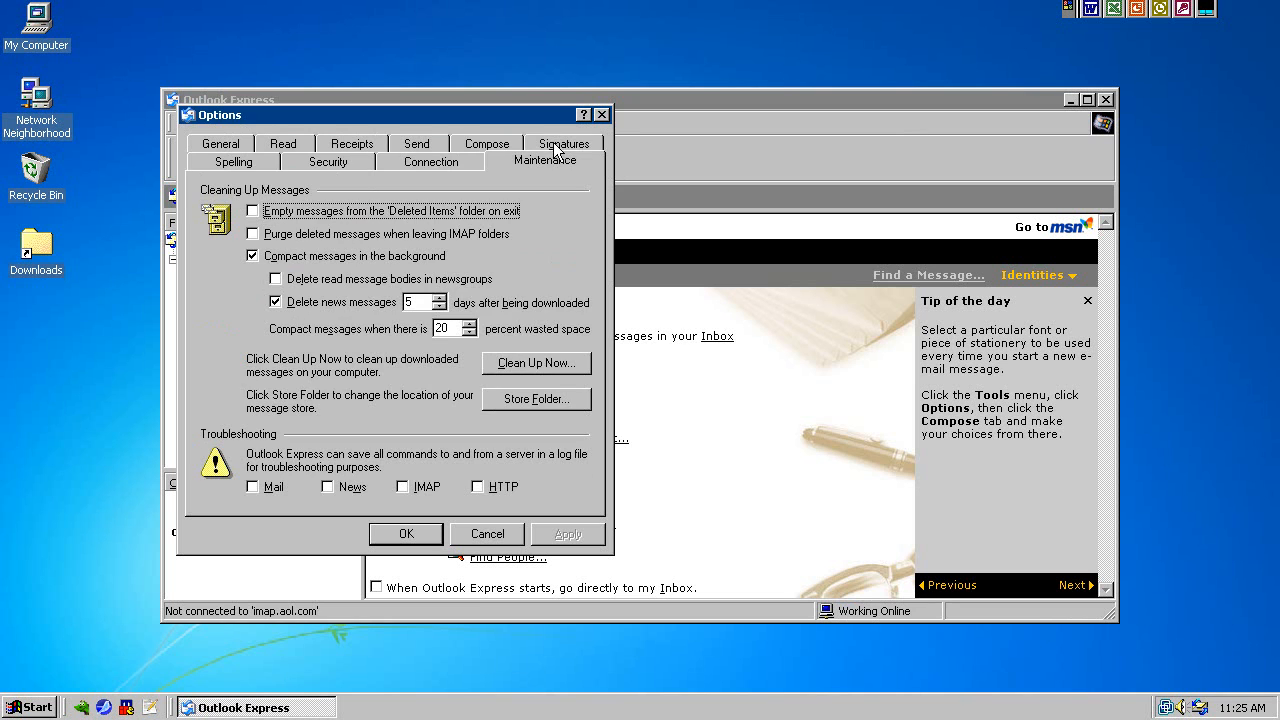
Show the Store Folder location and bring up copy options for its path
{"action": "left_click", "coordinate": [536, 398]}
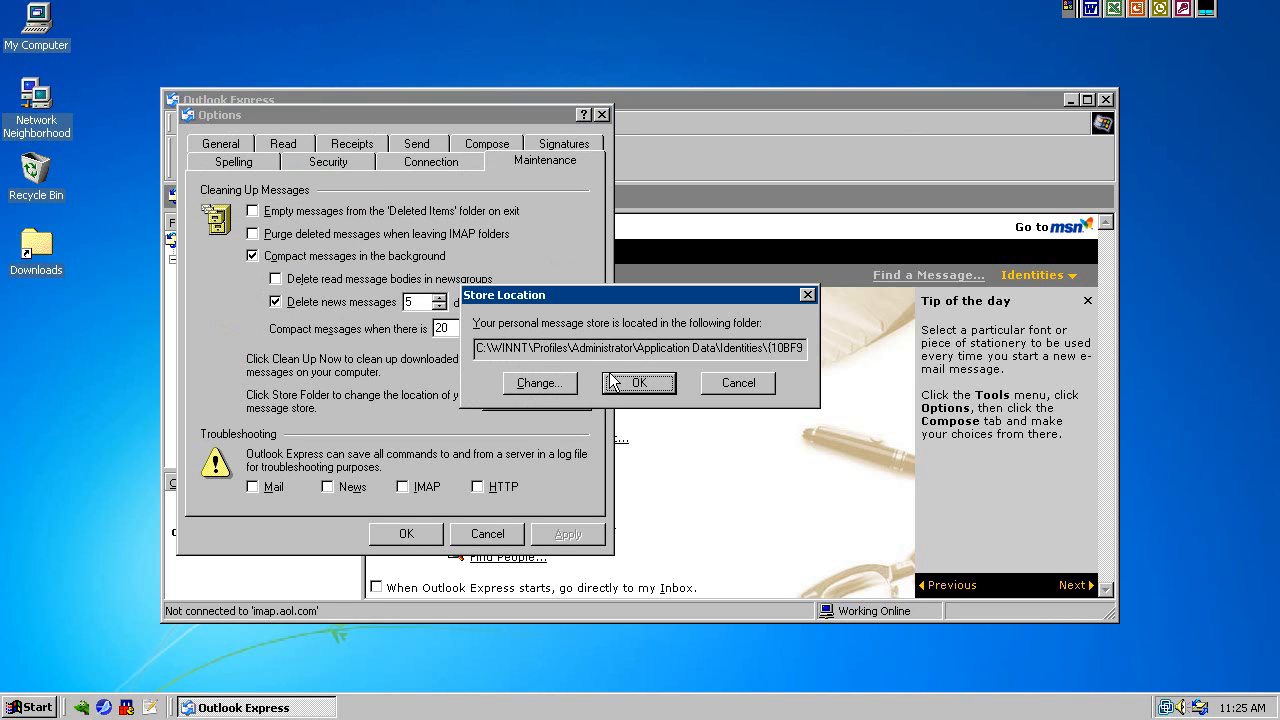
{"action": "mouse_move", "coordinate": [665, 348]}
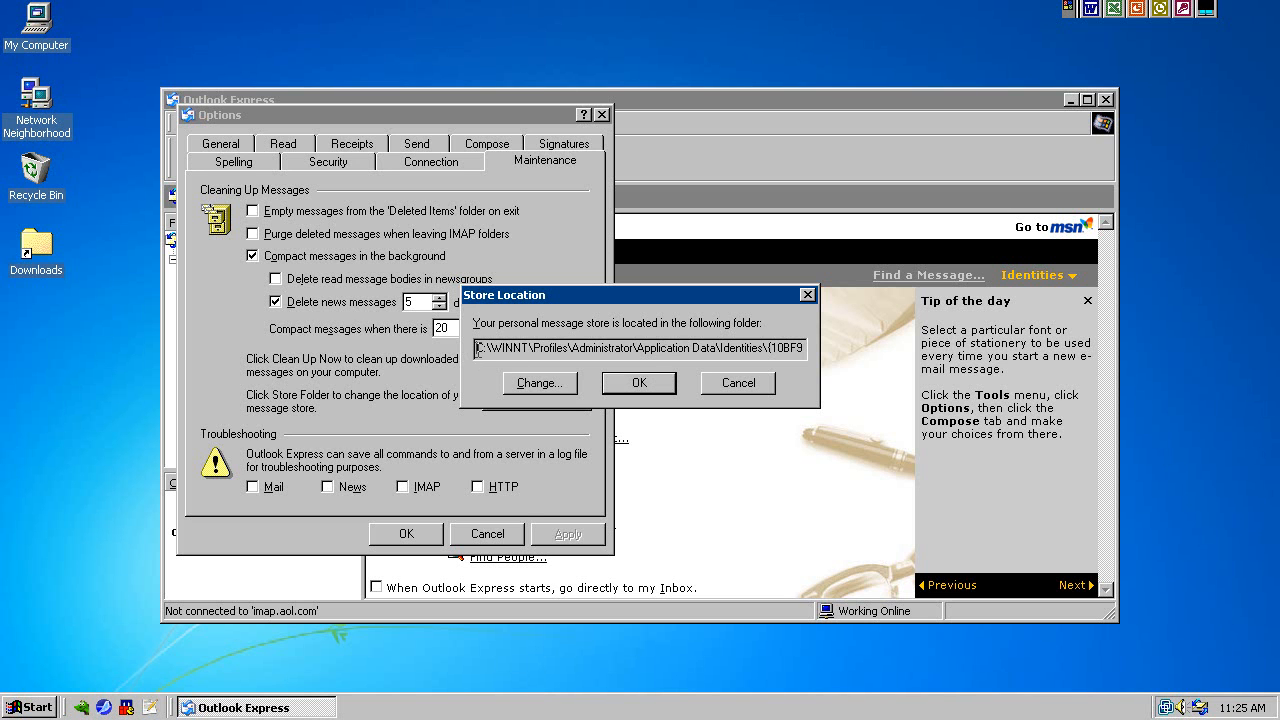
{"action": "right_click", "coordinate": [637, 347]}
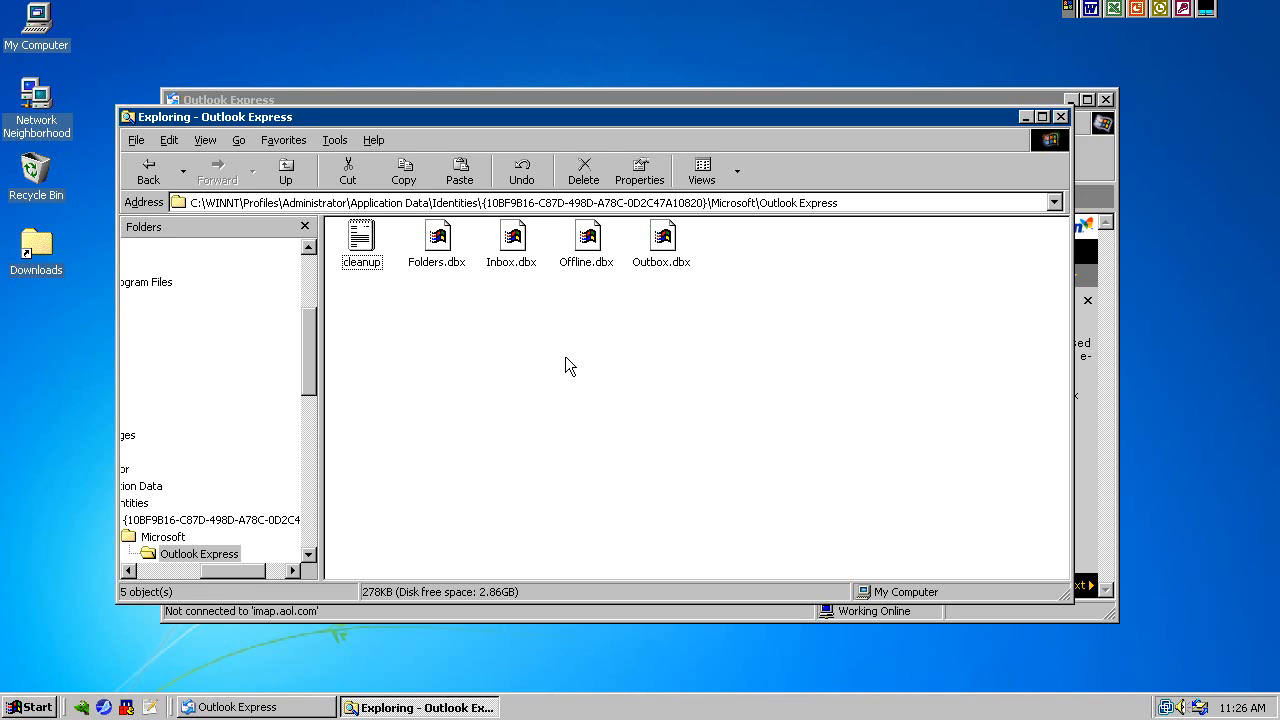
{"action": "mouse_move", "coordinate": [428, 247]}
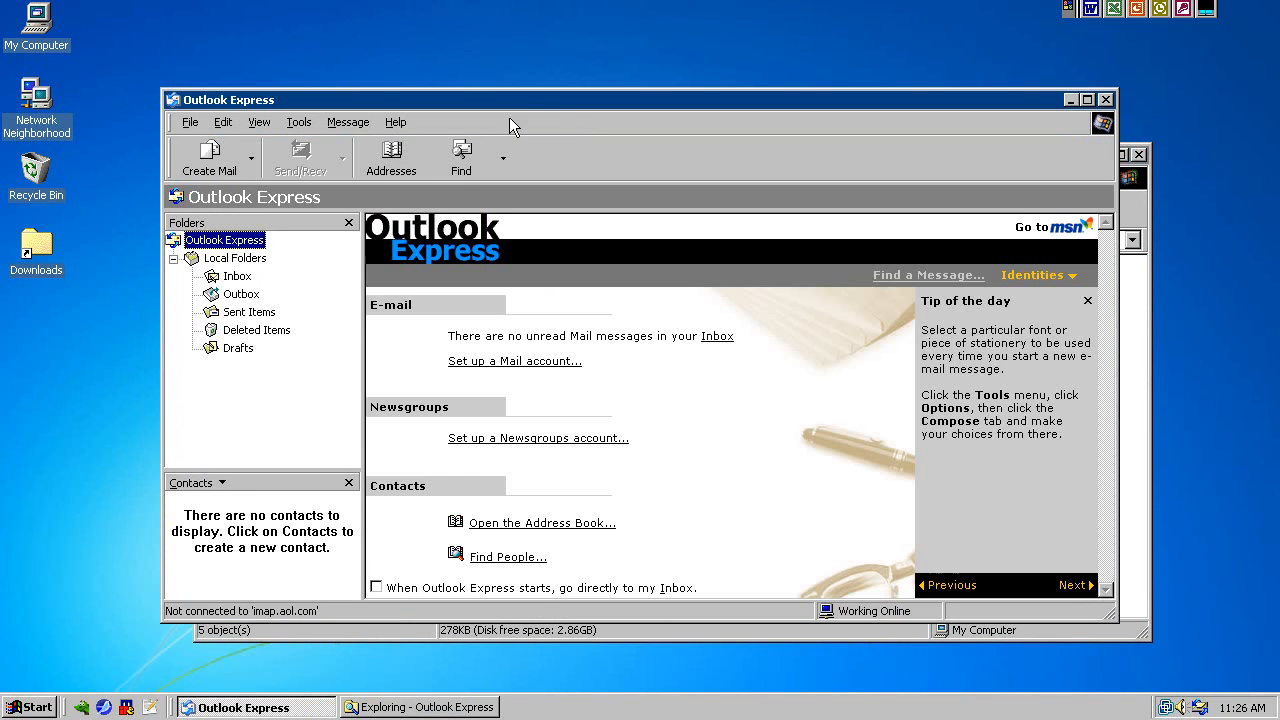
{"action": "mouse_move", "coordinate": [337, 570]}
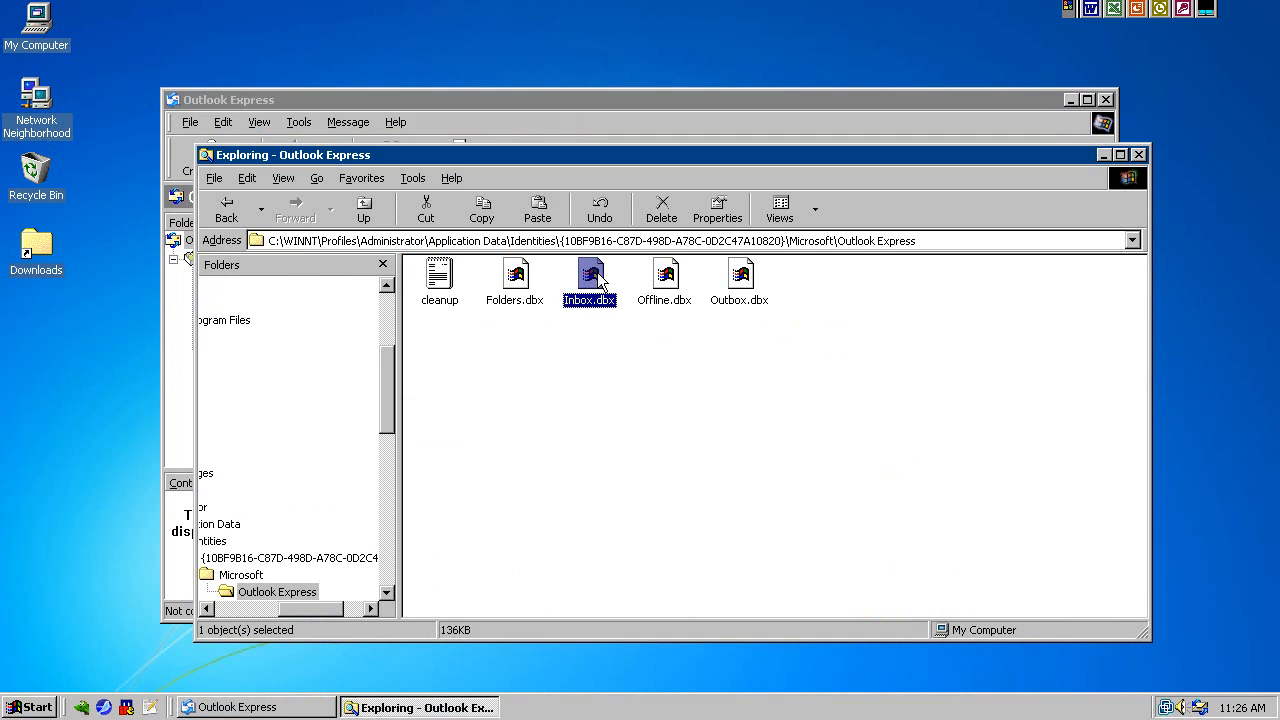
{"action": "mouse_move", "coordinate": [570, 438]}
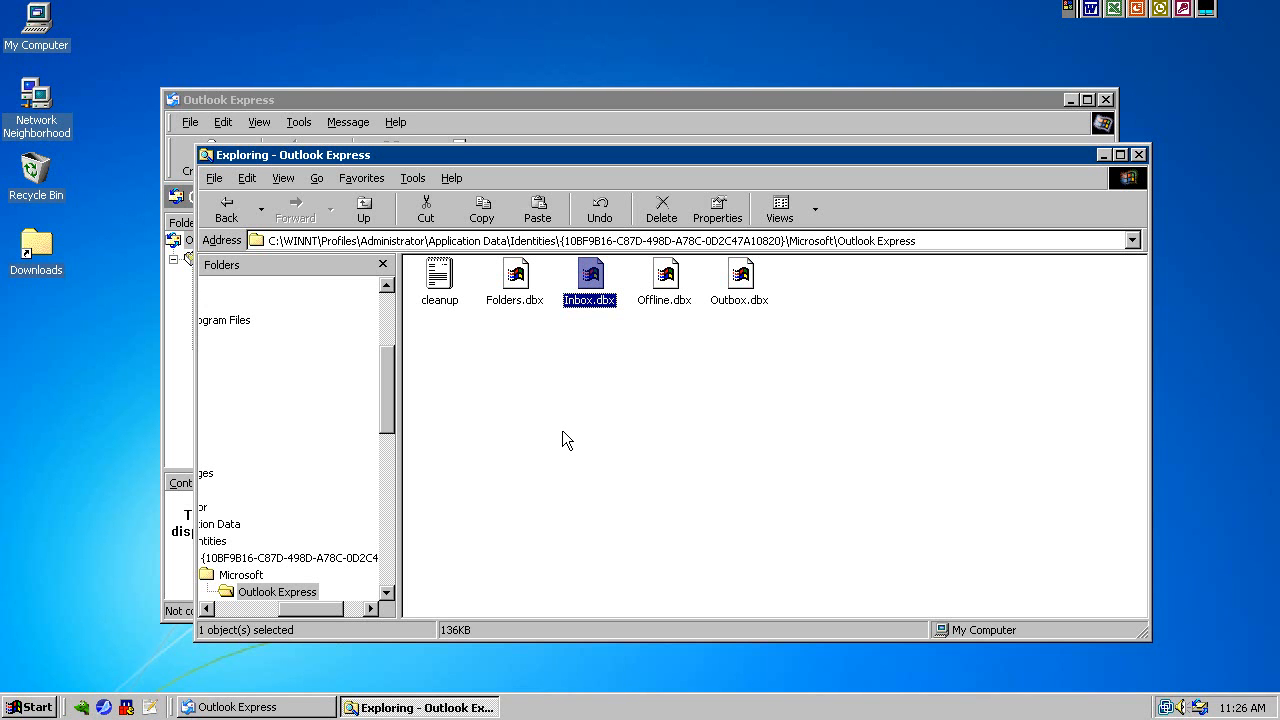
{"action": "mouse_move", "coordinate": [450, 110]}
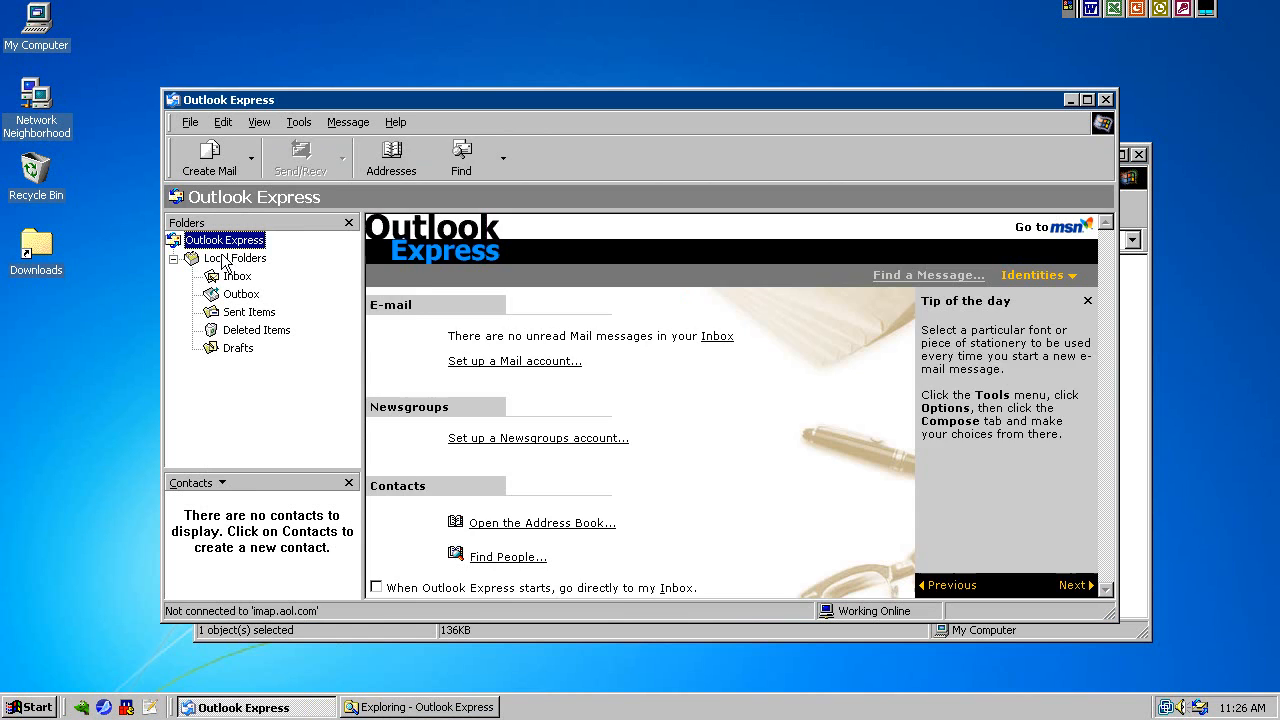
Select Local Folders > Inbox to preview the Welcome to Outlook Express 6 message
{"action": "left_click", "coordinate": [237, 275]}
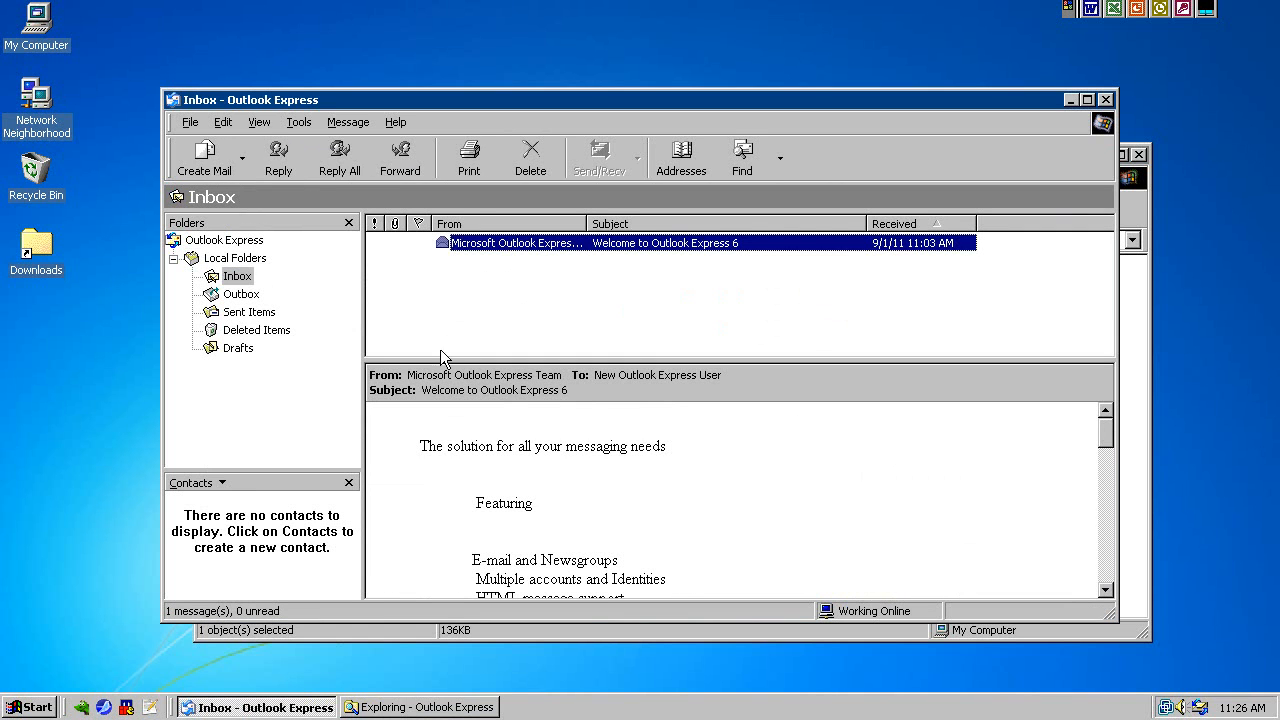
{"action": "mouse_move", "coordinate": [555, 300]}
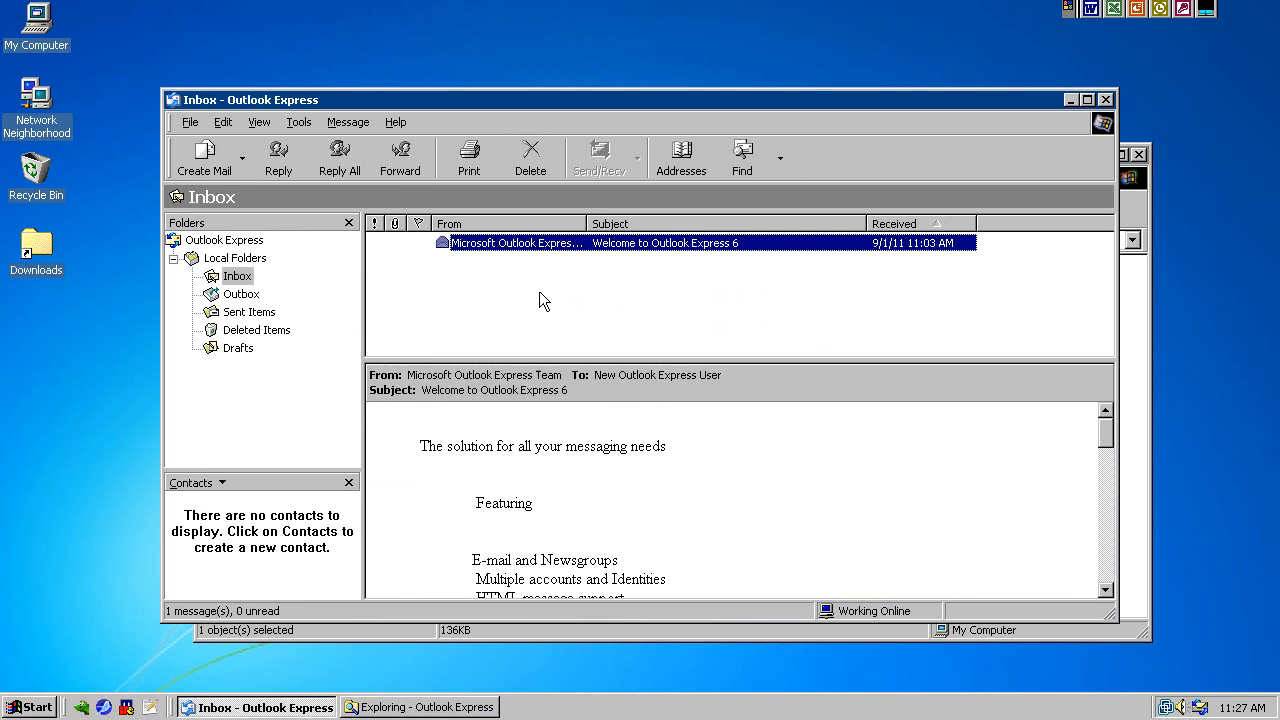
{"action": "mouse_move", "coordinate": [575, 303]}
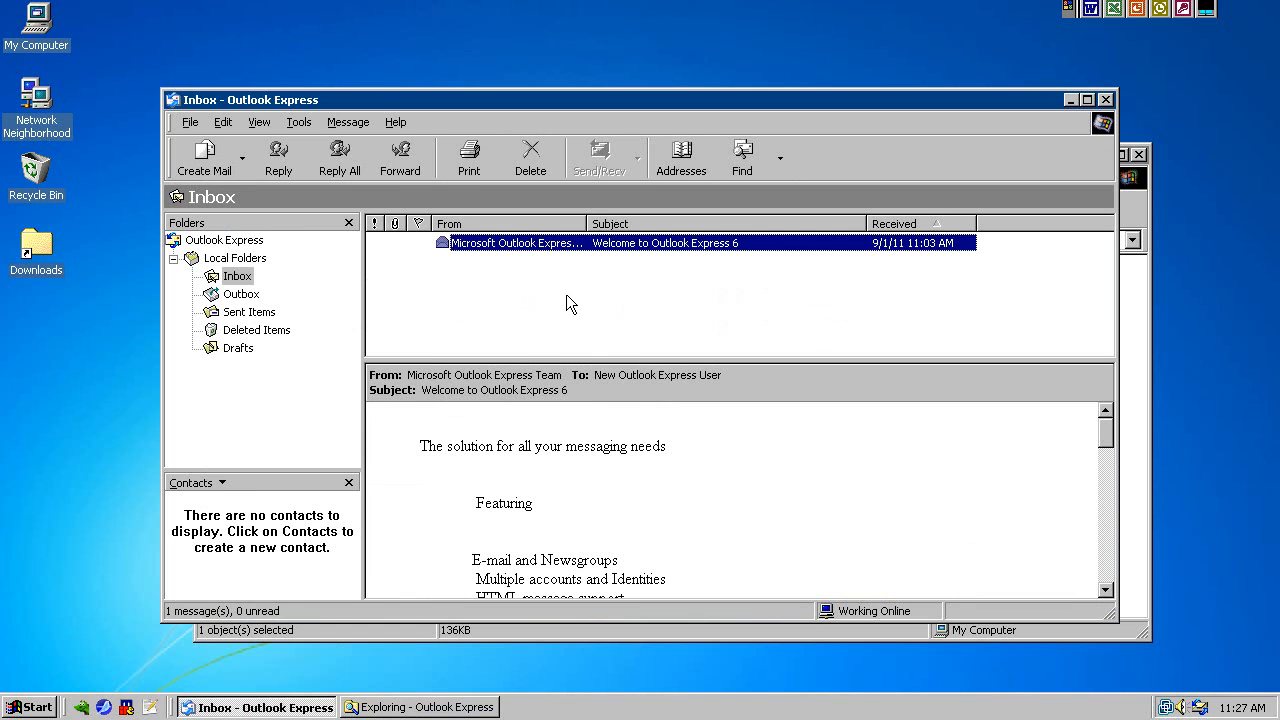
{"action": "mouse_move", "coordinate": [643, 318]}
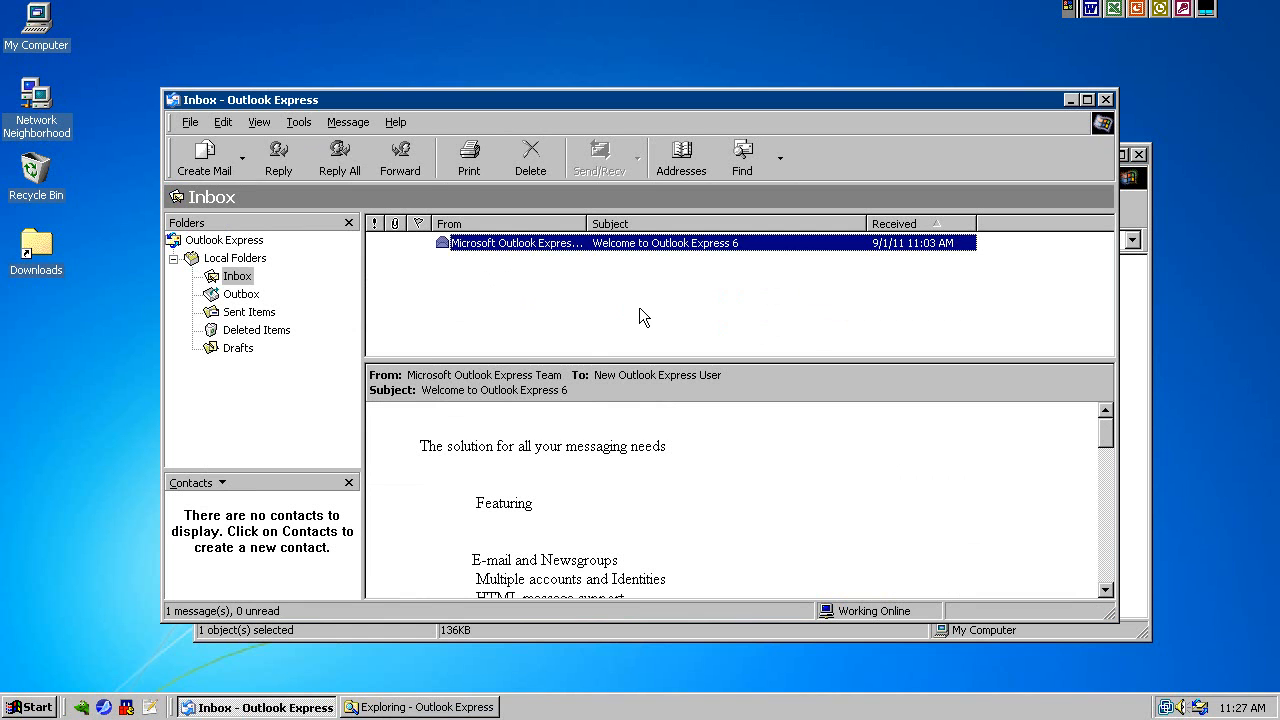
{"action": "mouse_move", "coordinate": [1137, 408]}
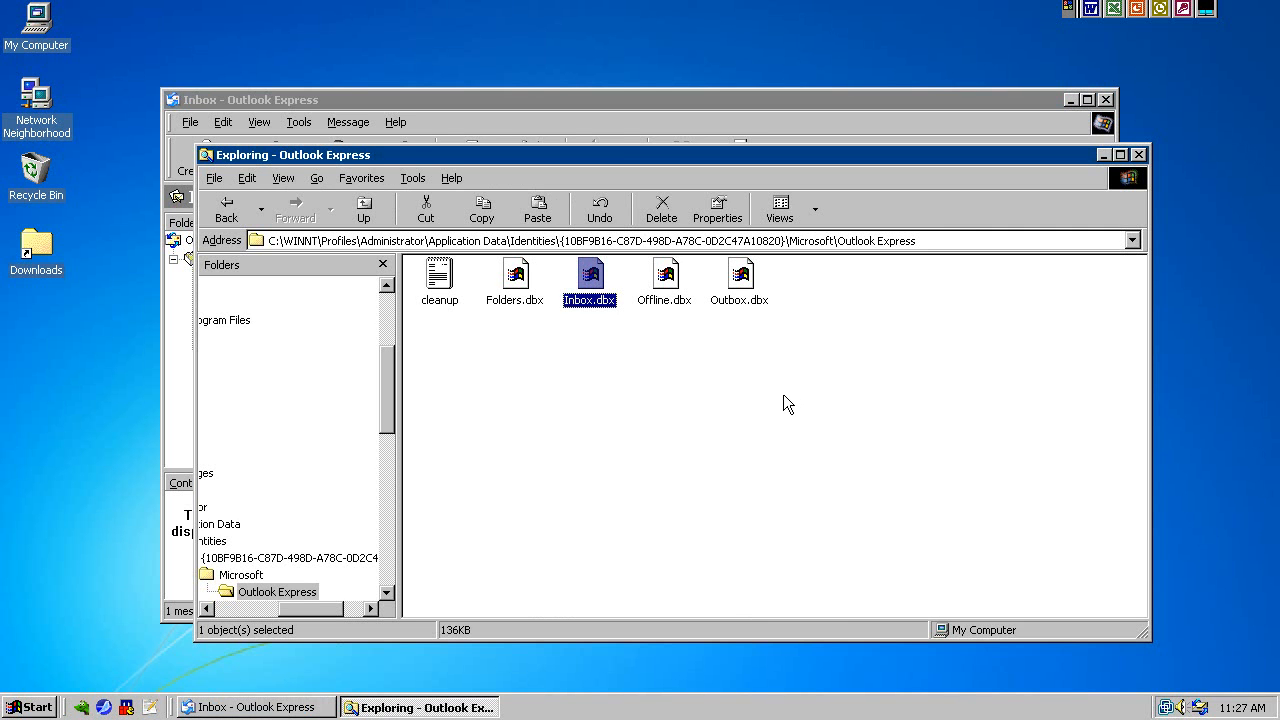
{"action": "mouse_move", "coordinate": [650, 396]}
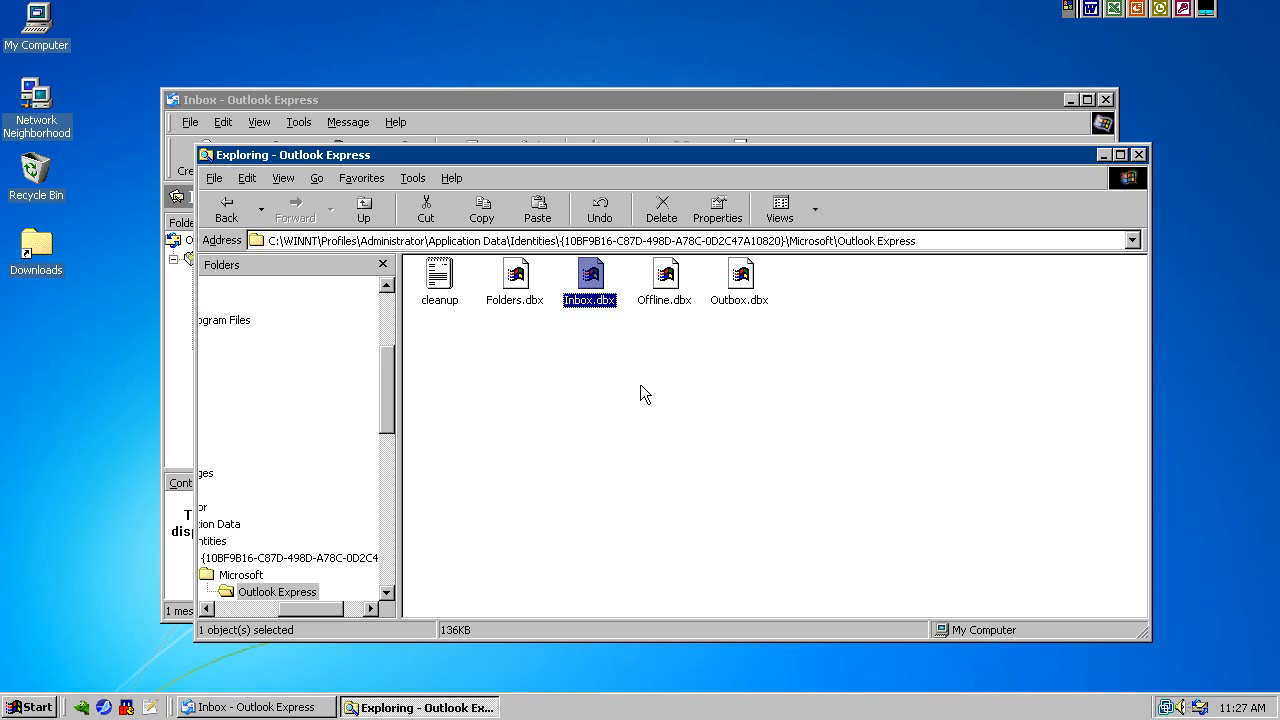
{"action": "mouse_move", "coordinate": [641, 393]}
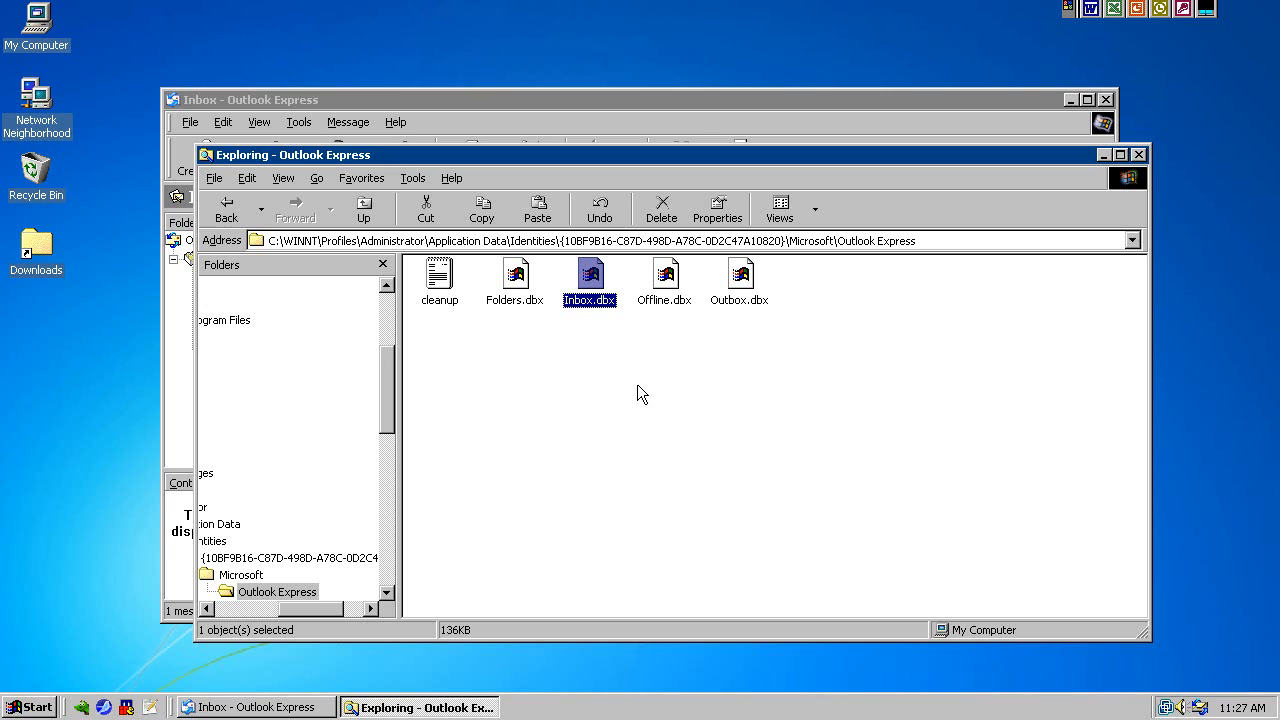
{"action": "mouse_move", "coordinate": [583, 467]}
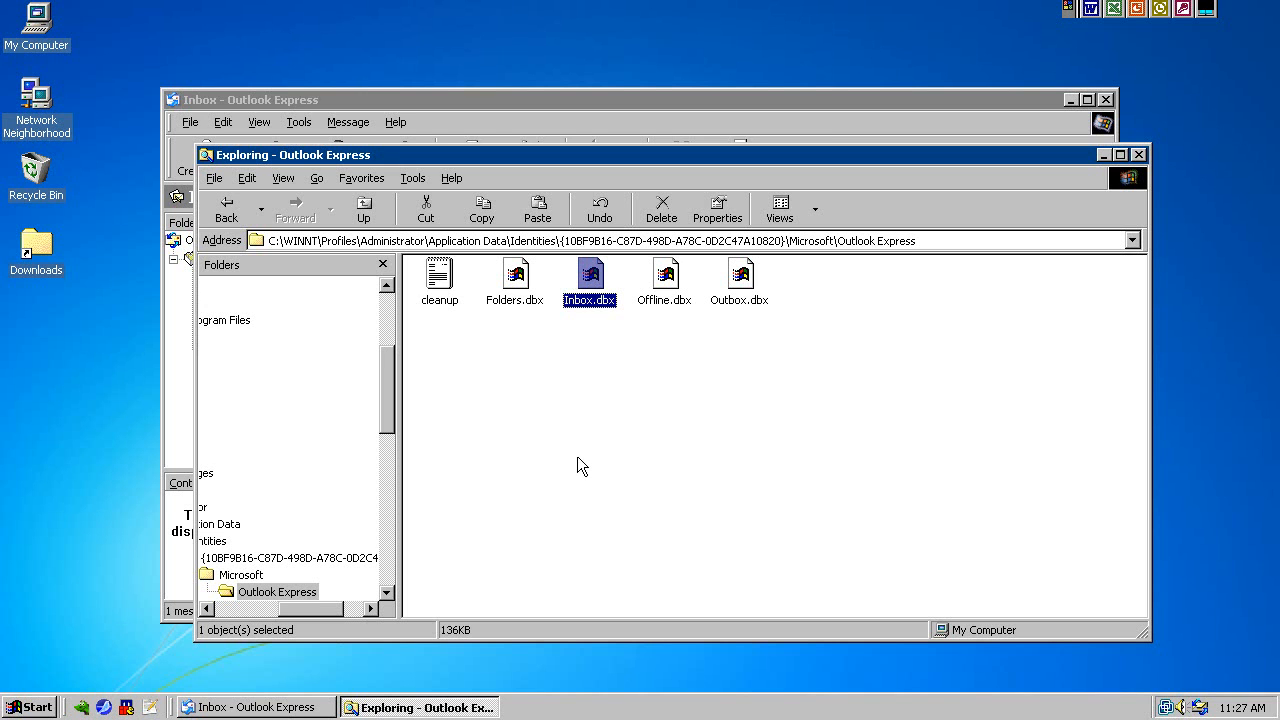
{"action": "mouse_move", "coordinate": [612, 518]}
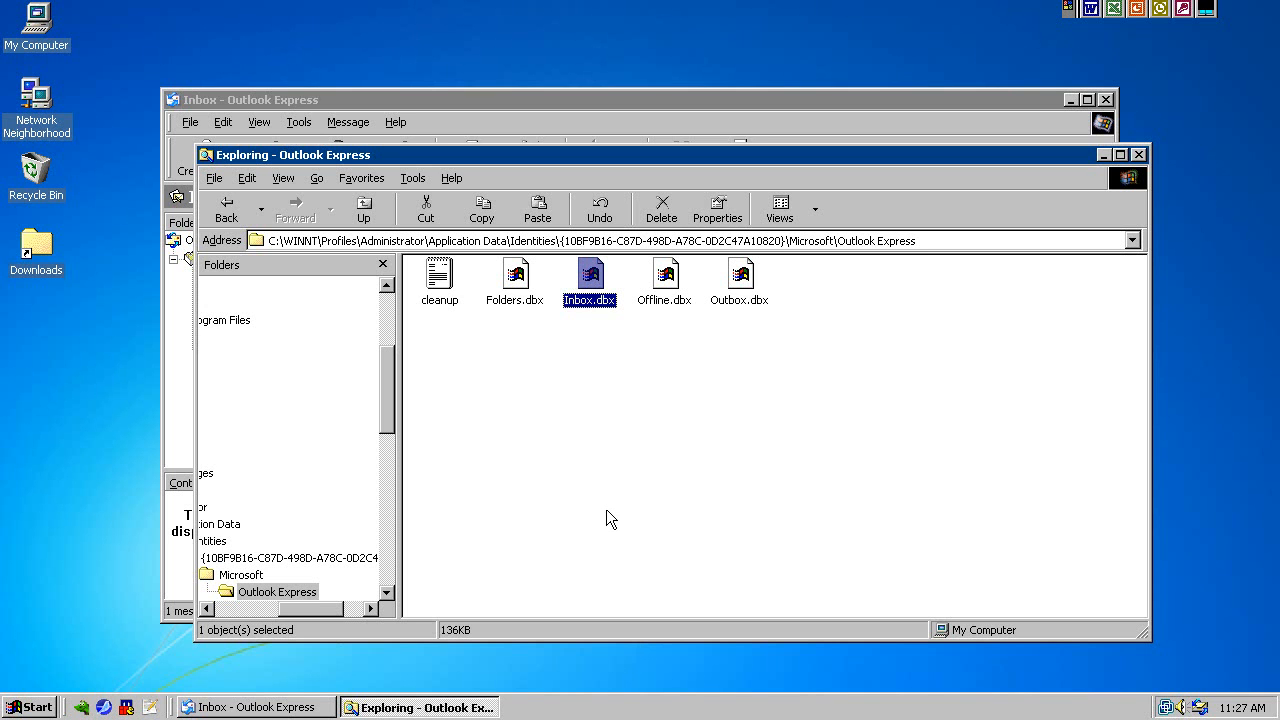
{"action": "mouse_move", "coordinate": [362, 252]}
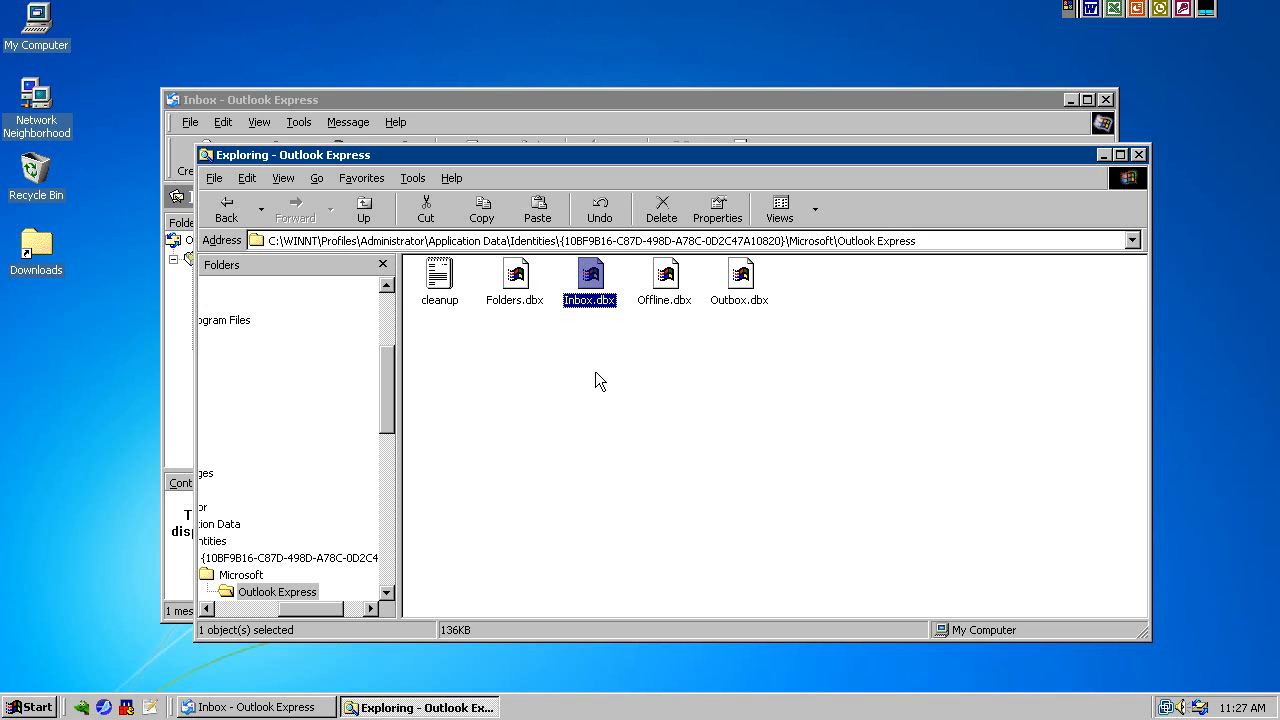
Switch the store folder to Details view, showing Inbox.dbx 137KB and Folders.dbx 73KB
{"action": "left_click", "coordinate": [779, 210]}
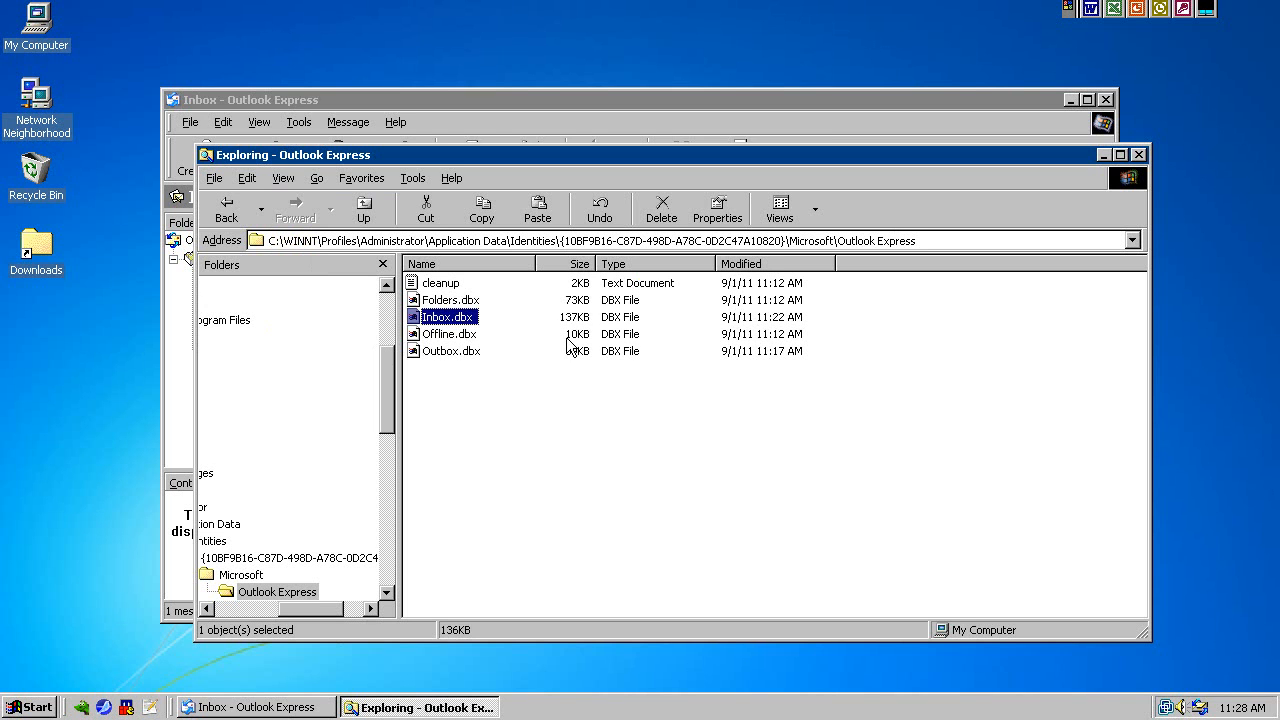
{"action": "mouse_move", "coordinate": [570, 345]}
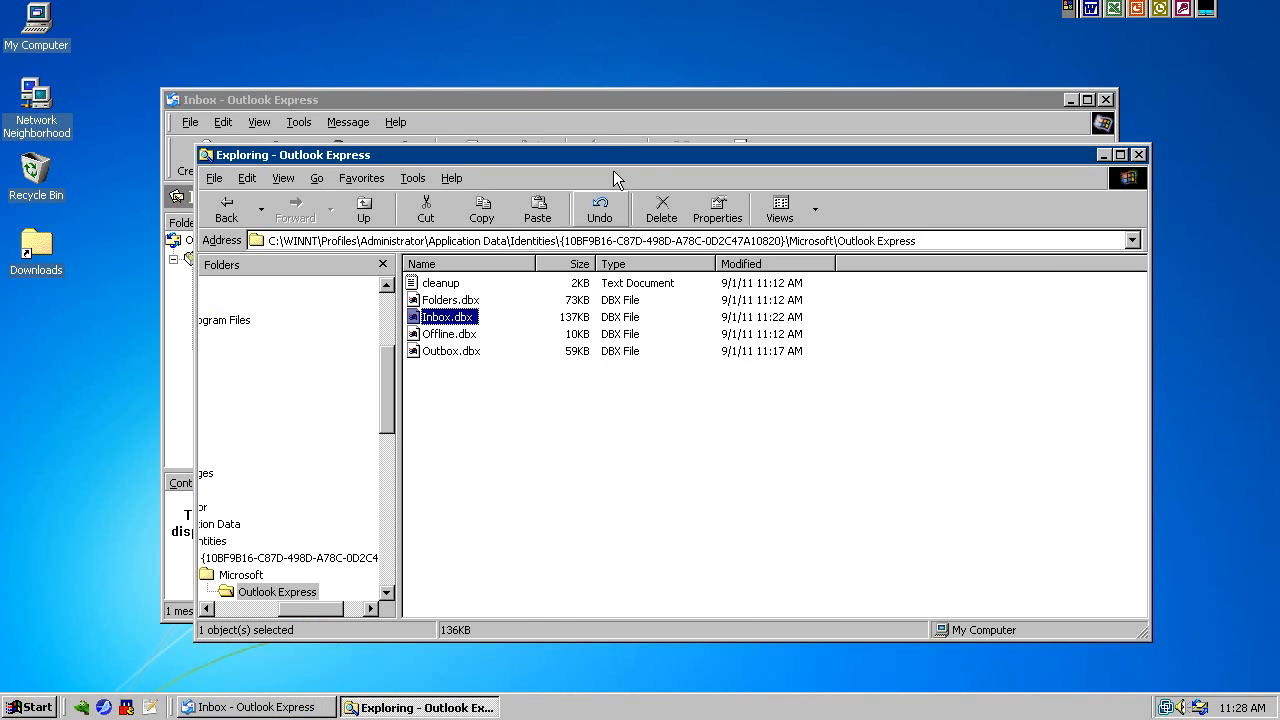
Create and open the Archive local folder, then view its new 139KB Archive.dbx file
{"action": "left_click", "coordinate": [255, 707]}
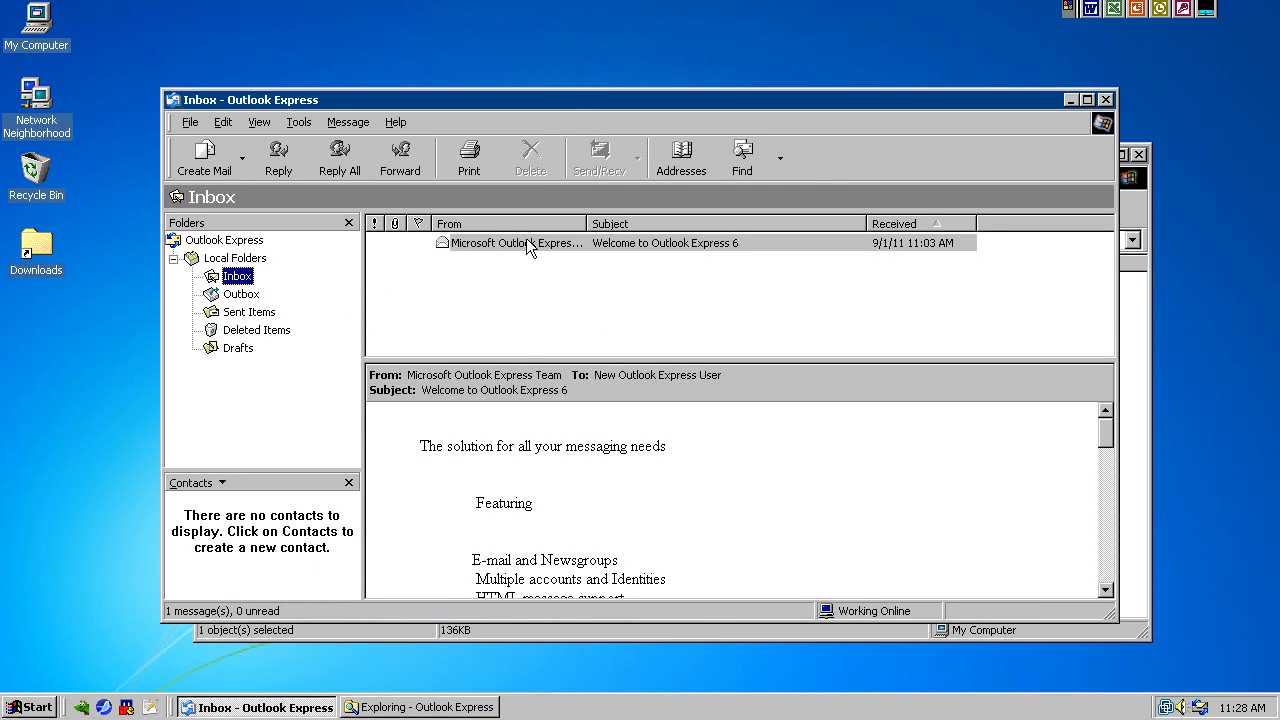
{"action": "mouse_move", "coordinate": [265, 380]}
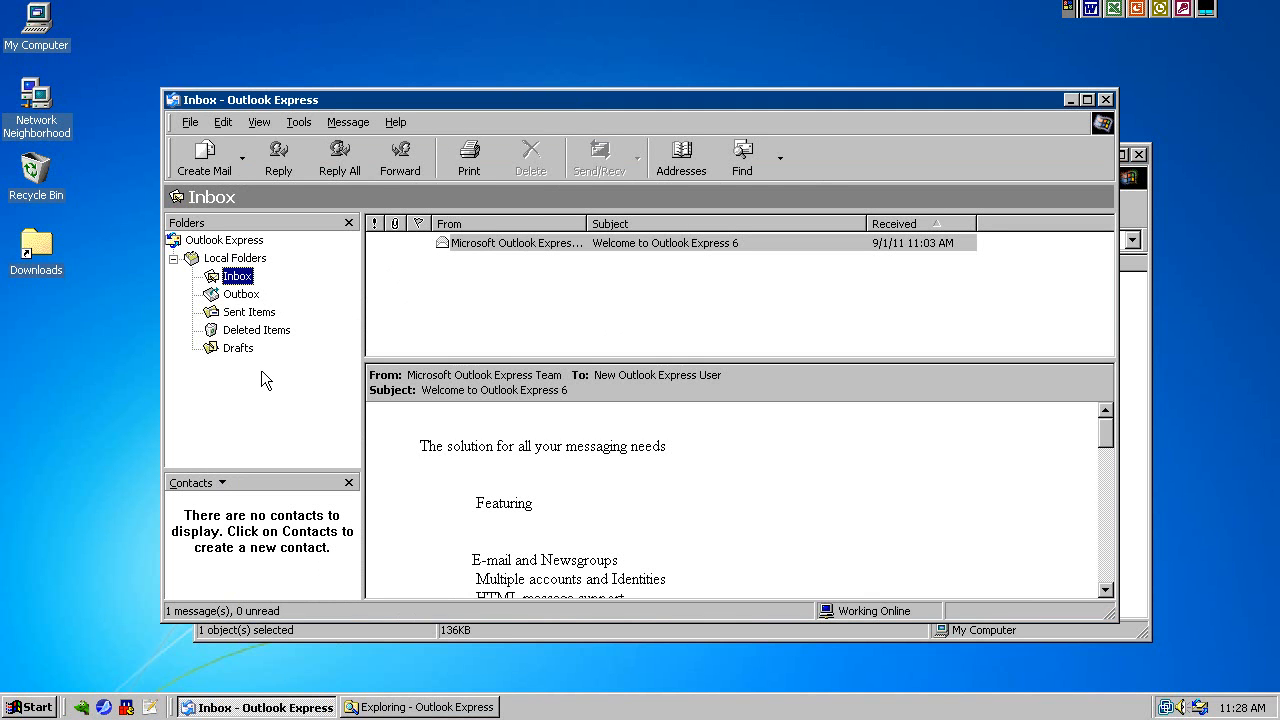
{"action": "left_click", "coordinate": [234, 258]}
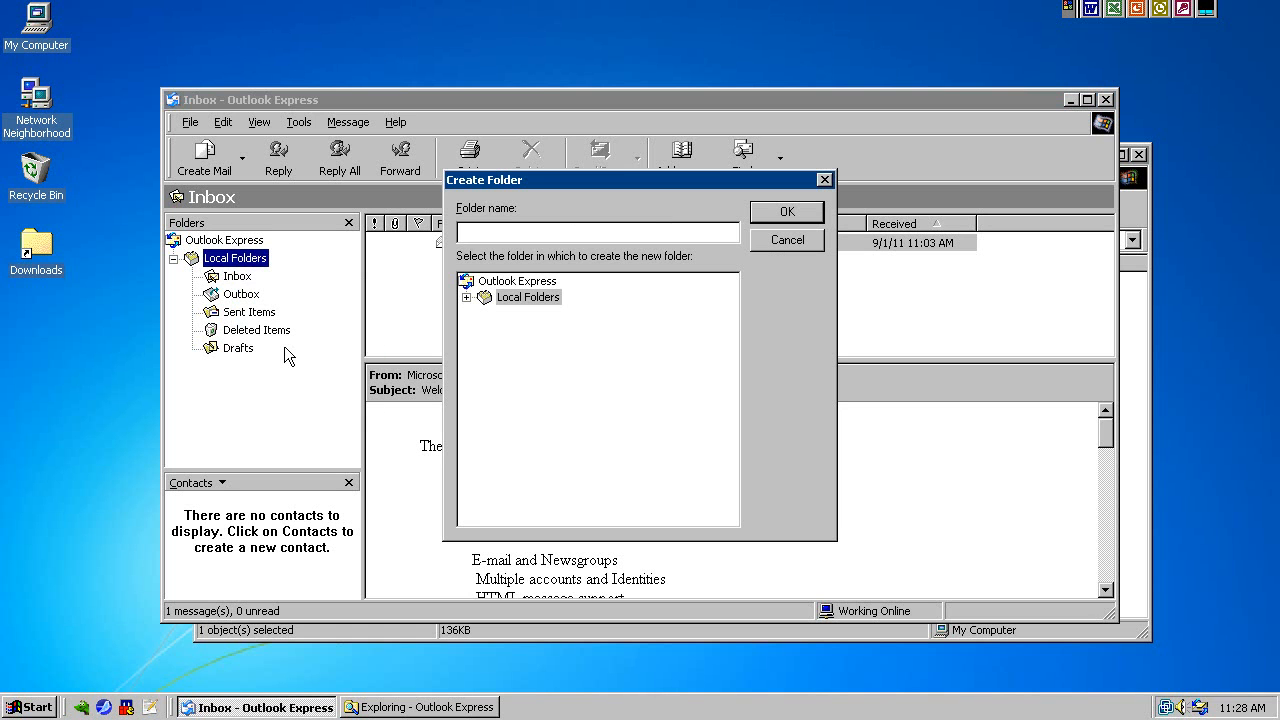
{"action": "left_click", "coordinate": [786, 212]}
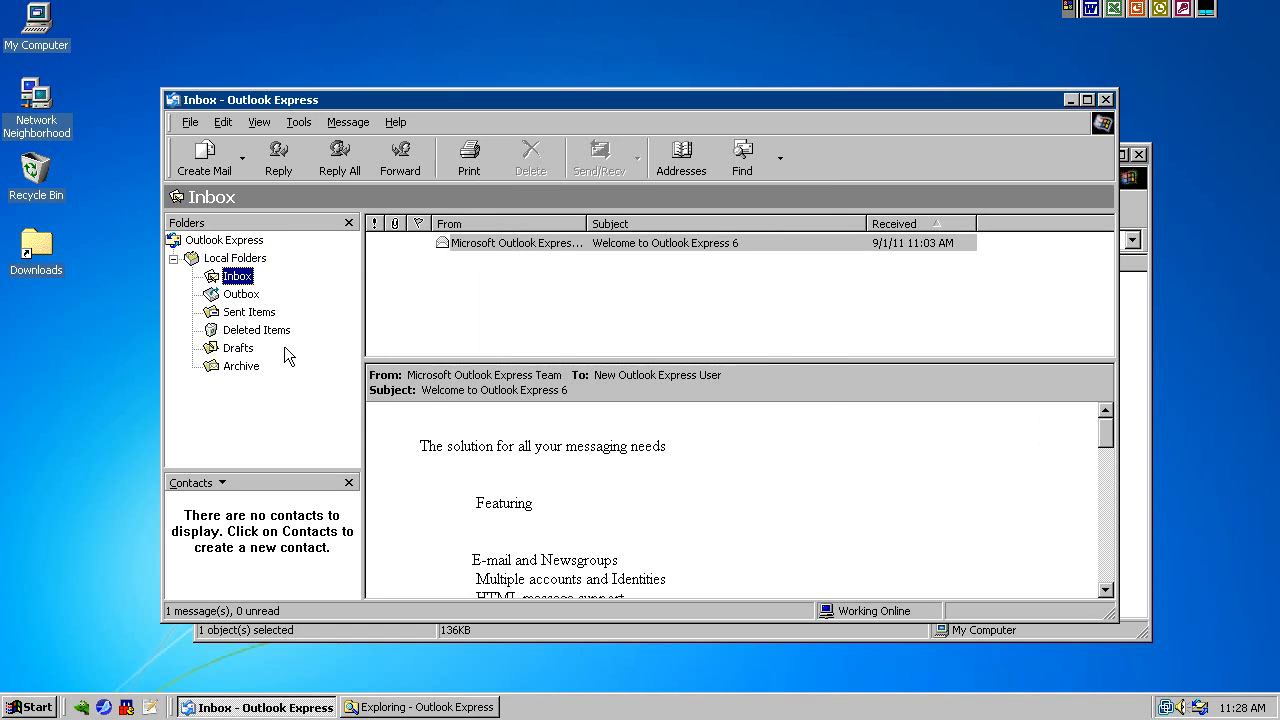
{"action": "left_click", "coordinate": [241, 365]}
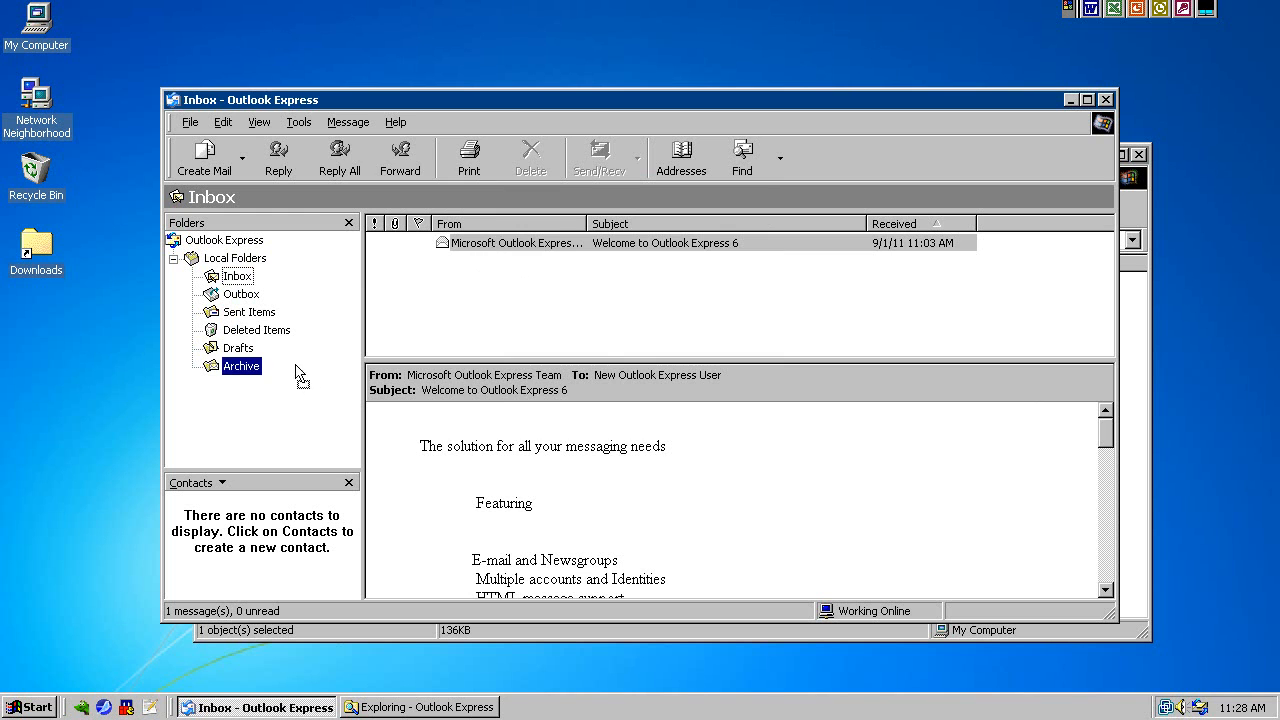
{"action": "left_click", "coordinate": [242, 365]}
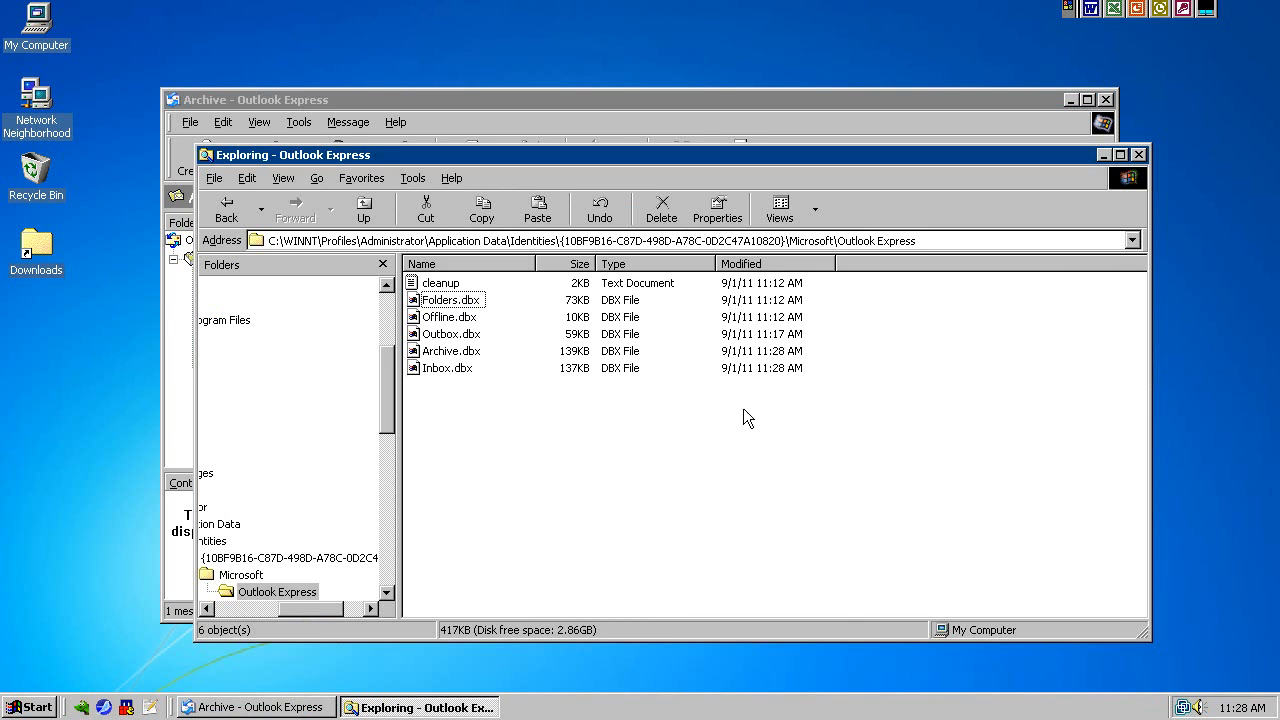
{"action": "left_click", "coordinate": [449, 350]}
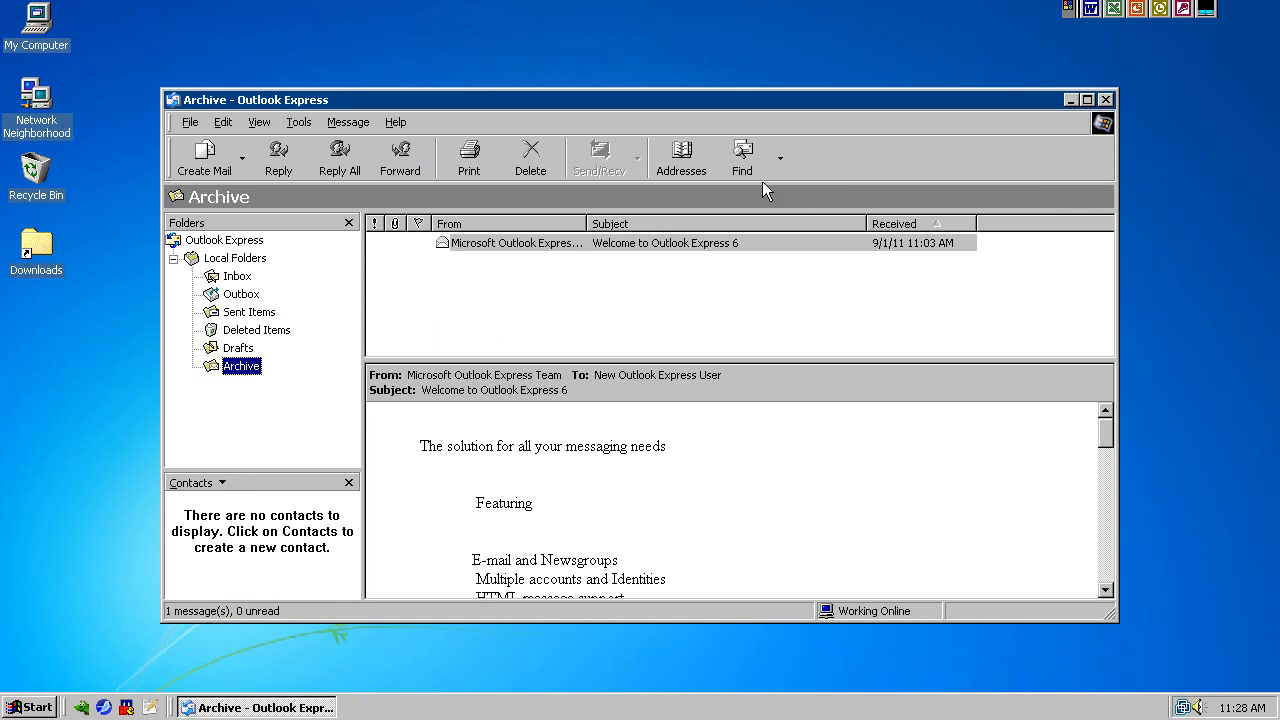
{"action": "mouse_move", "coordinate": [868, 172]}
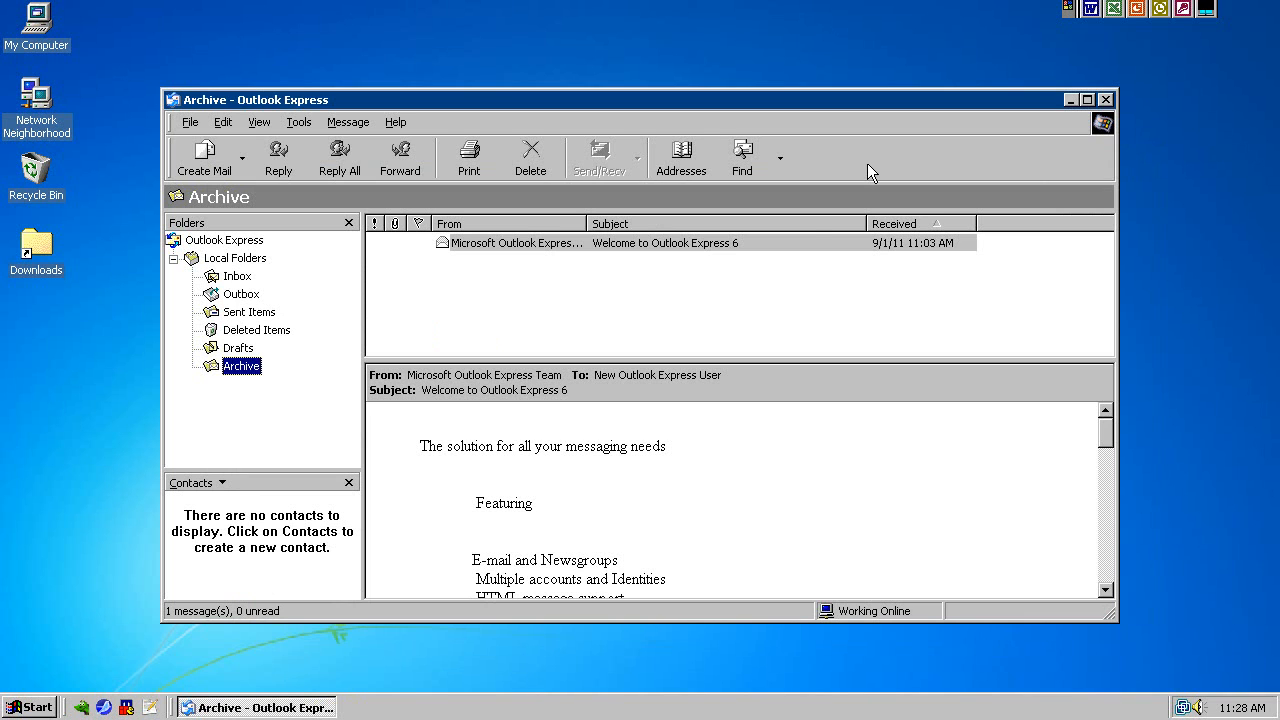
{"action": "mouse_move", "coordinate": [604, 307]}
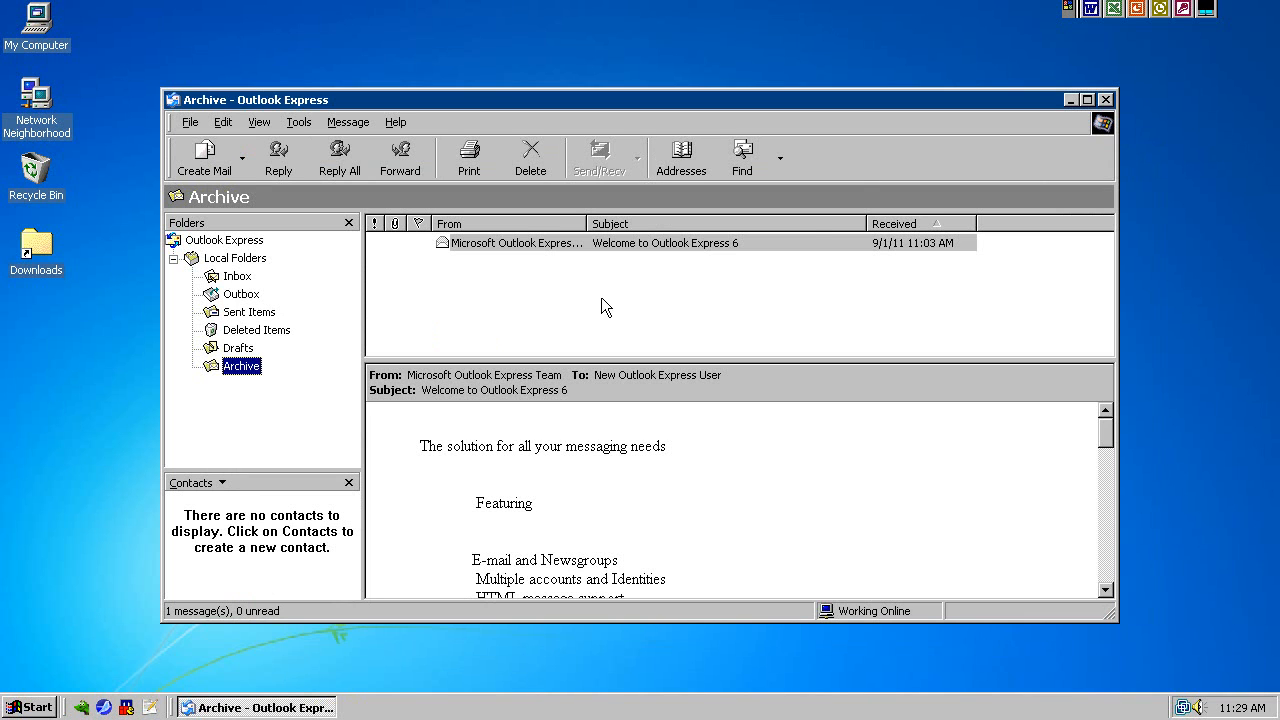
{"action": "mouse_move", "coordinate": [477, 326]}
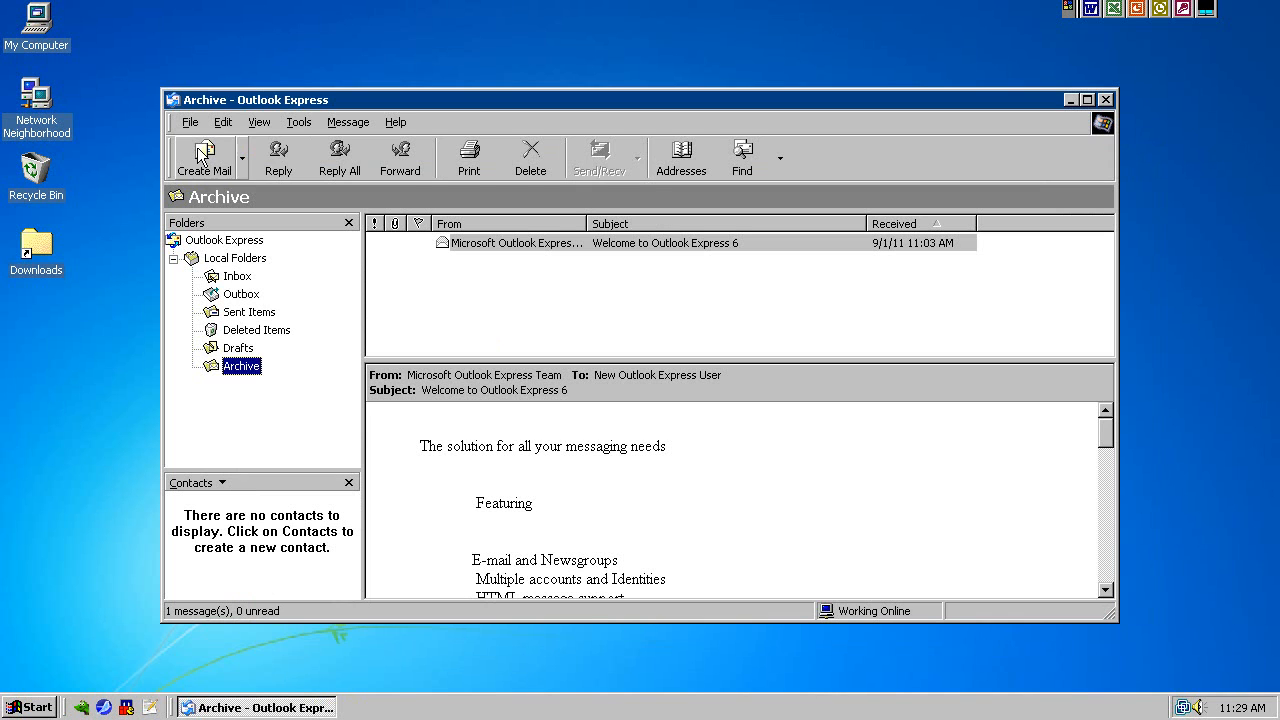
{"action": "mouse_move", "coordinate": [490, 335]}
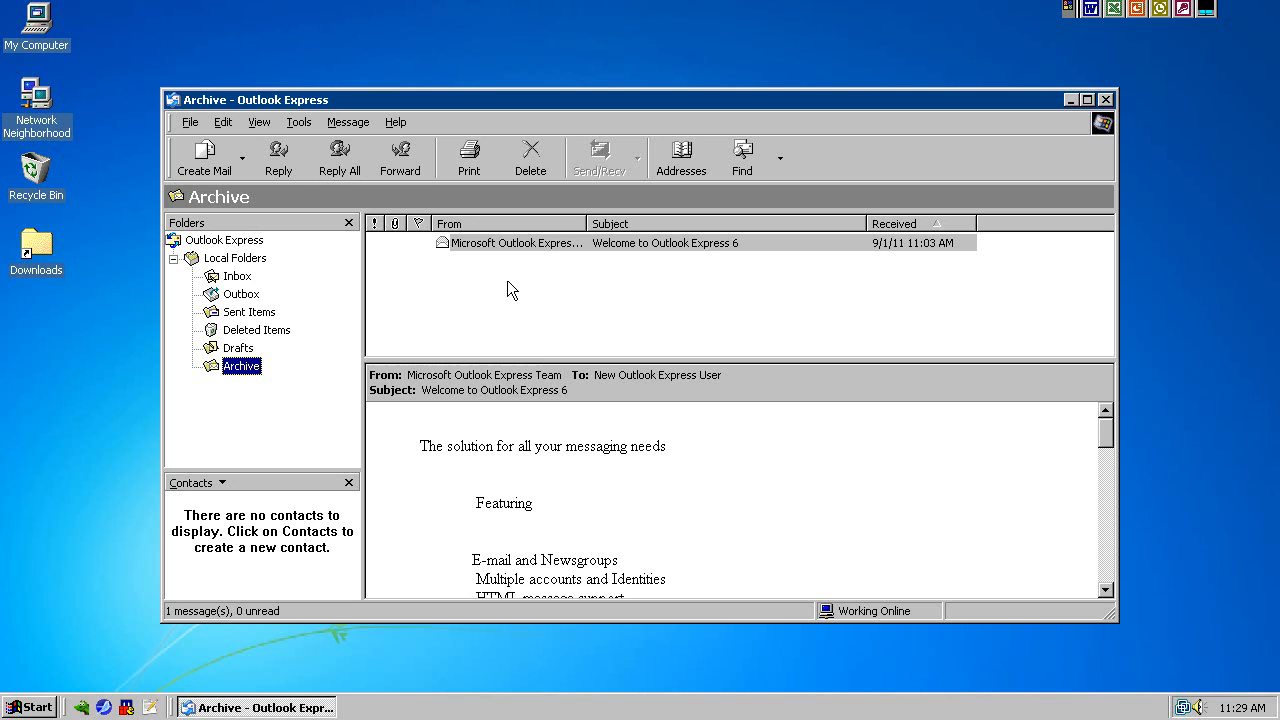
{"action": "mouse_move", "coordinate": [836, 153]}
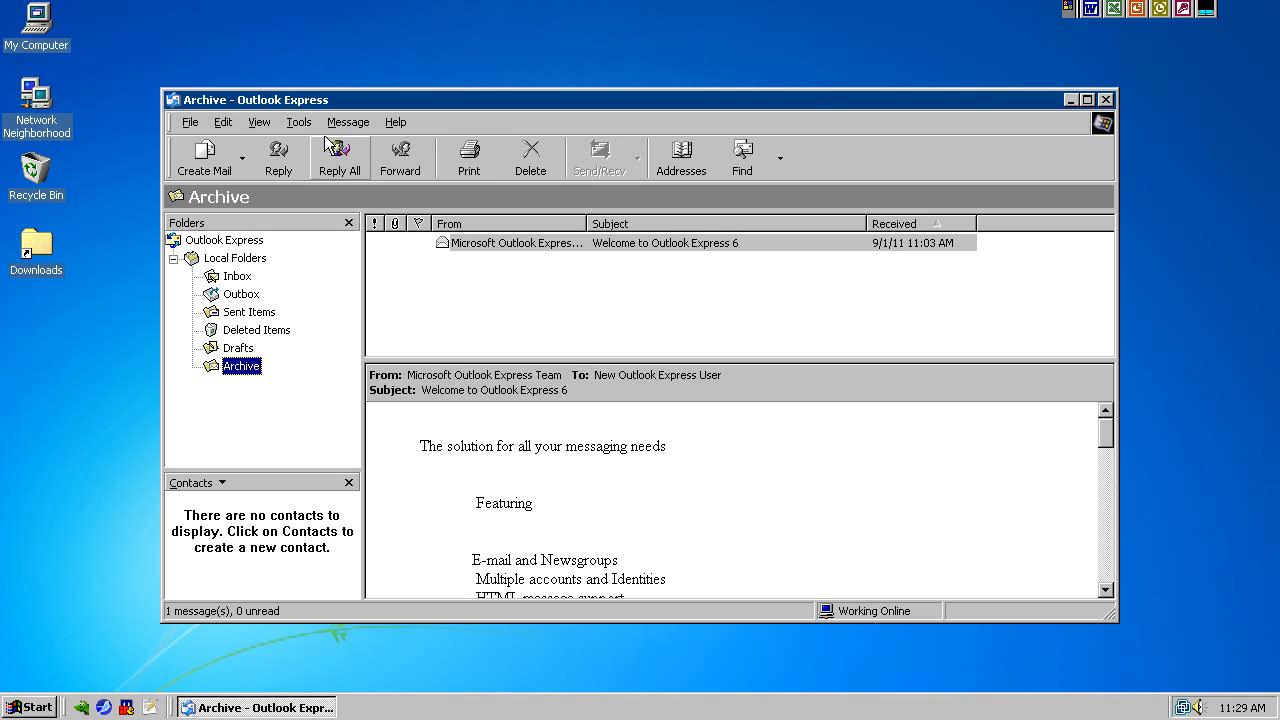
Open the Tools menu while the Archive folder shows the welcome message
{"action": "left_click", "coordinate": [298, 121]}
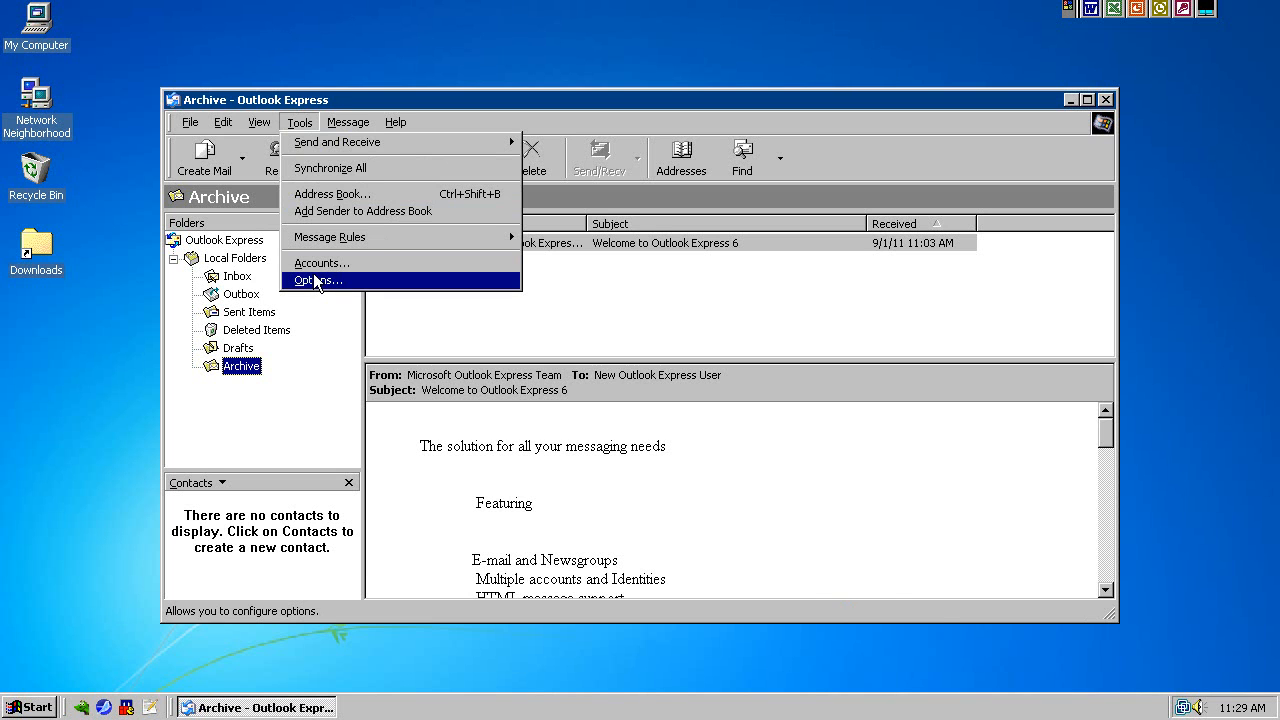
{"action": "left_click", "coordinate": [318, 280]}
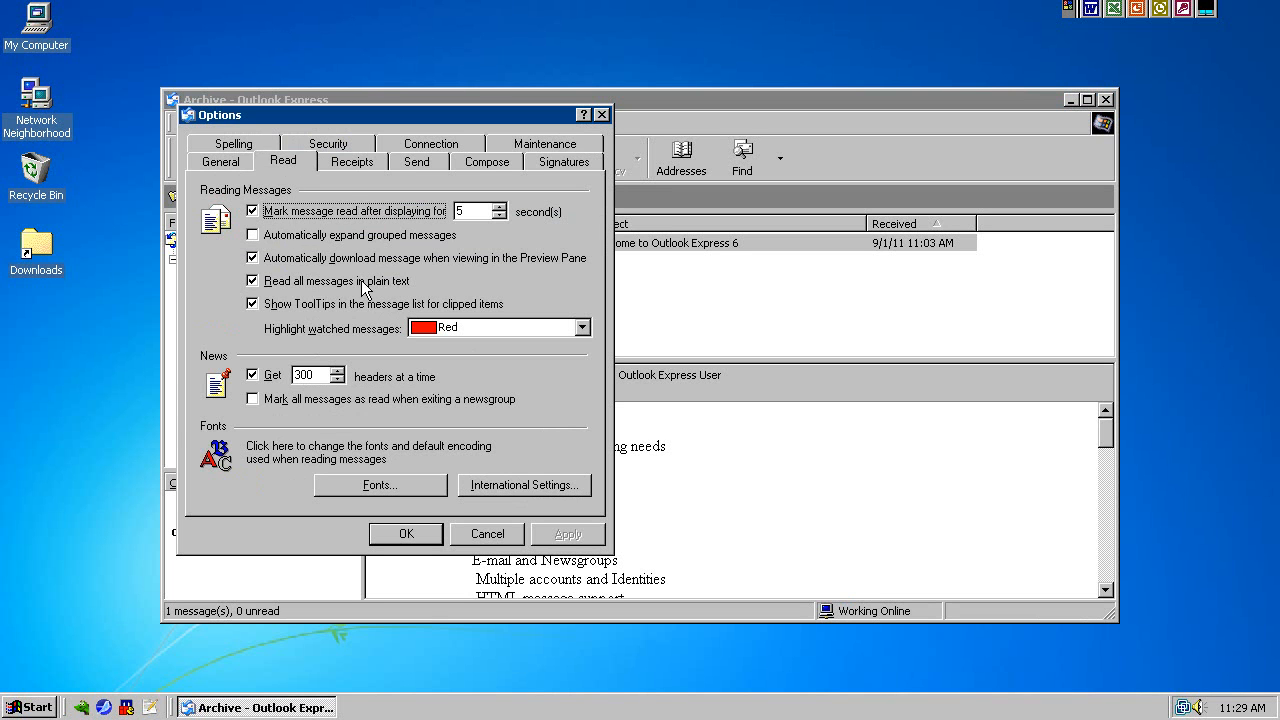
{"action": "mouse_move", "coordinate": [240, 343]}
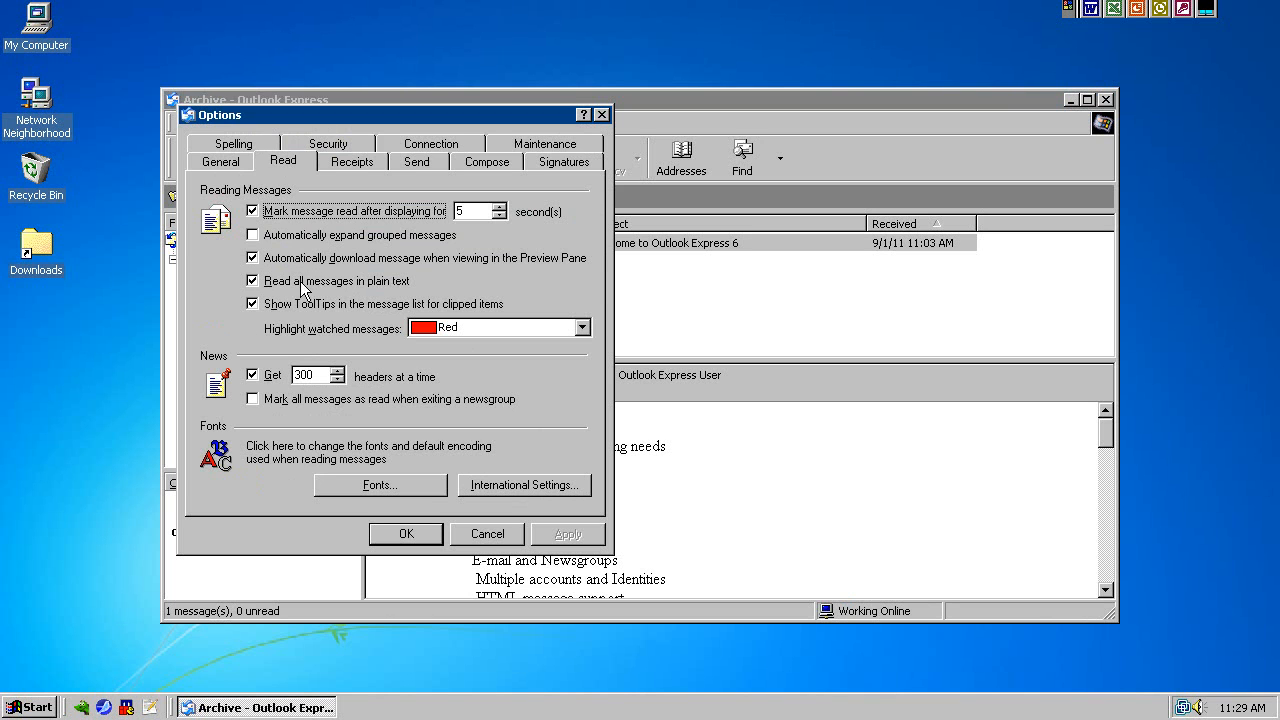
{"action": "mouse_move", "coordinate": [427, 290]}
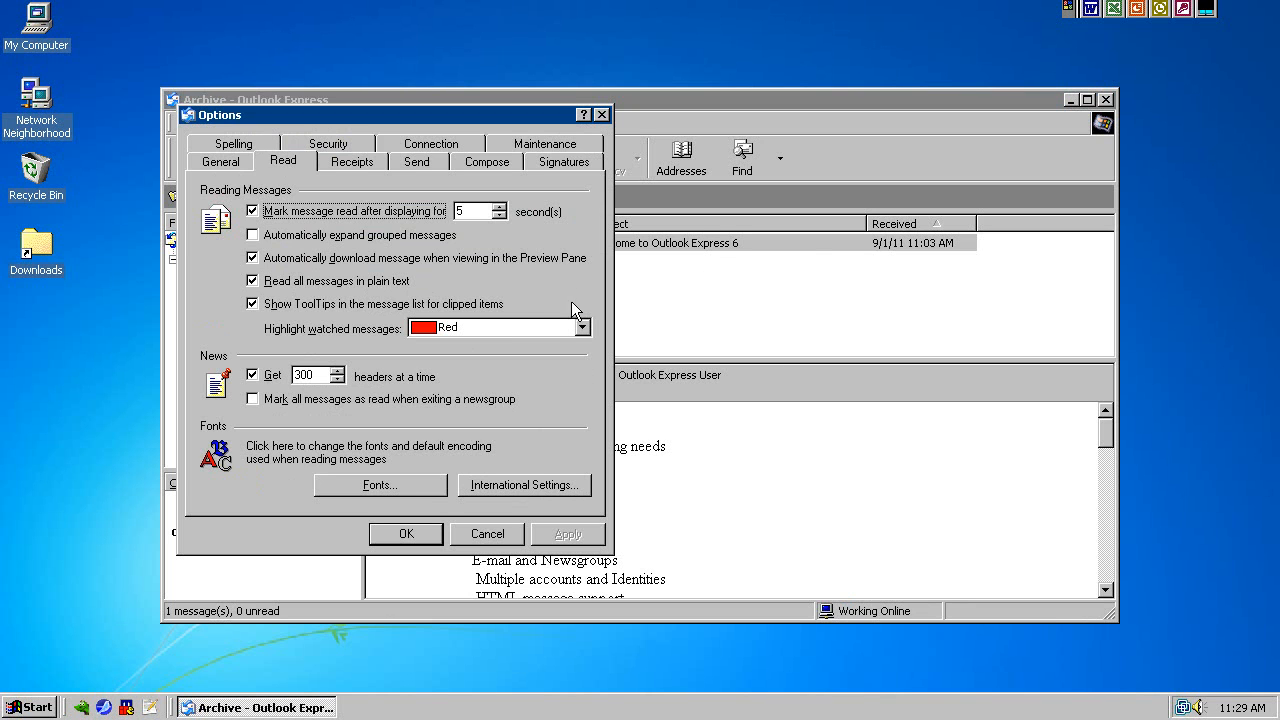
{"action": "mouse_move", "coordinate": [525, 310]}
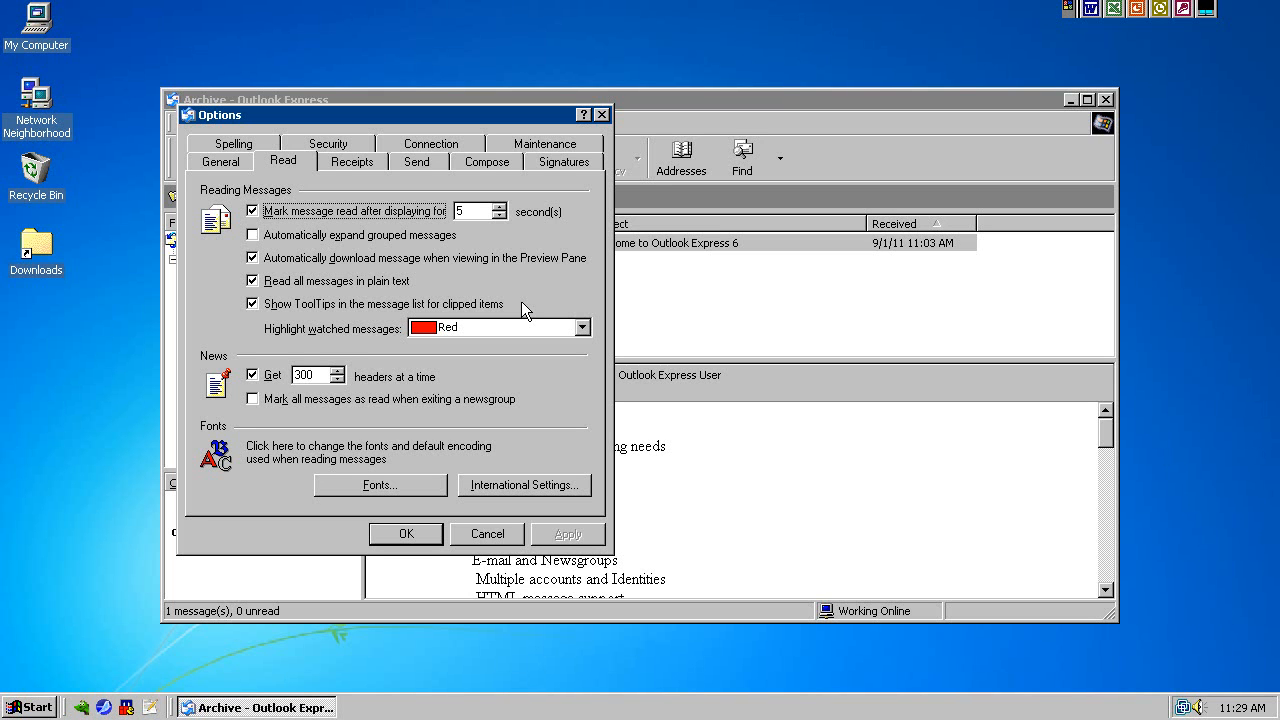
{"action": "mouse_move", "coordinate": [528, 300]}
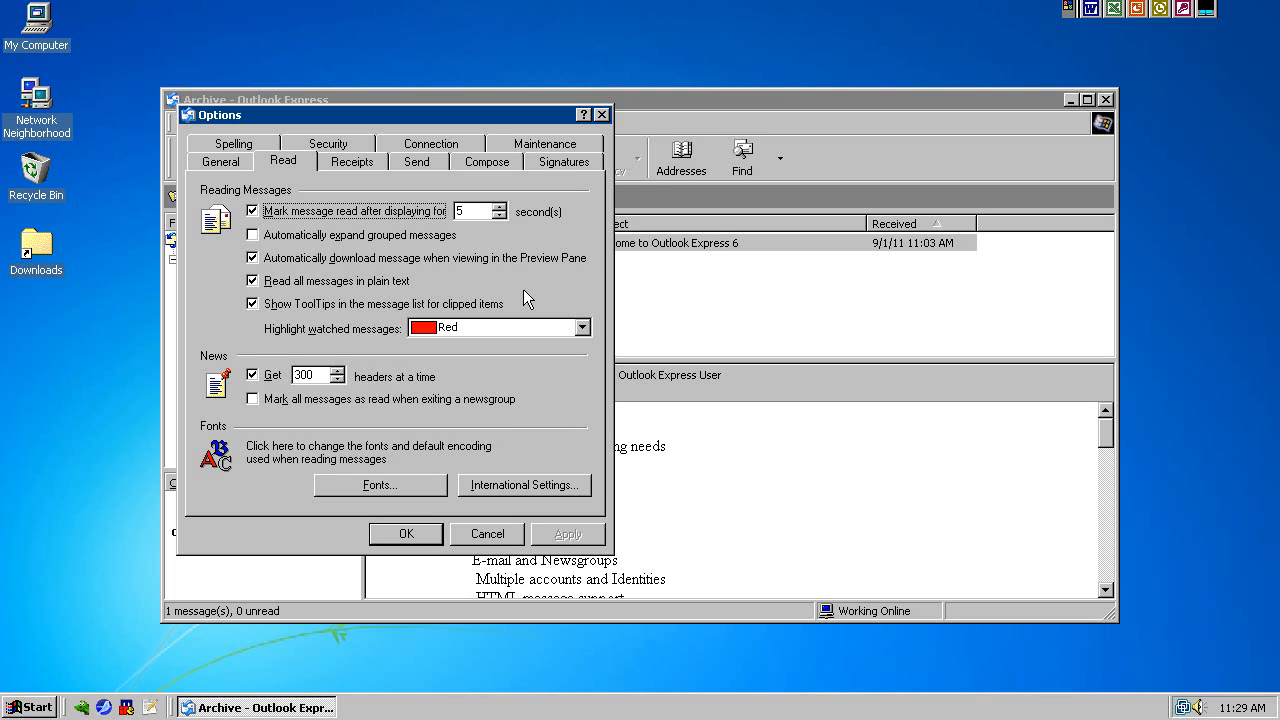
{"action": "mouse_move", "coordinate": [763, 270]}
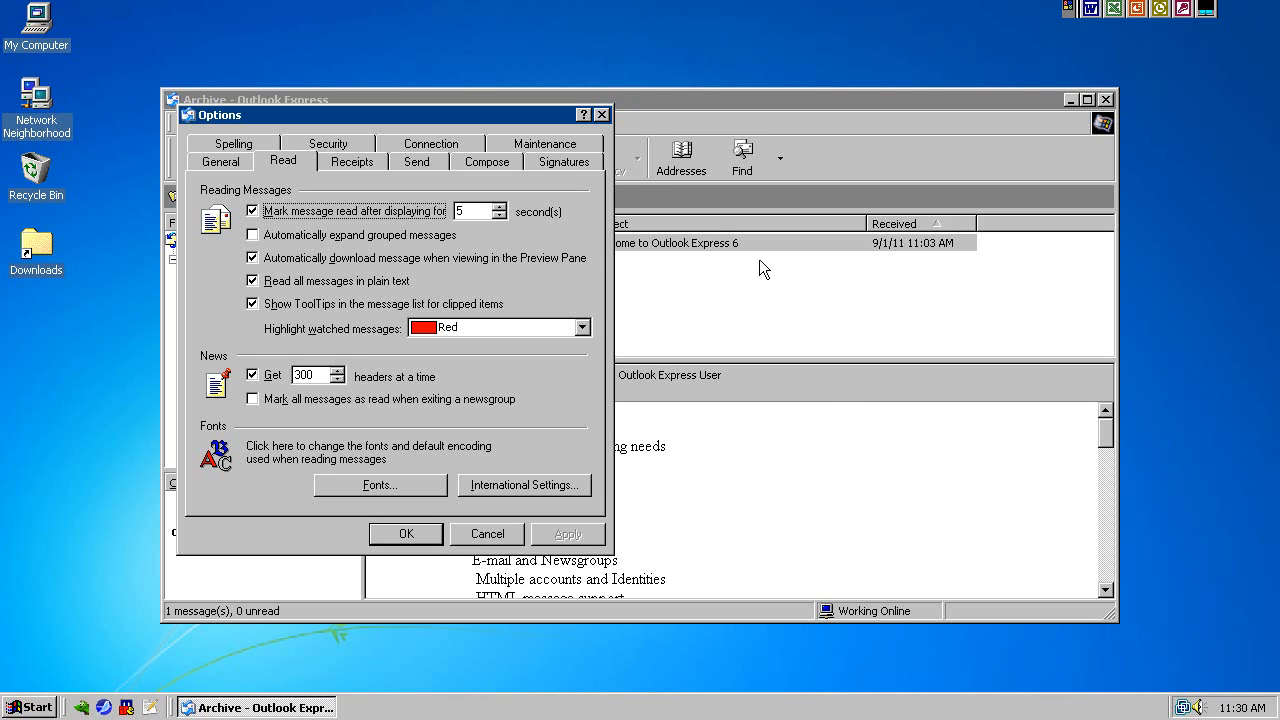
{"action": "mouse_move", "coordinate": [530, 292]}
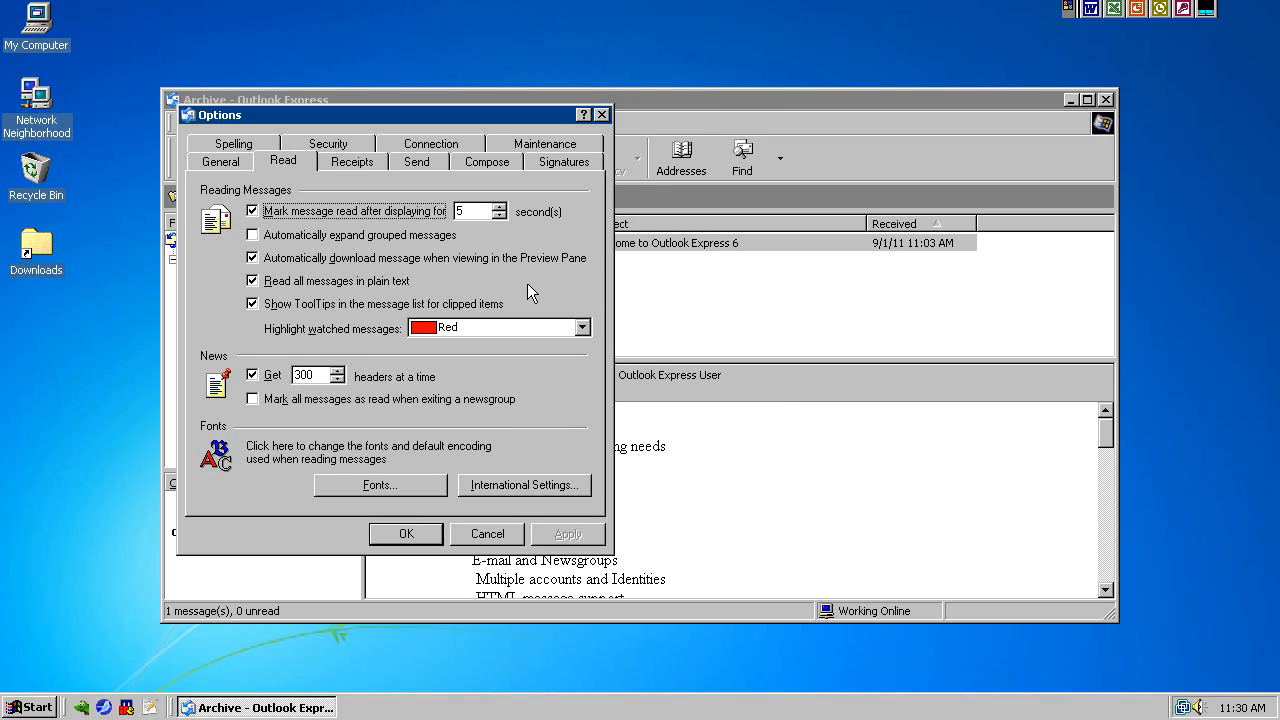
{"action": "mouse_move", "coordinate": [555, 300]}
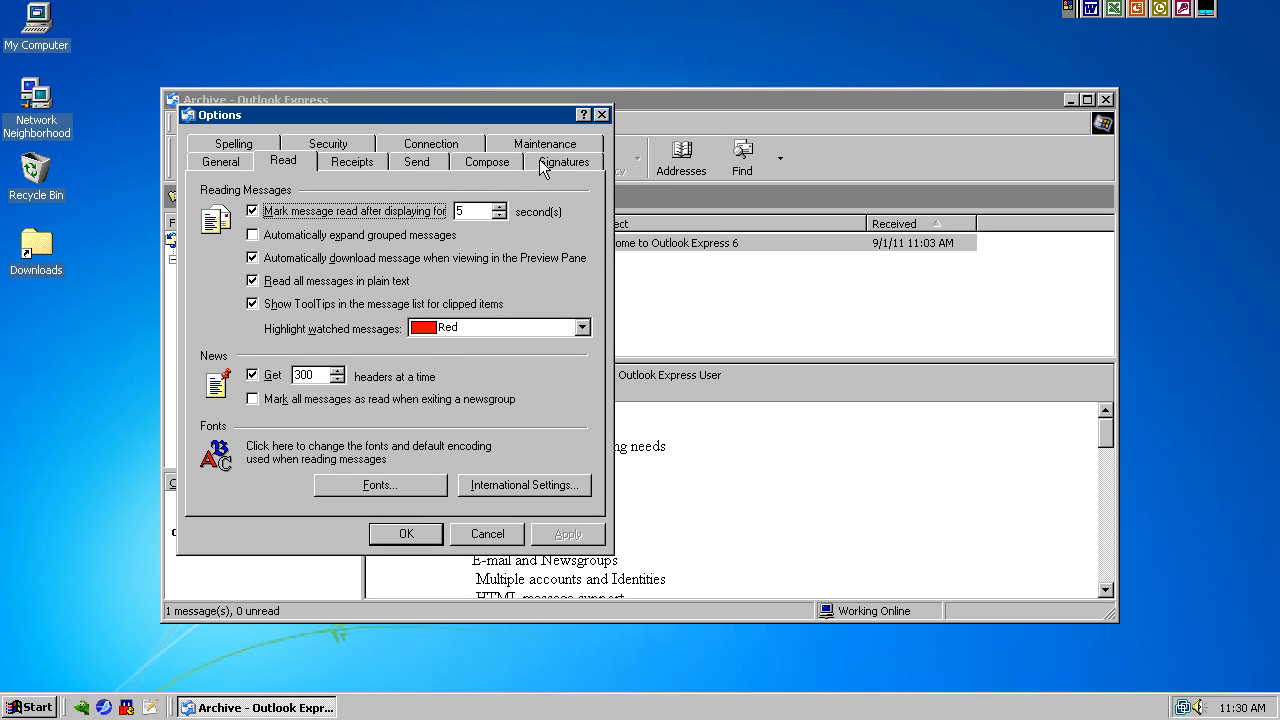
{"action": "mouse_move", "coordinate": [388, 347]}
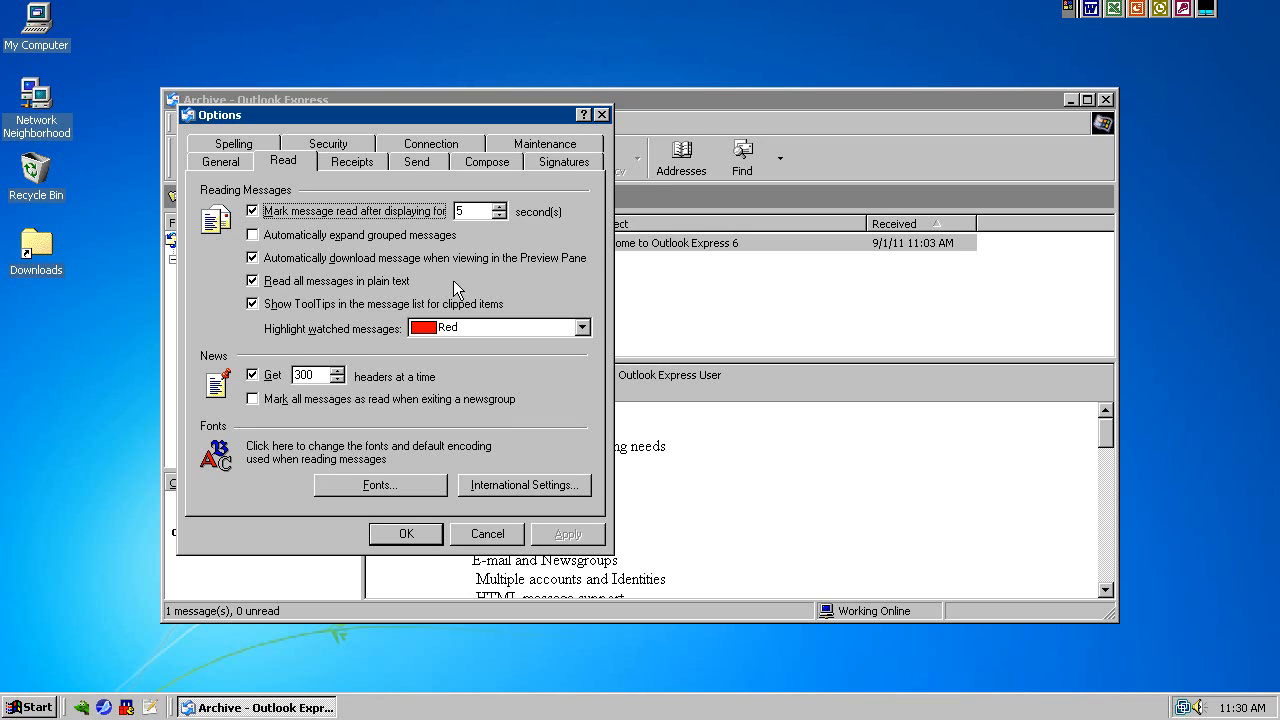
{"action": "mouse_move", "coordinate": [585, 318]}
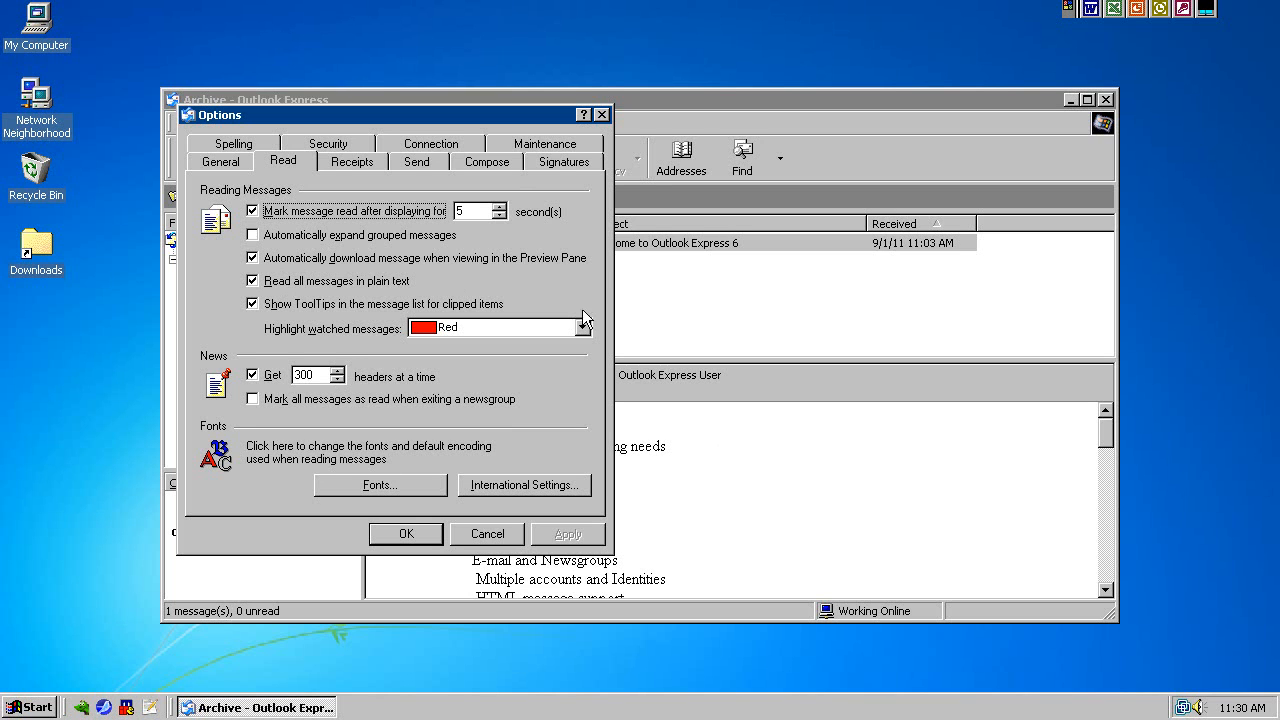
{"action": "mouse_move", "coordinate": [520, 285]}
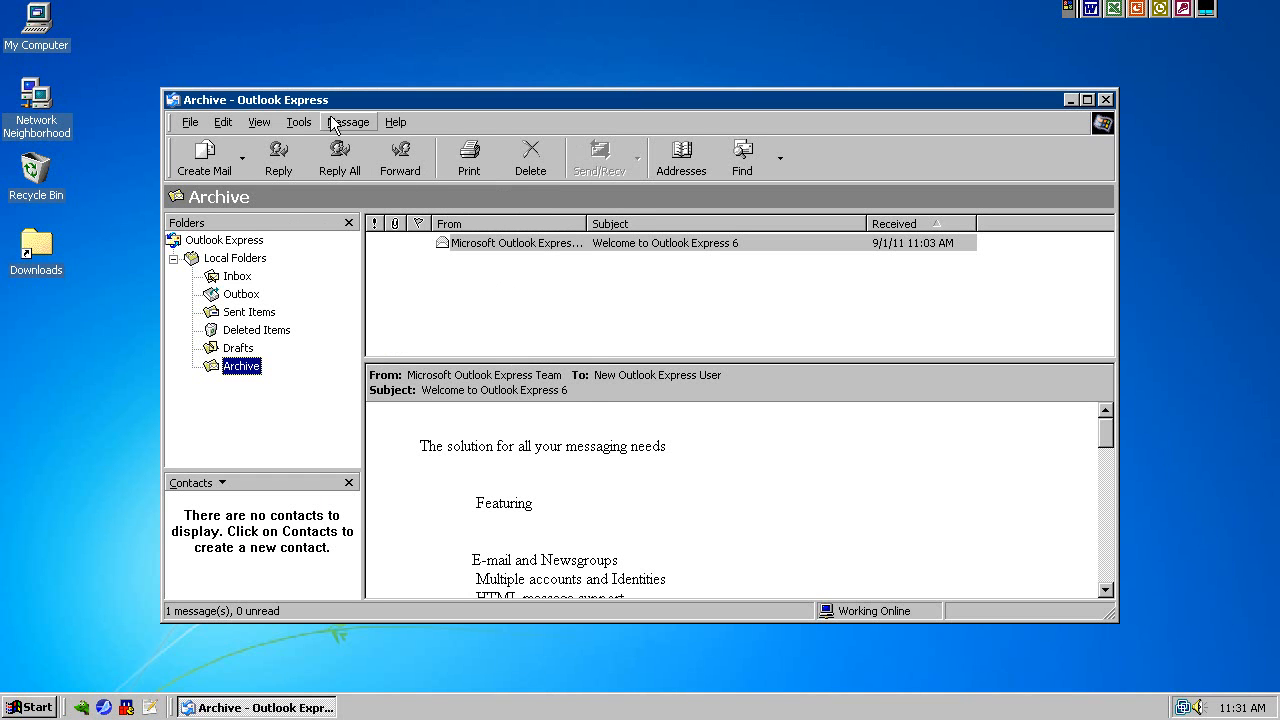
{"action": "mouse_move", "coordinate": [465, 128]}
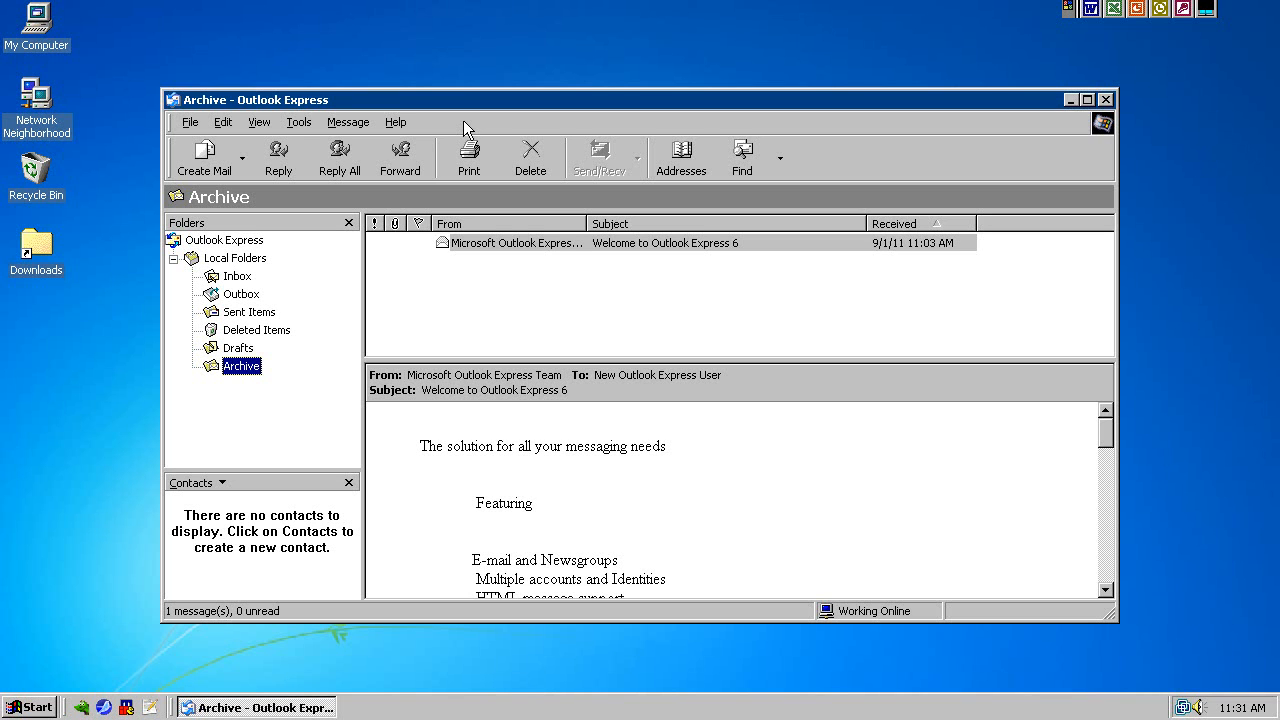
{"action": "mouse_move", "coordinate": [504, 300]}
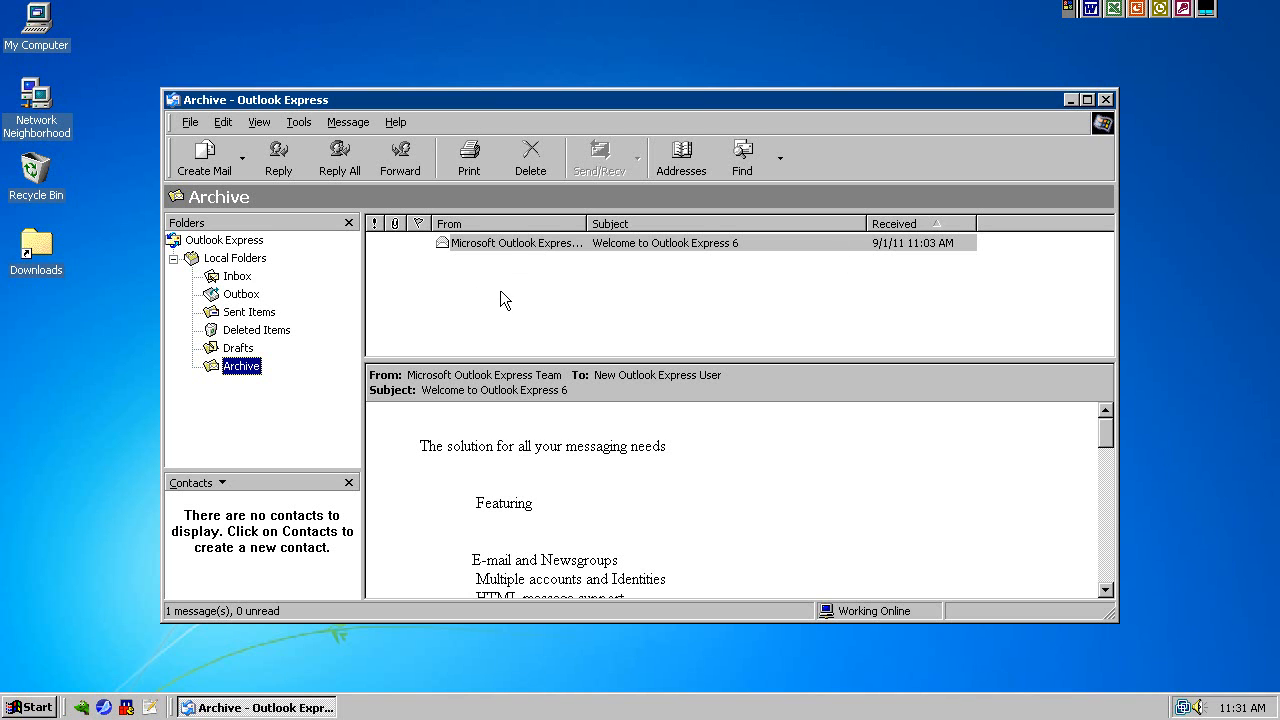
{"action": "mouse_move", "coordinate": [443, 130]}
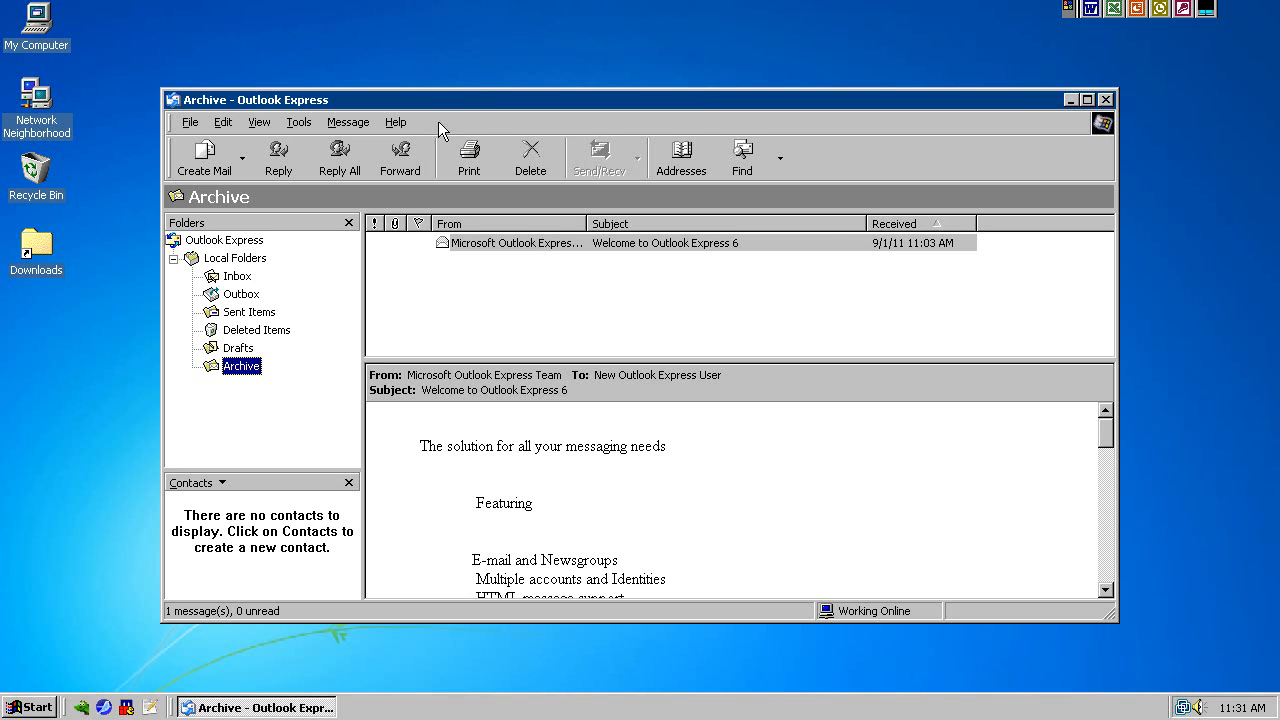
{"action": "mouse_move", "coordinate": [445, 128]}
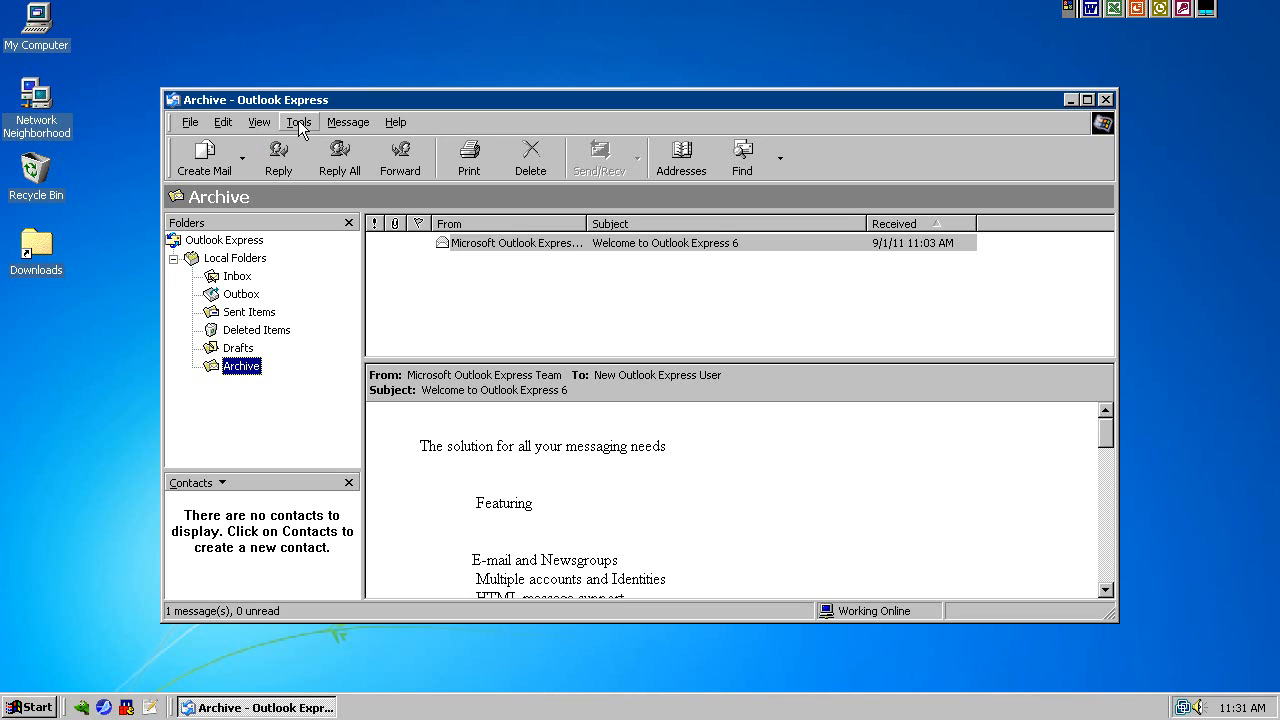
Open Internet Accounts on the Mail tab, which lists no accounts
{"action": "left_click", "coordinate": [298, 121]}
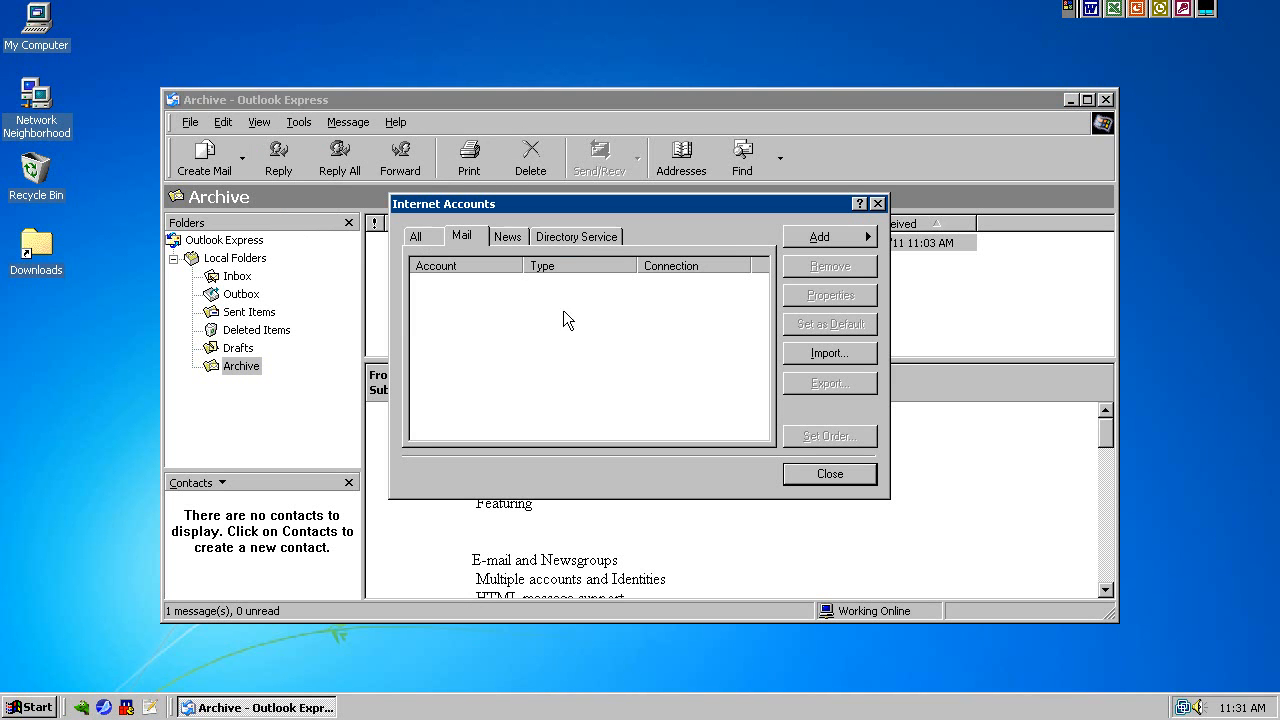
{"action": "left_click", "coordinate": [415, 236]}
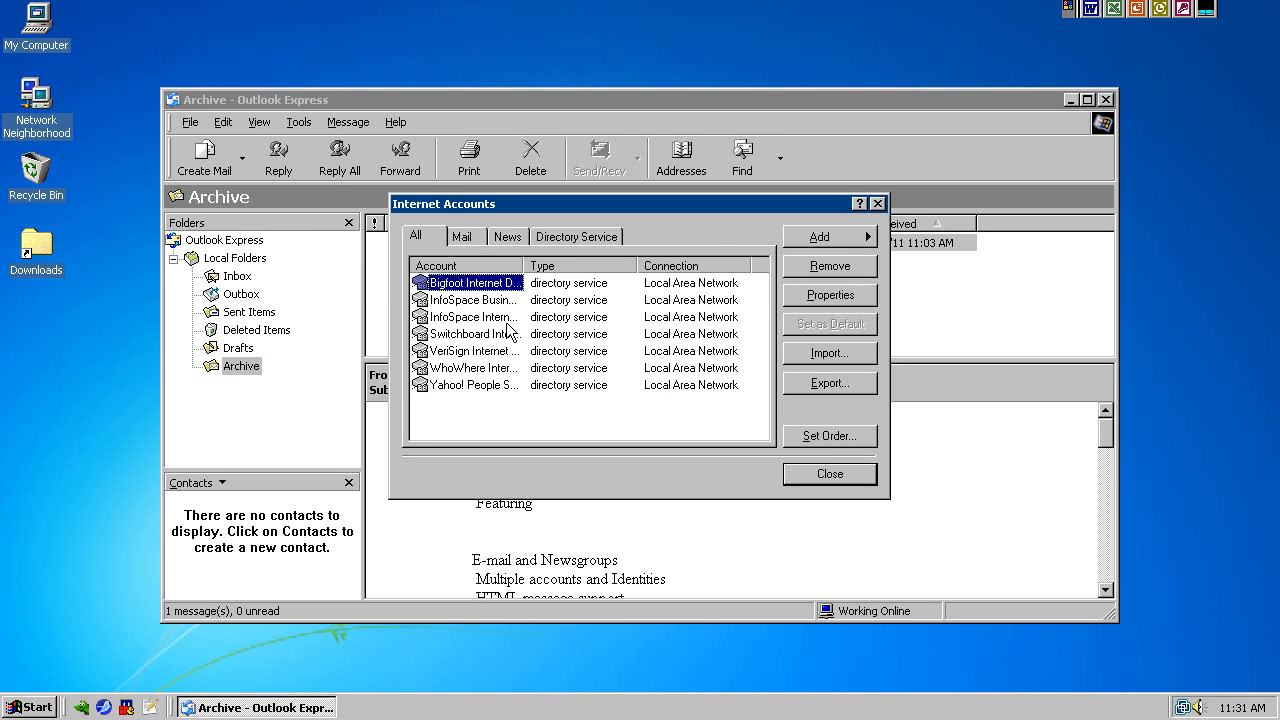
{"action": "left_click", "coordinate": [461, 236]}
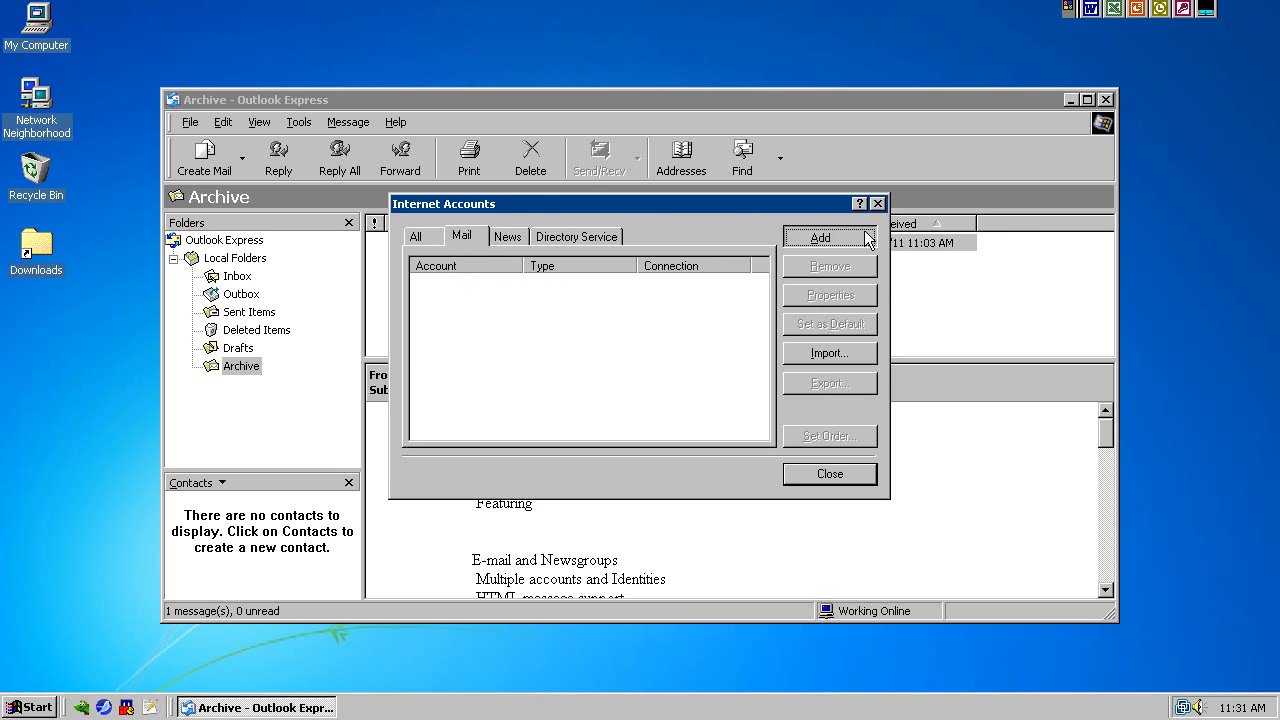
{"action": "left_click", "coordinate": [820, 238]}
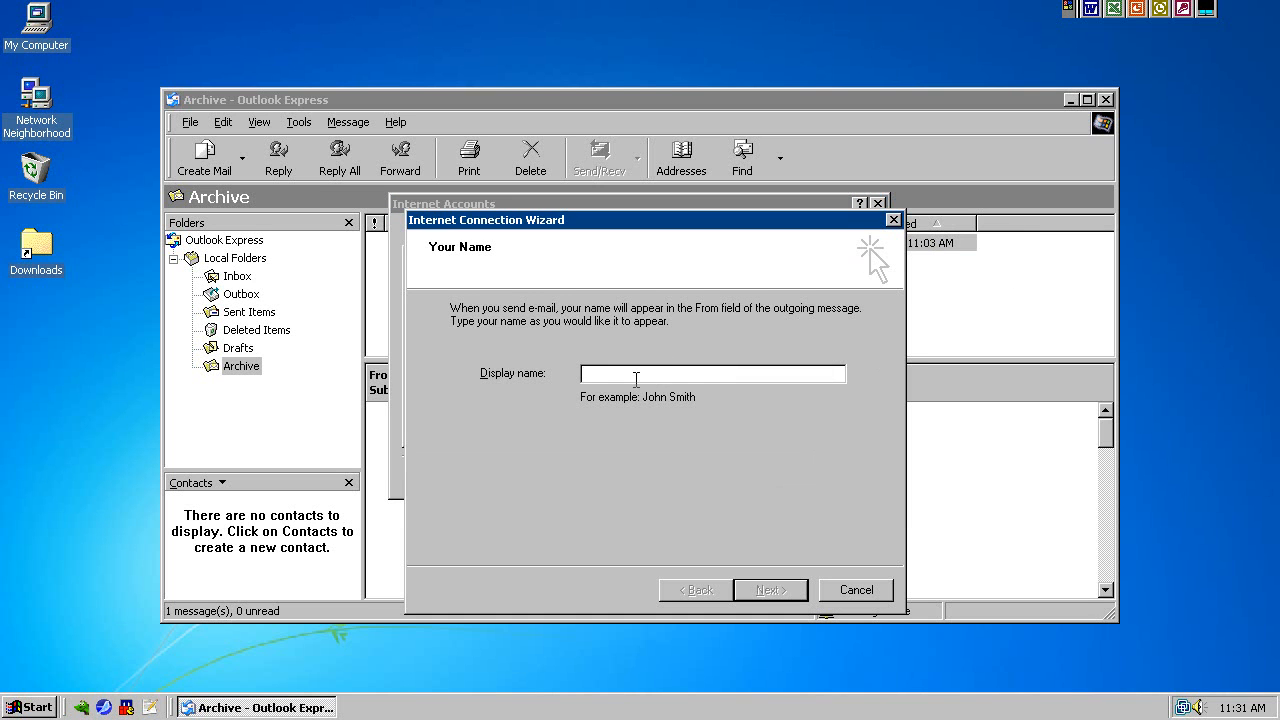
{"action": "left_click", "coordinate": [770, 590]}
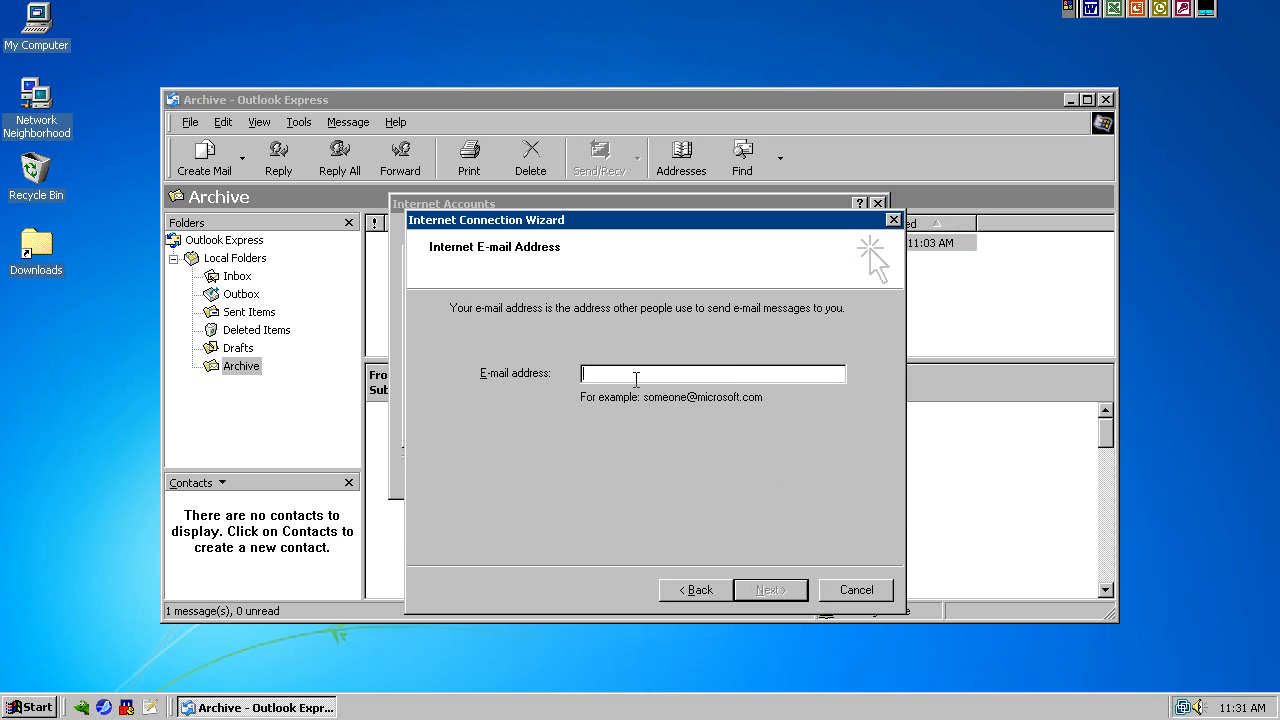
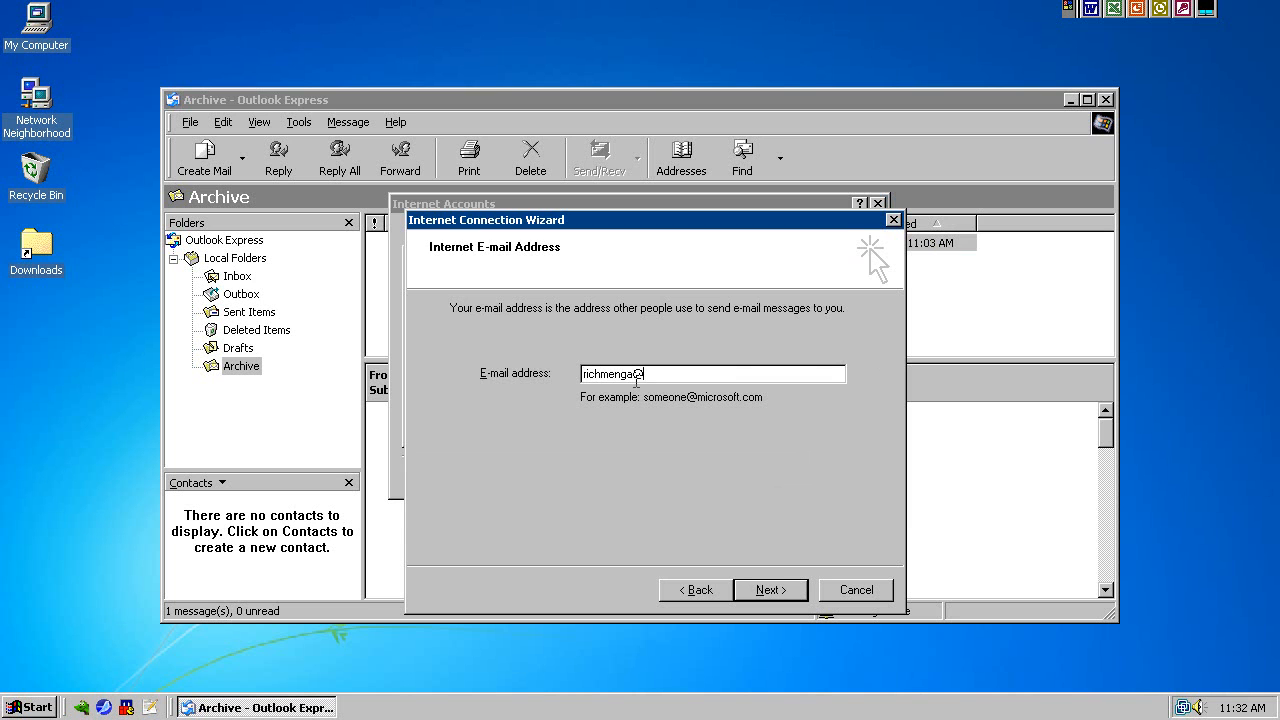
{"action": "left_click", "coordinate": [769, 589]}
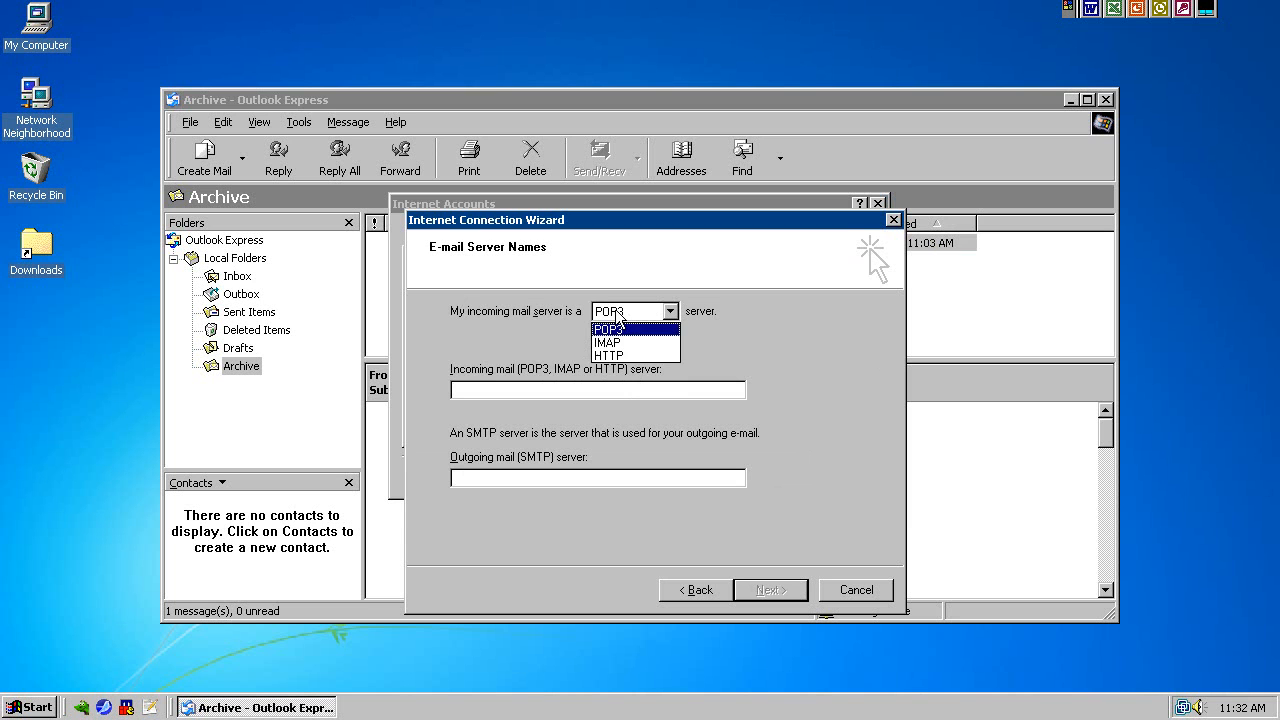
Choose IMAP with incoming server imap.aol.com and outgoing server smtp.aol.com
{"action": "left_click", "coordinate": [607, 342]}
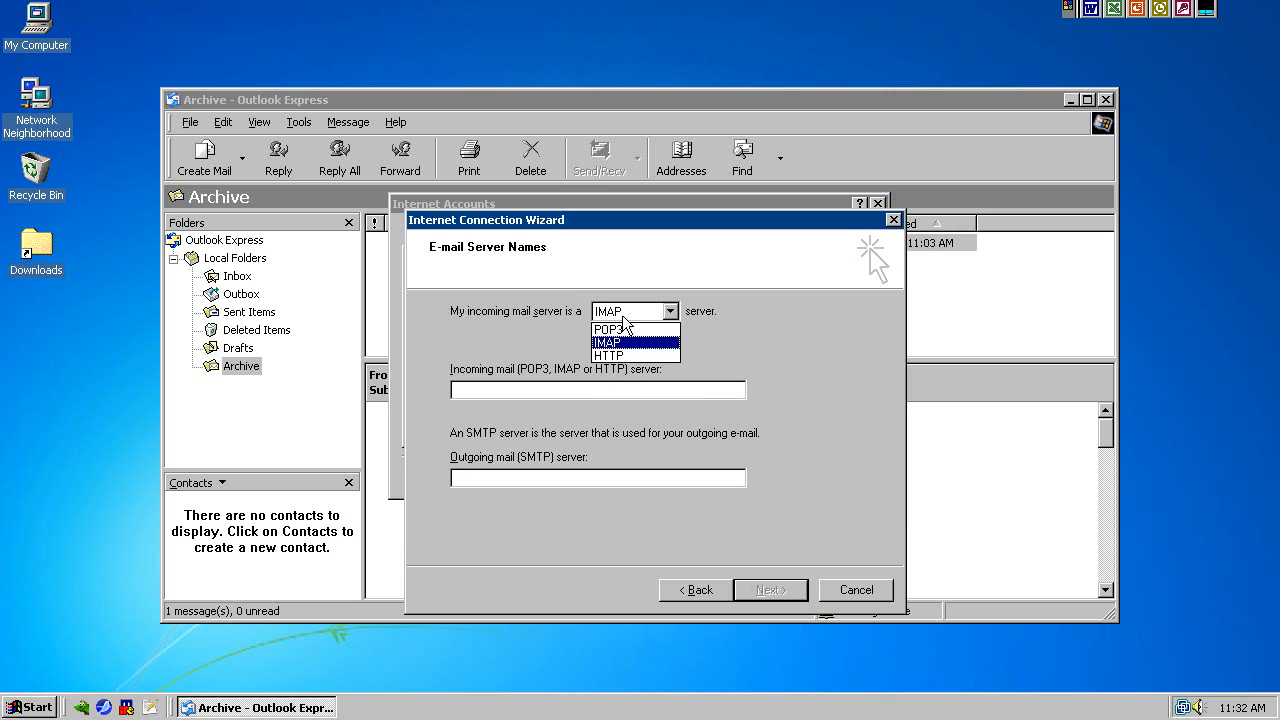
{"action": "left_click", "coordinate": [608, 356]}
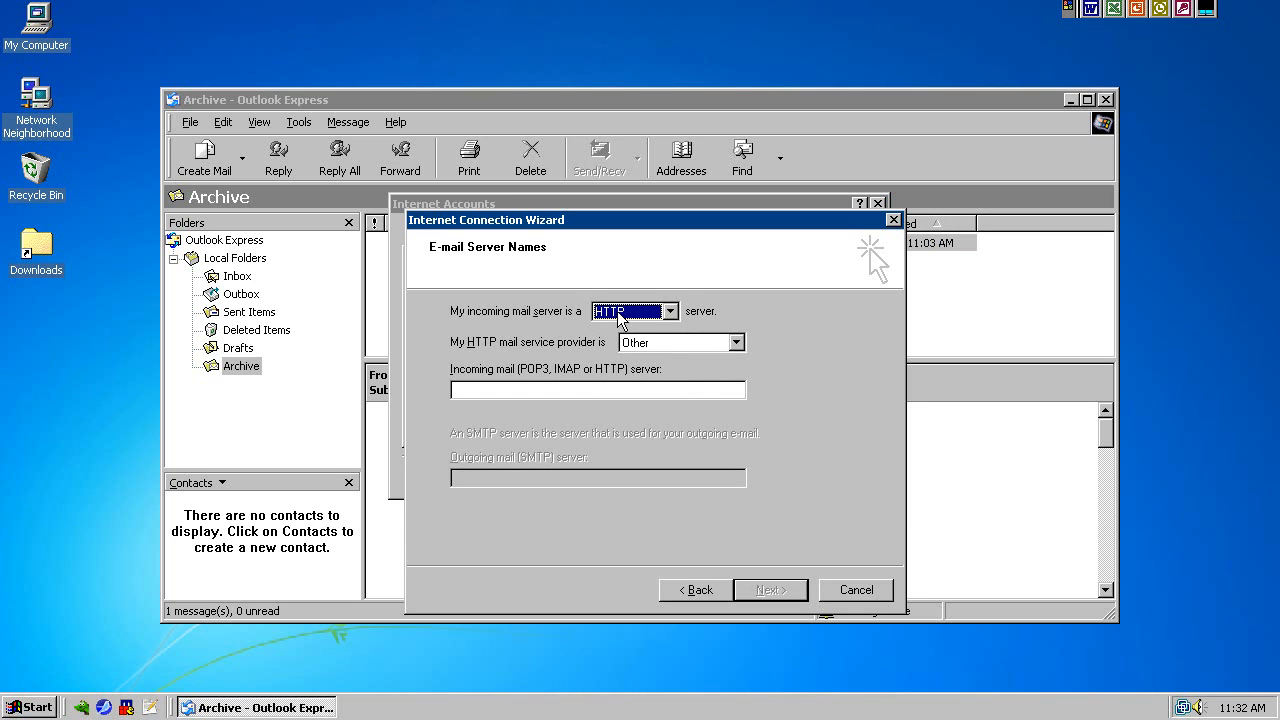
{"action": "left_click", "coordinate": [670, 311]}
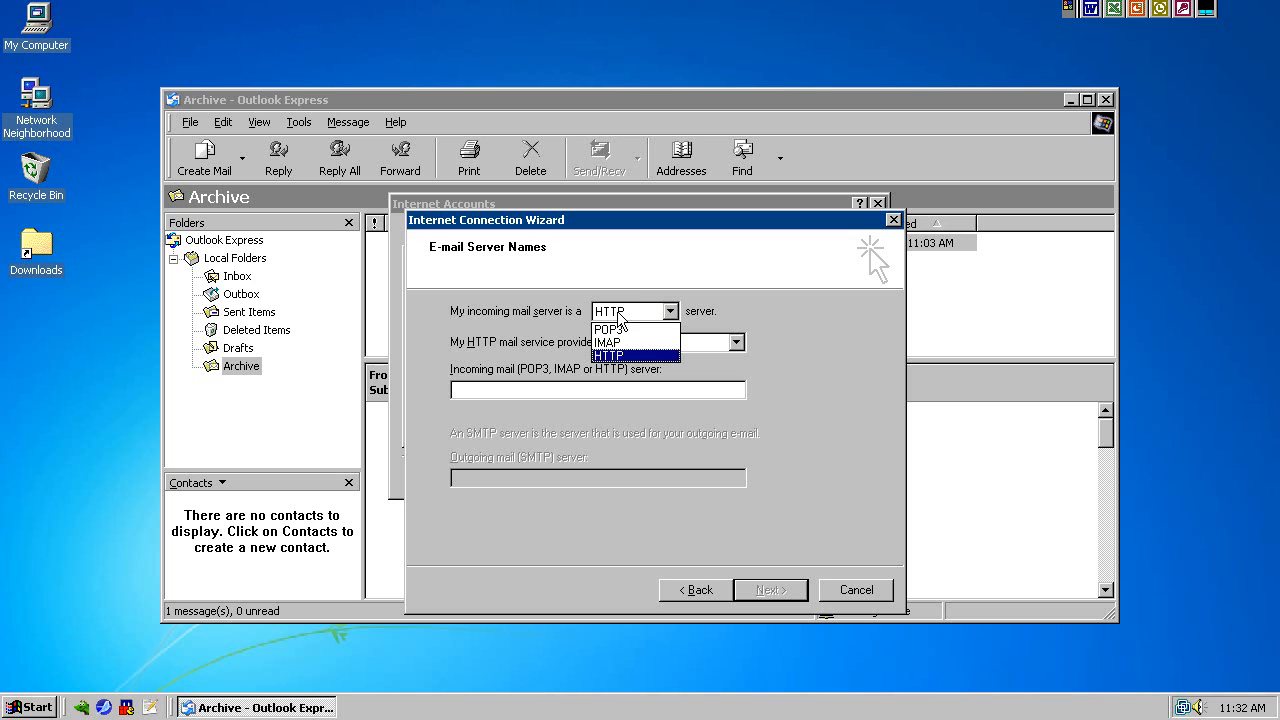
{"action": "left_click", "coordinate": [607, 342]}
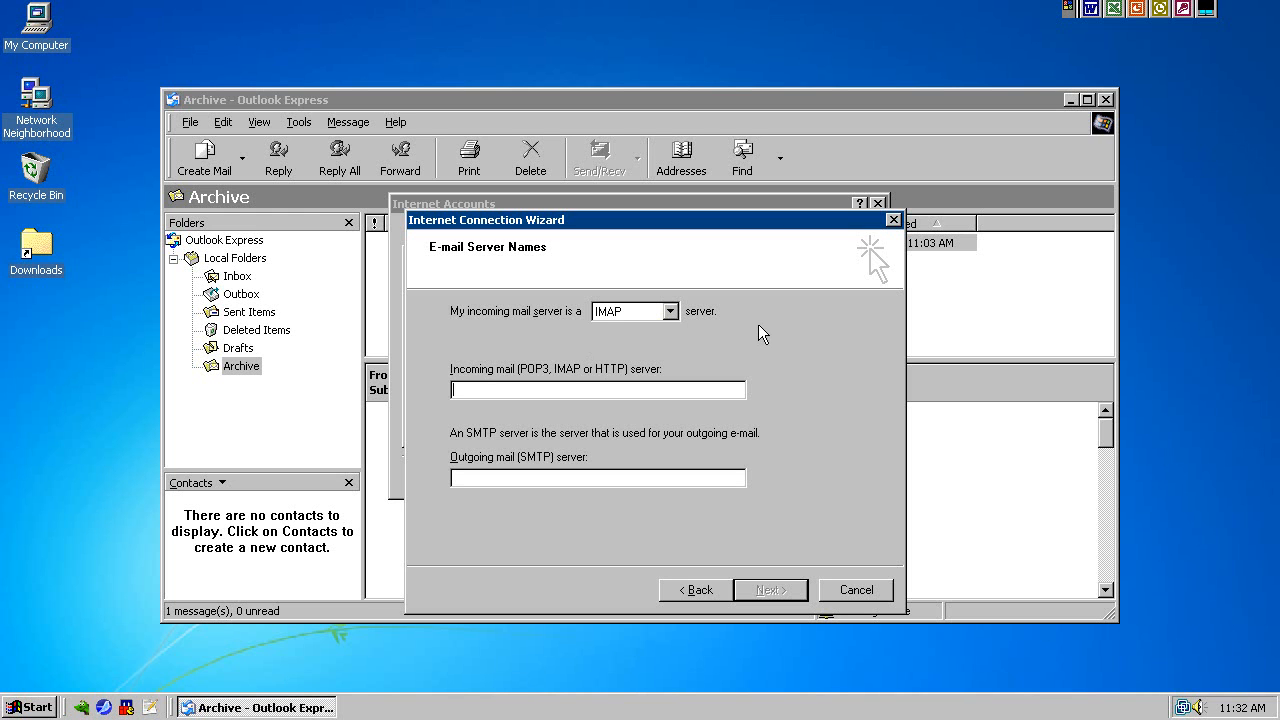
{"action": "type", "text": "imap.aol.com"}
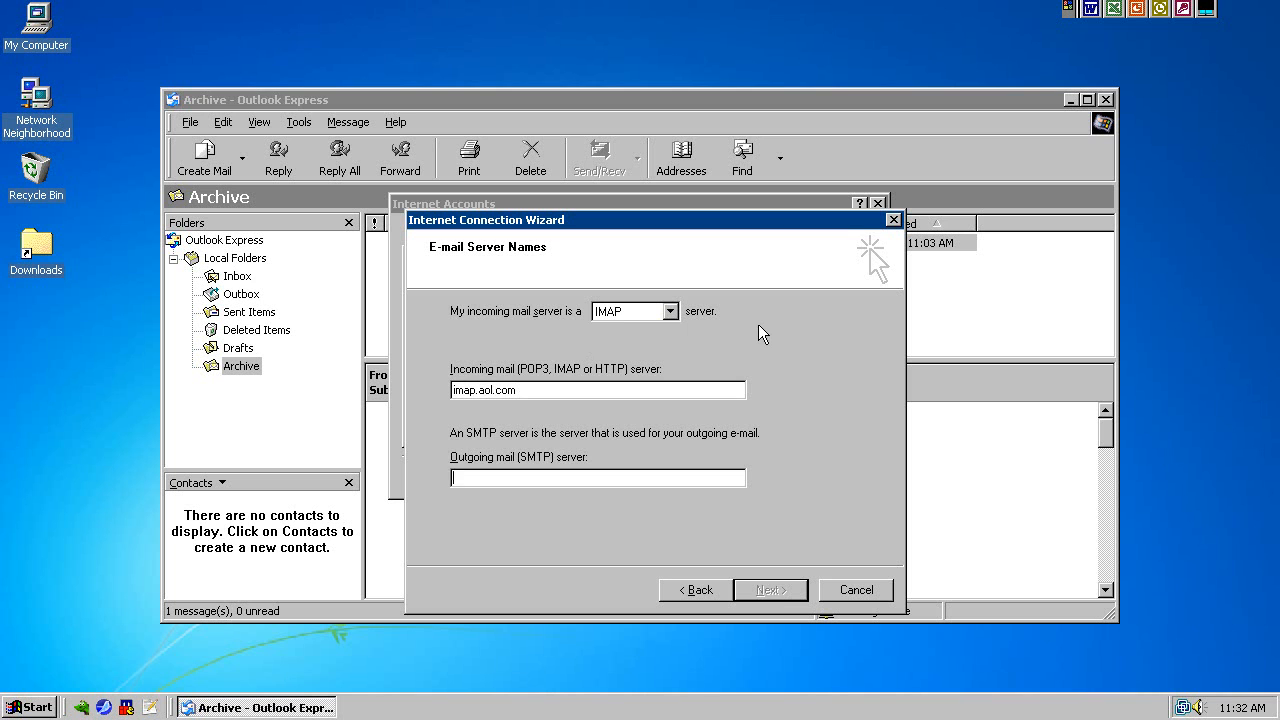
{"action": "type", "text": "smtp.aol.com"}
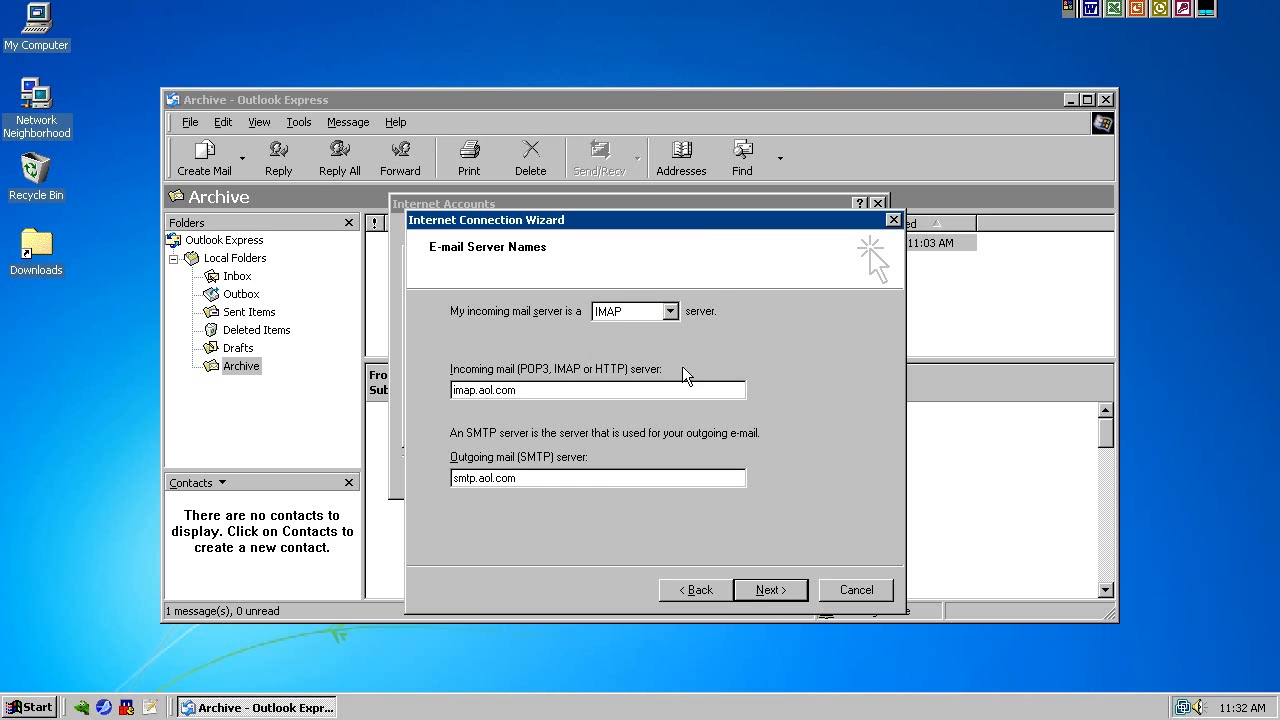
{"action": "left_click", "coordinate": [770, 589]}
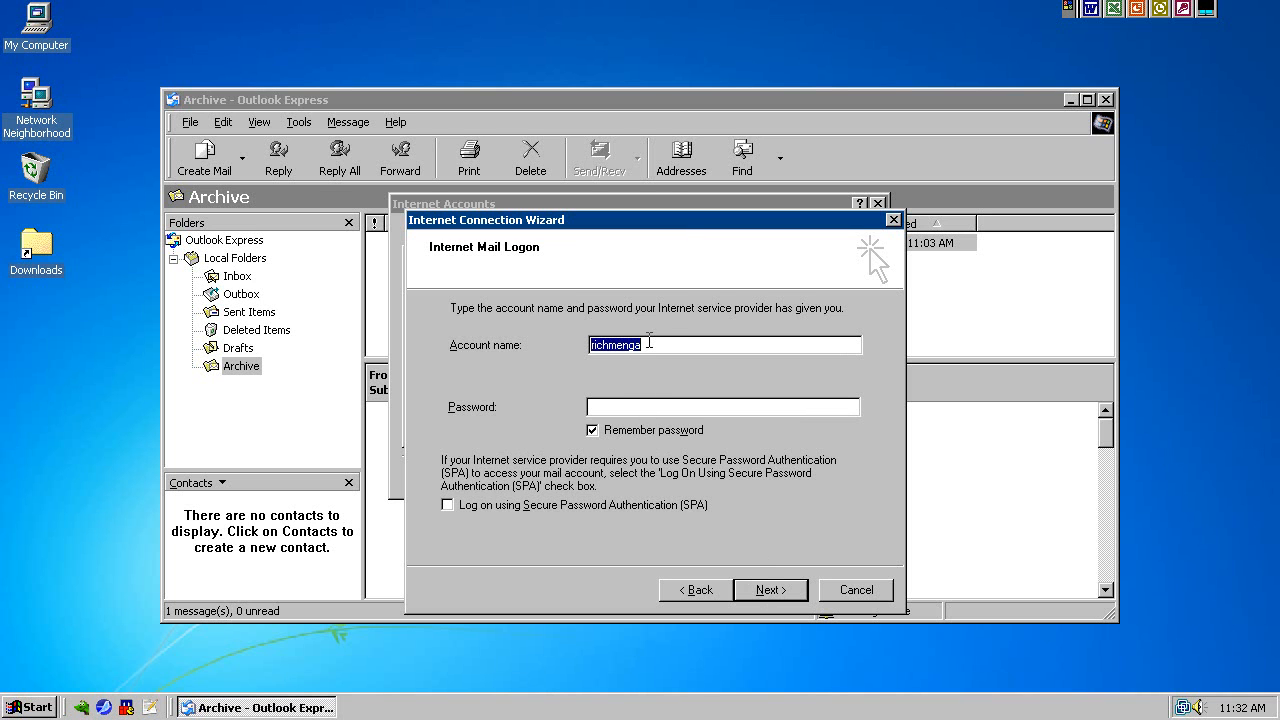
Enter the account password and finish the wizard
{"action": "left_click", "coordinate": [722, 406]}
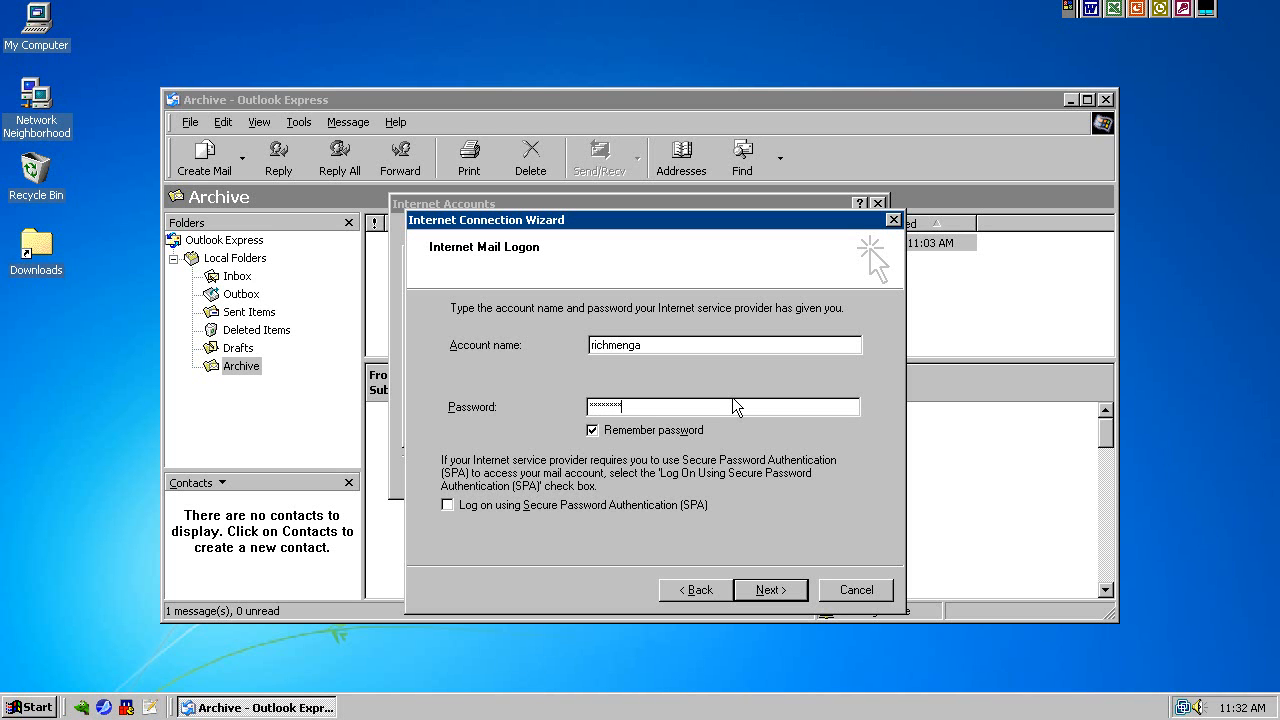
{"action": "left_click", "coordinate": [770, 590]}
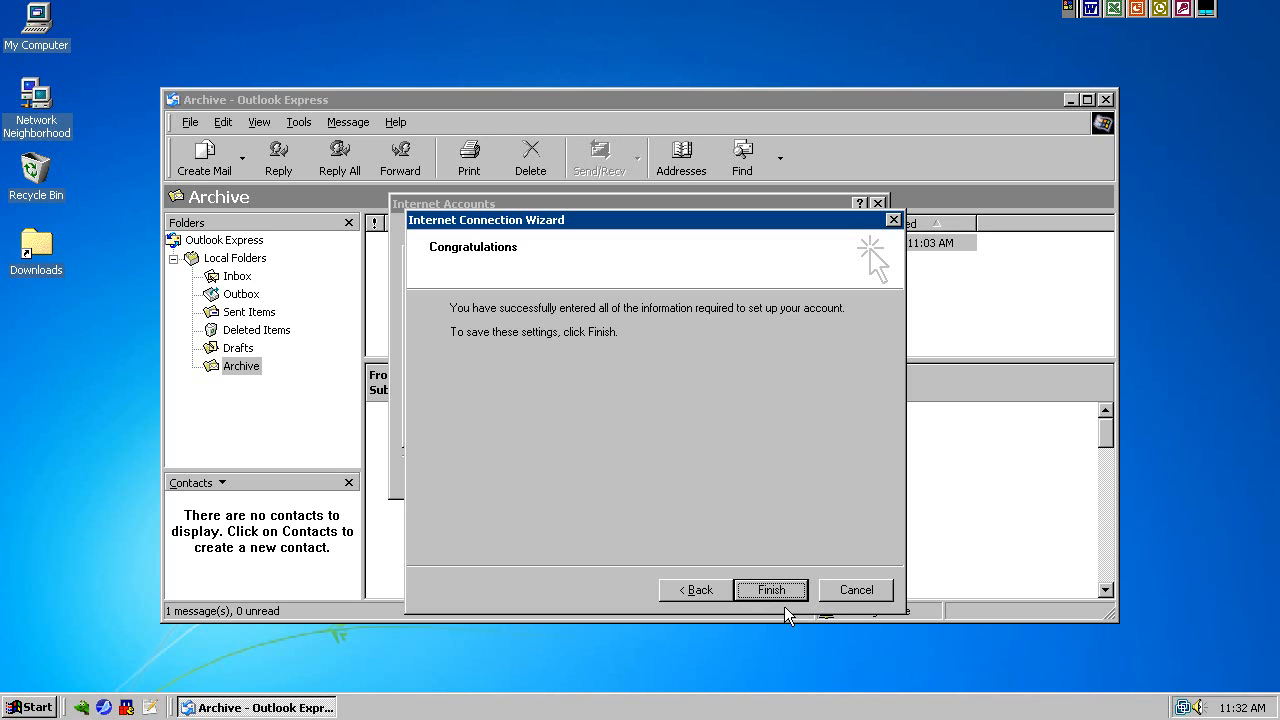
{"action": "left_click", "coordinate": [771, 590]}
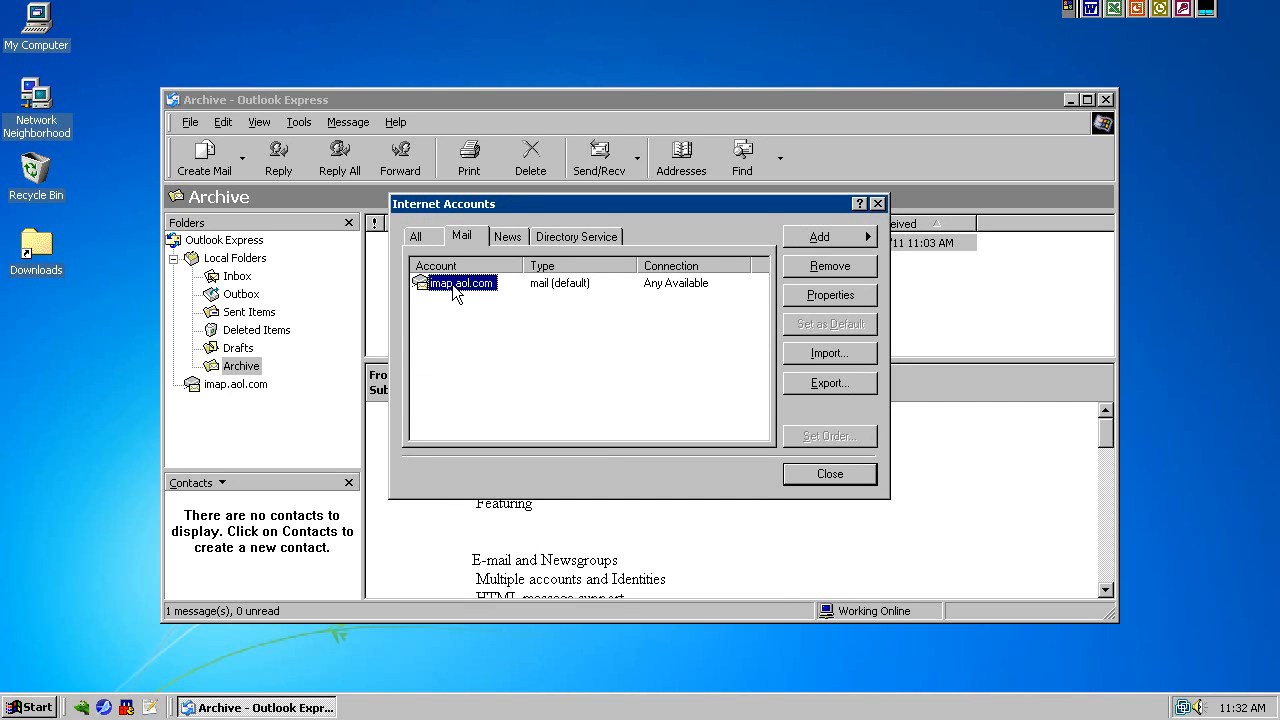
{"action": "left_click", "coordinate": [829, 294]}
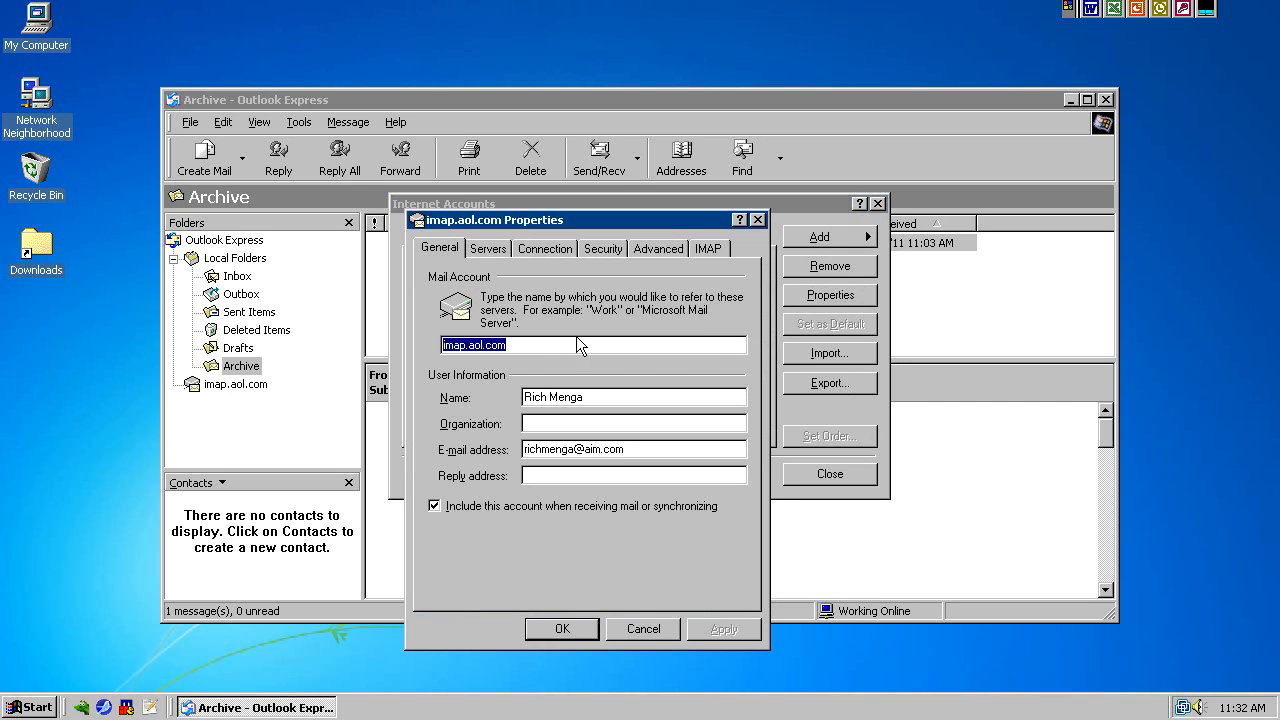
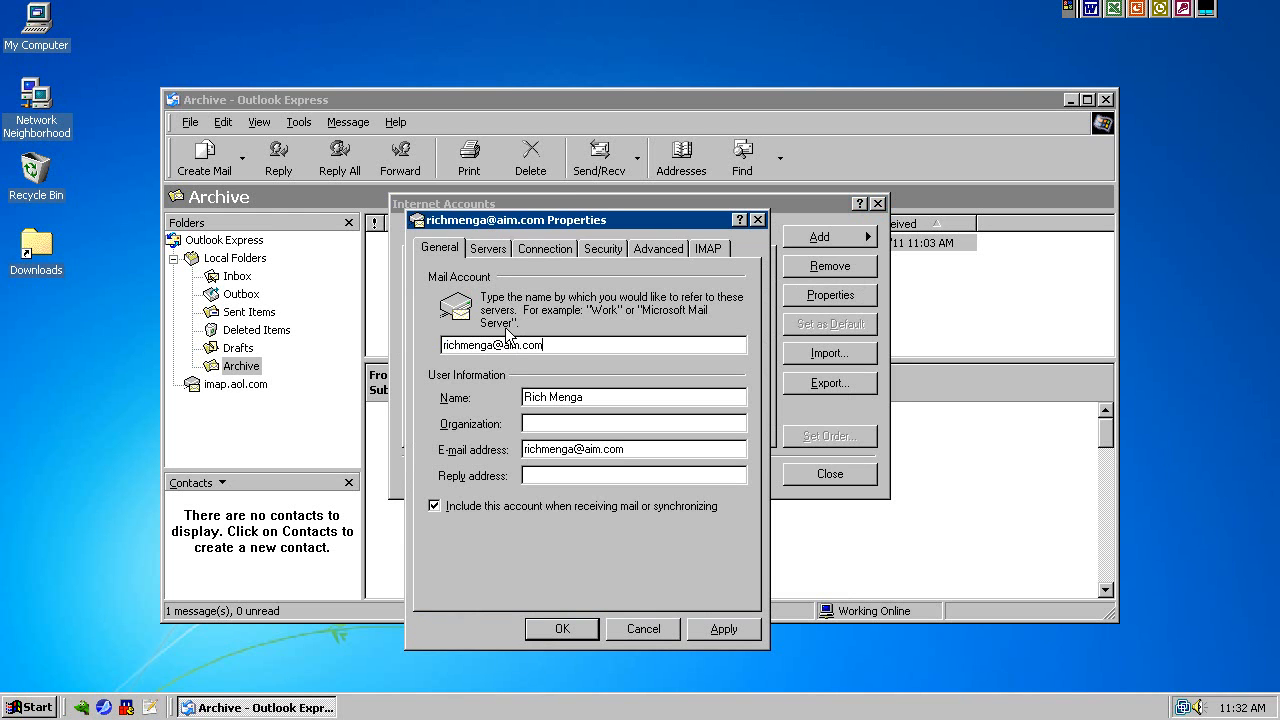
{"action": "mouse_move", "coordinate": [488, 252]}
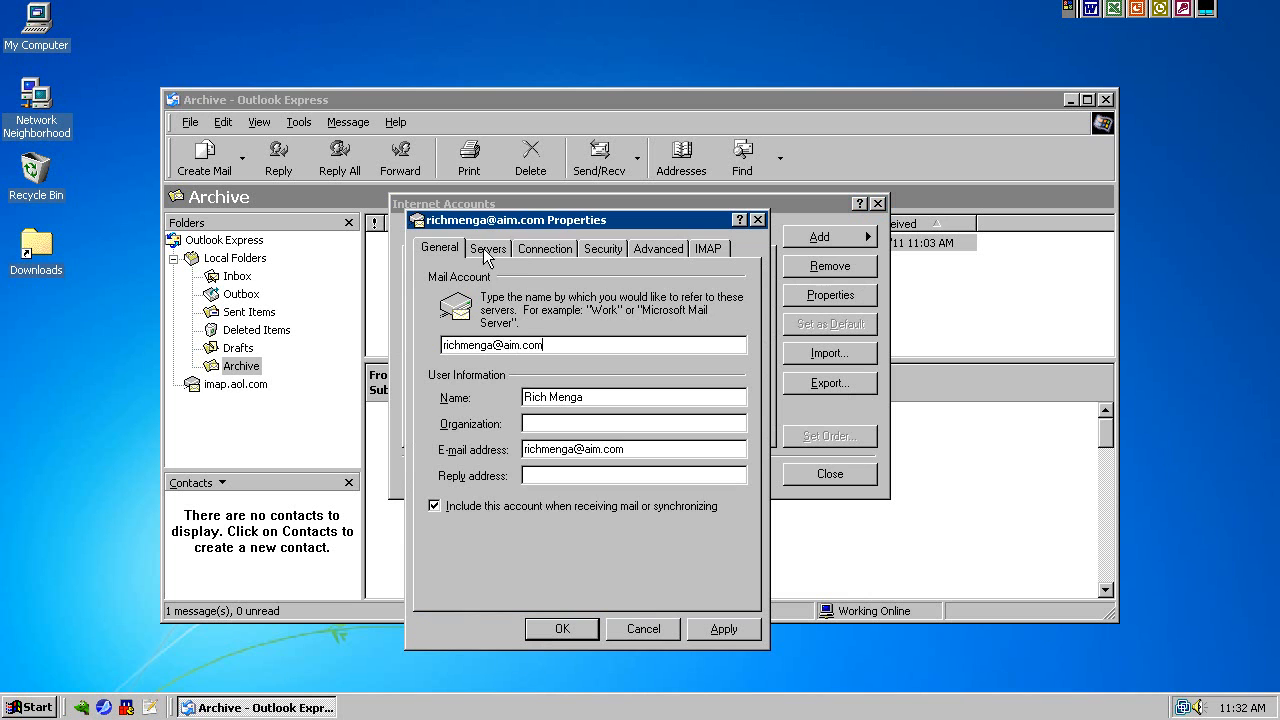
{"action": "left_click", "coordinate": [488, 248]}
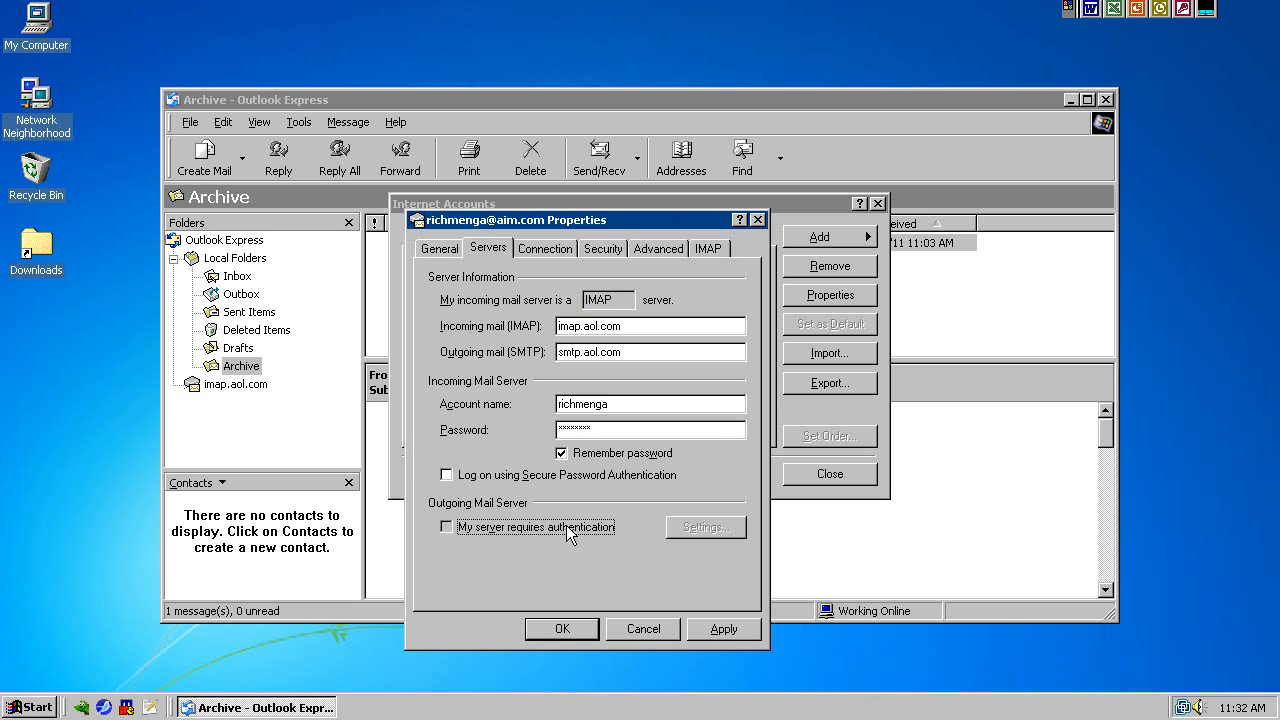
{"action": "left_click", "coordinate": [446, 527]}
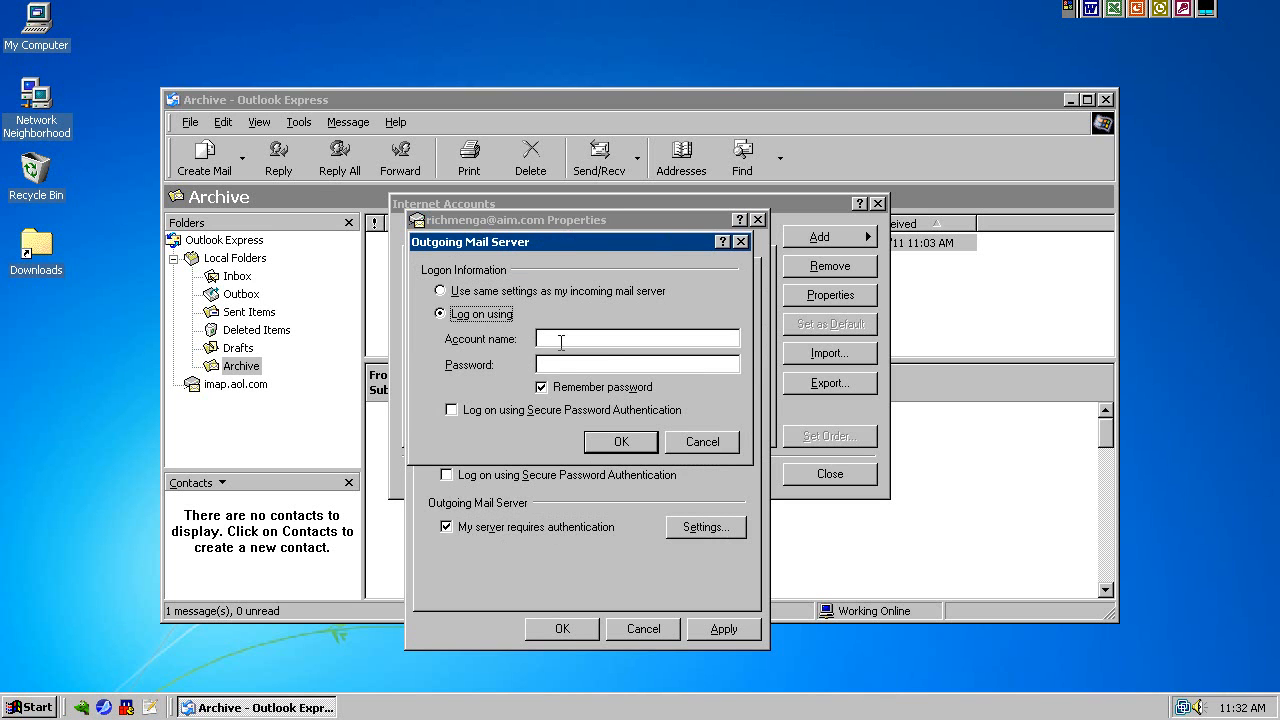
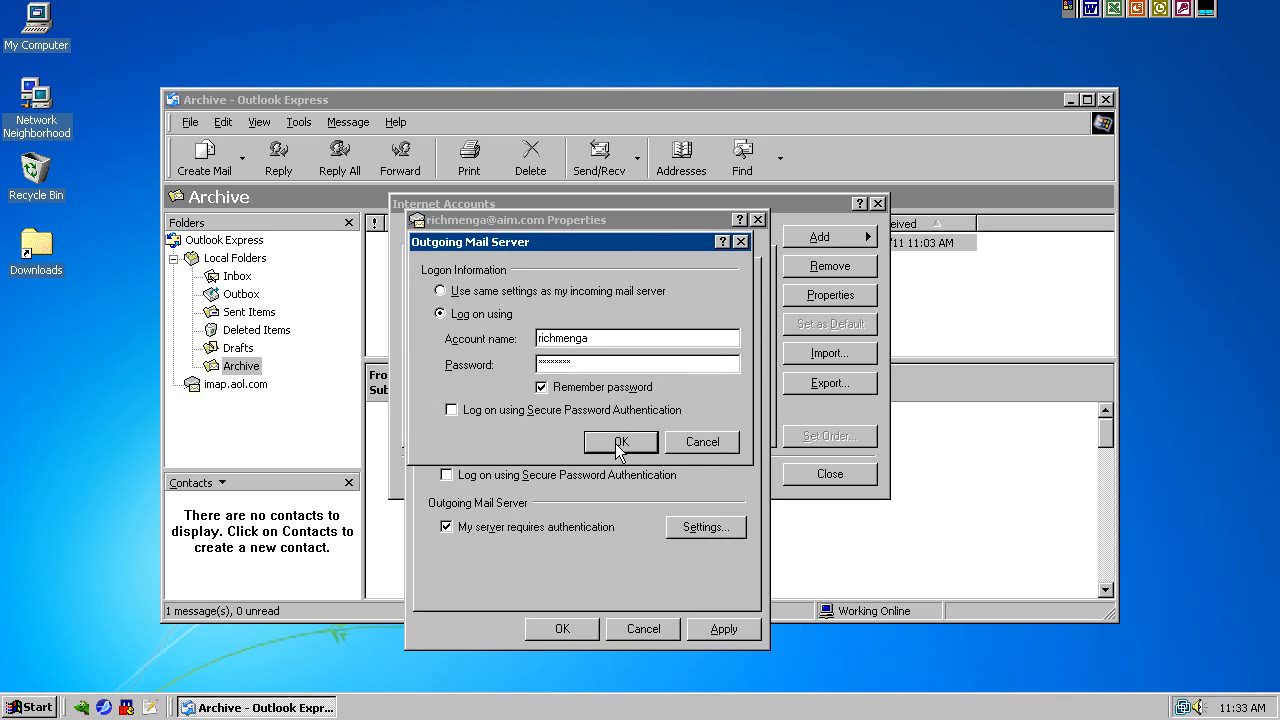
{"action": "left_click", "coordinate": [620, 442]}
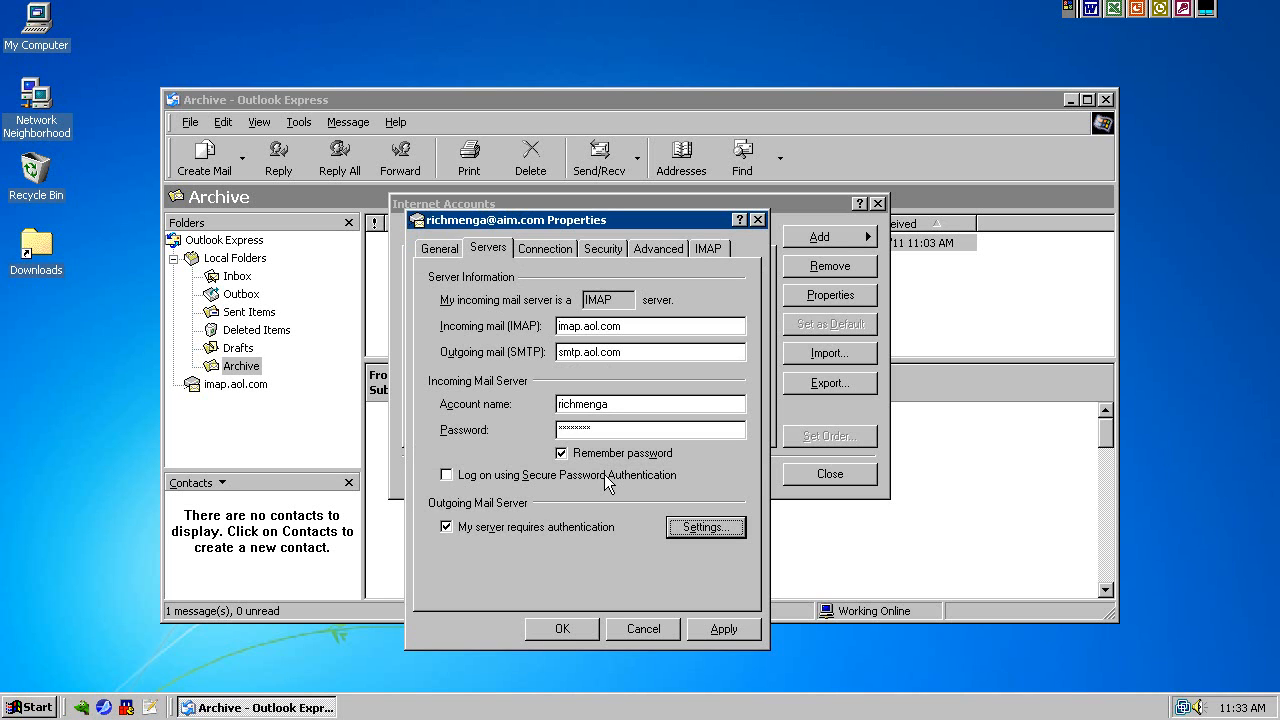
{"action": "mouse_move", "coordinate": [560, 255]}
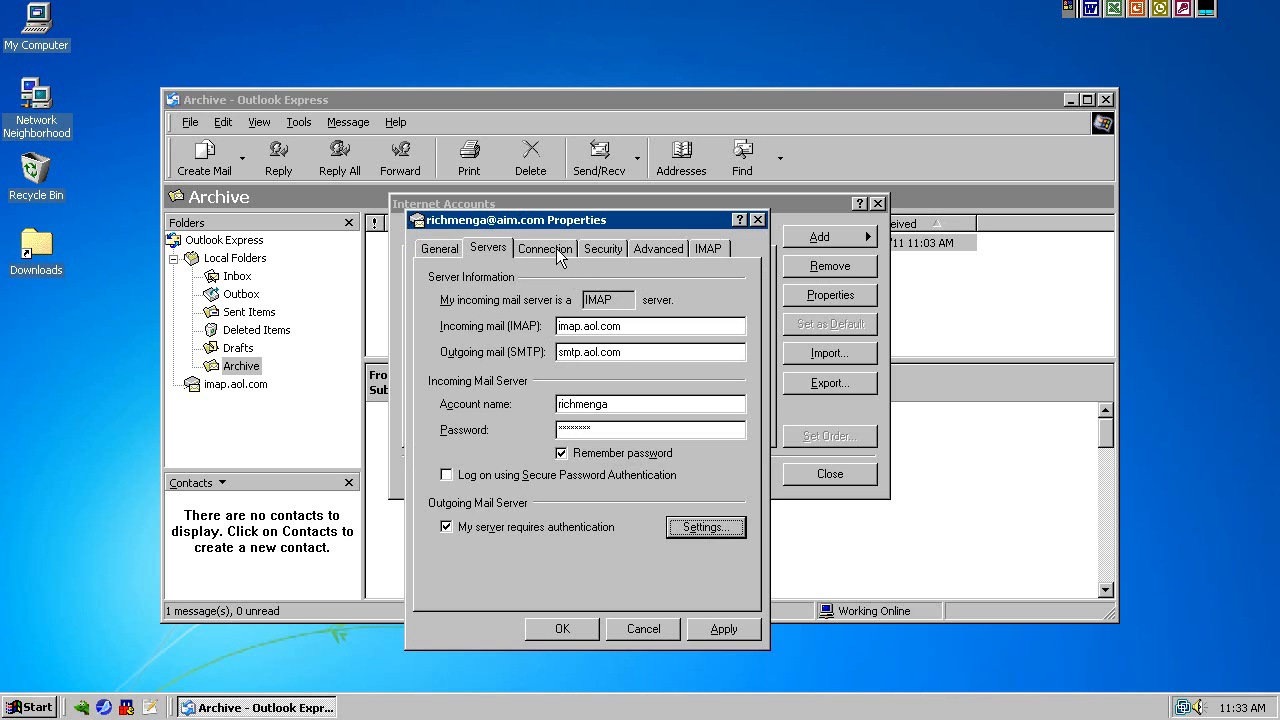
Set outgoing port 465 and incoming port 993 over SSL, with a 2-minute server timeout
{"action": "left_click", "coordinate": [602, 248]}
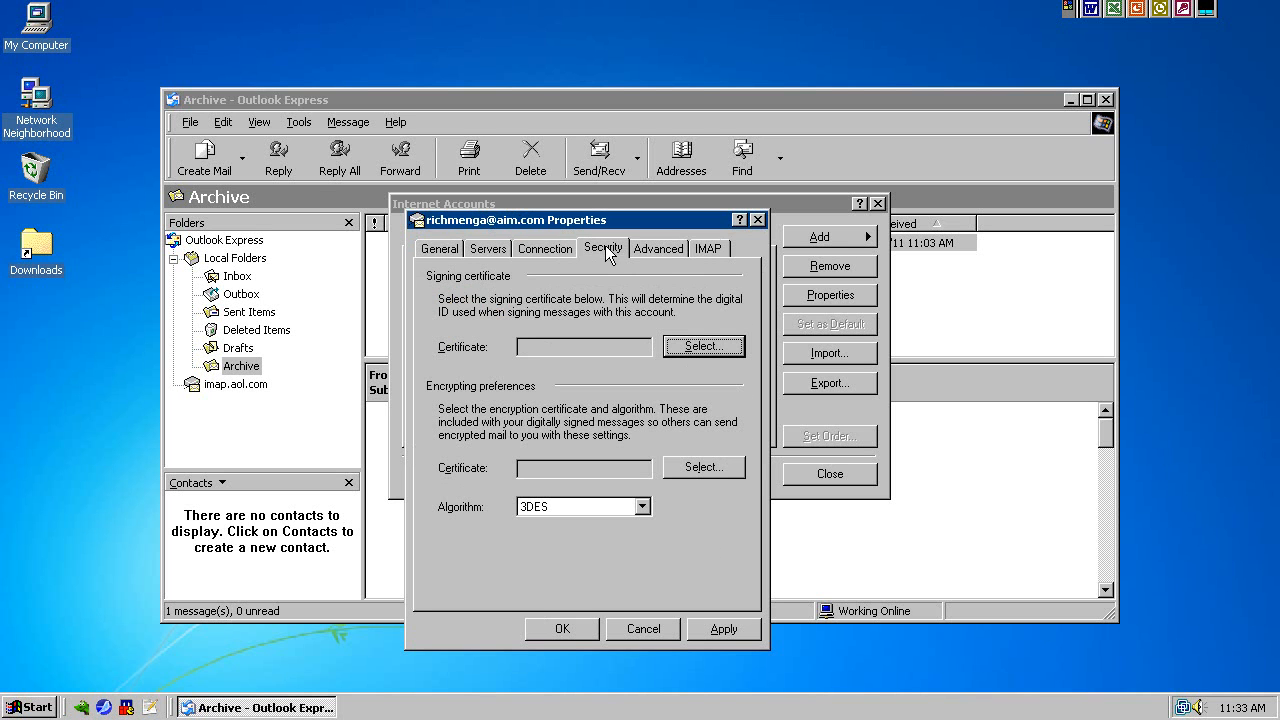
{"action": "mouse_move", "coordinate": [617, 395]}
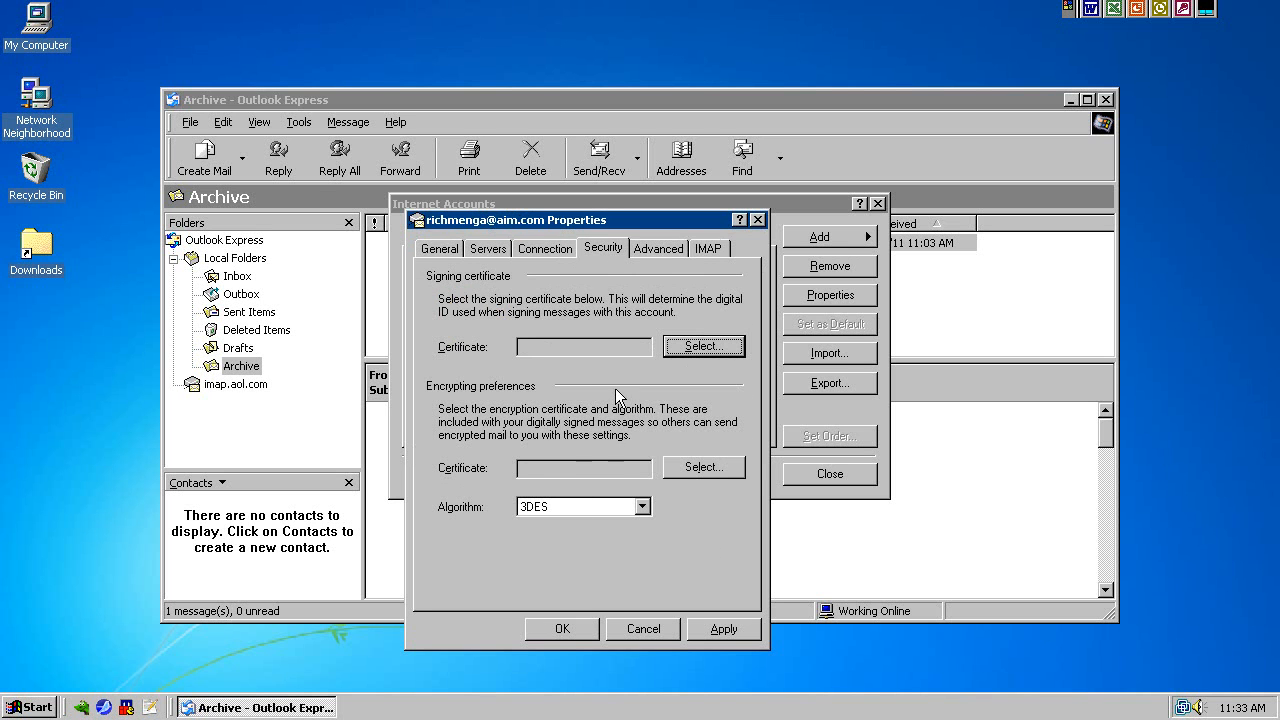
{"action": "mouse_move", "coordinate": [610, 455]}
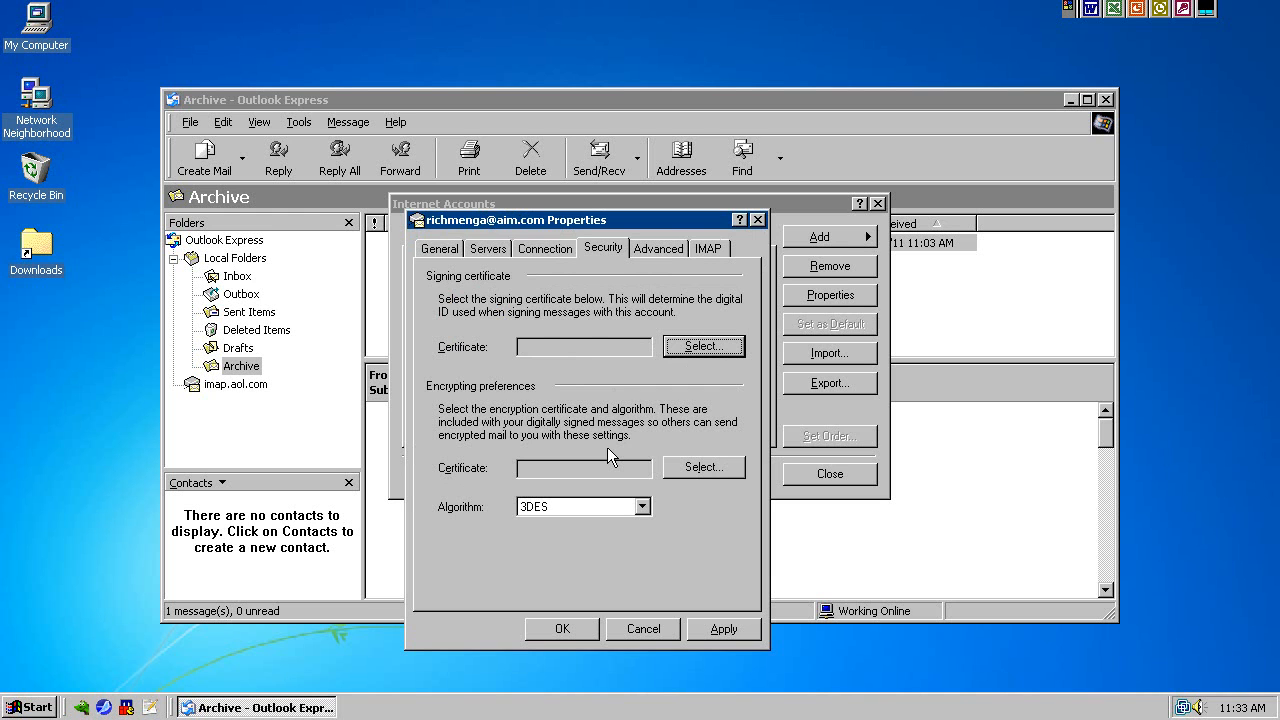
{"action": "left_click", "coordinate": [658, 248]}
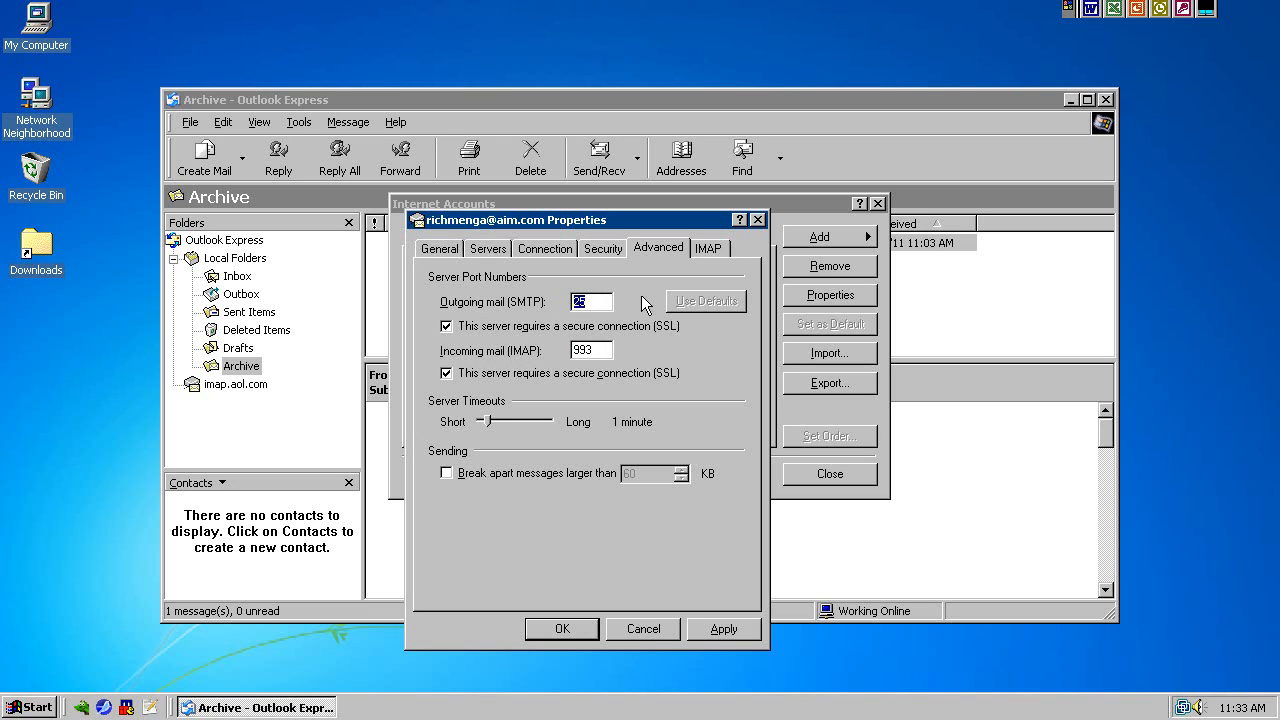
{"action": "type", "text": "465"}
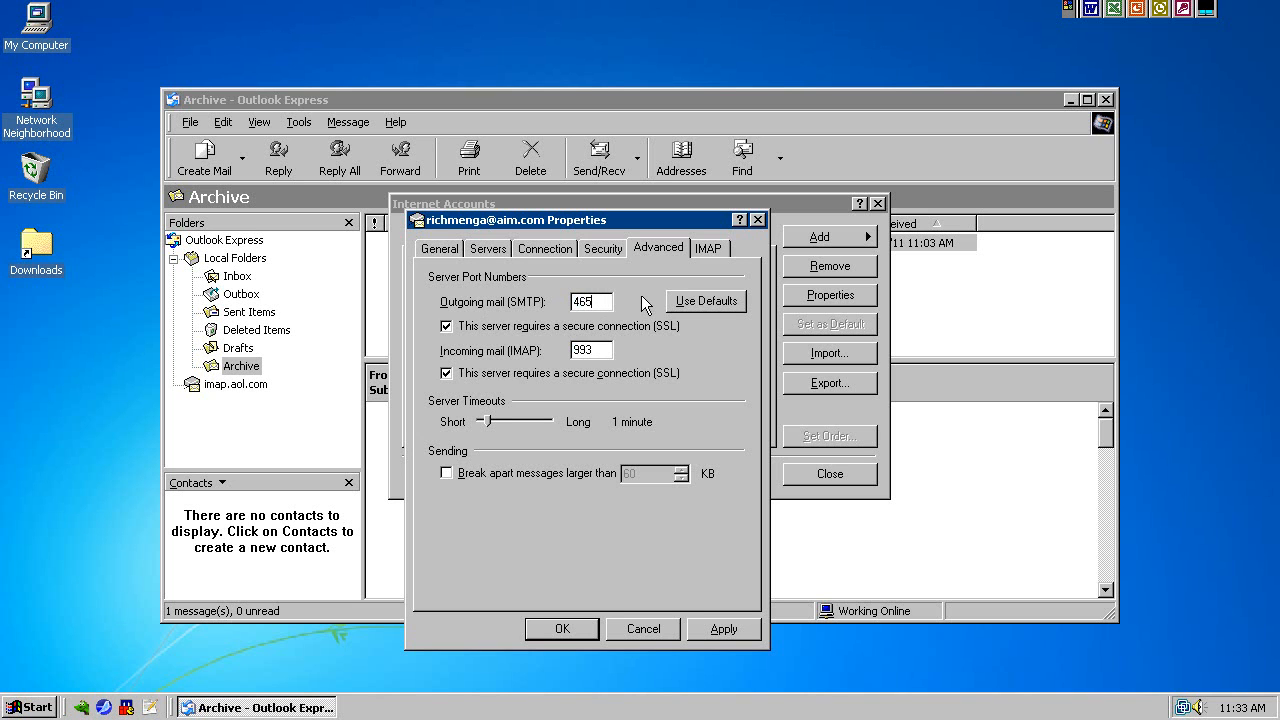
{"action": "mouse_move", "coordinate": [485, 437]}
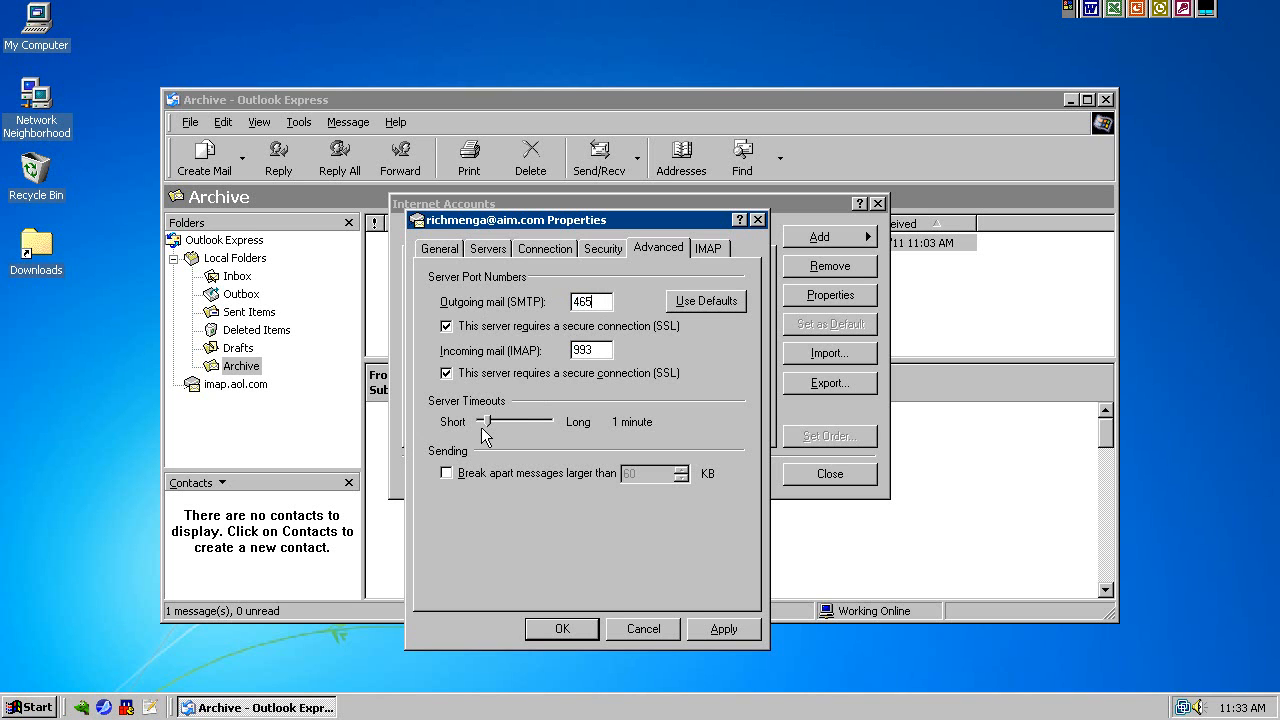
{"action": "left_click_drag", "start_coordinate": [485, 421], "coordinate": [500, 421]}
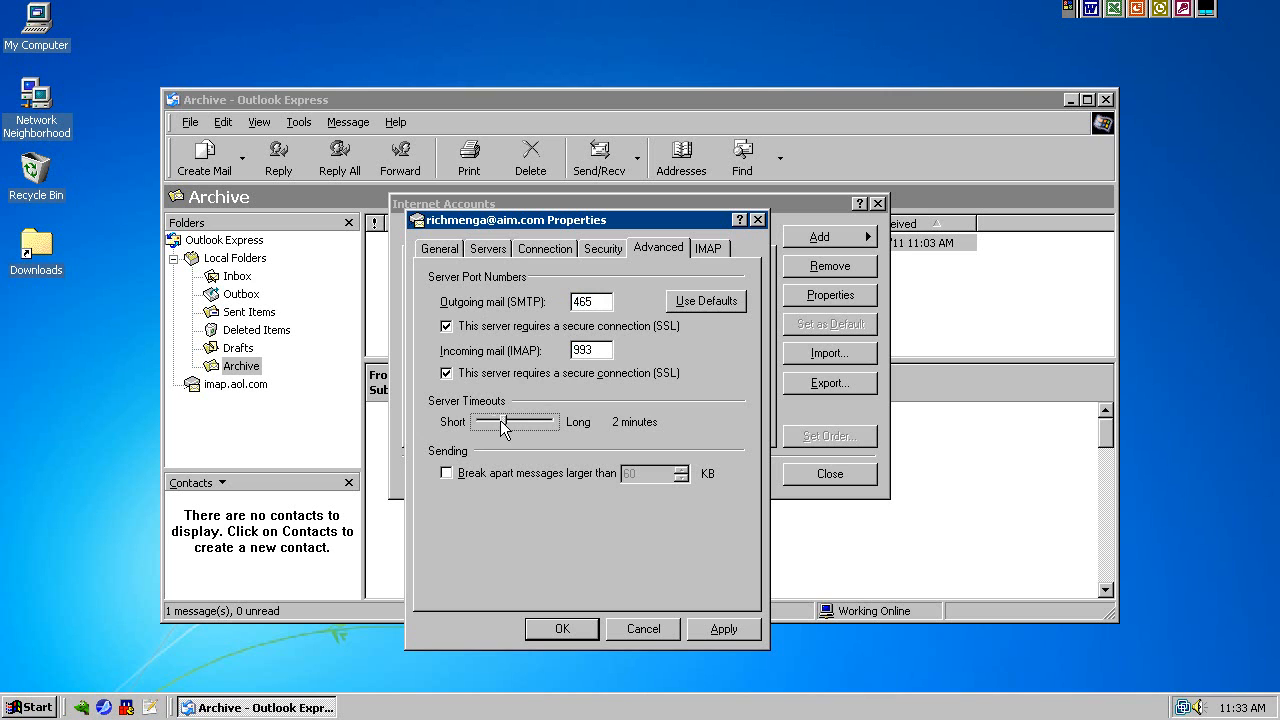
{"action": "mouse_move", "coordinate": [513, 448]}
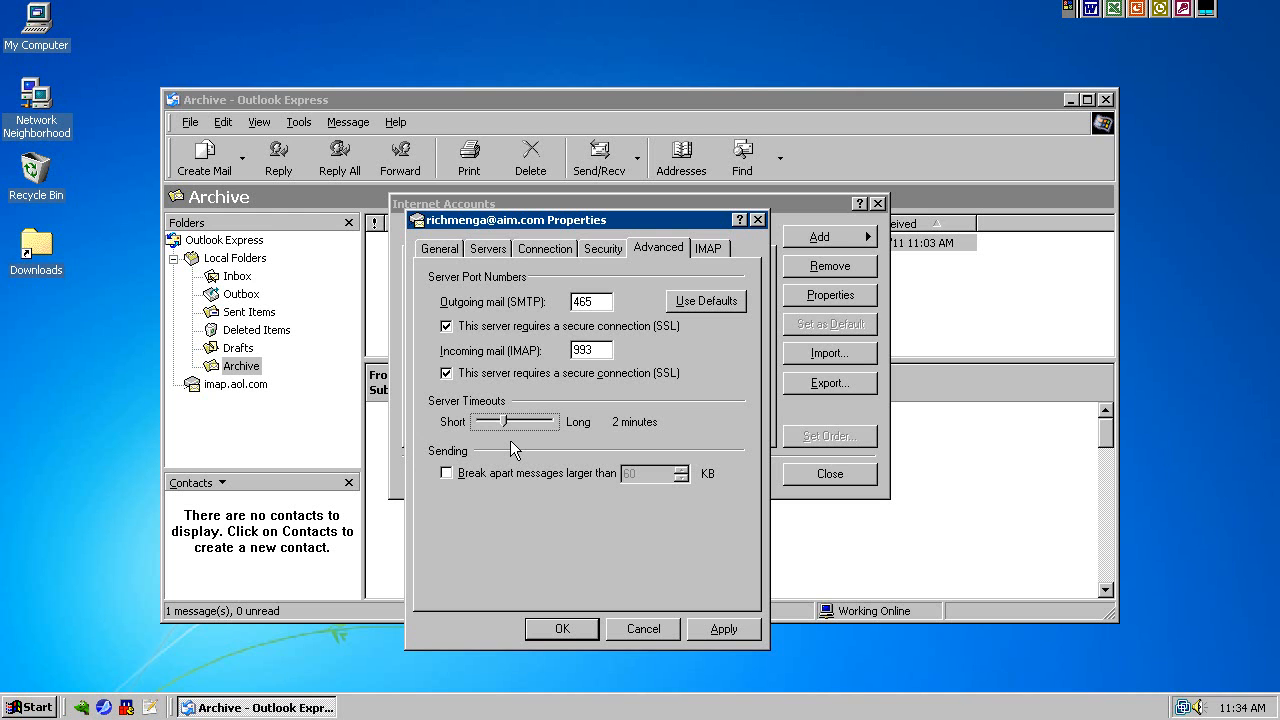
Set the IMAP Sent Items path to Sent, keep Drafts, and save with OK
{"action": "left_click", "coordinate": [708, 248]}
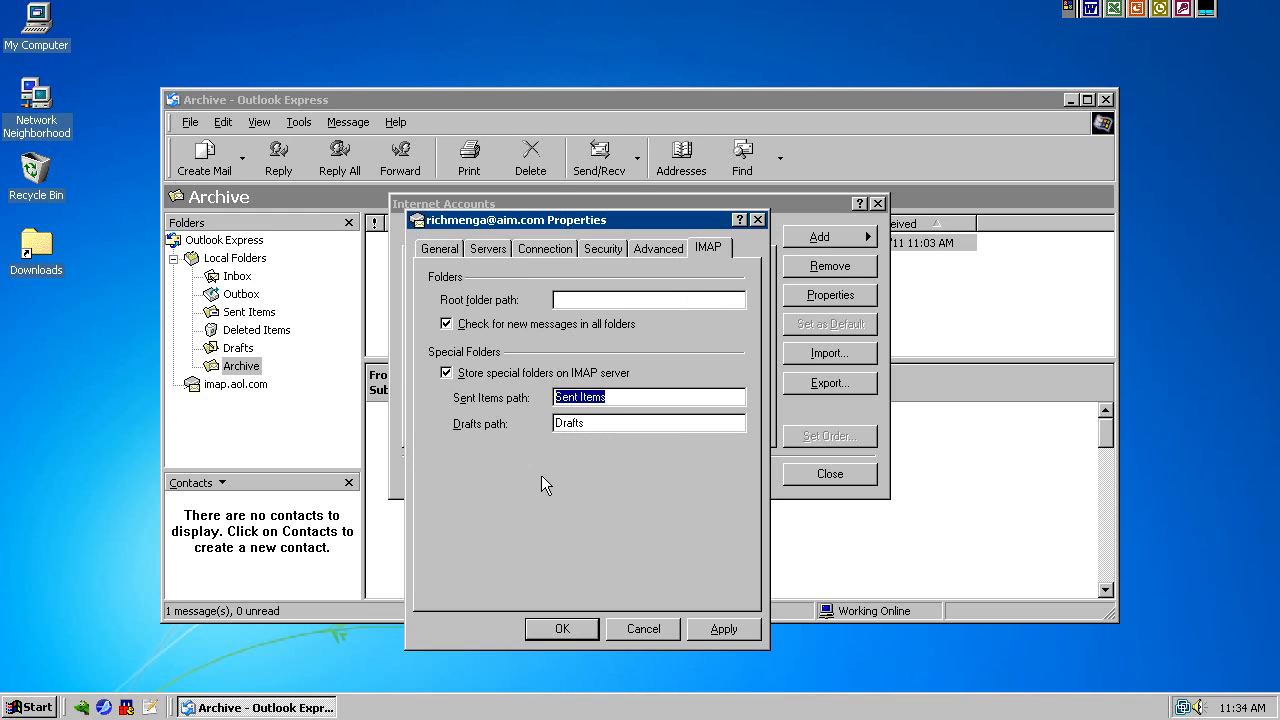
{"action": "type", "text": "Sent"}
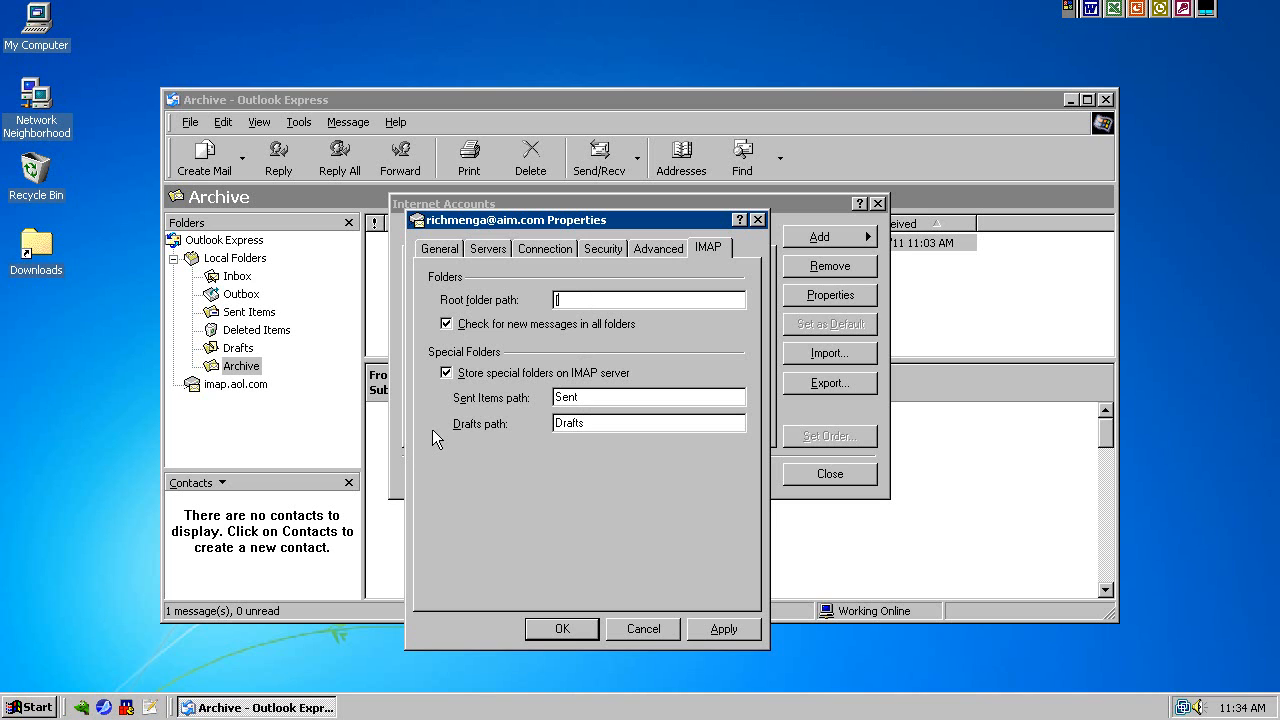
{"action": "type", "text": "[Gmail]"}
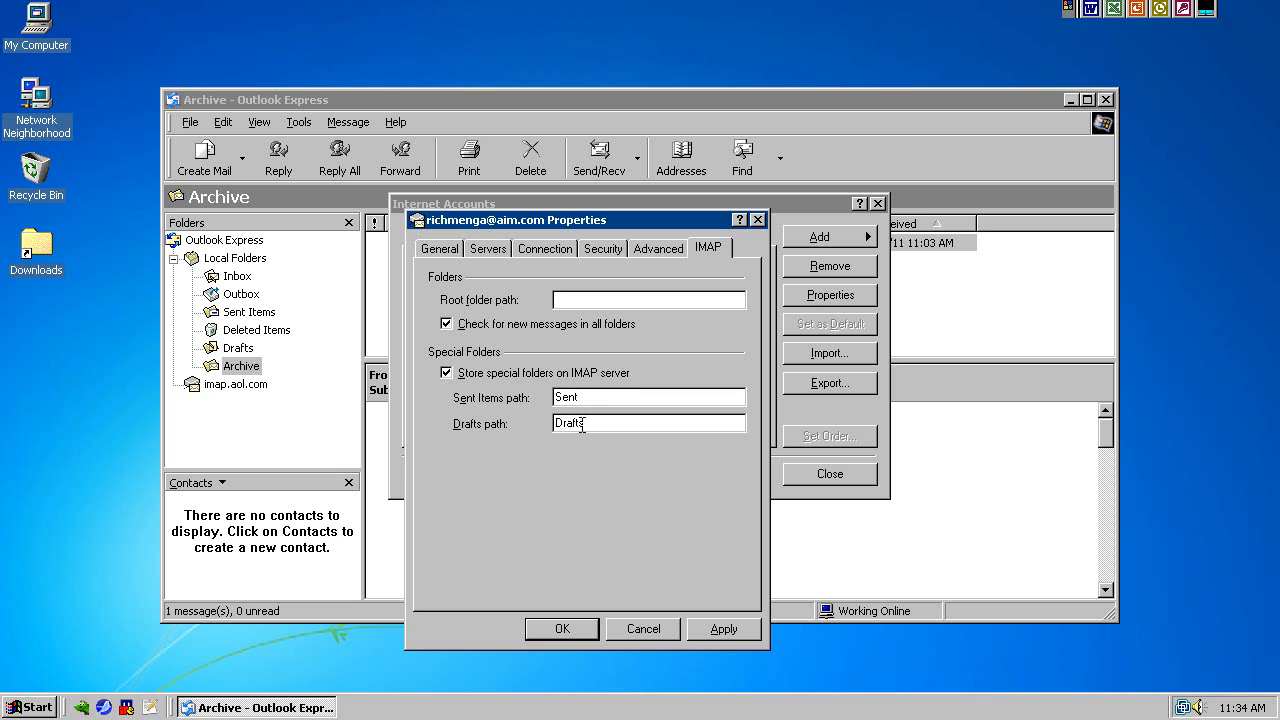
{"action": "double_click", "coordinate": [569, 423]}
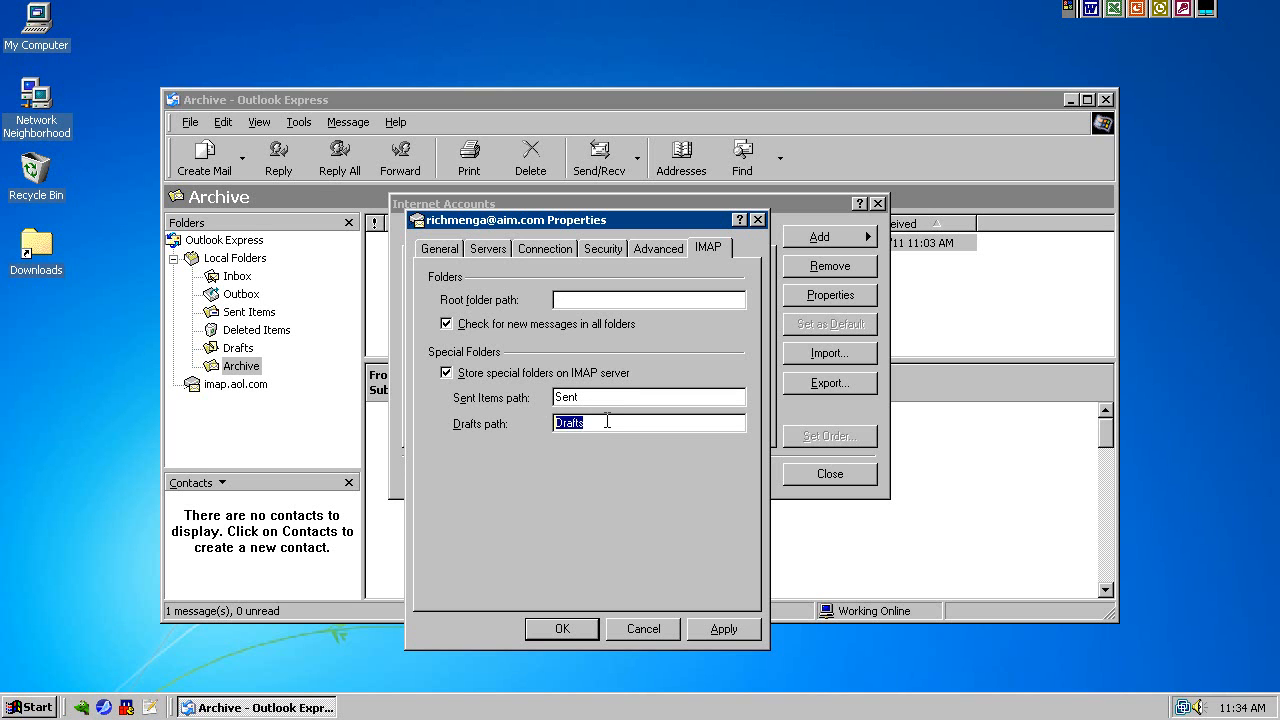
{"action": "left_click", "coordinate": [561, 629]}
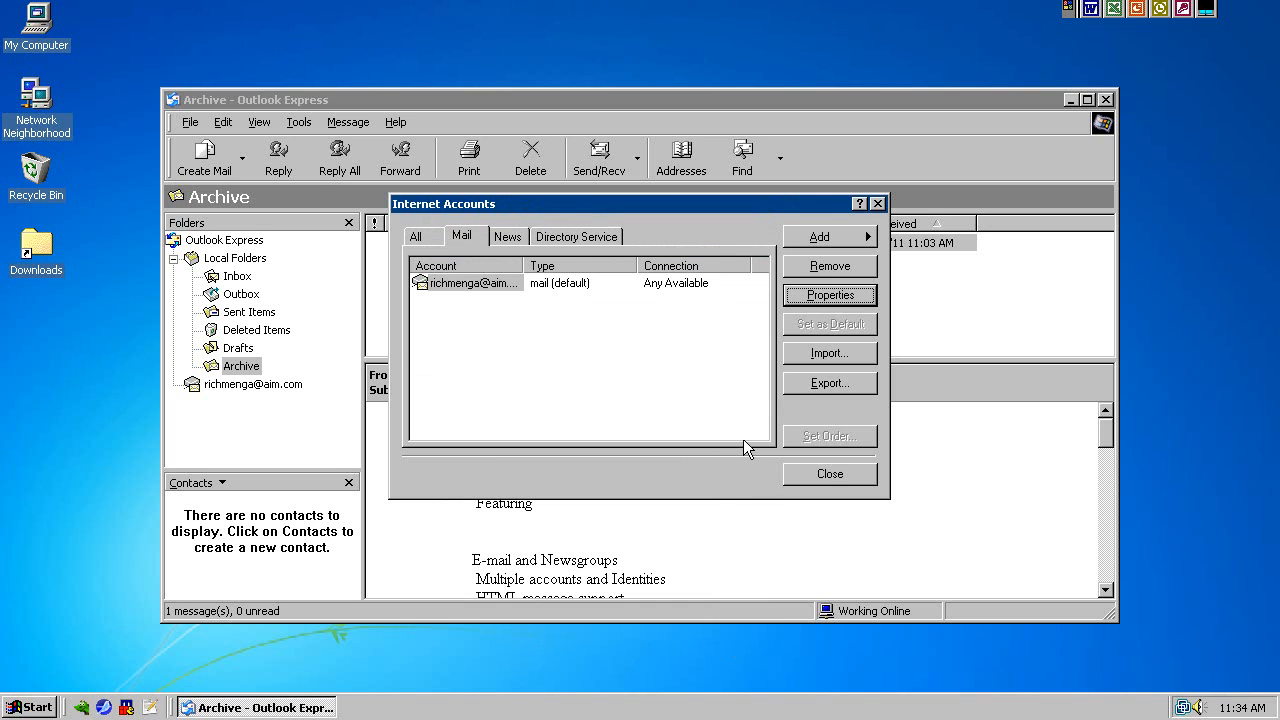
Download the AOL server folders and read 'test from windows live mail 2' in Saved
{"action": "left_click", "coordinate": [829, 473]}
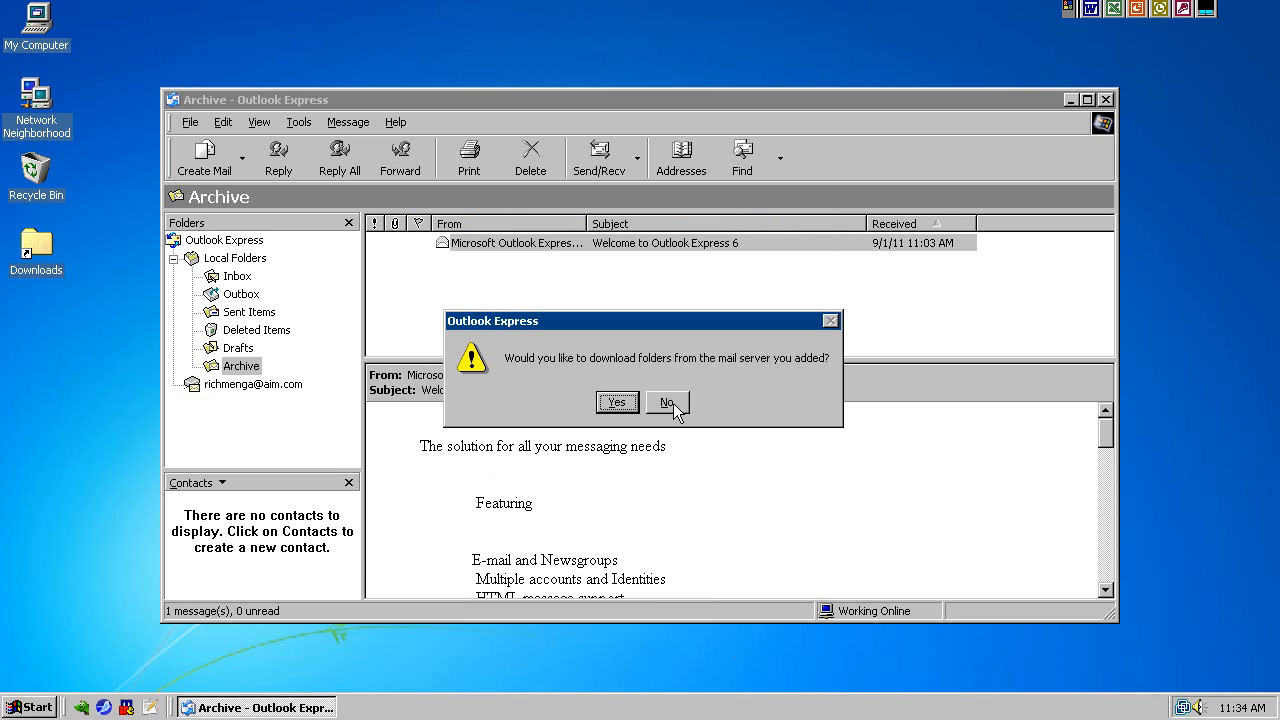
{"action": "left_click", "coordinate": [616, 401]}
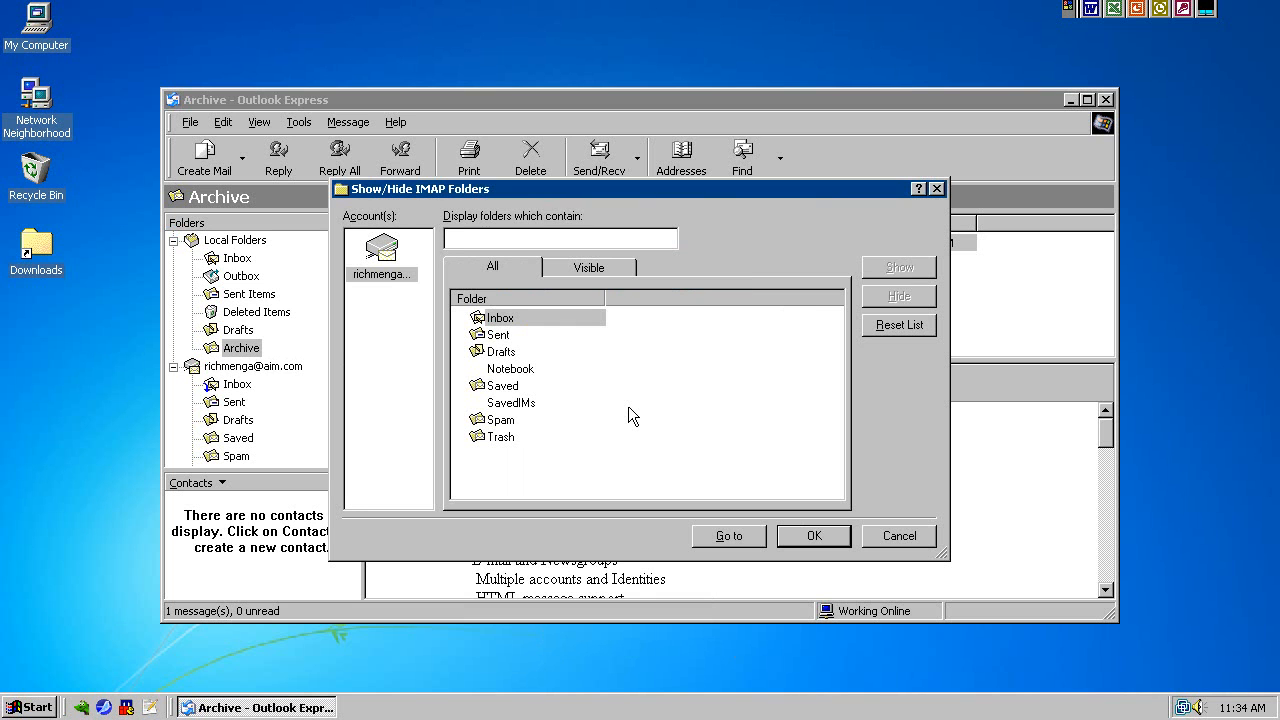
{"action": "left_click", "coordinate": [898, 535]}
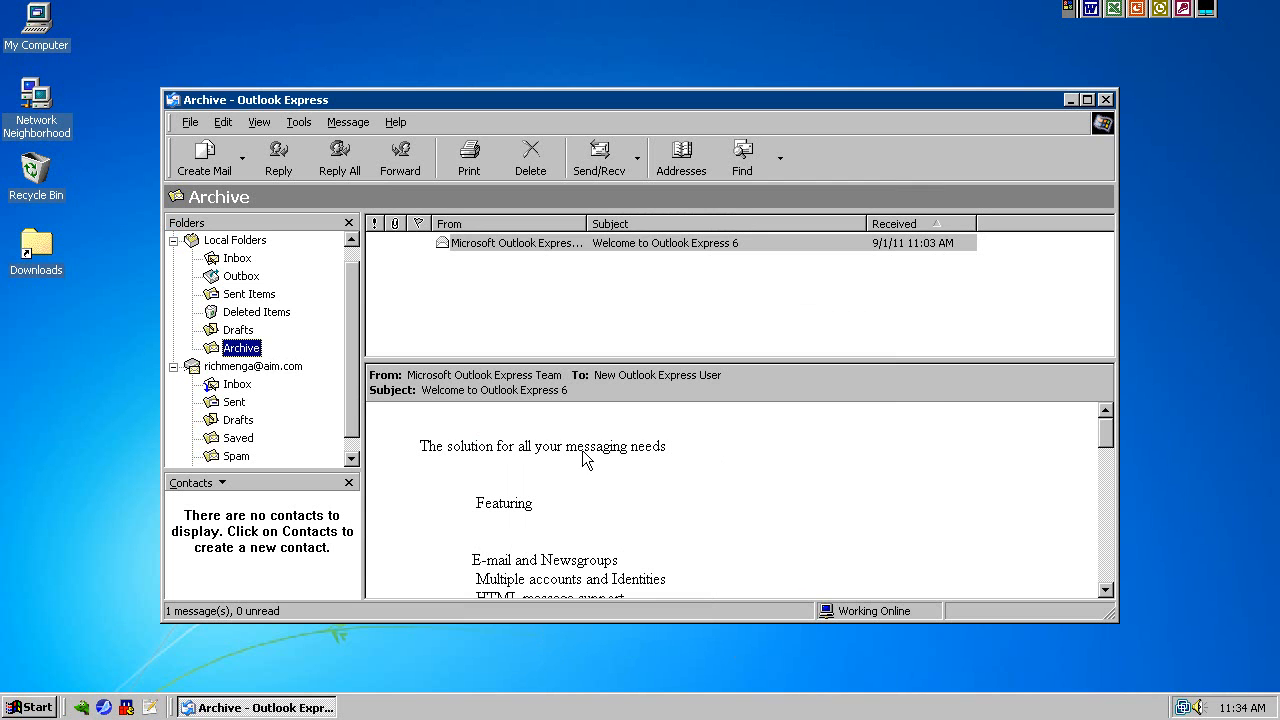
{"action": "left_click", "coordinate": [238, 437]}
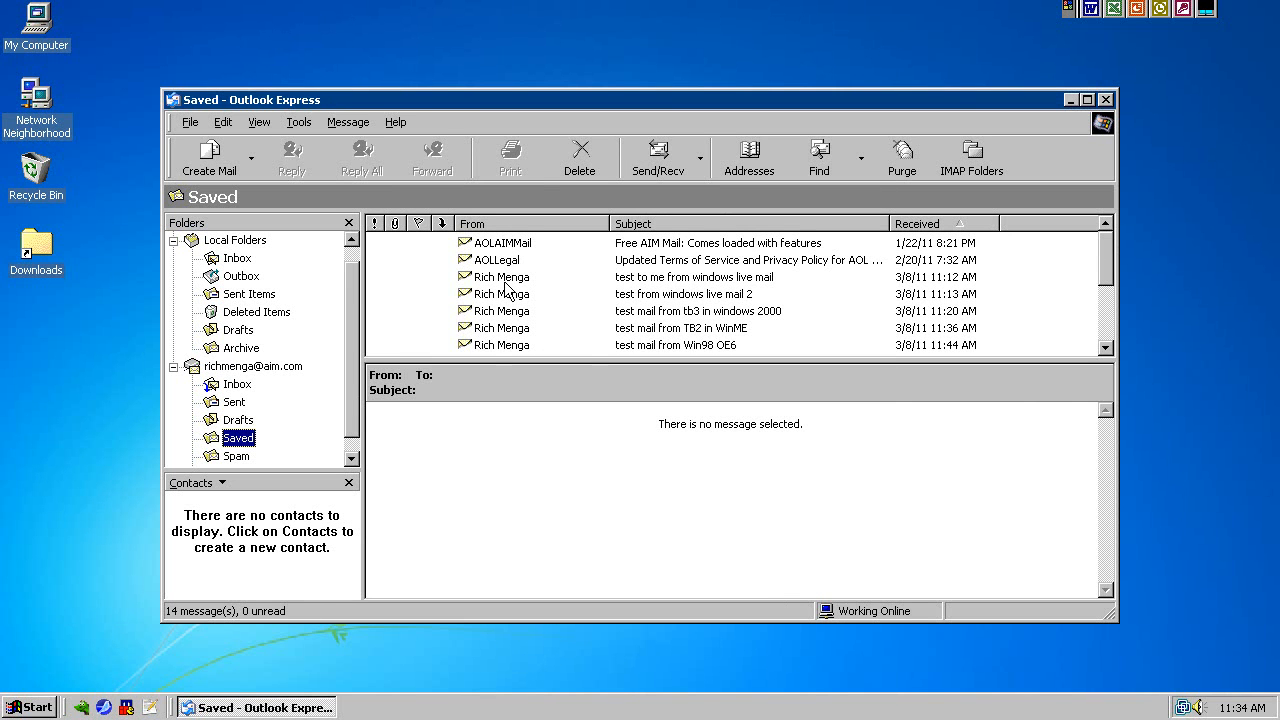
{"action": "left_click", "coordinate": [683, 293]}
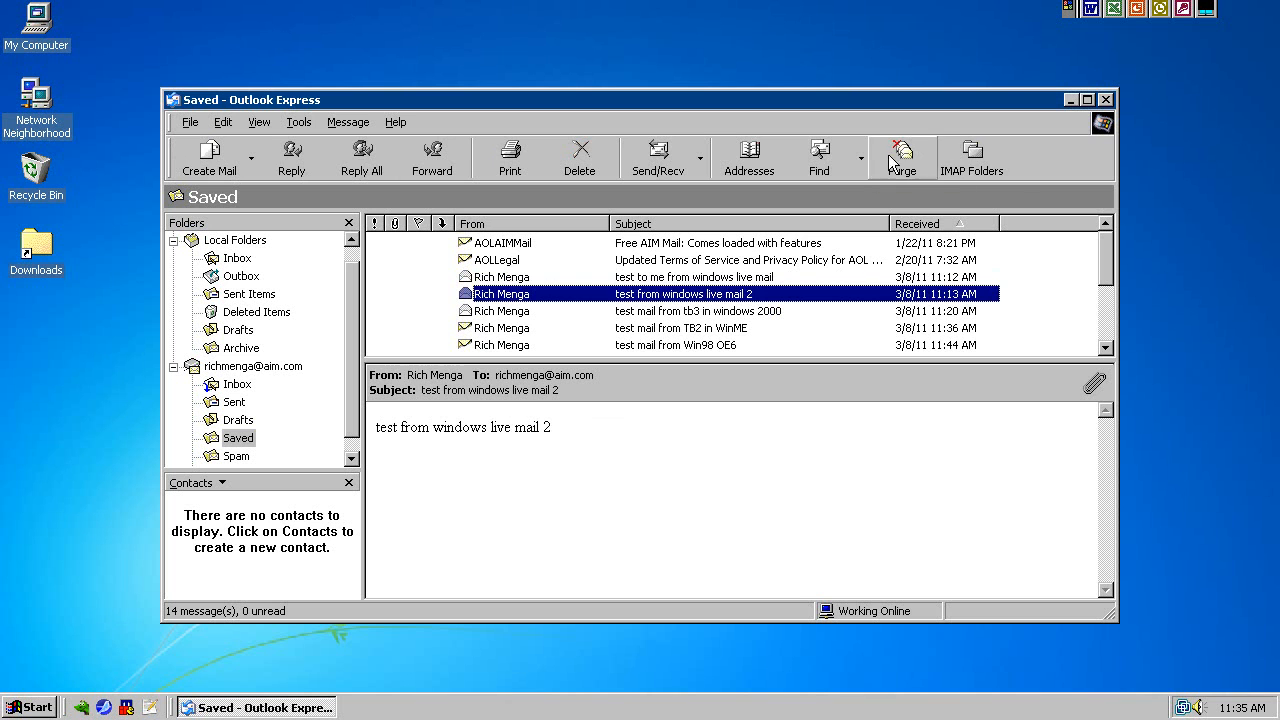
Customize the toolbar to Small Icons with selective text on right, and close the blank message
{"action": "right_click", "coordinate": [1040, 150]}
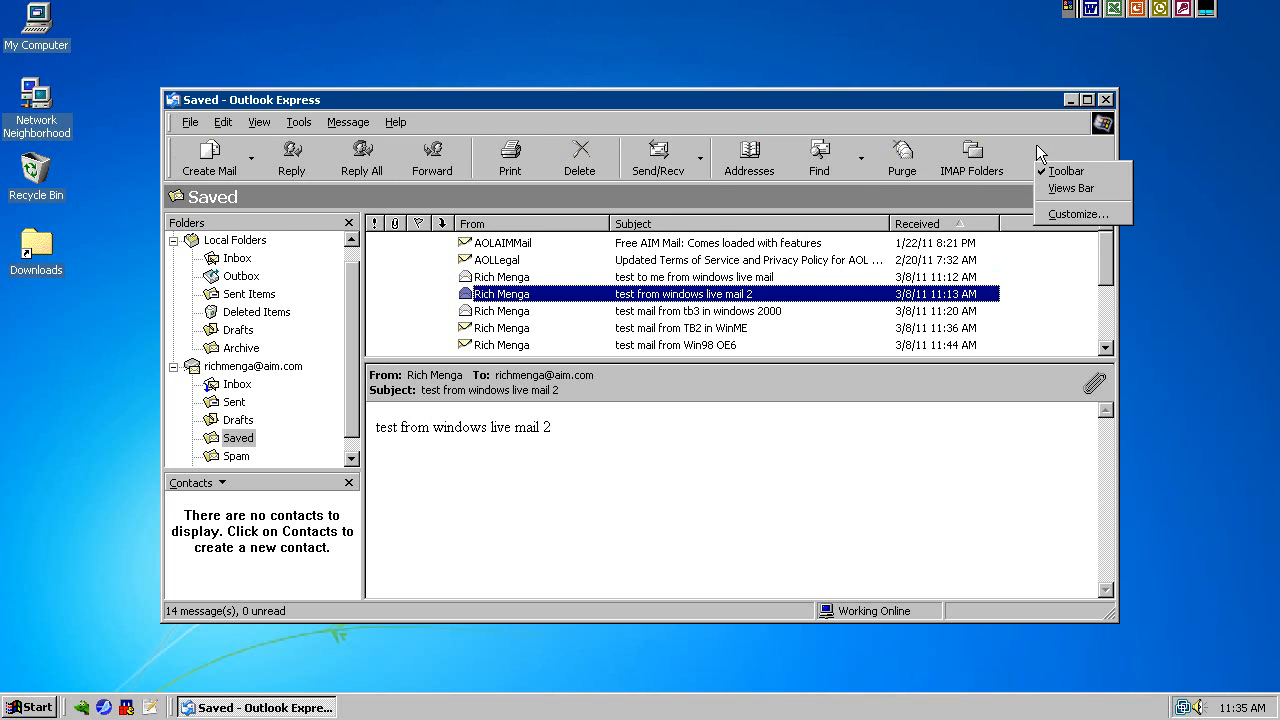
{"action": "left_click", "coordinate": [1077, 213]}
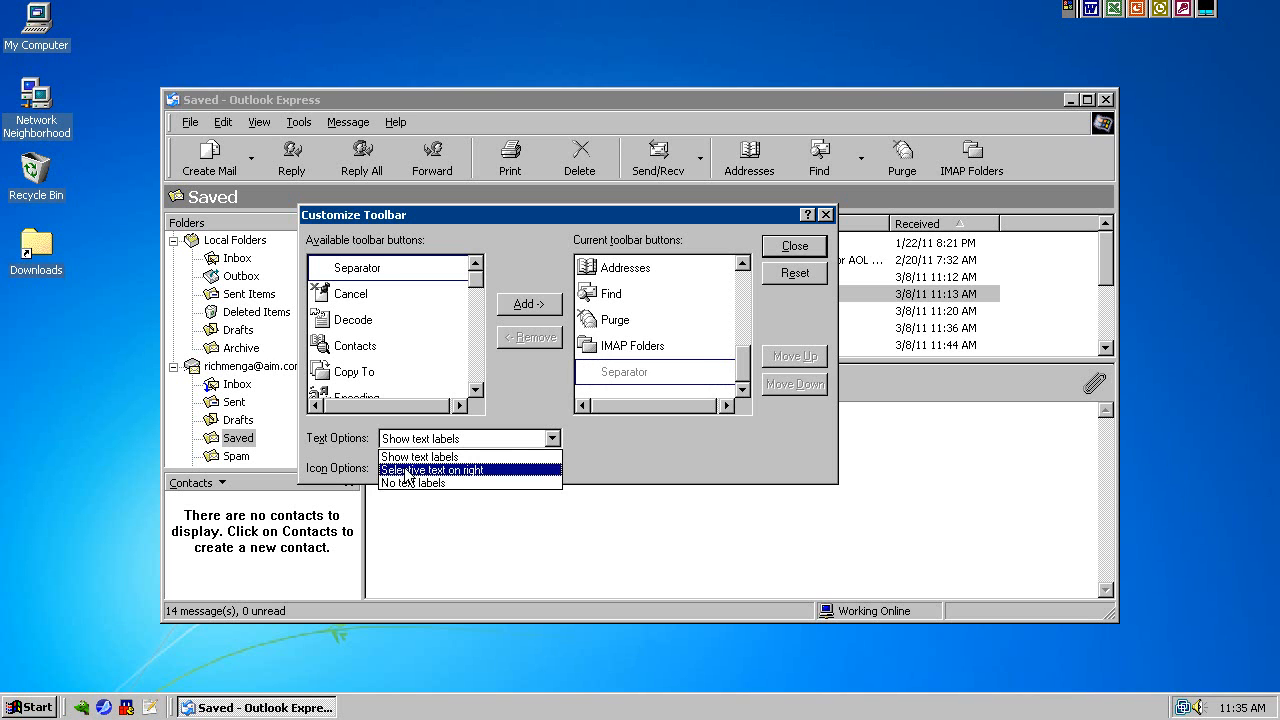
{"action": "left_click", "coordinate": [431, 470]}
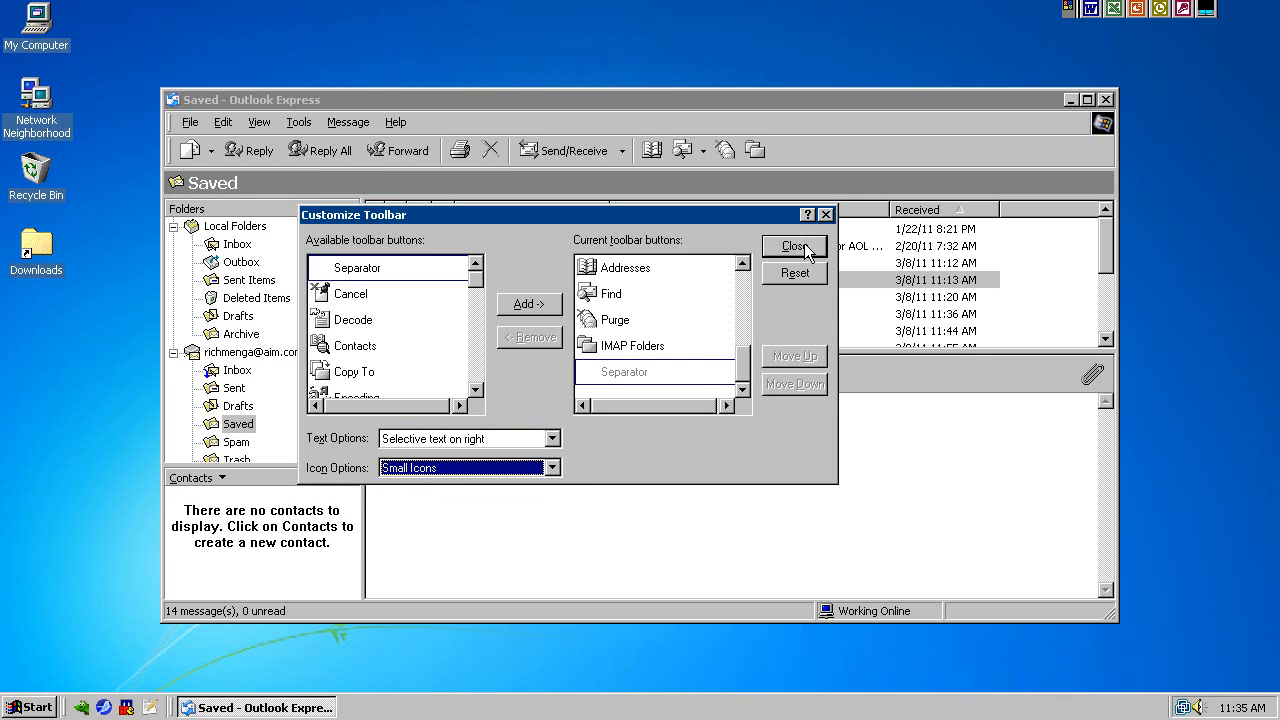
{"action": "left_click", "coordinate": [793, 247]}
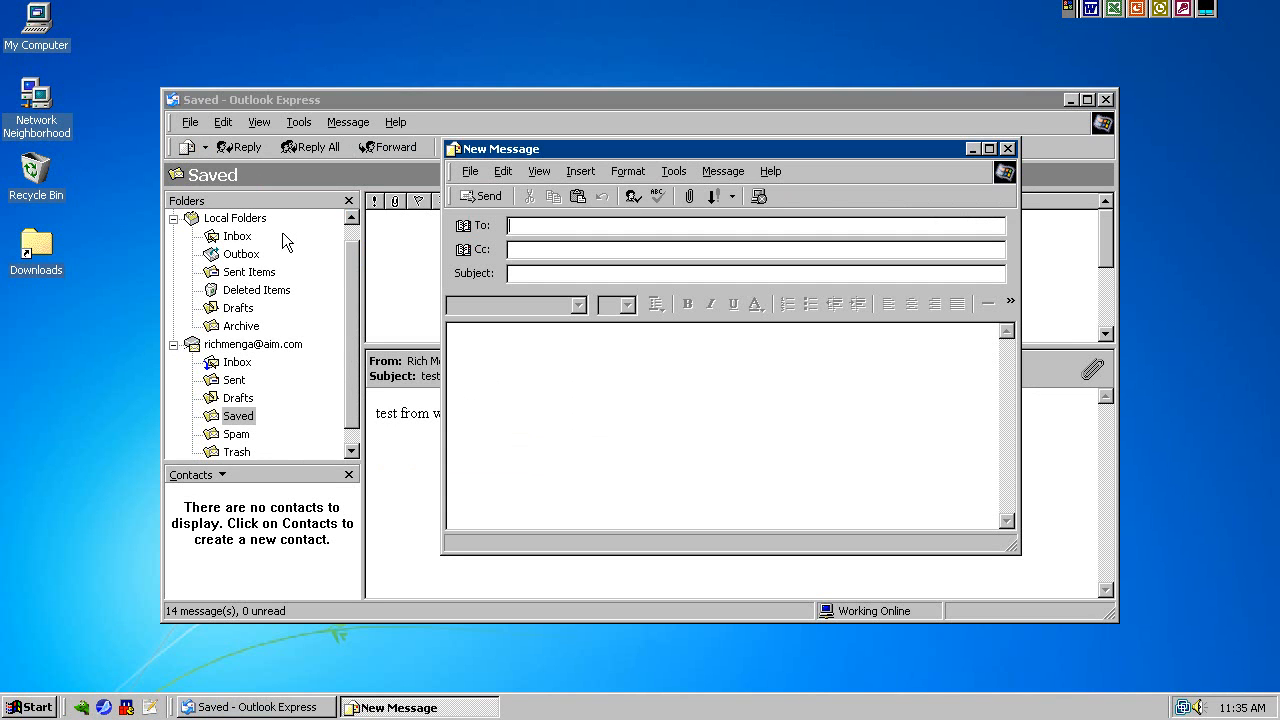
{"action": "mouse_move", "coordinate": [657, 196]}
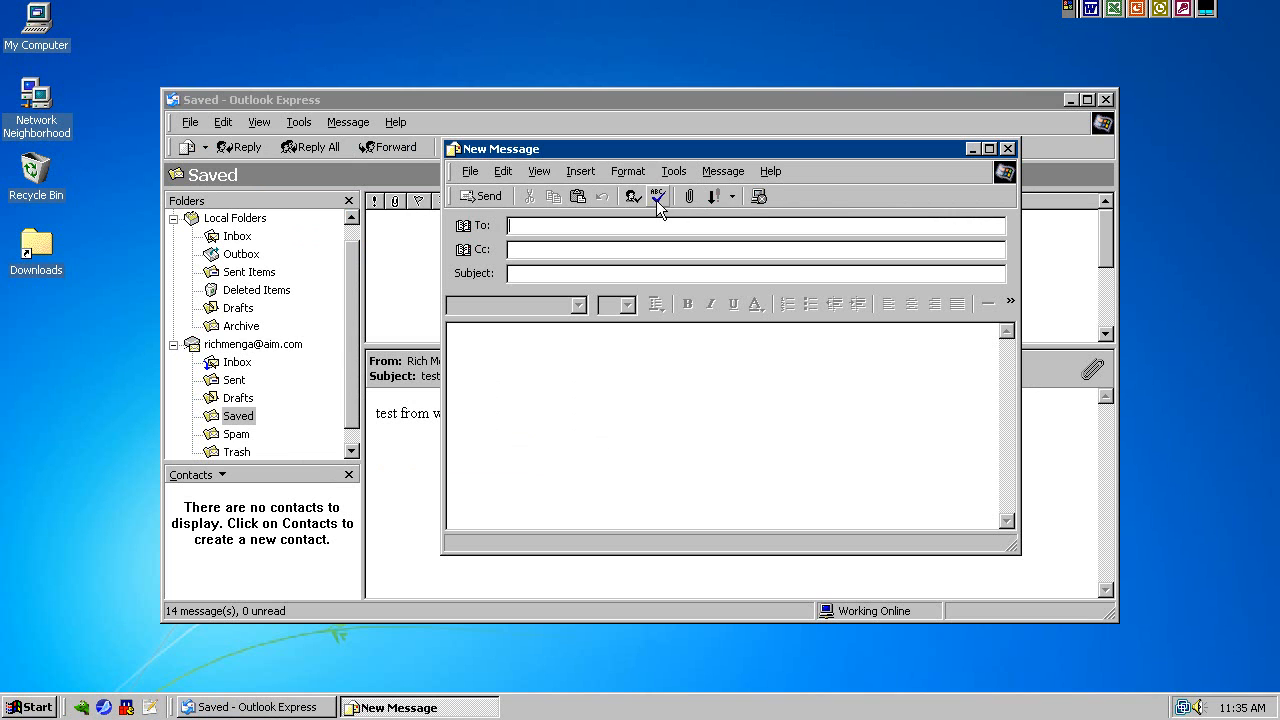
{"action": "mouse_move", "coordinate": [550, 132]}
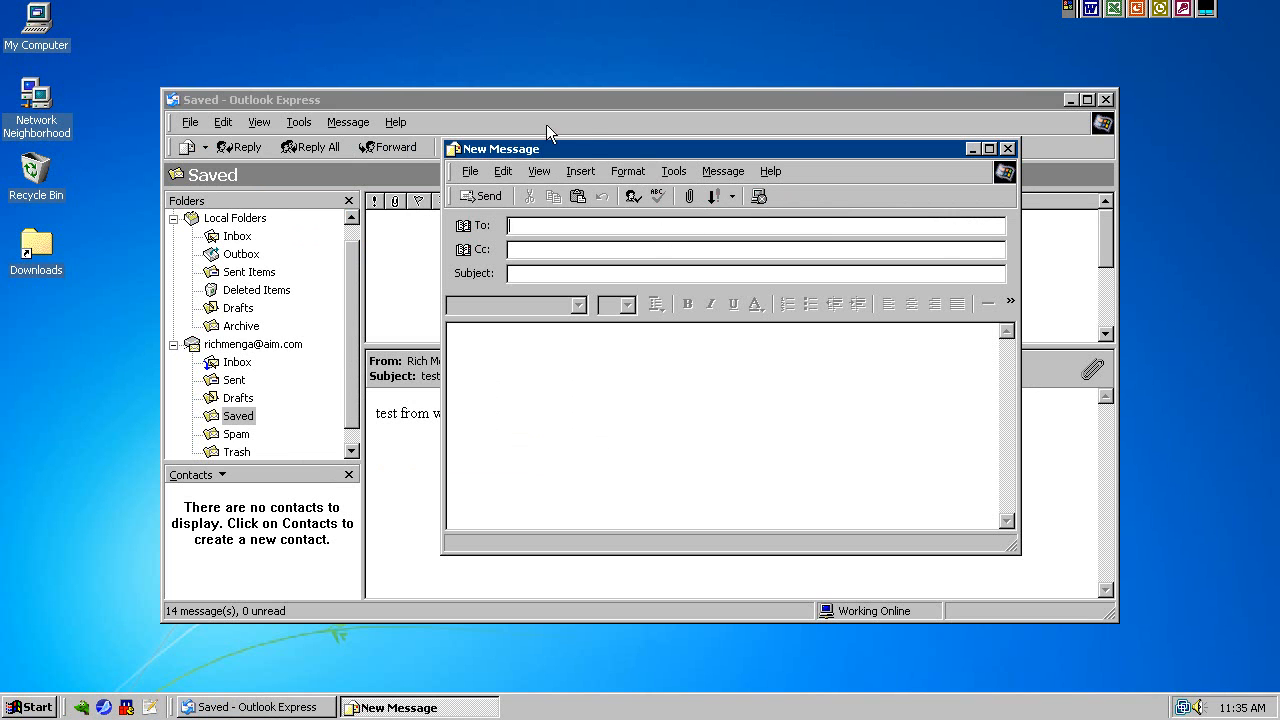
{"action": "mouse_move", "coordinate": [650, 249]}
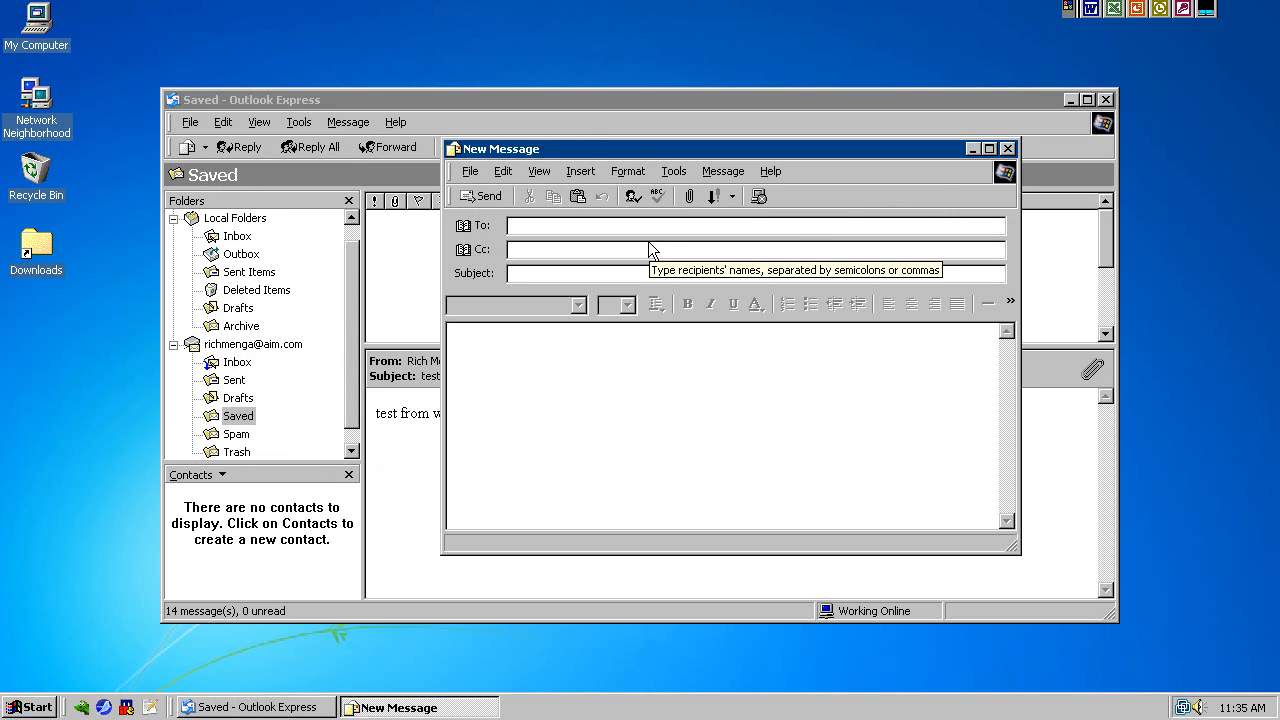
{"action": "left_click", "coordinate": [1008, 148]}
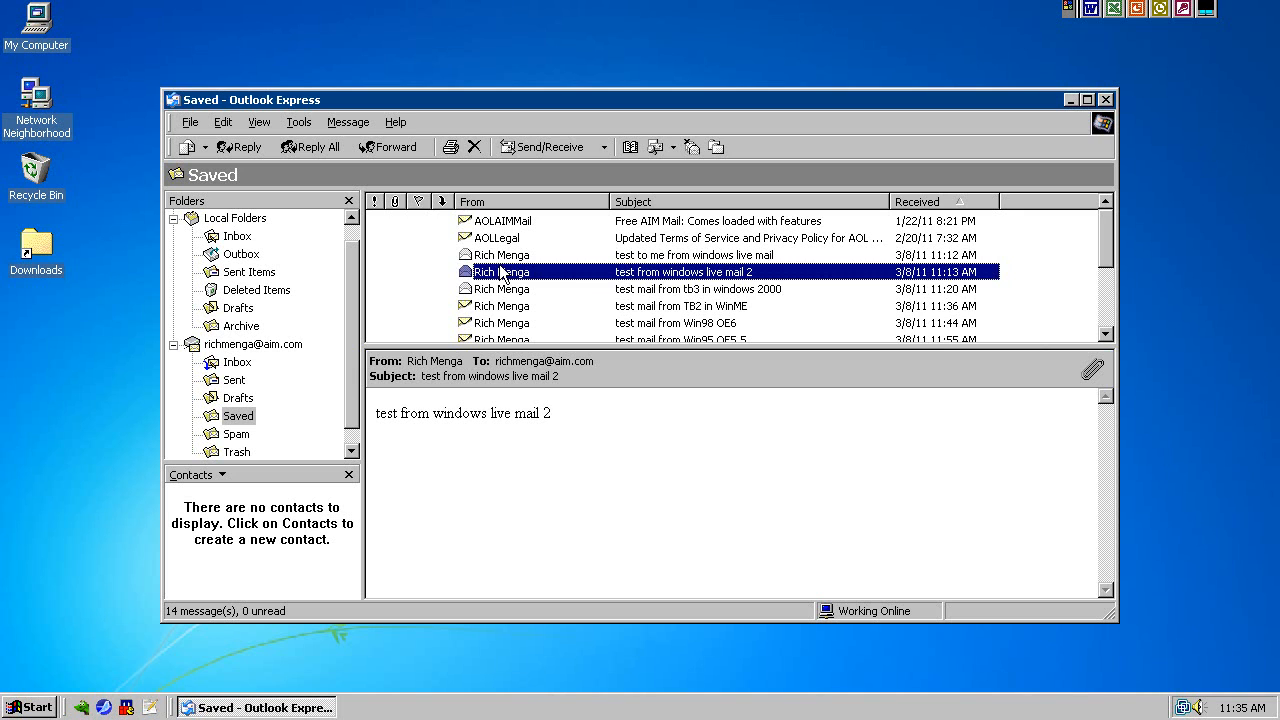
{"action": "mouse_move", "coordinate": [502, 277]}
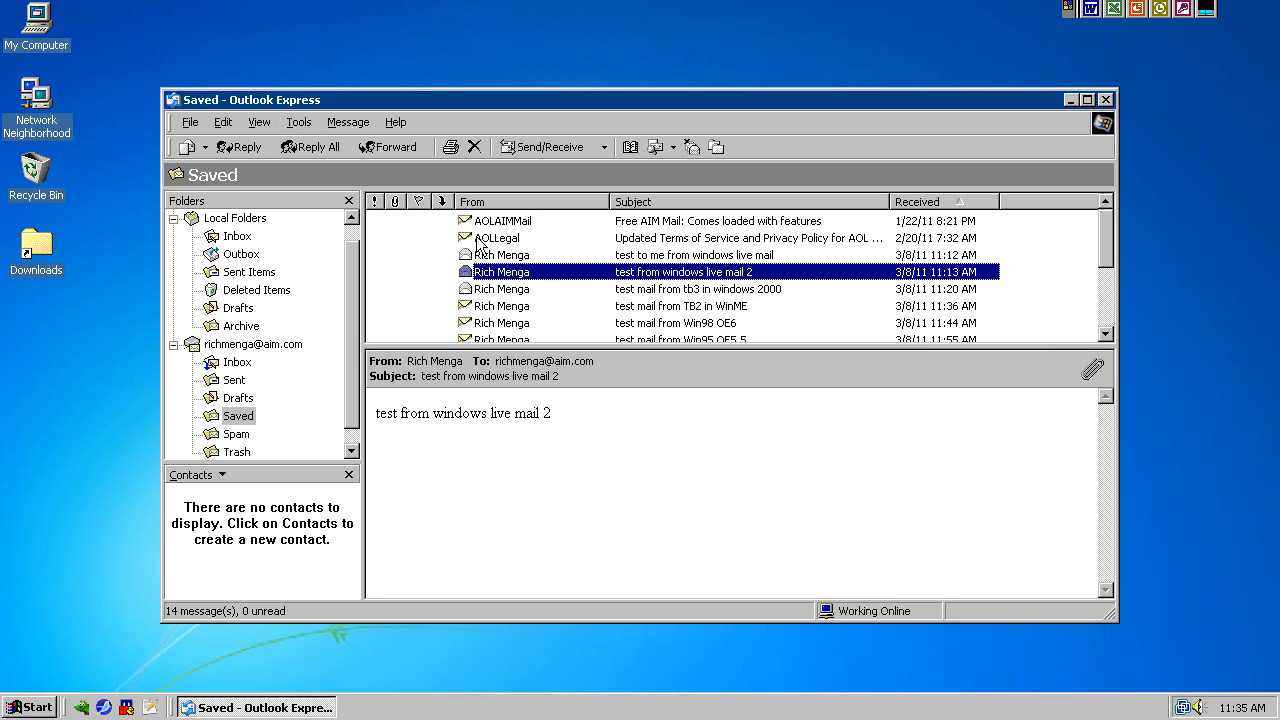
{"action": "mouse_move", "coordinate": [500, 275]}
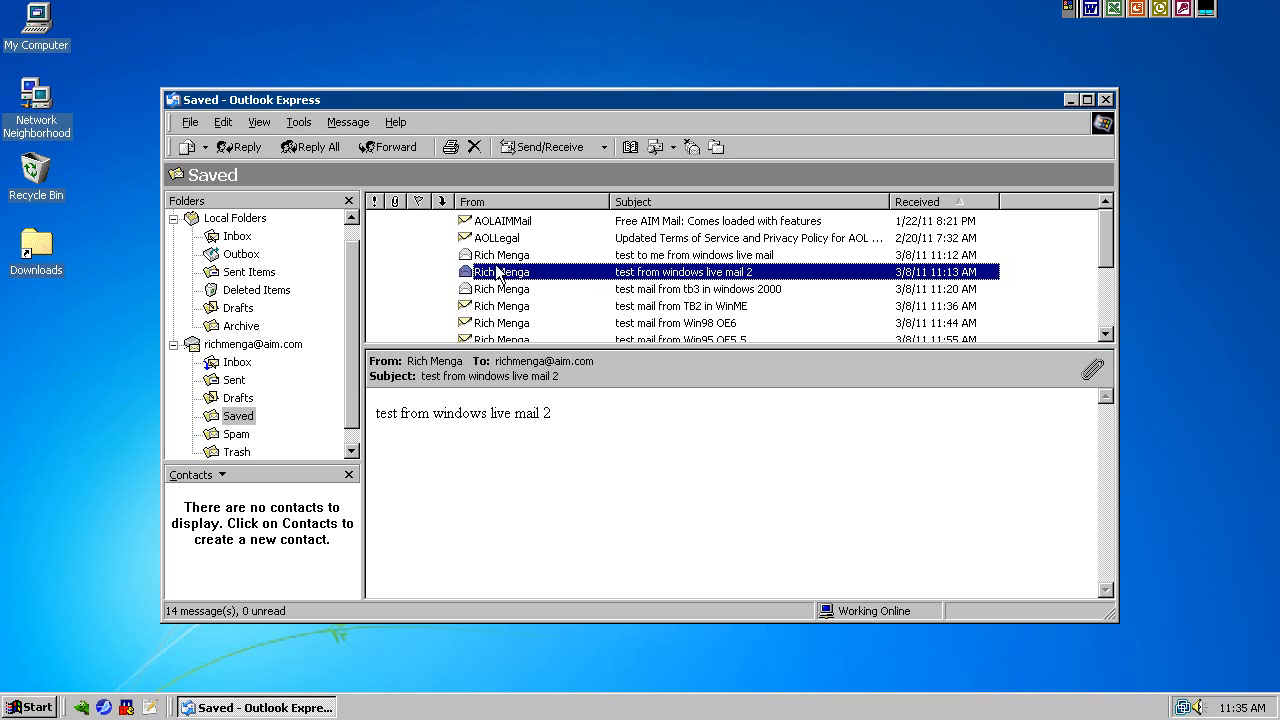
Set the Read fonts to Lucida Console at Smaller font size
{"action": "left_click", "coordinate": [298, 121]}
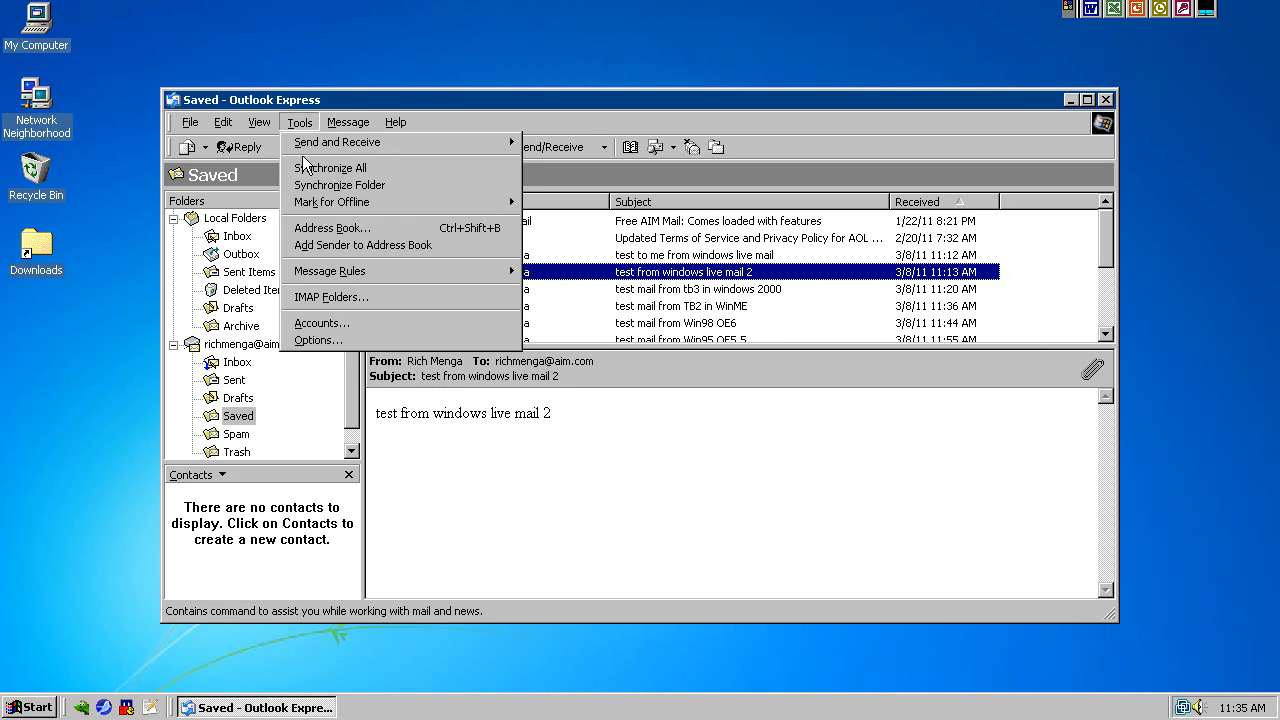
{"action": "left_click", "coordinate": [318, 340]}
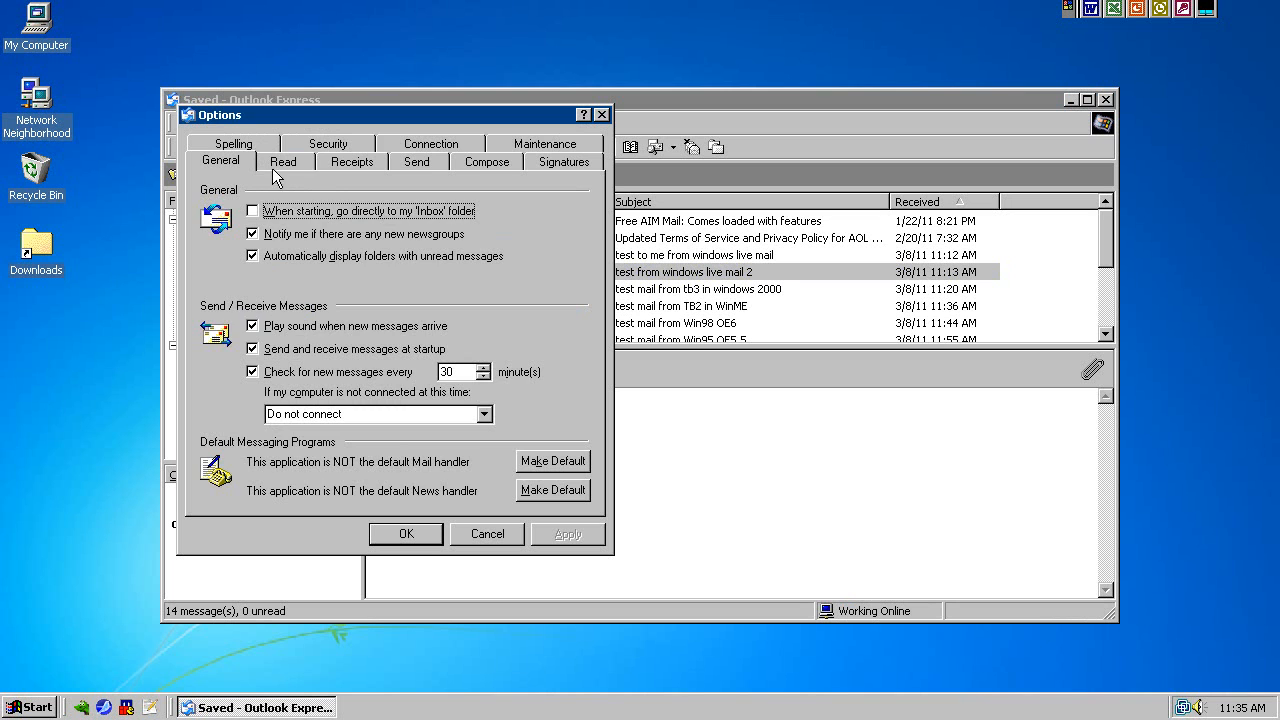
{"action": "left_click", "coordinate": [283, 161]}
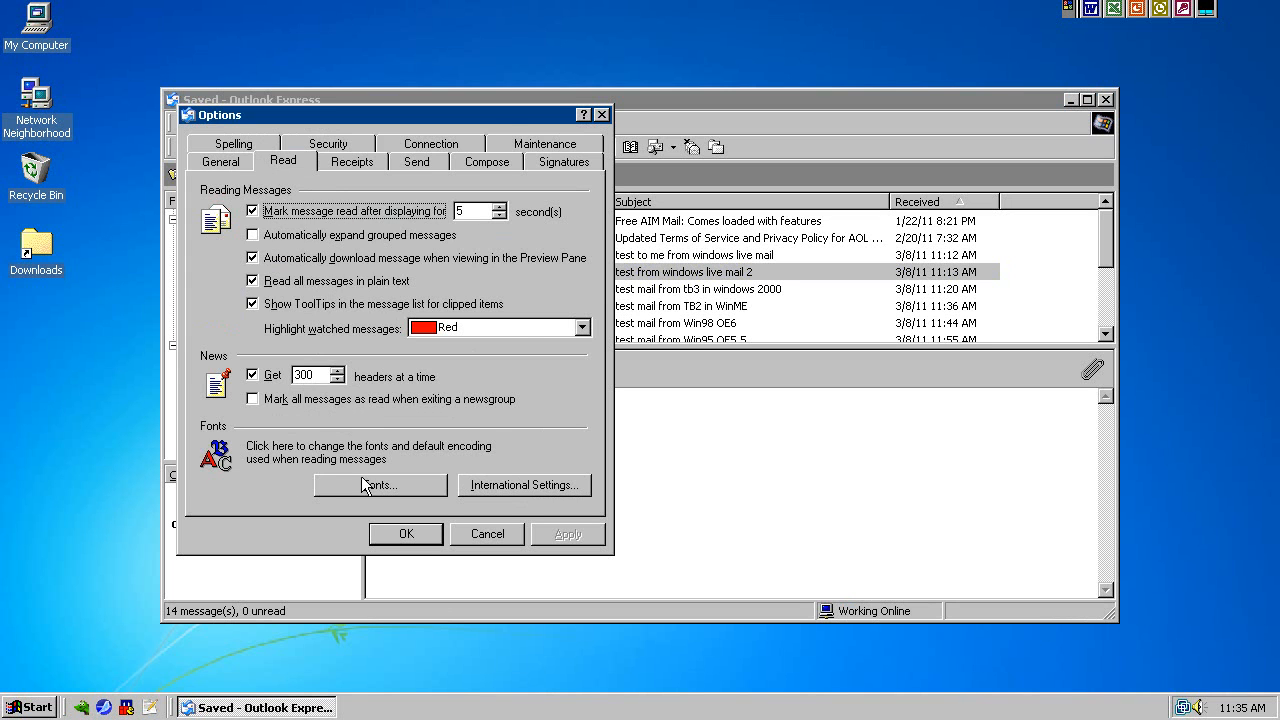
{"action": "left_click", "coordinate": [379, 484]}
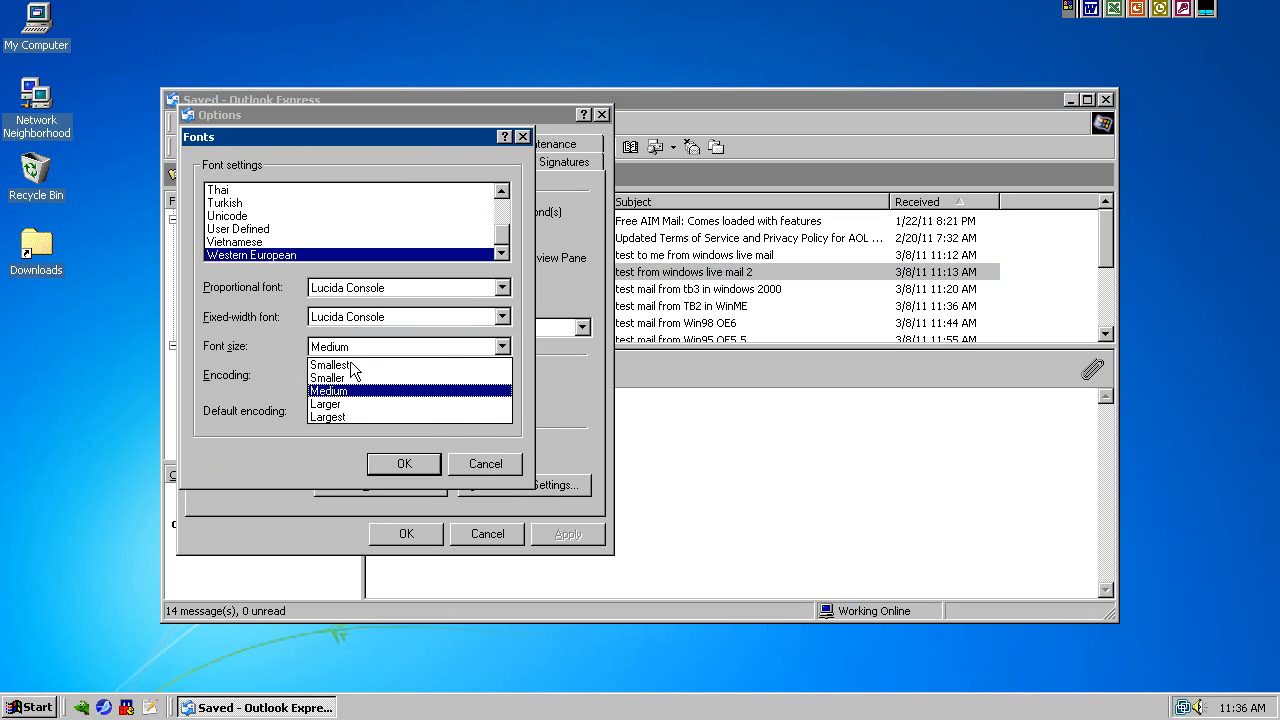
{"action": "left_click", "coordinate": [327, 378]}
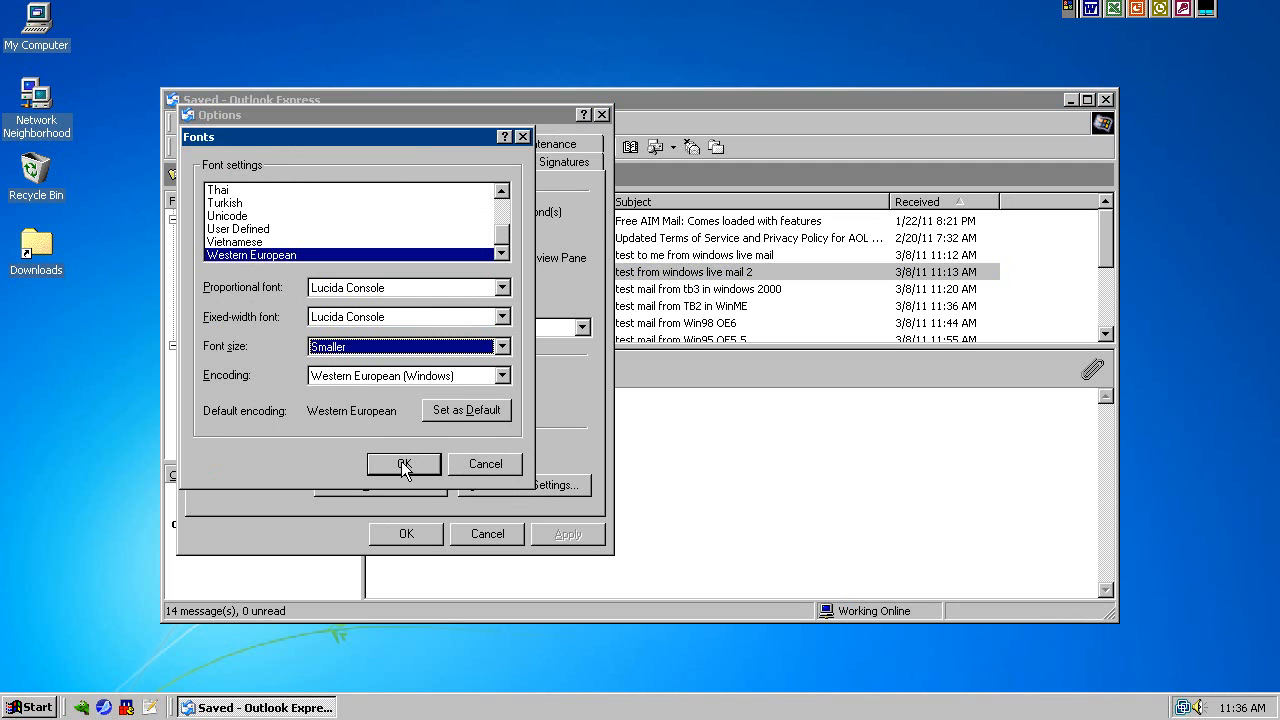
{"action": "left_click", "coordinate": [404, 464]}
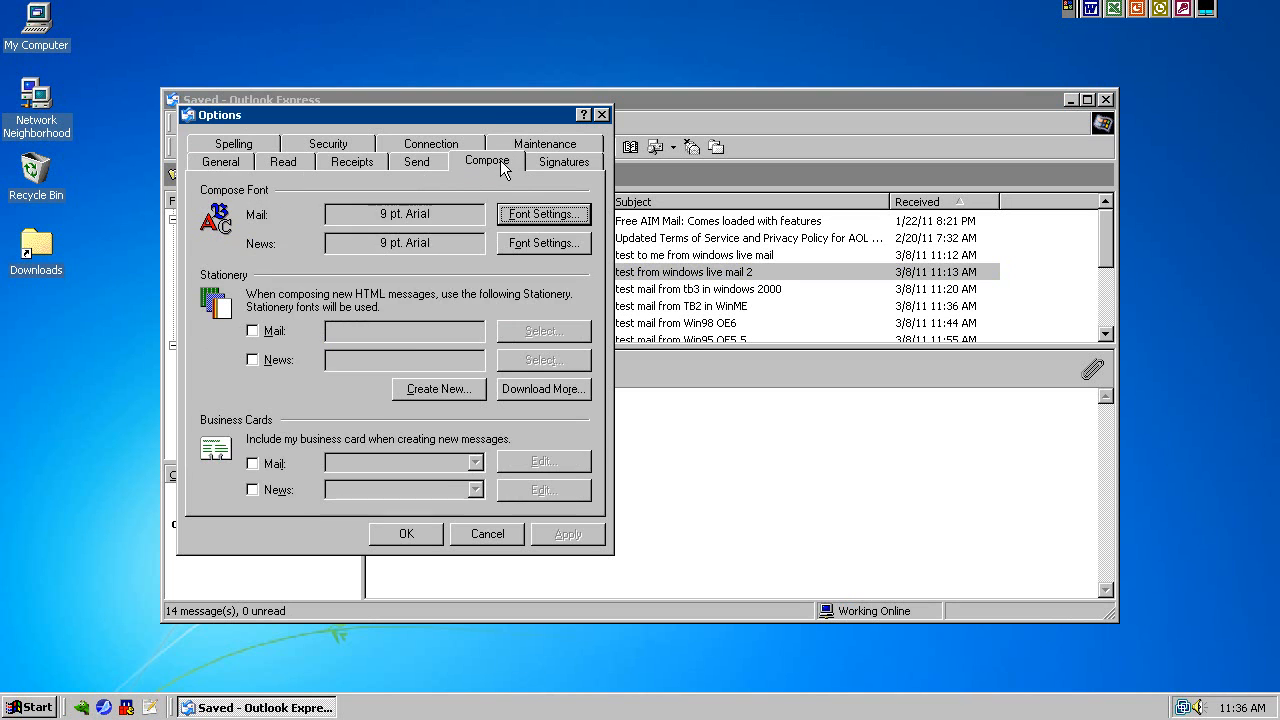
Choose 10 pt Lucida Console as the compose font, then apply and close Options
{"action": "left_click", "coordinate": [543, 214]}
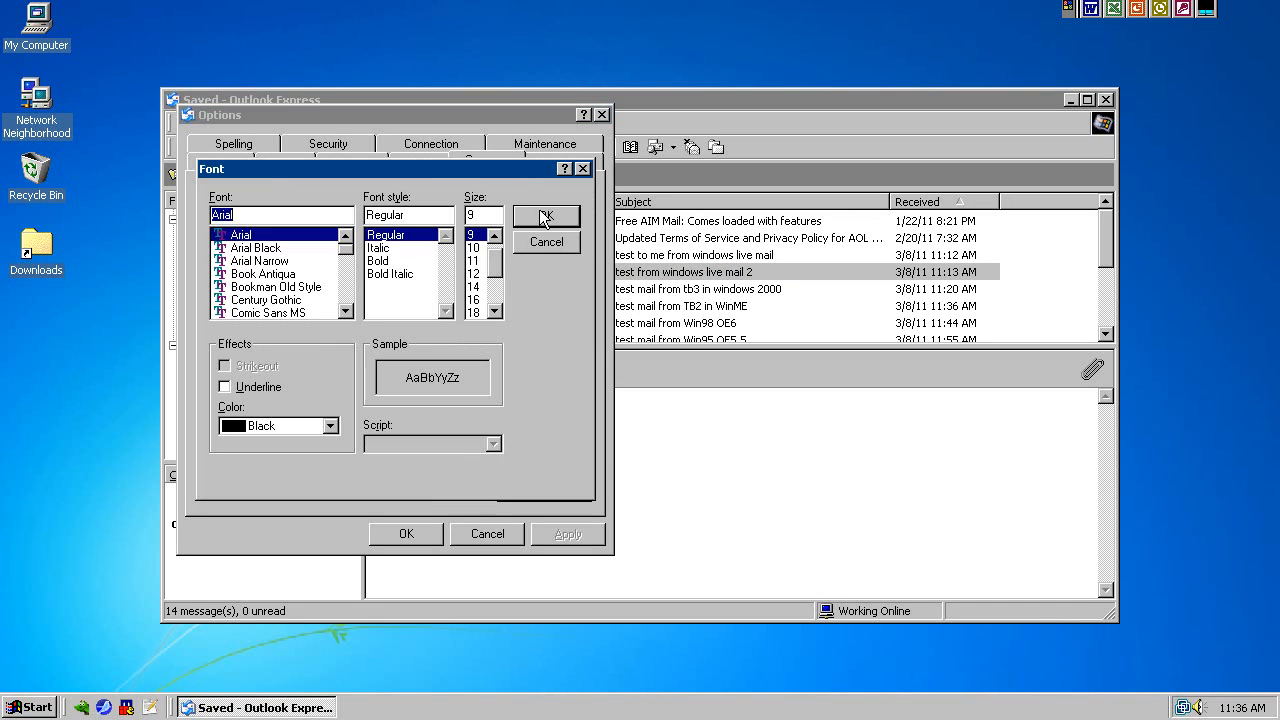
{"action": "left_click", "coordinate": [345, 311]}
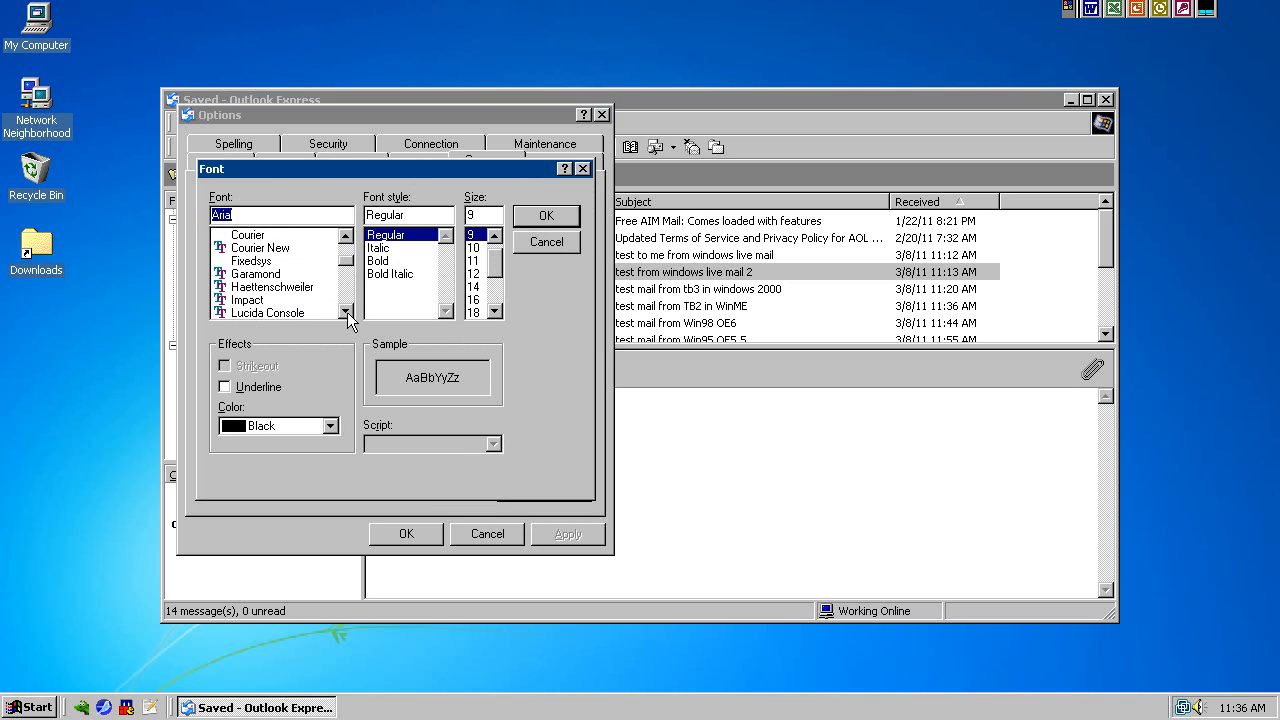
{"action": "left_click", "coordinate": [267, 300]}
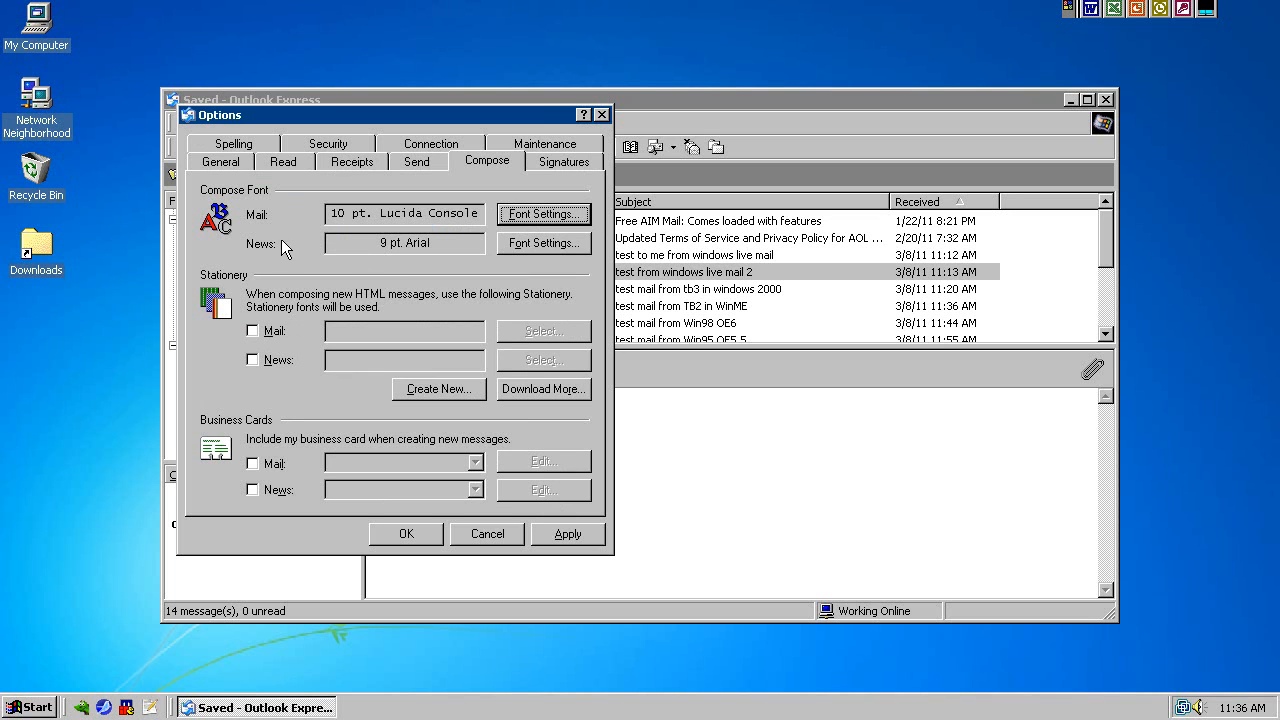
{"action": "mouse_move", "coordinate": [570, 578]}
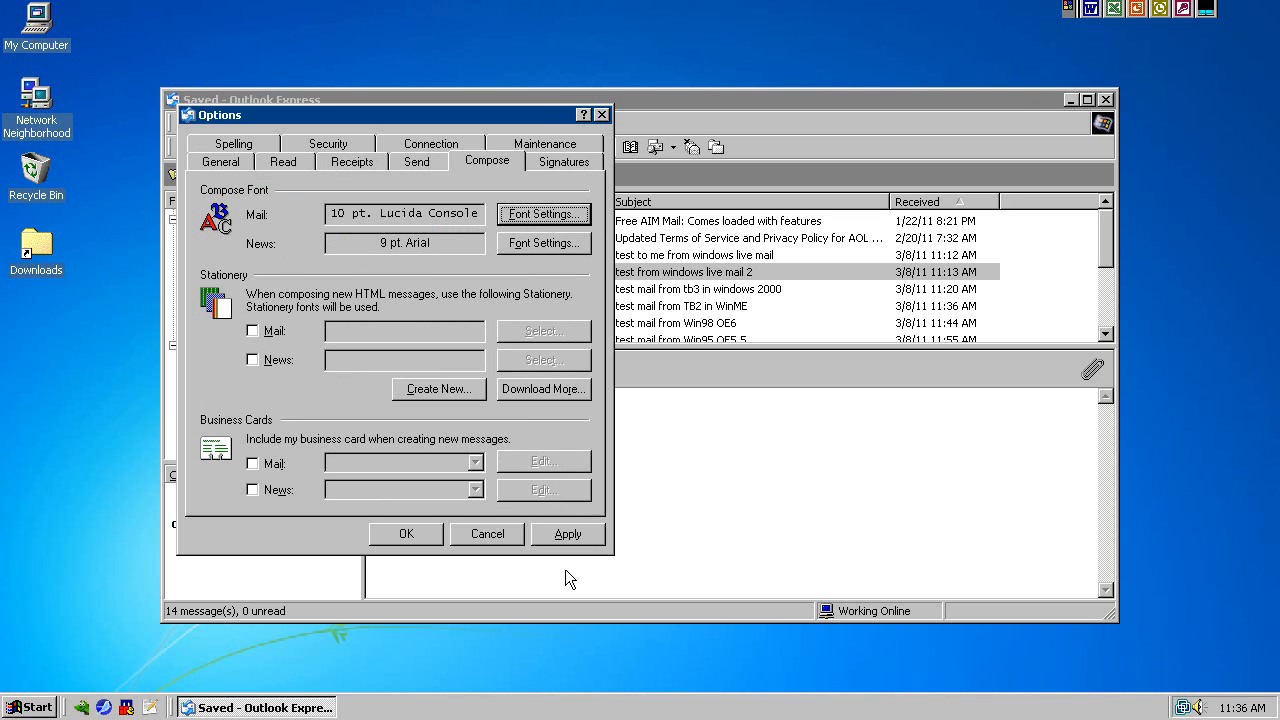
{"action": "left_click", "coordinate": [406, 533]}
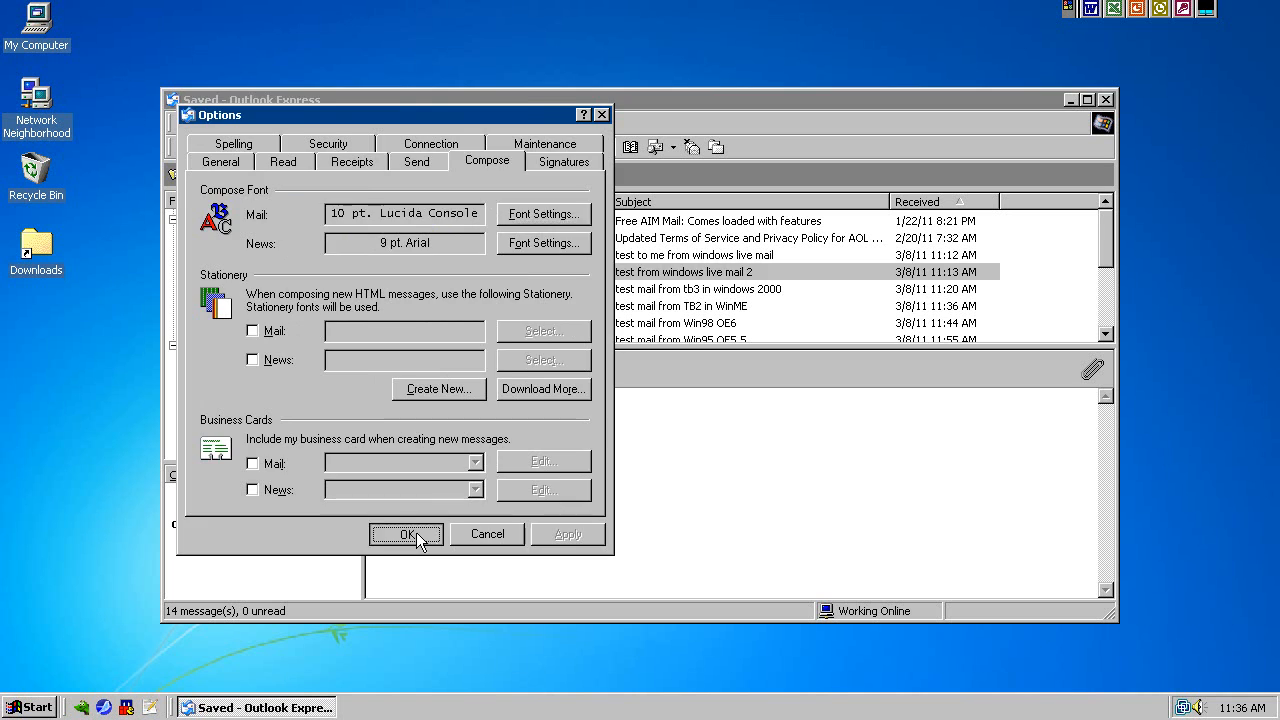
{"action": "left_click", "coordinate": [406, 534]}
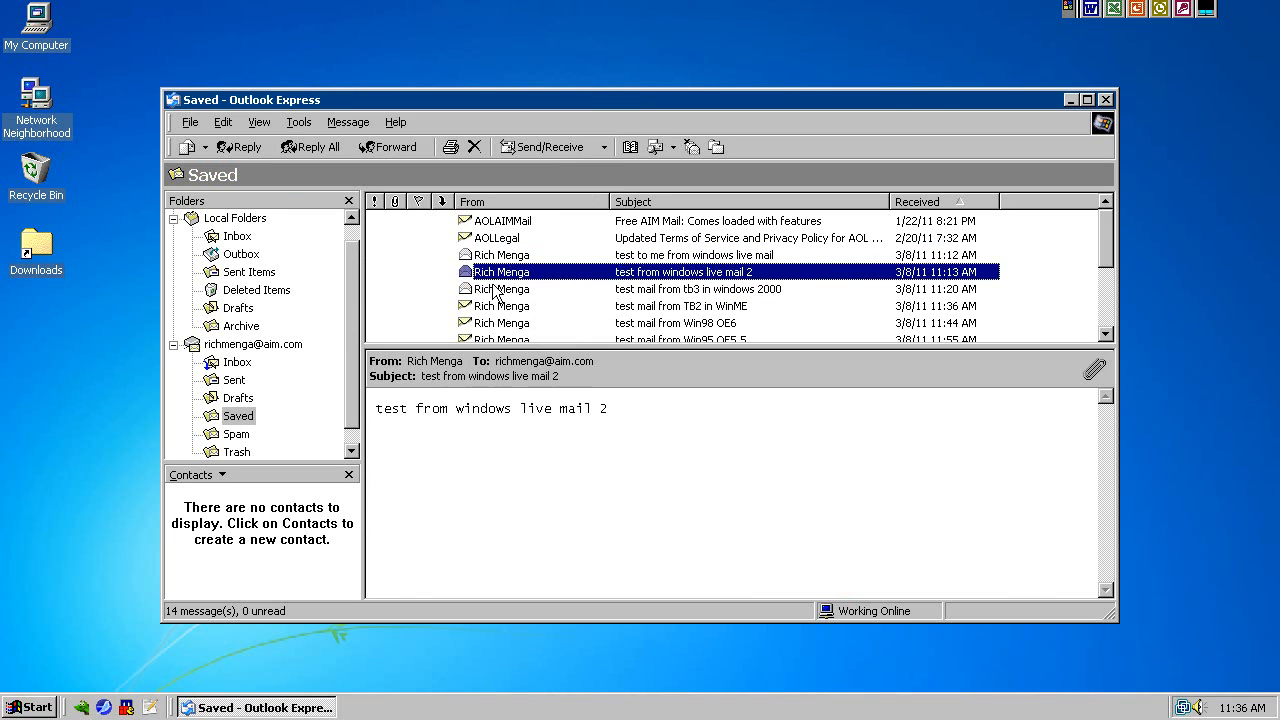
{"action": "left_click", "coordinate": [182, 147]}
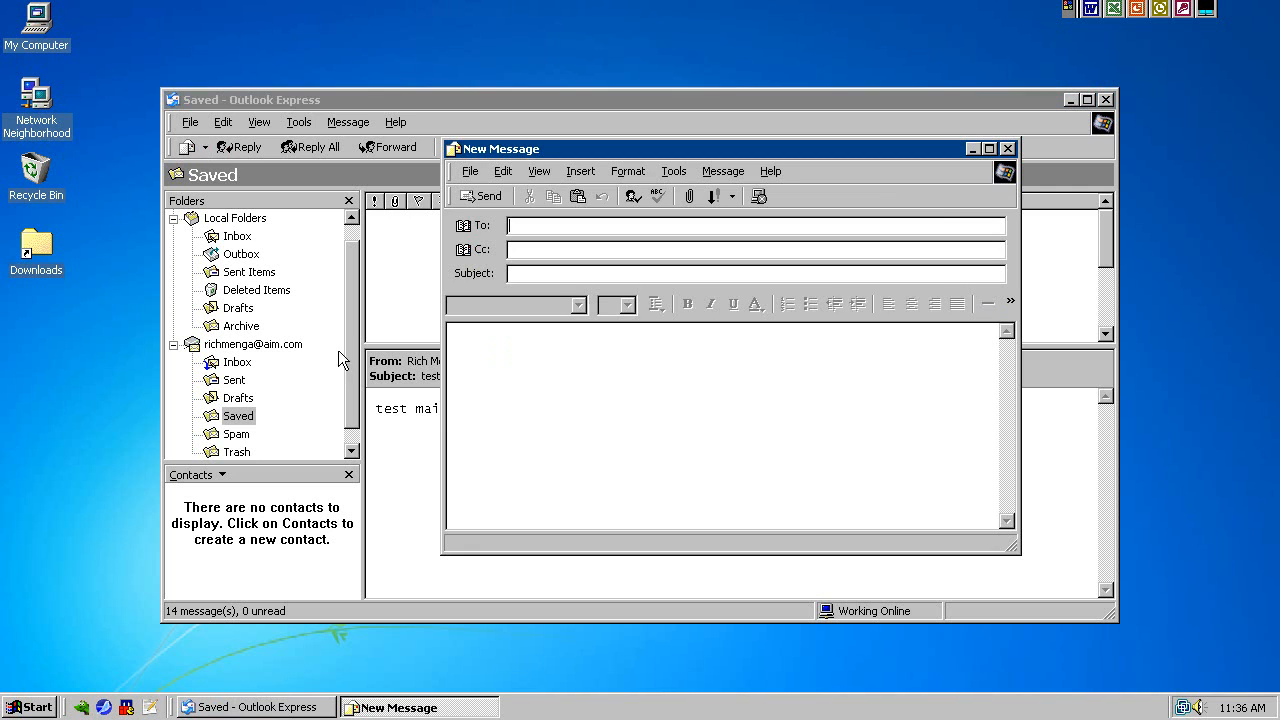
{"action": "type", "text": "tetsets"}
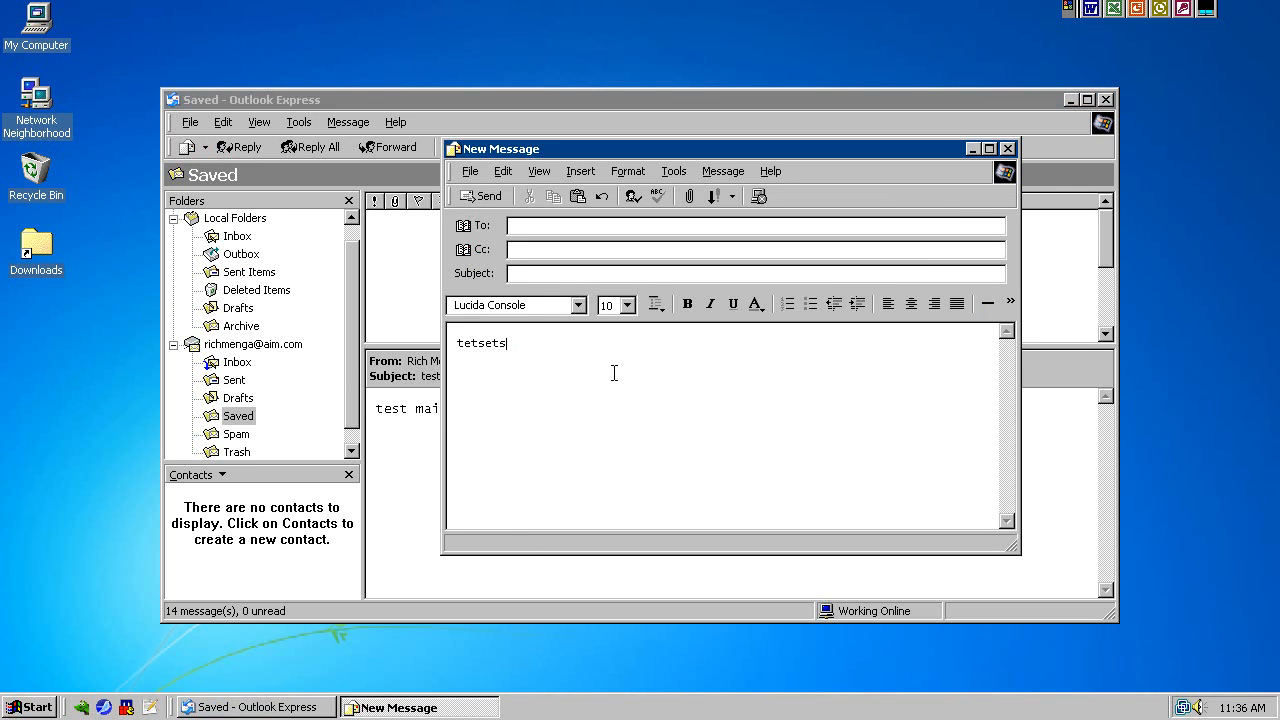
{"action": "left_click", "coordinate": [1008, 148]}
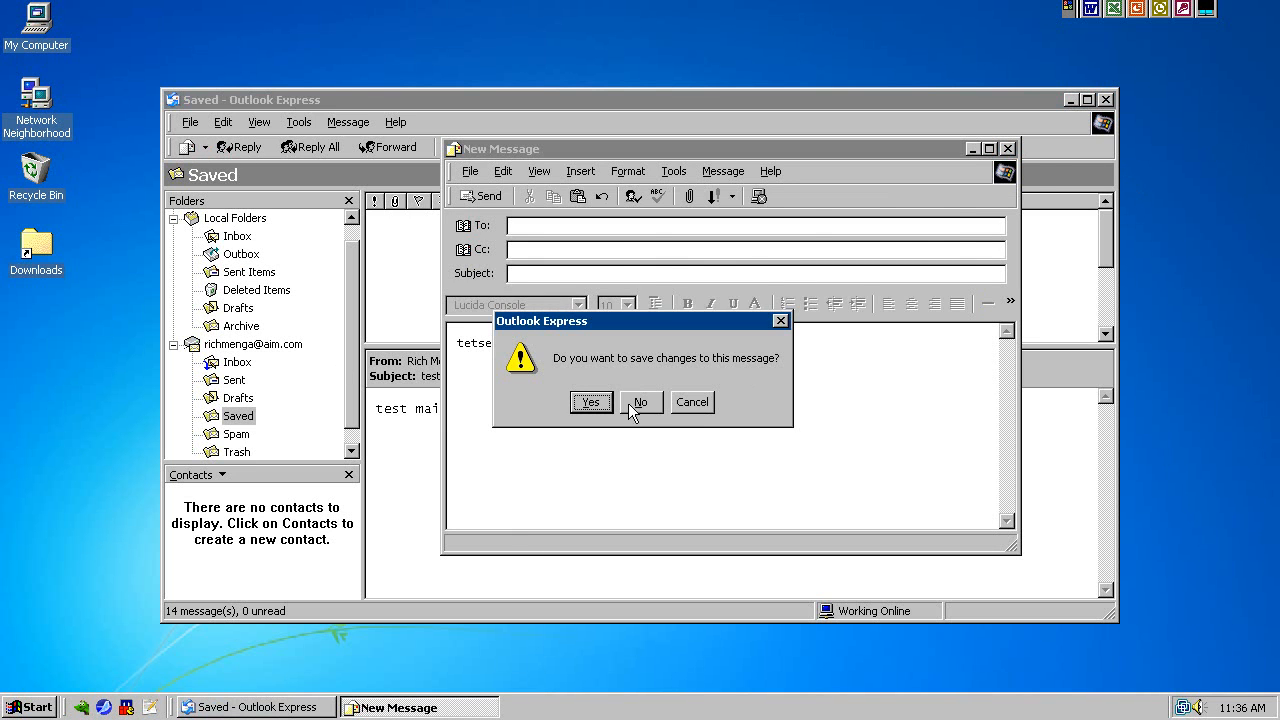
{"action": "left_click", "coordinate": [640, 401]}
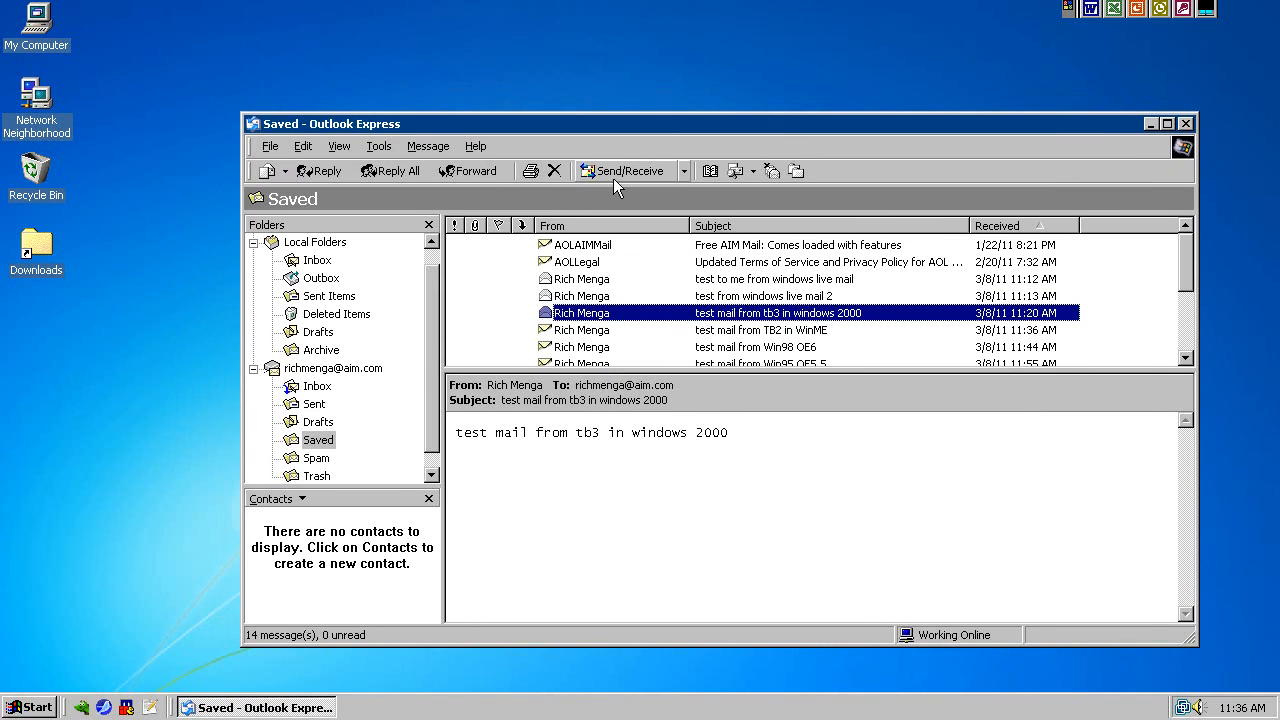
{"action": "mouse_move", "coordinate": [700, 458]}
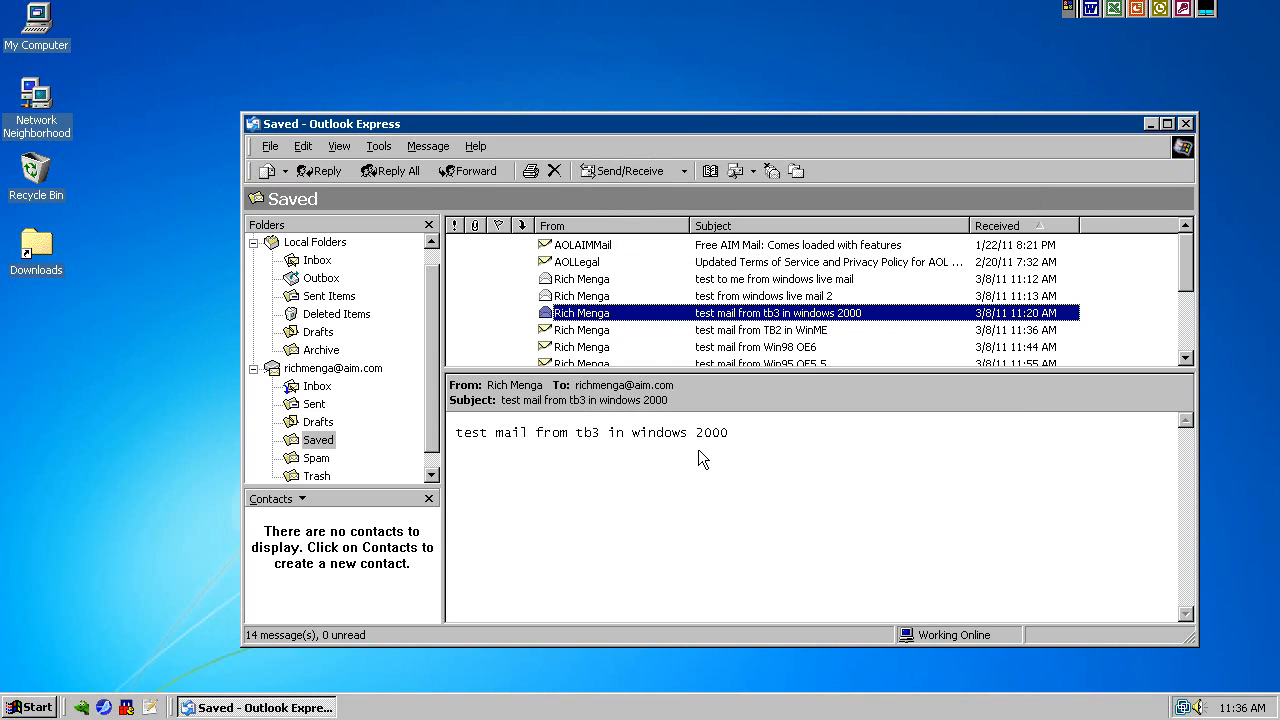
{"action": "mouse_move", "coordinate": [408, 443]}
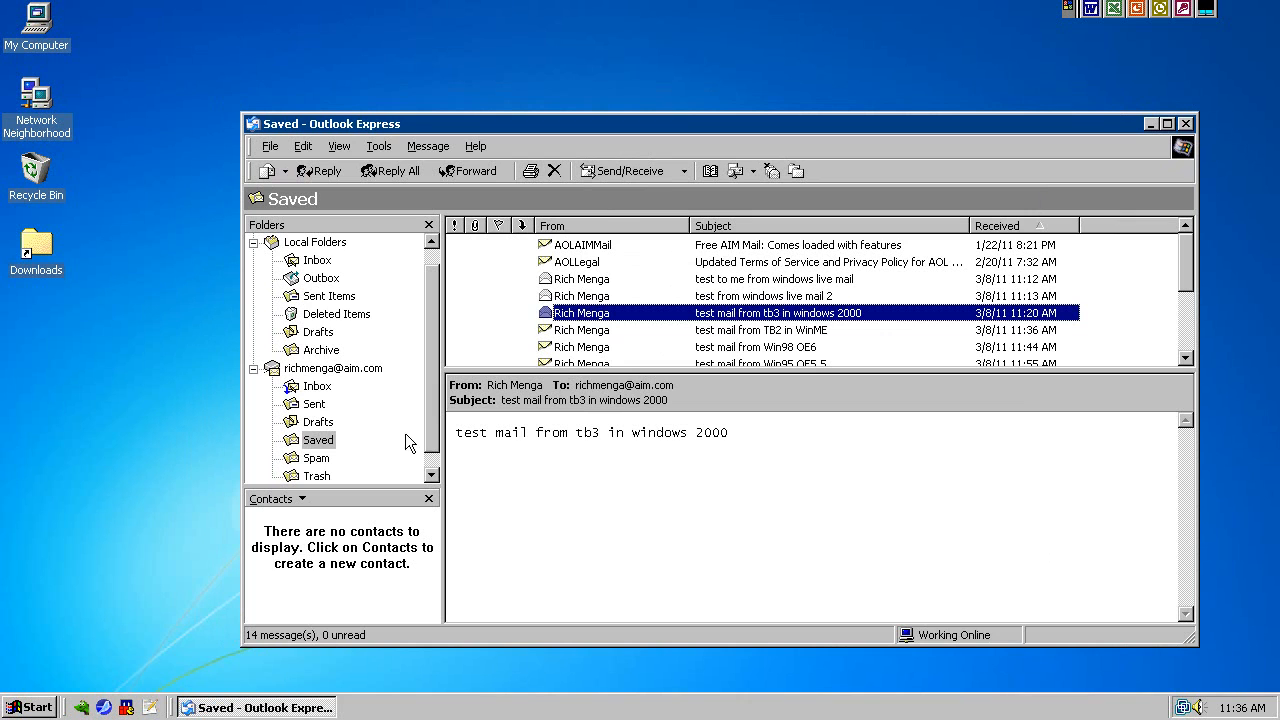
{"action": "mouse_move", "coordinate": [512, 339]}
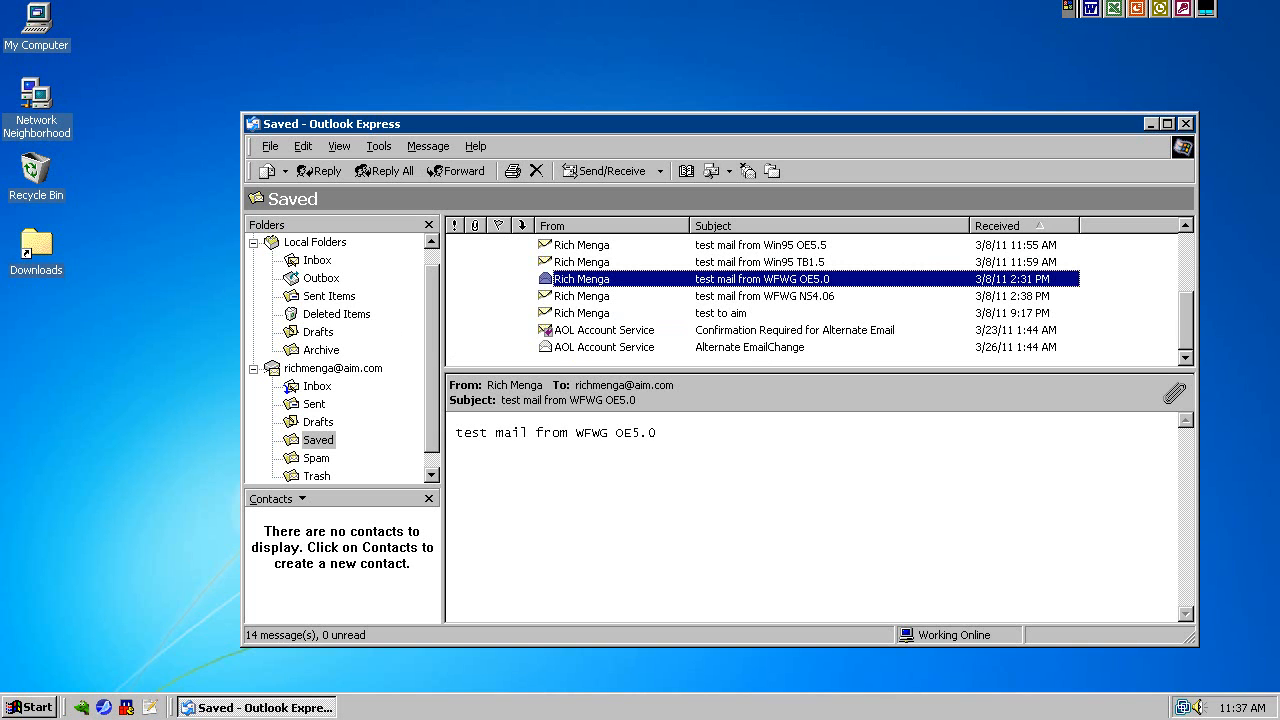
{"action": "mouse_move", "coordinate": [585, 280]}
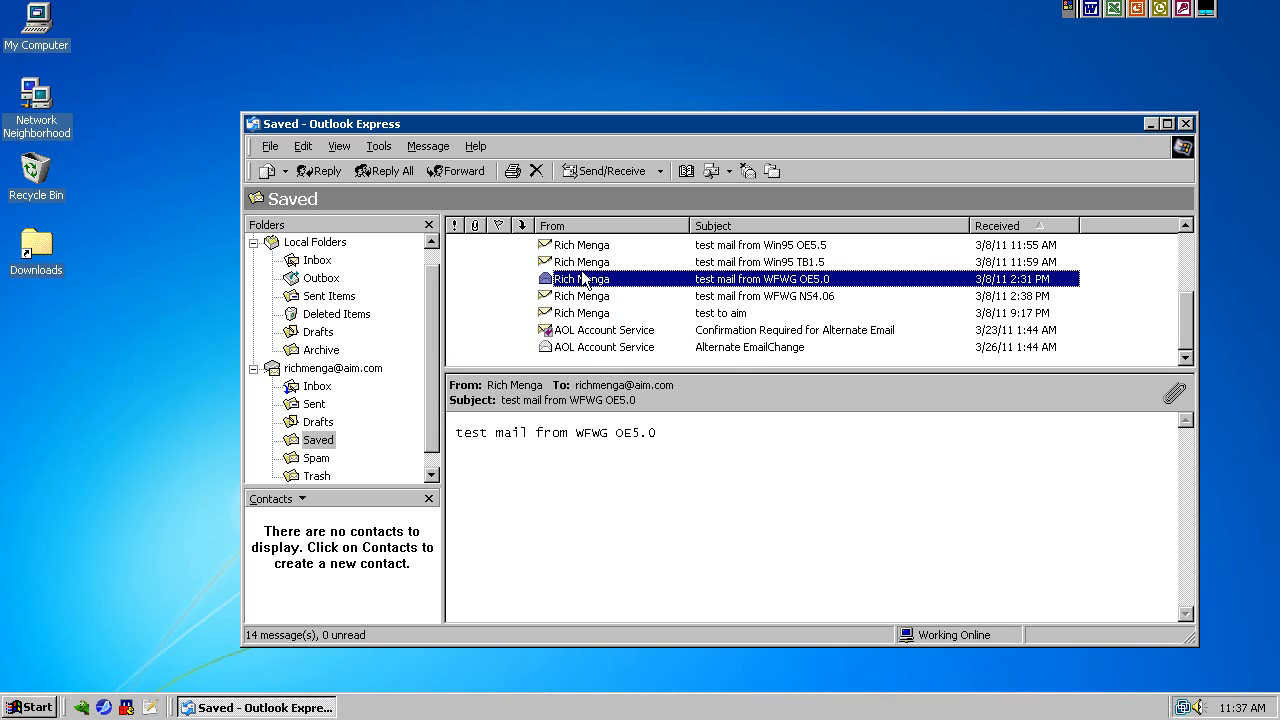
{"action": "mouse_move", "coordinate": [100, 360]}
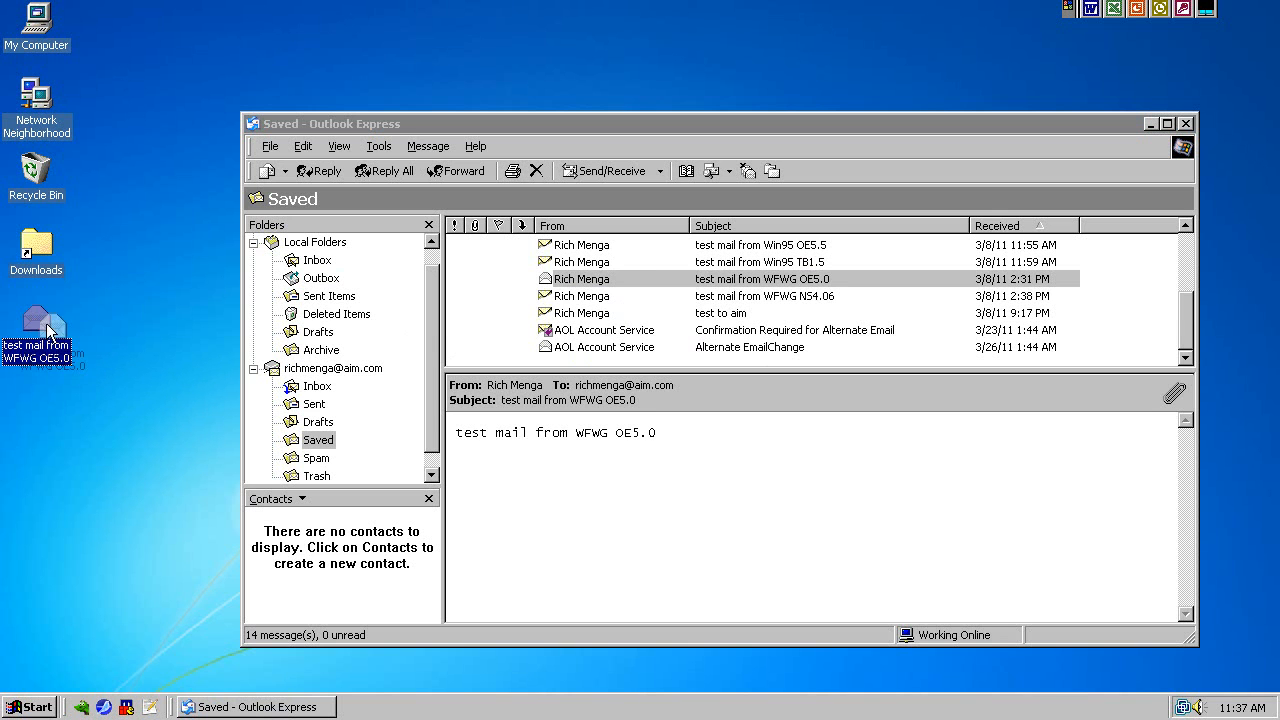
Check the copied WFWG OE5.0 message in Archive, then return to Saved
{"action": "left_click", "coordinate": [321, 349]}
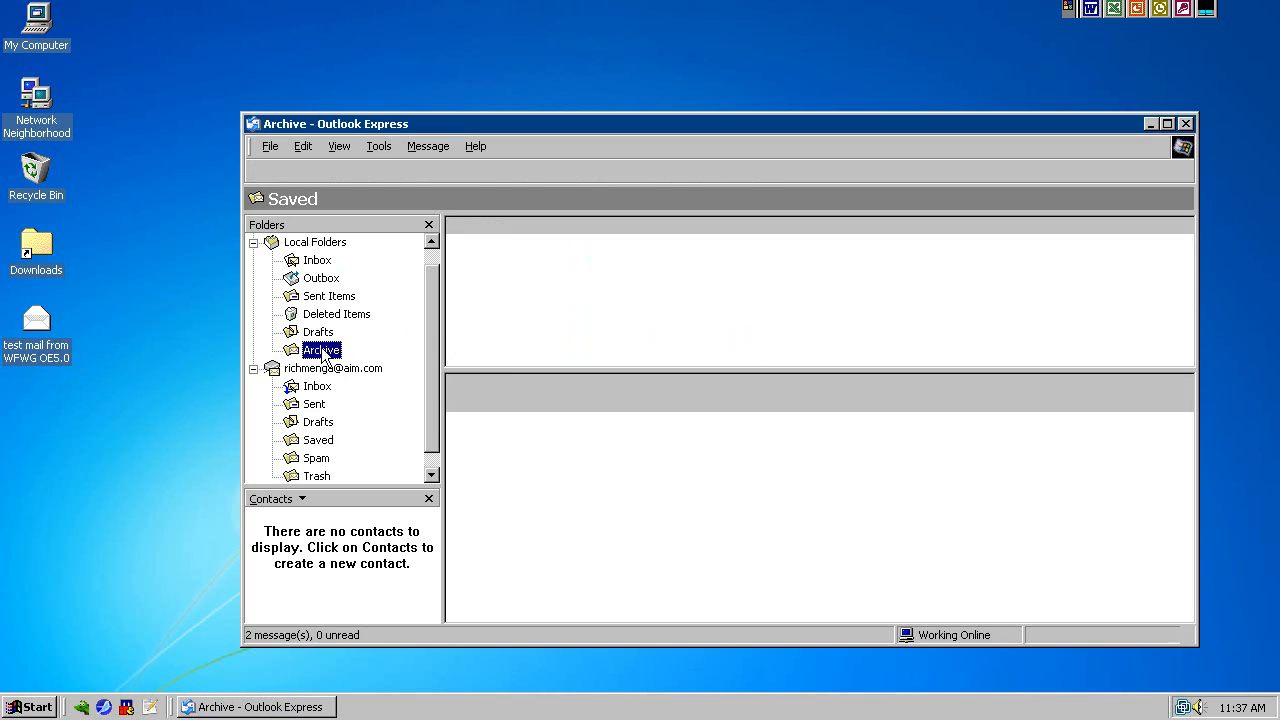
{"action": "left_click", "coordinate": [321, 349]}
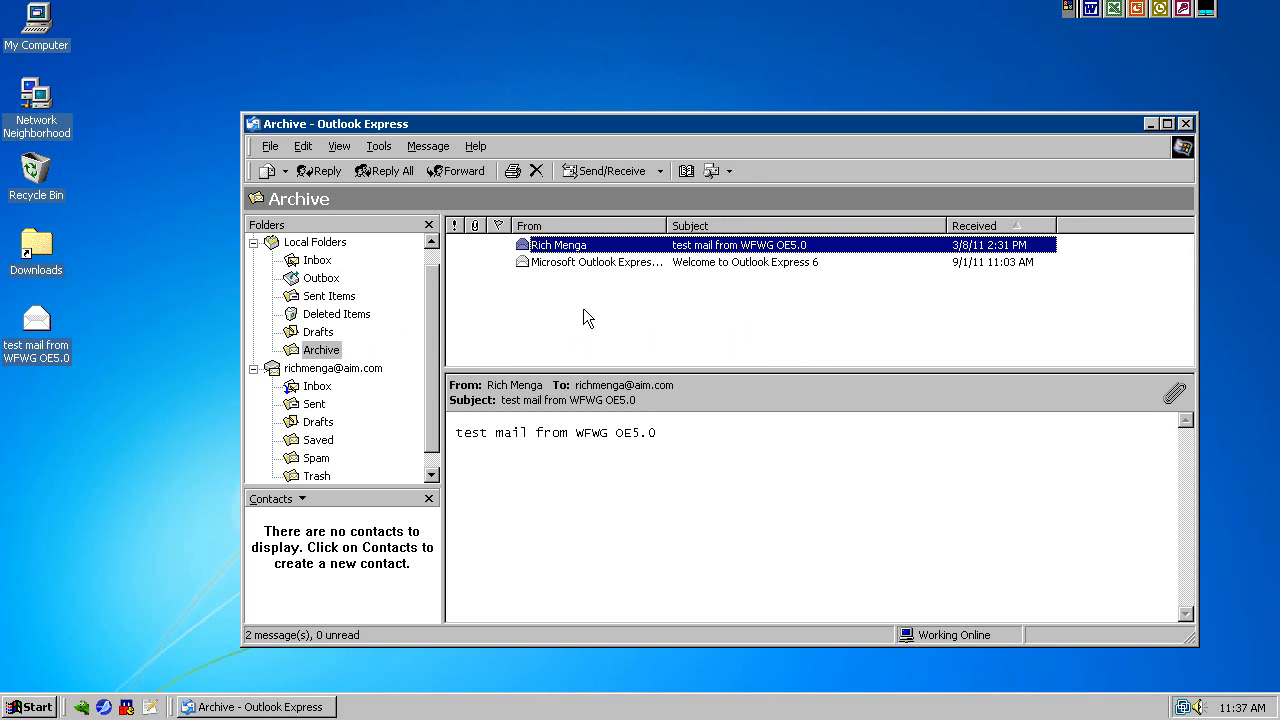
{"action": "left_click", "coordinate": [318, 439]}
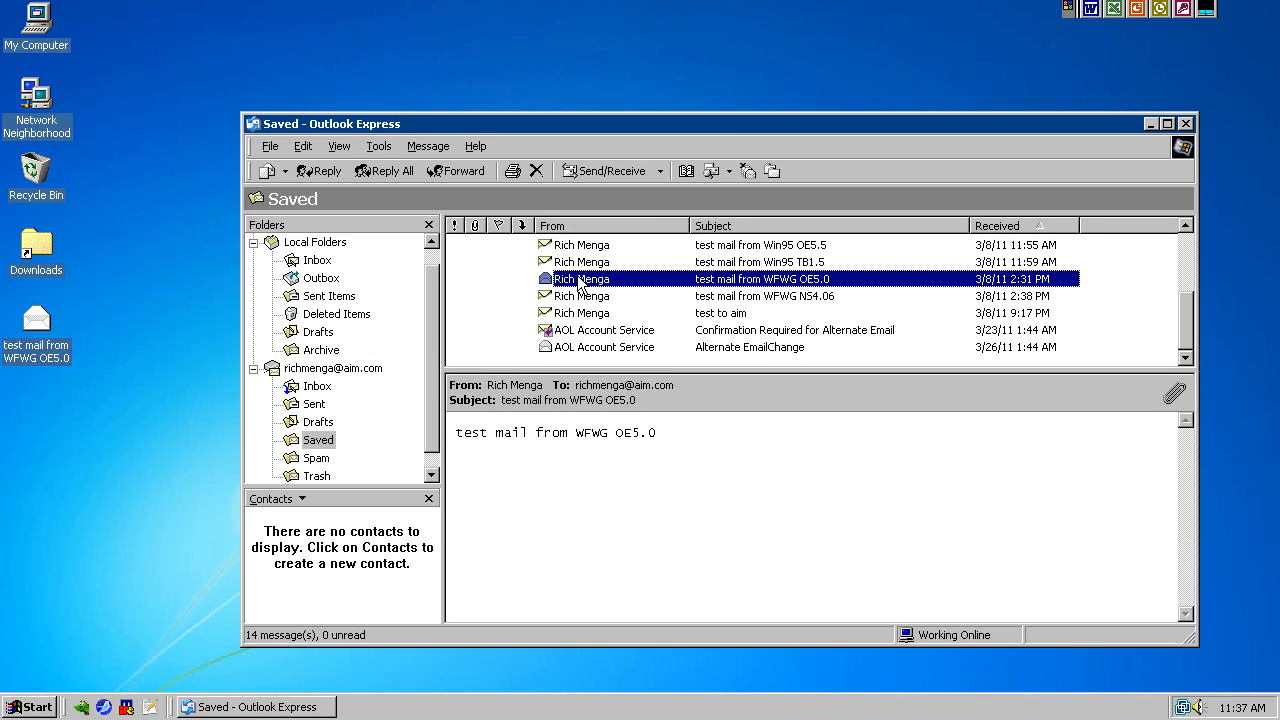
{"action": "mouse_move", "coordinate": [595, 313]}
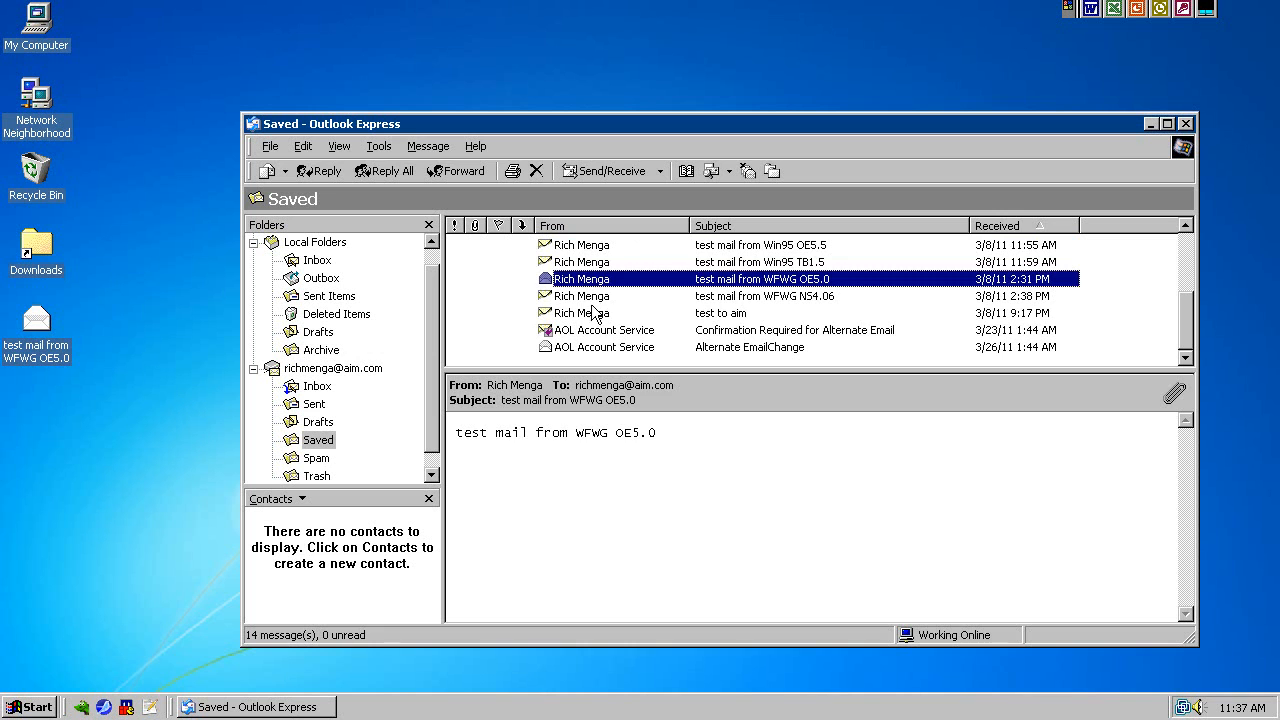
Copy the three selected test messages to the desktop and Archive, then view Archive's 5 messages
{"action": "left_click", "coordinate": [764, 296]}
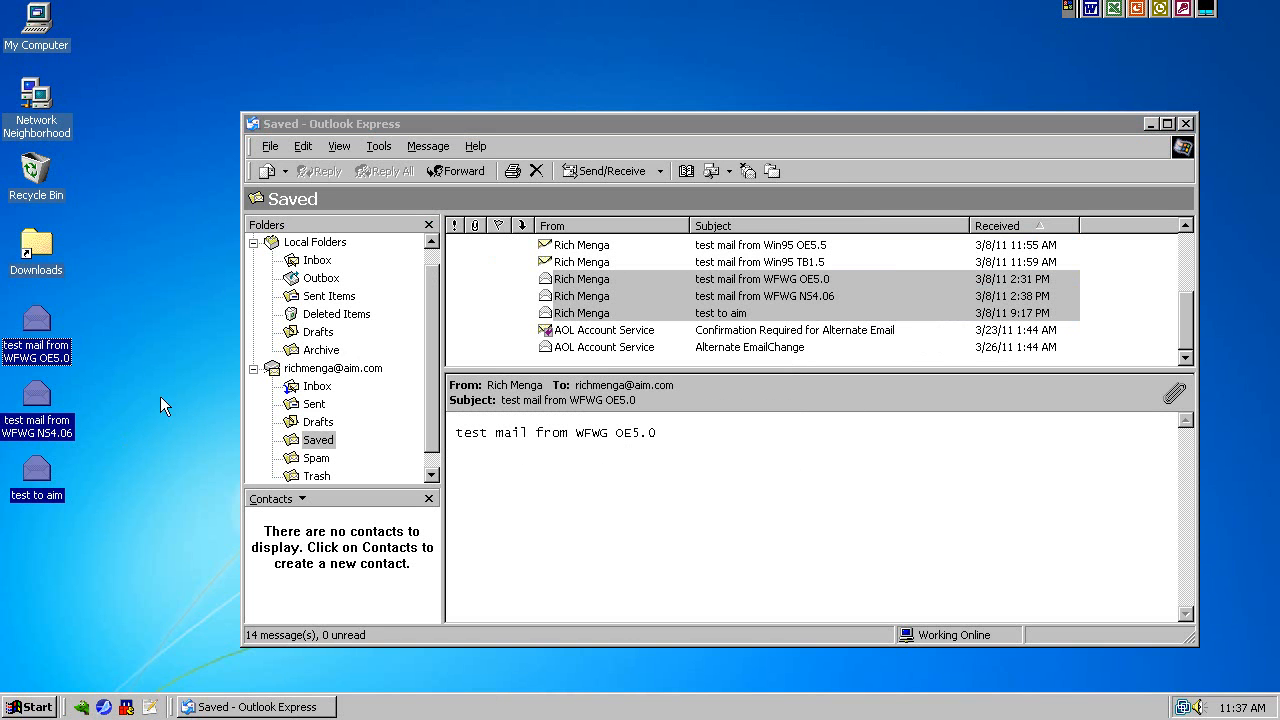
{"action": "left_click_drag", "start_coordinate": [165, 405], "coordinate": [35, 513]}
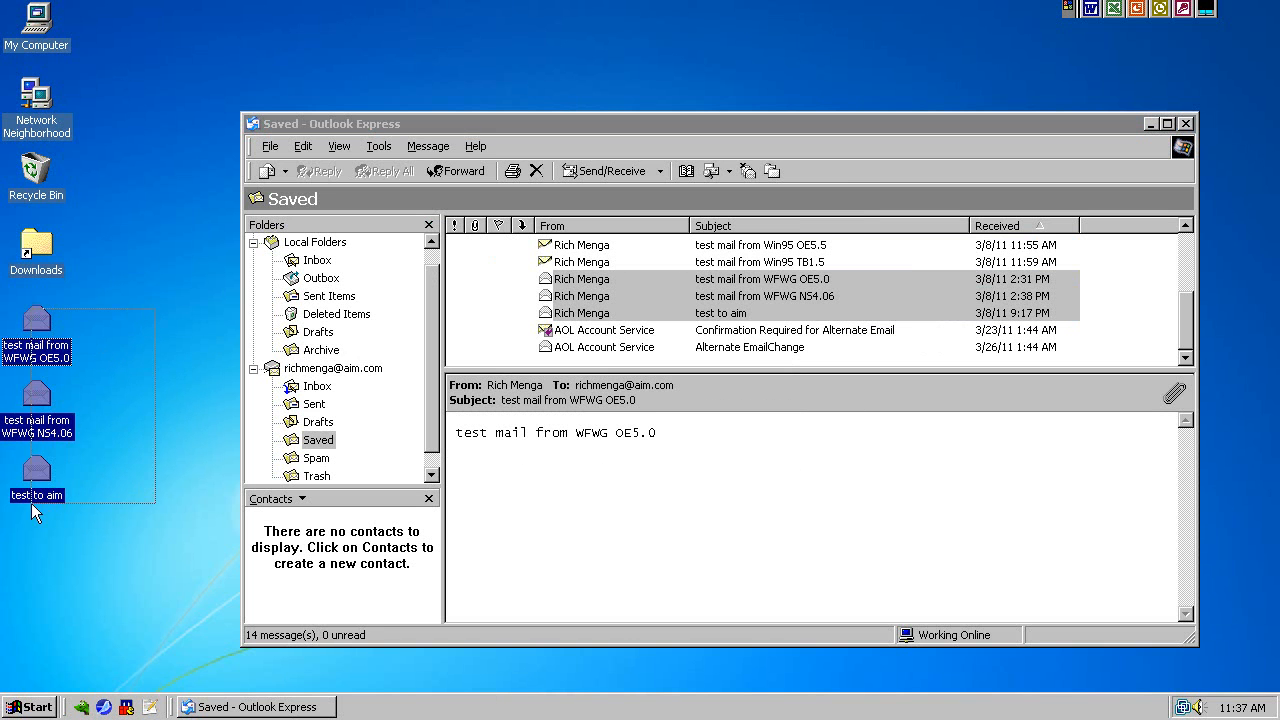
{"action": "left_click", "coordinate": [321, 350]}
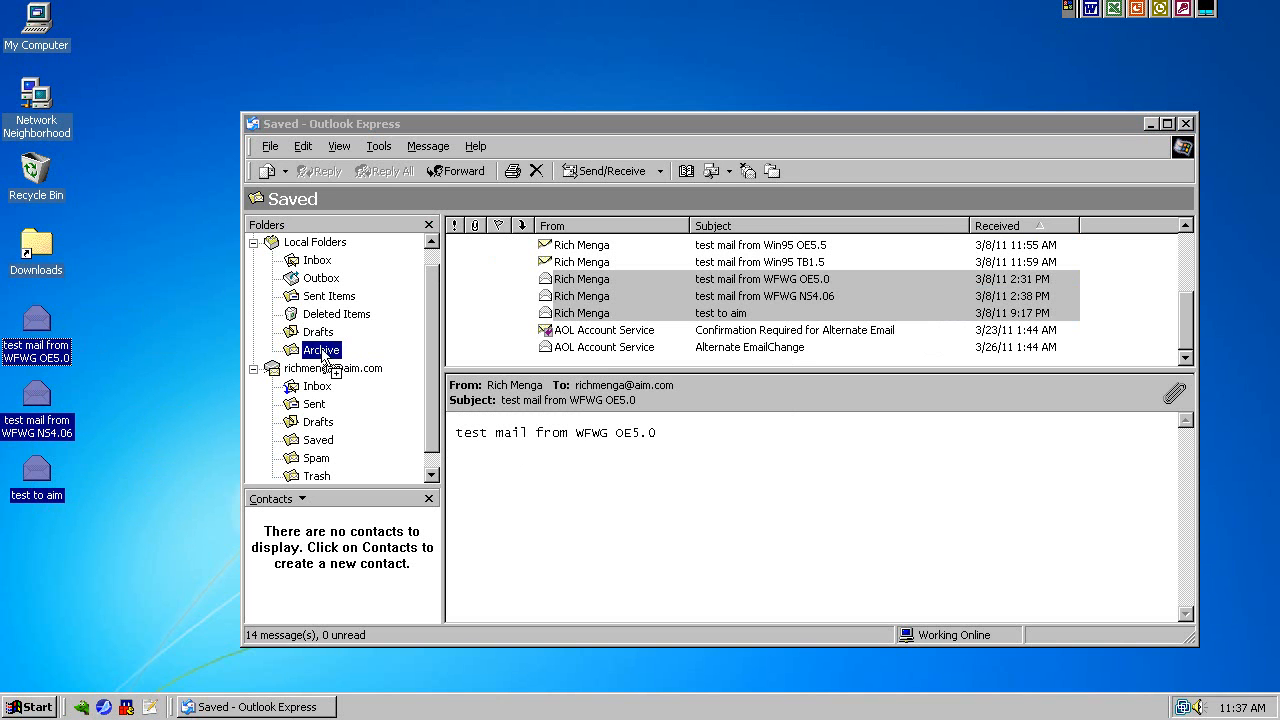
{"action": "left_click", "coordinate": [321, 350]}
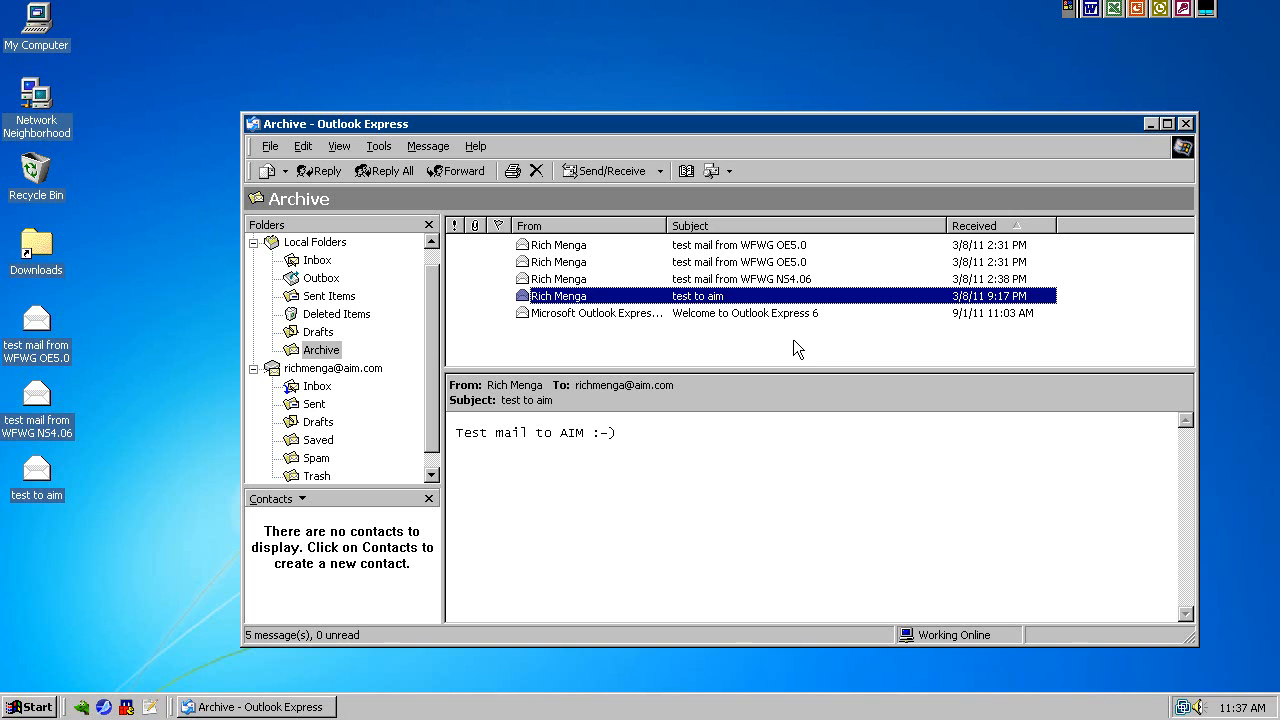
{"action": "mouse_move", "coordinate": [938, 507]}
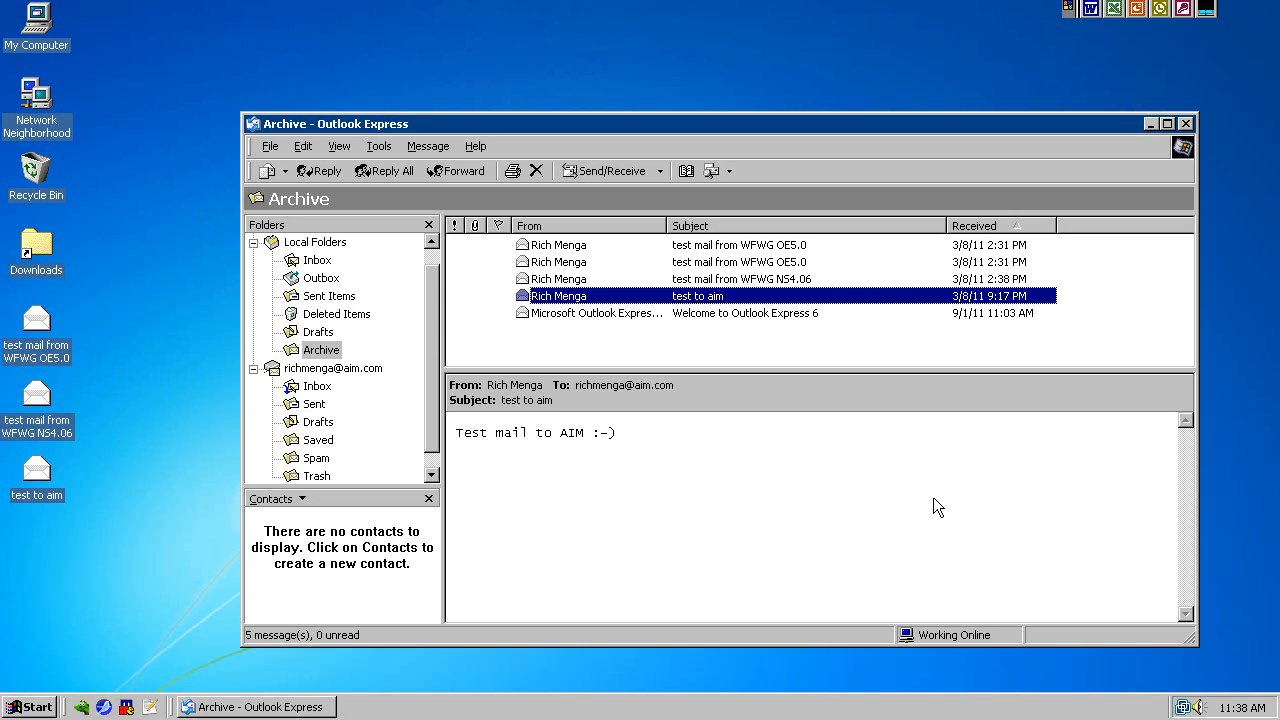
{"action": "mouse_move", "coordinate": [921, 503]}
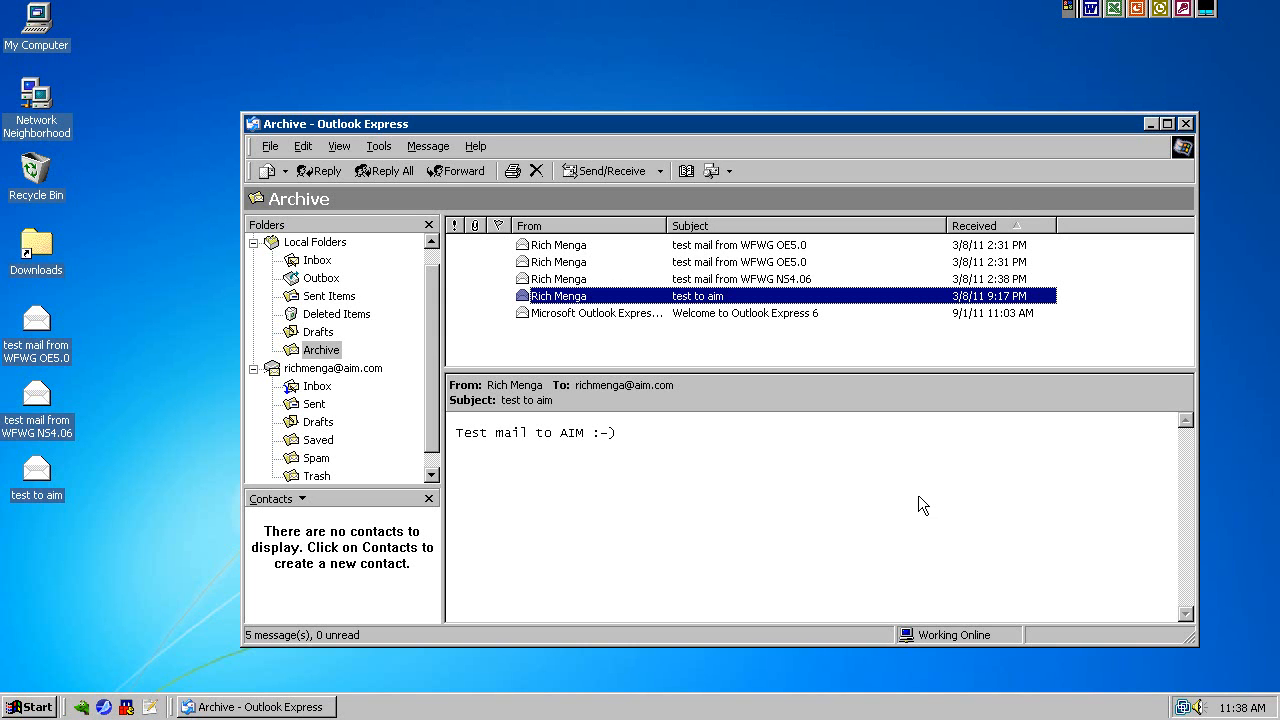